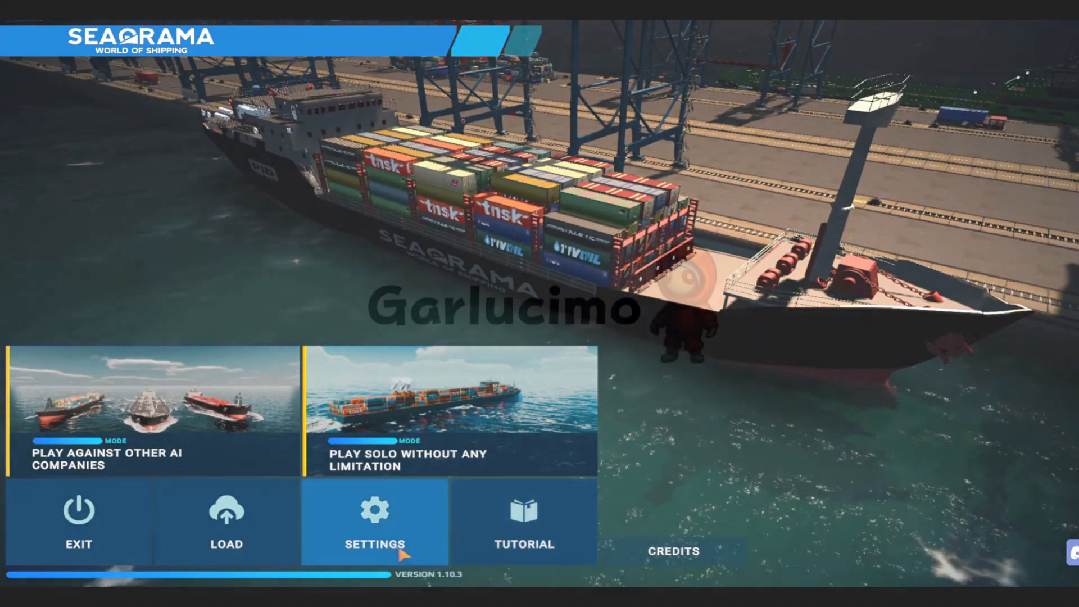
Start a hard-difficulty game against AI companies as company 'XP Worldwide'
click(153, 413)
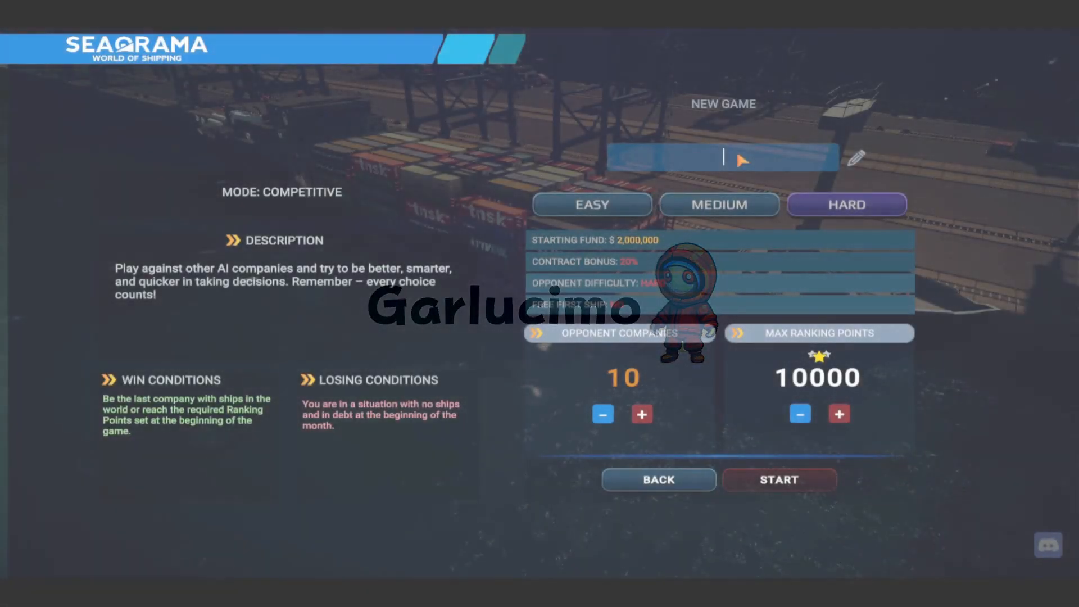
text(XP)
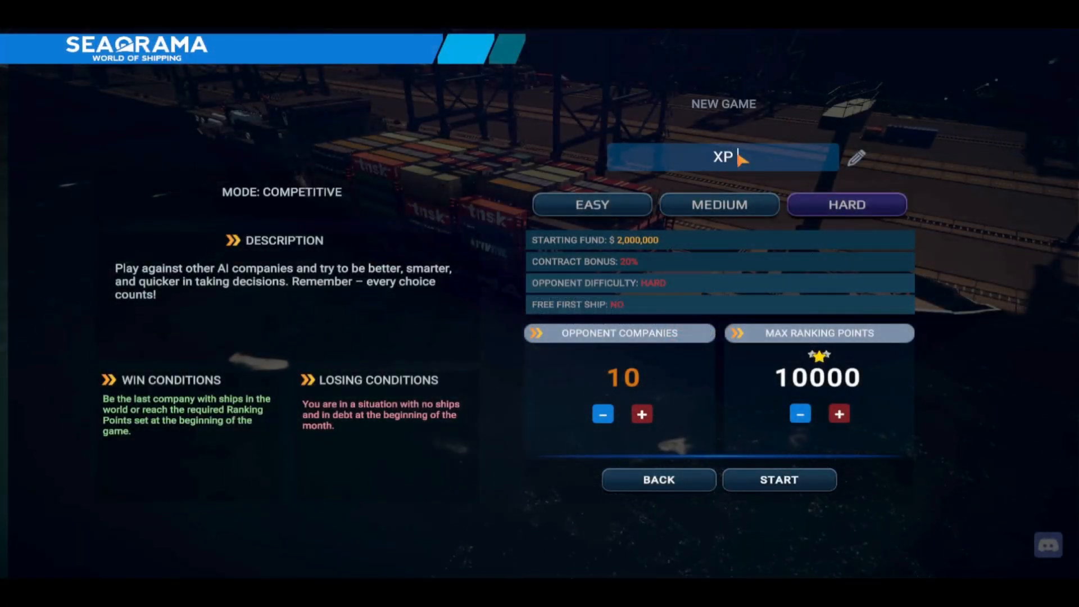
text(World)
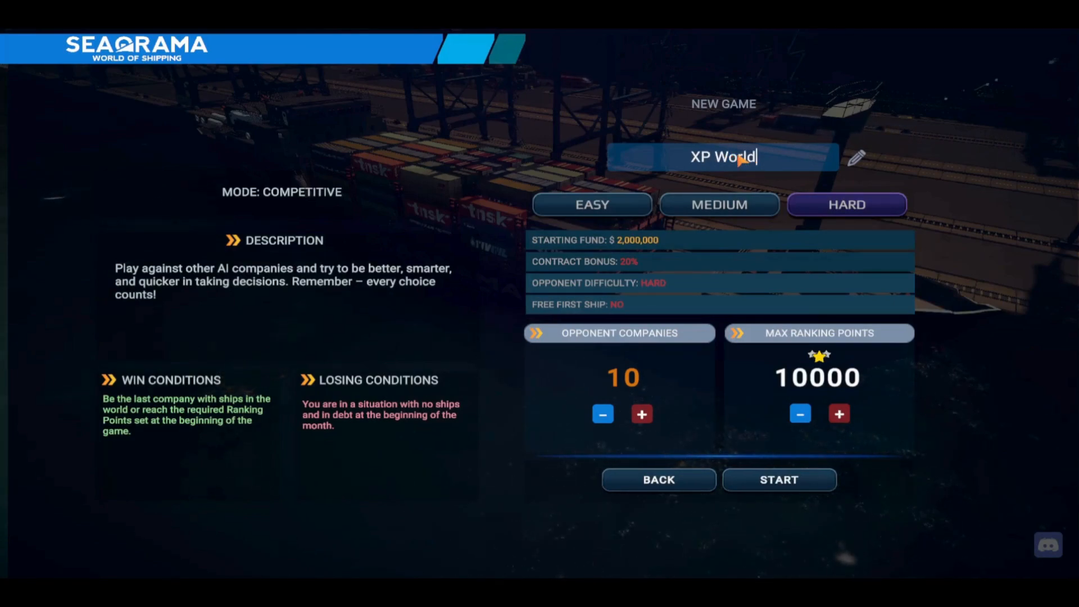
text(wide)
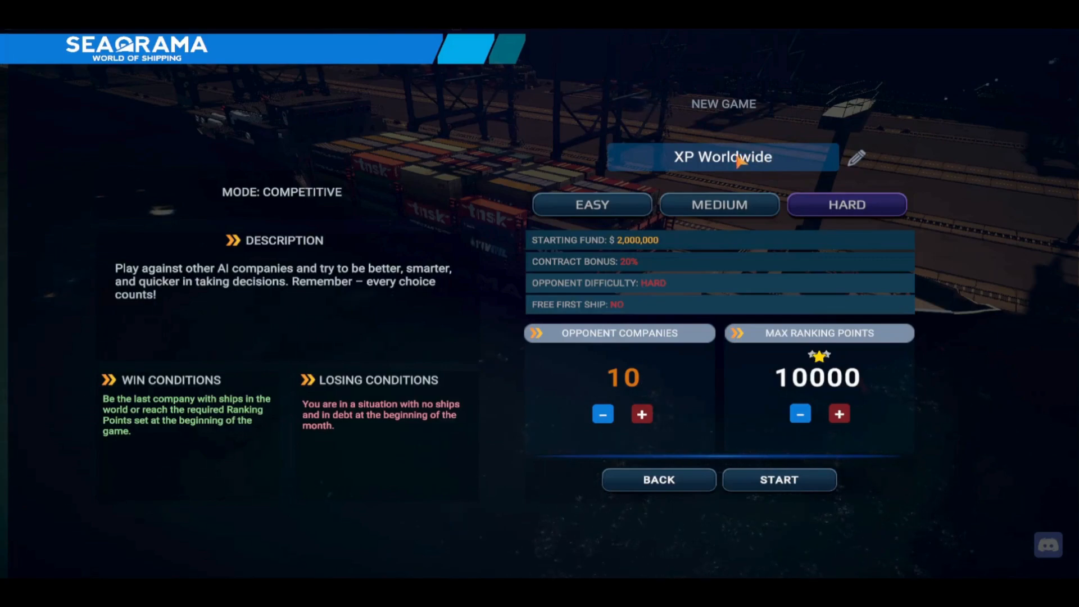
click(723, 156)
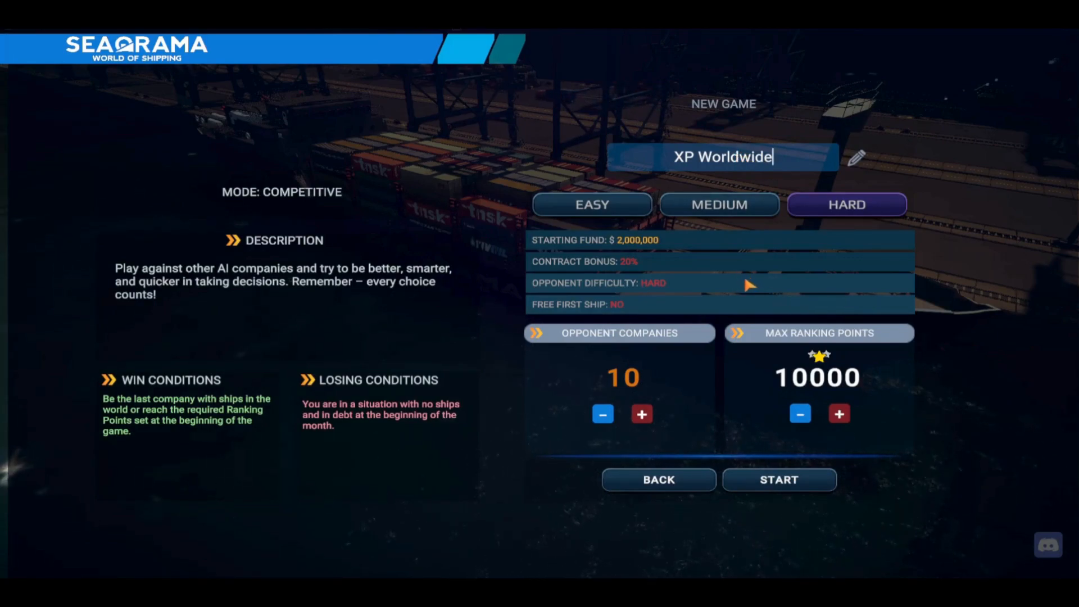
mouse_move(571, 248)
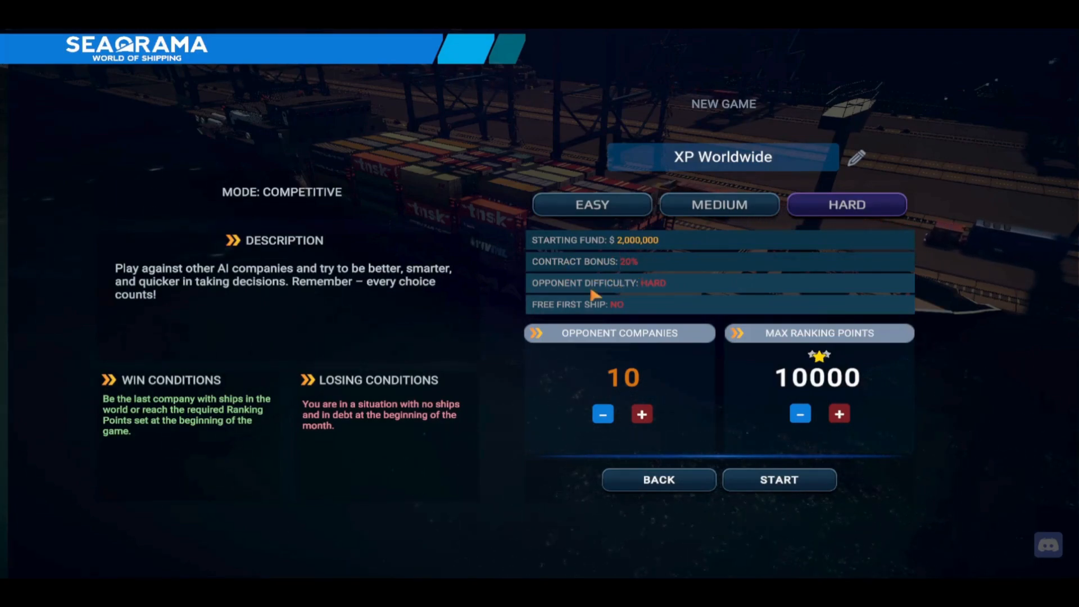
click(722, 156)
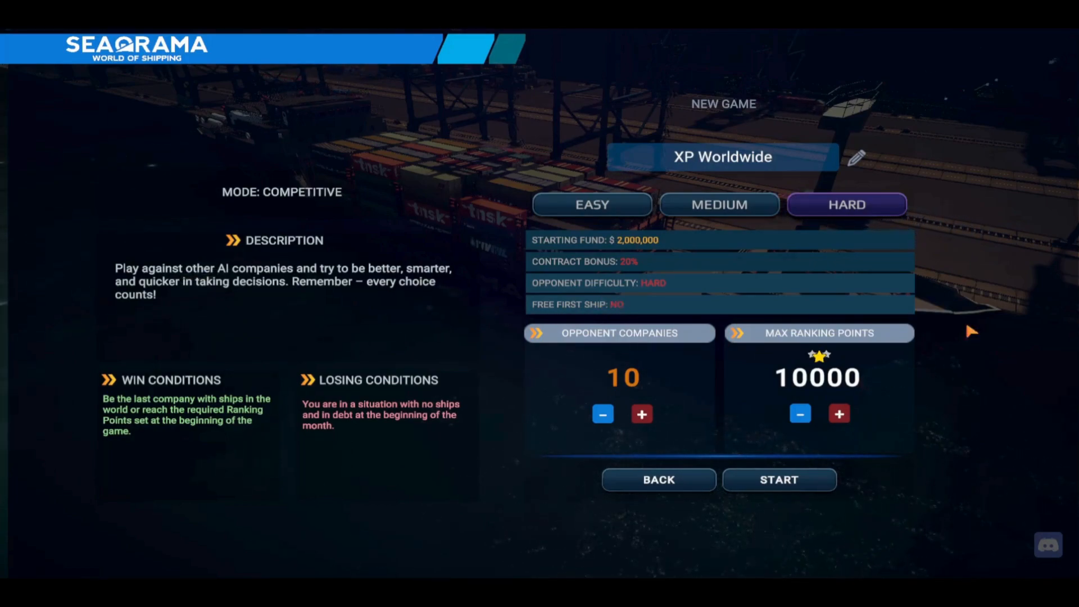
mouse_move(946, 461)
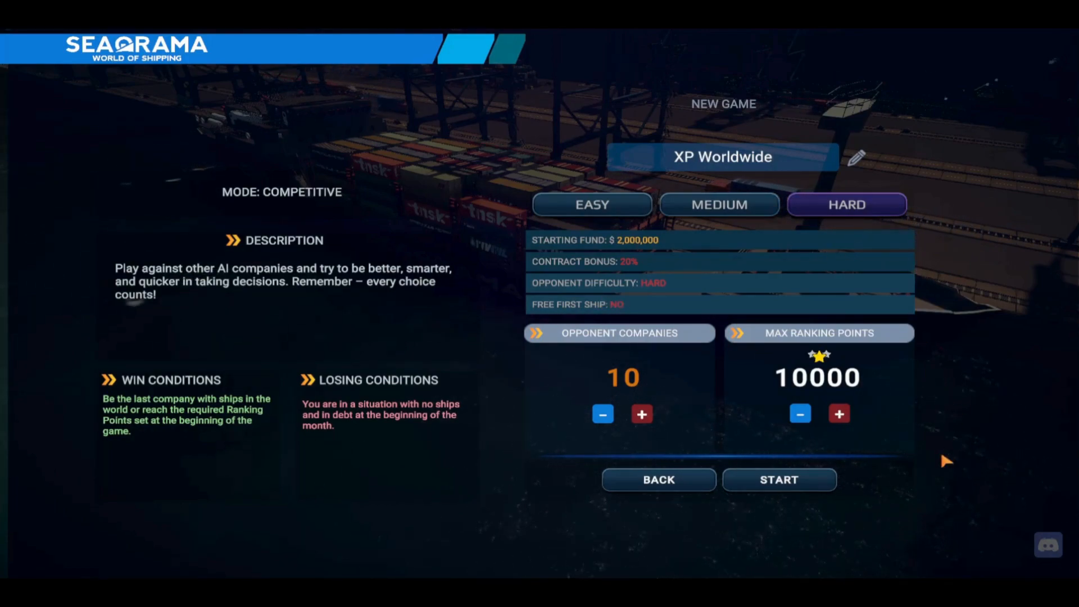
click(778, 479)
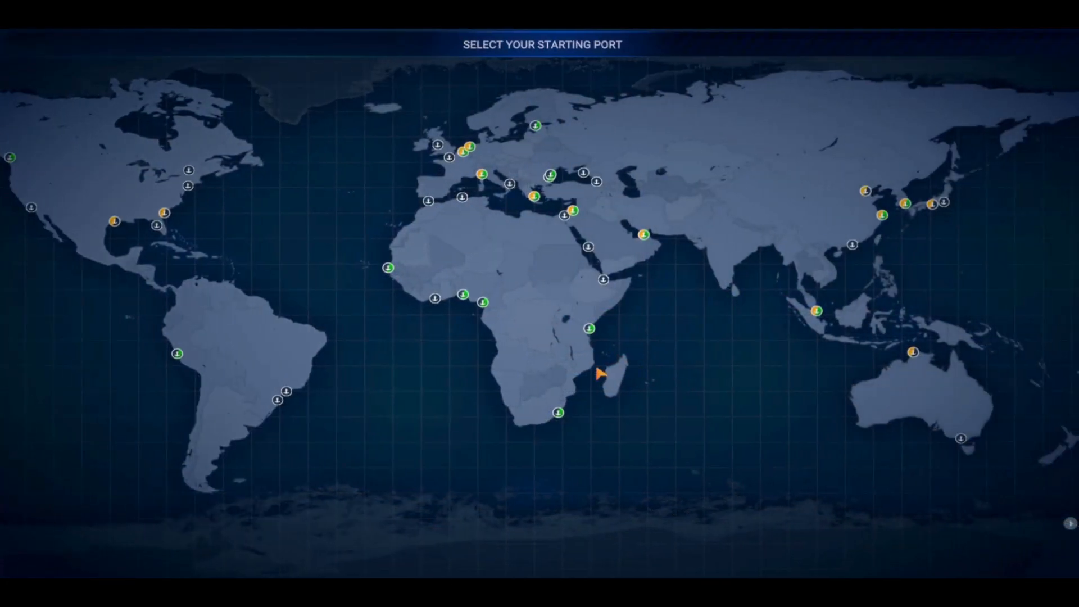
mouse_move(696, 292)
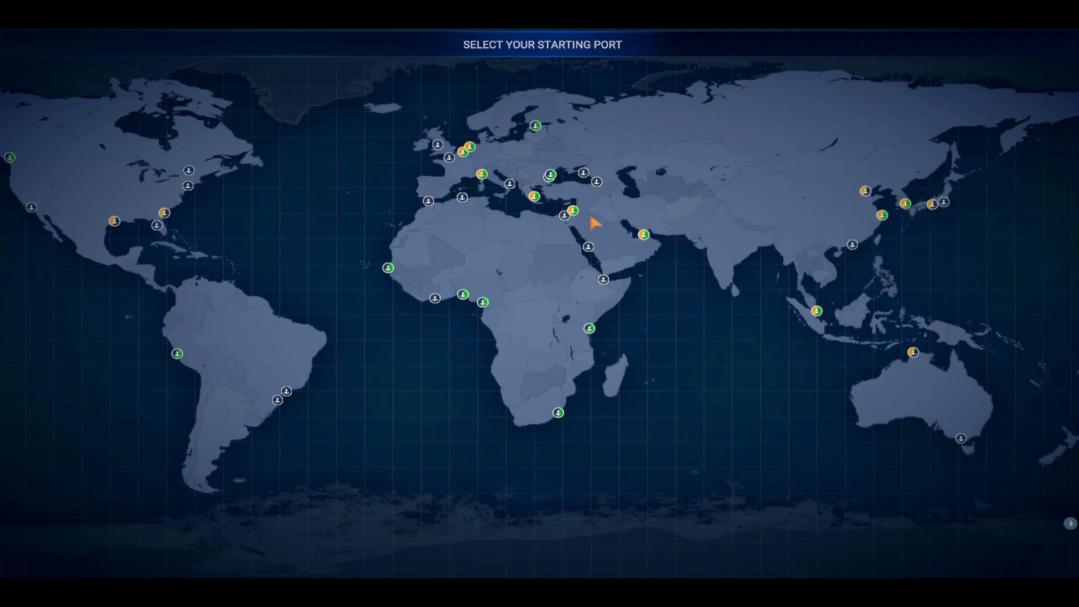
mouse_move(585, 226)
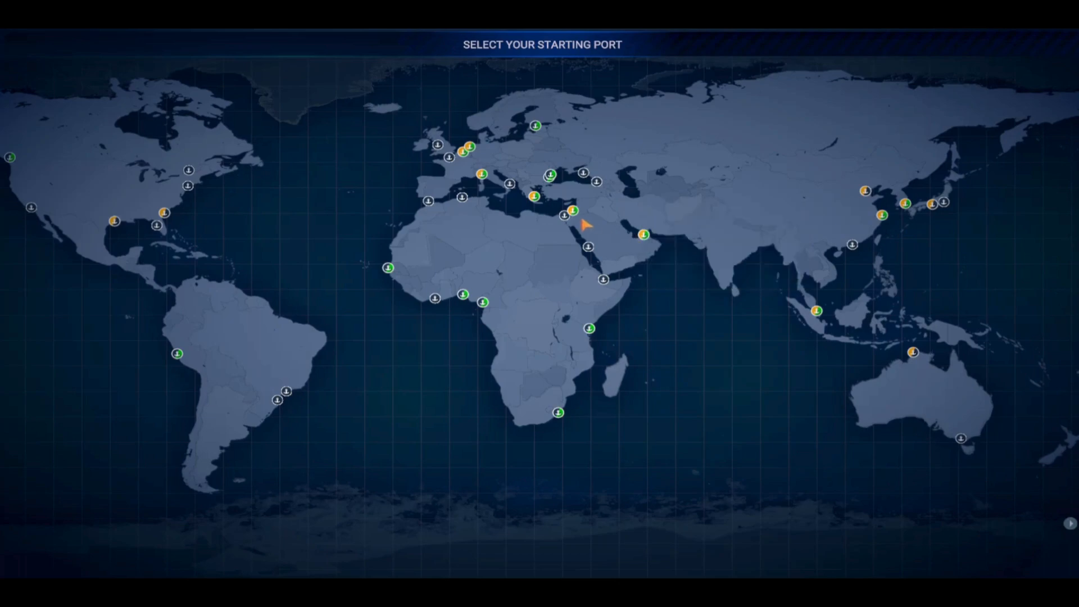
Find Port of Nagoya on the world map and confirm it as starting port
click(576, 209)
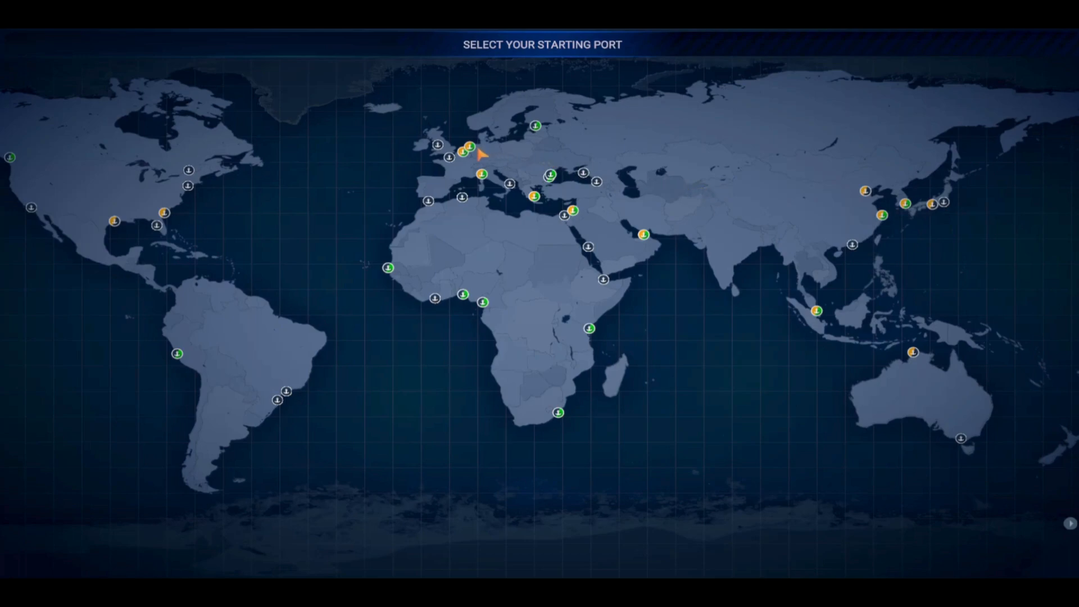
click(469, 147)
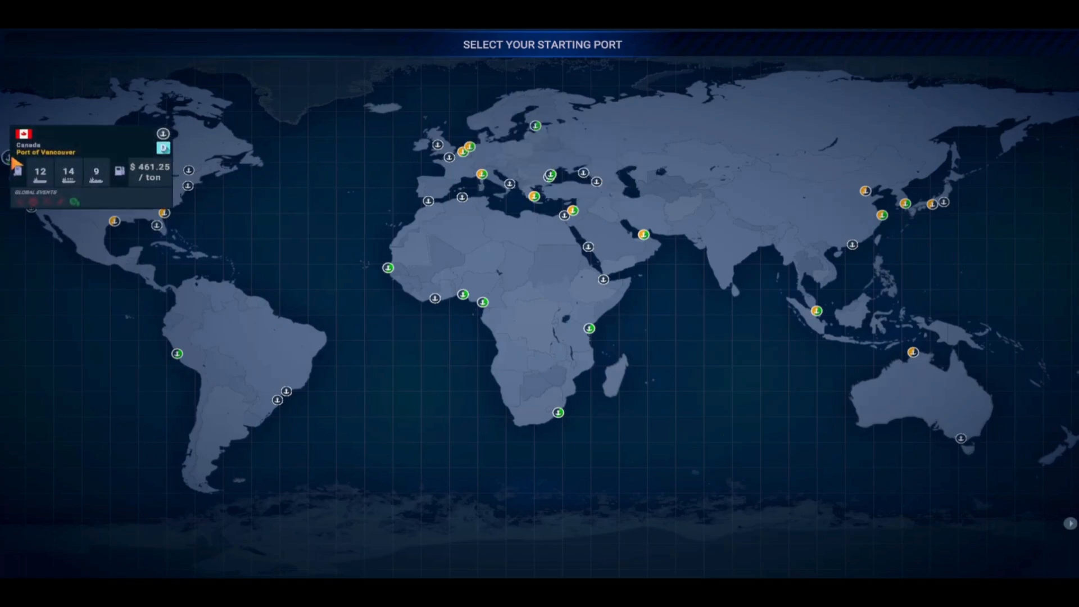
click(160, 212)
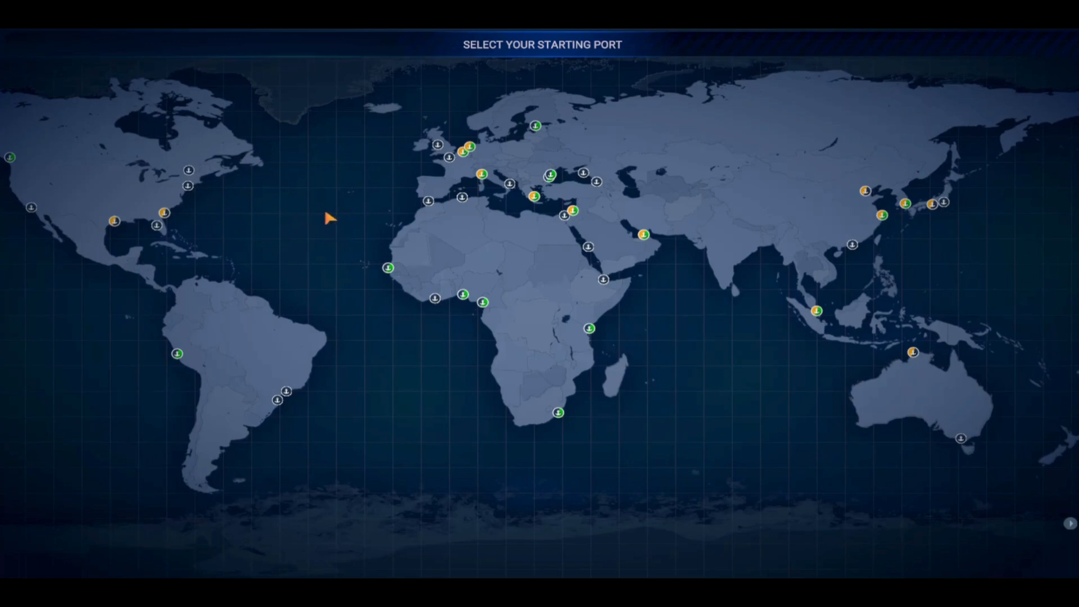
mouse_move(931, 205)
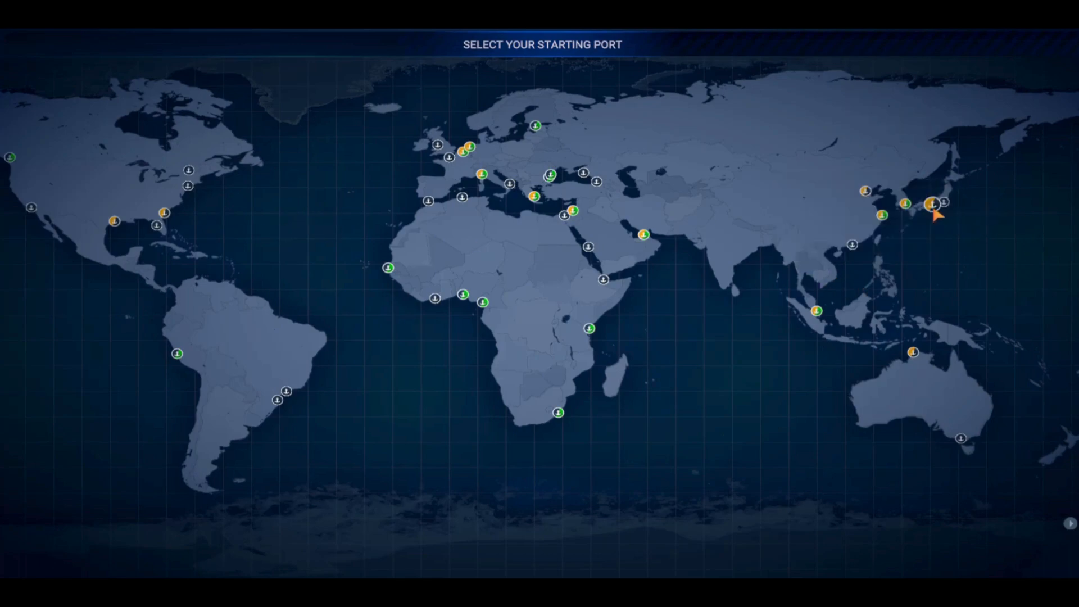
click(926, 200)
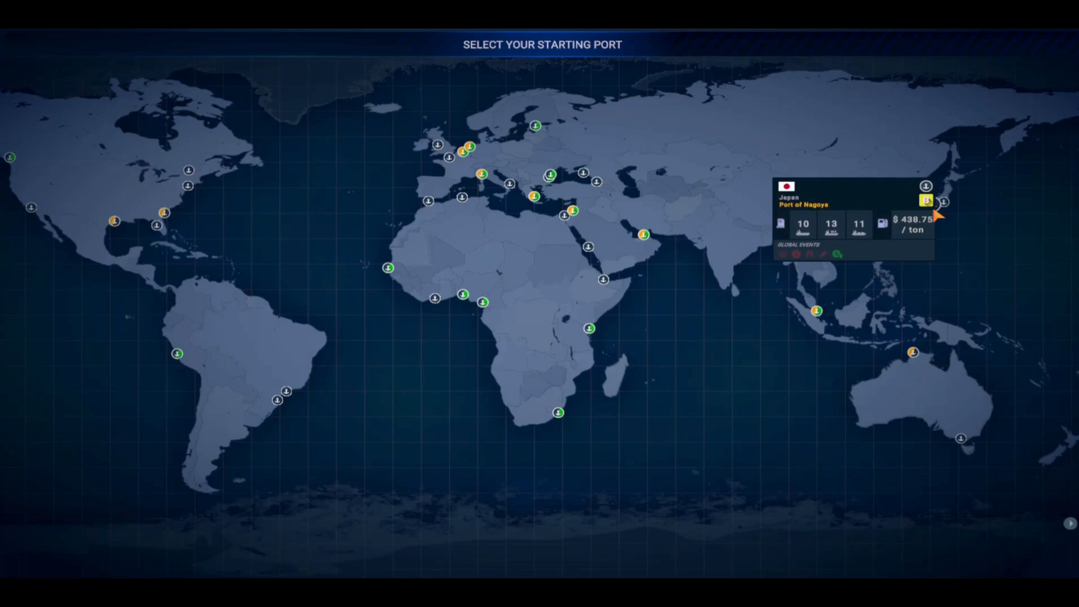
click(944, 202)
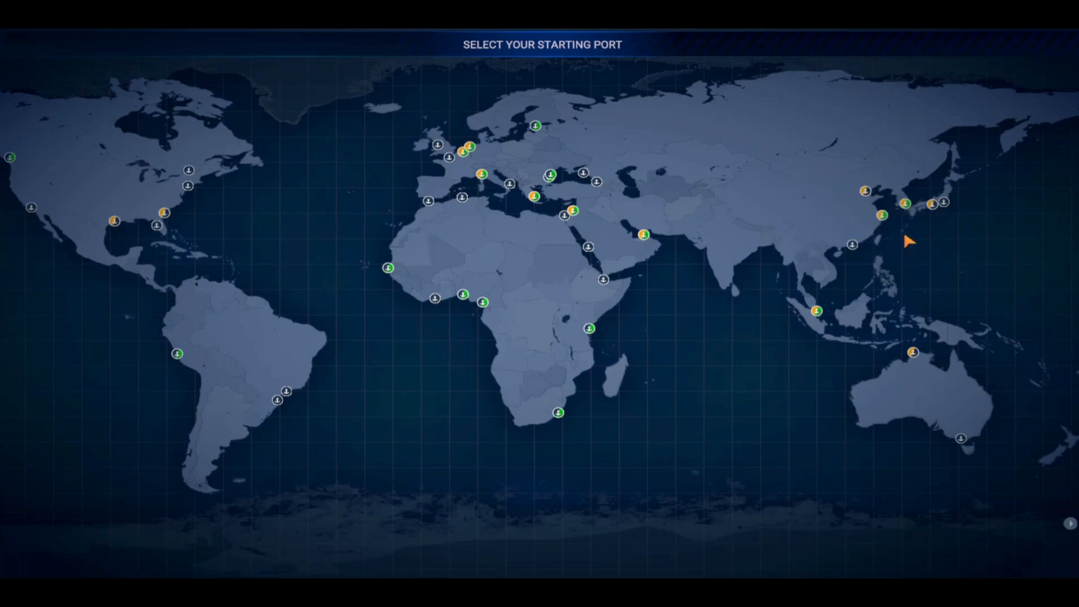
mouse_move(934, 203)
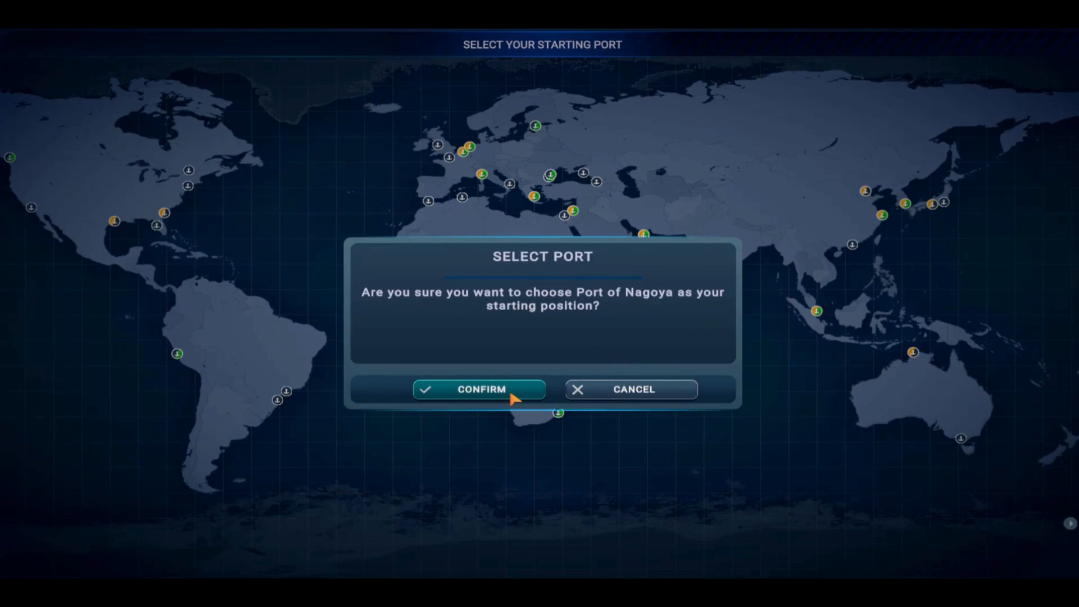
click(480, 389)
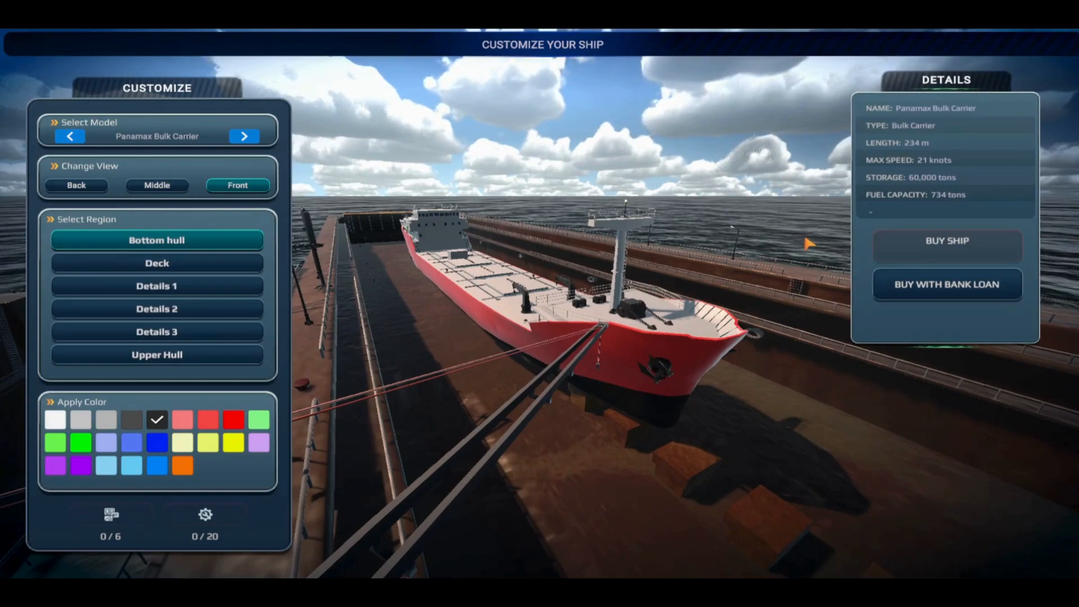
mouse_move(794, 168)
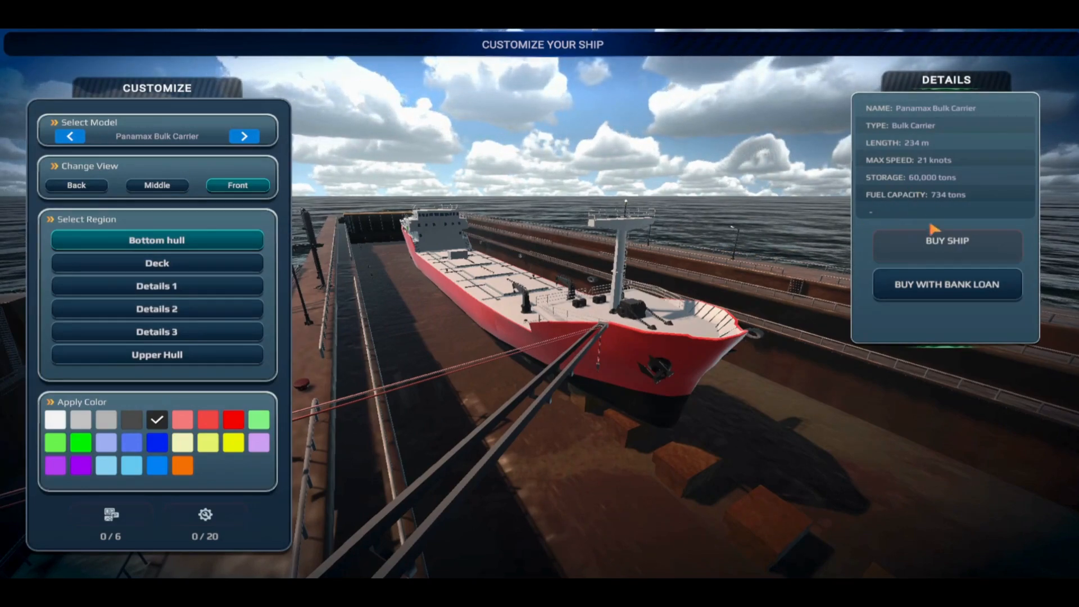
click(244, 135)
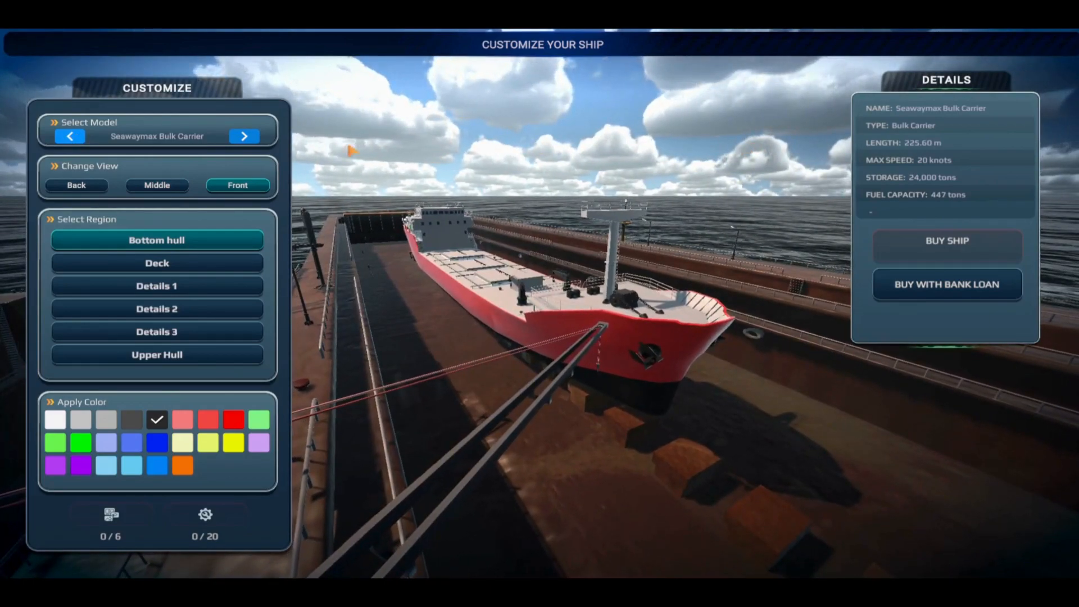
click(244, 135)
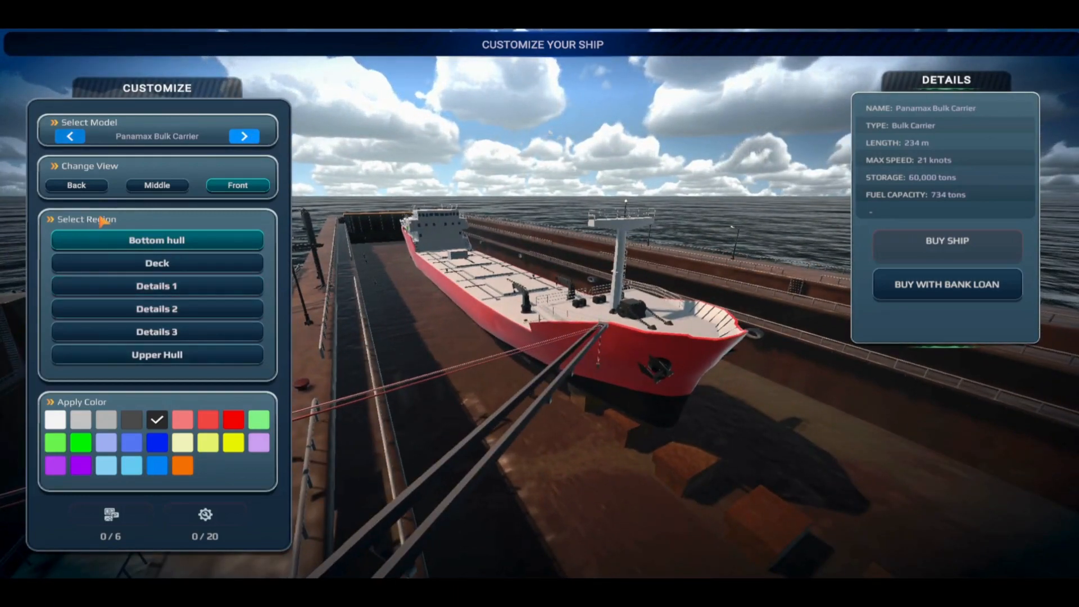
mouse_move(230, 466)
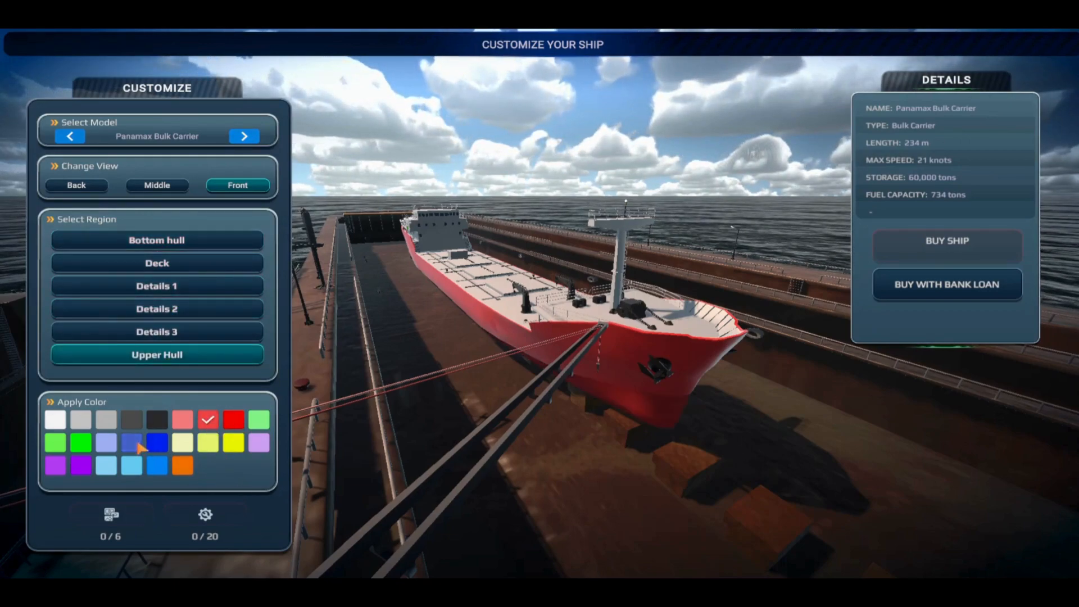
Paint the Panamax upper hull blue and deck light grey, then choose Buy With Bank Loan
click(131, 442)
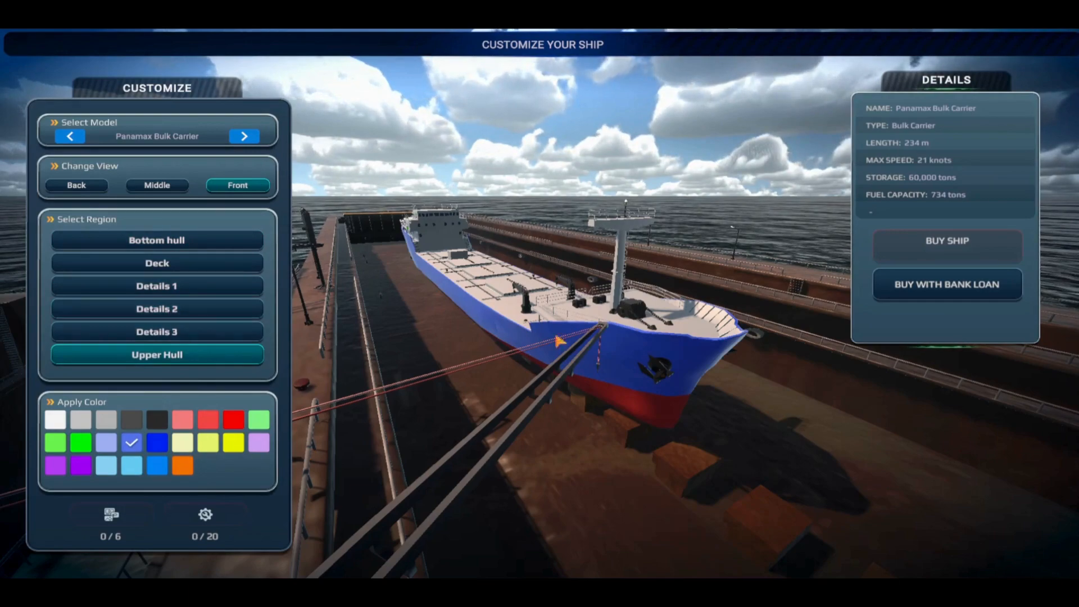
click(156, 263)
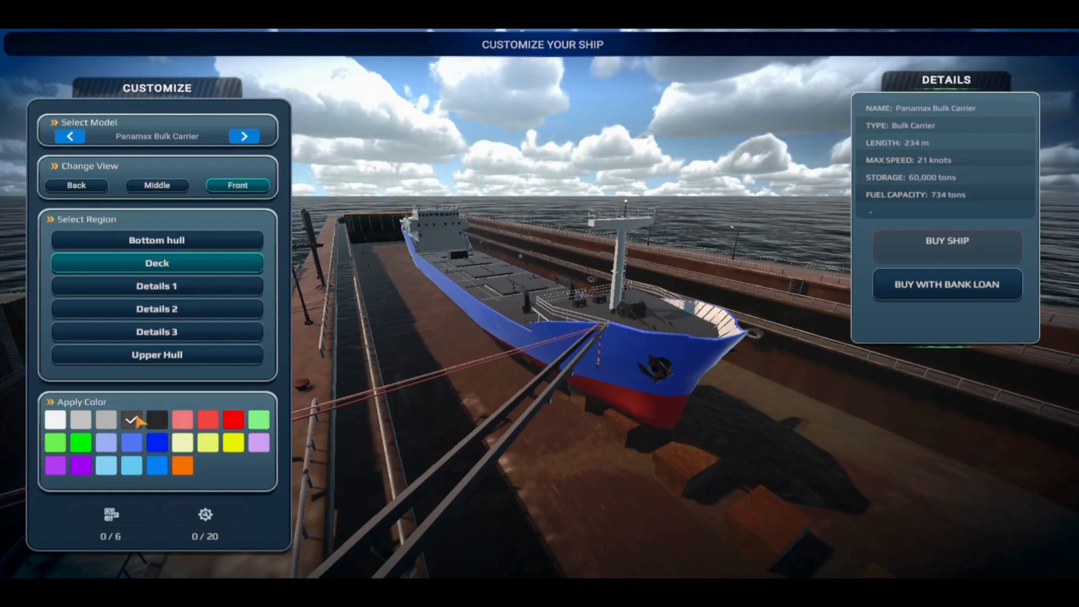
click(55, 419)
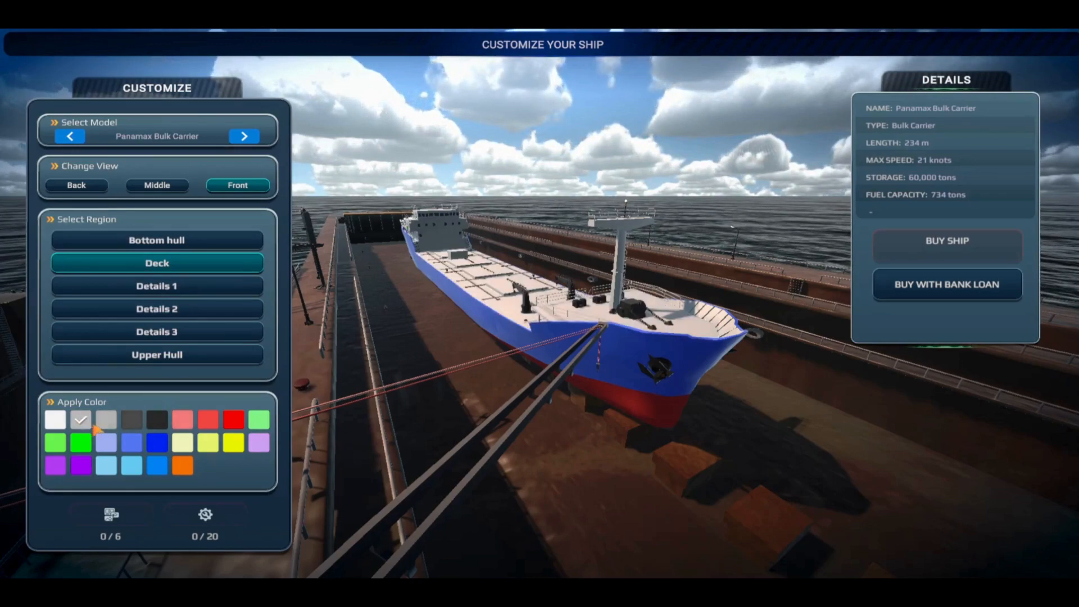
click(105, 442)
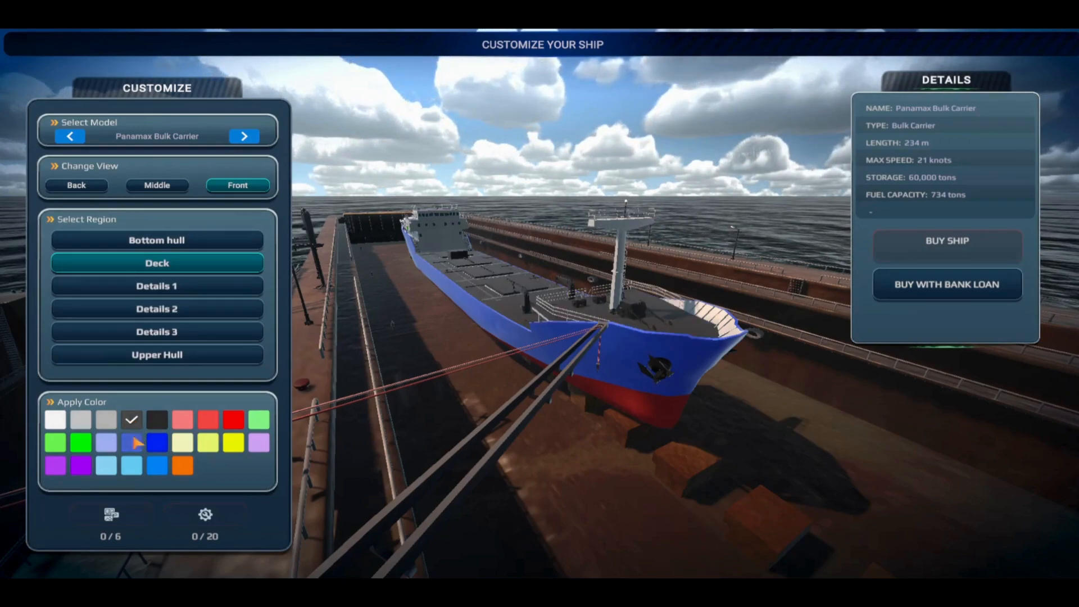
click(105, 420)
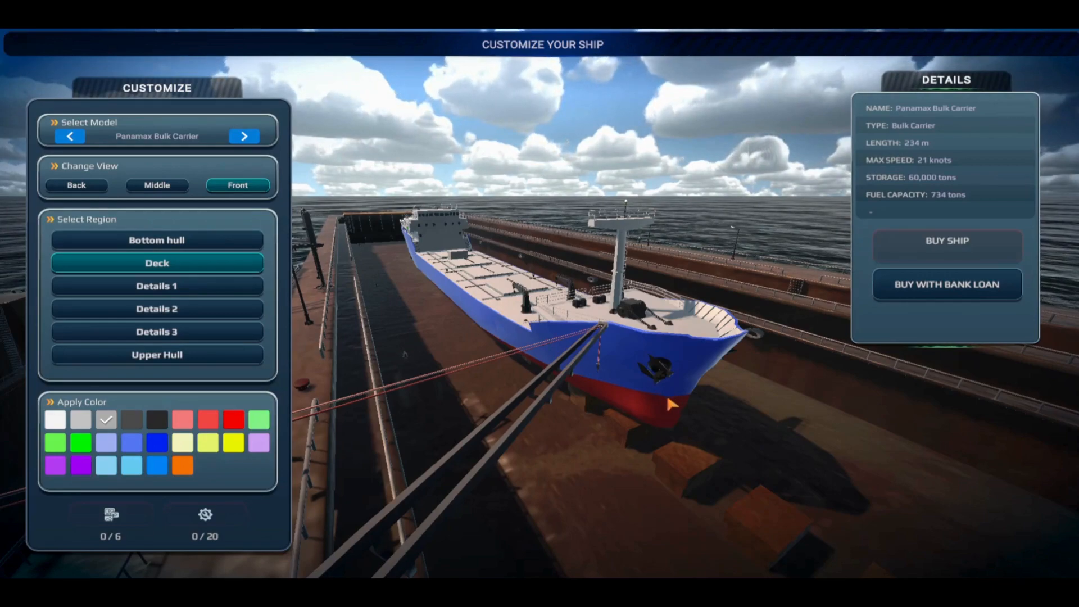
mouse_move(718, 350)
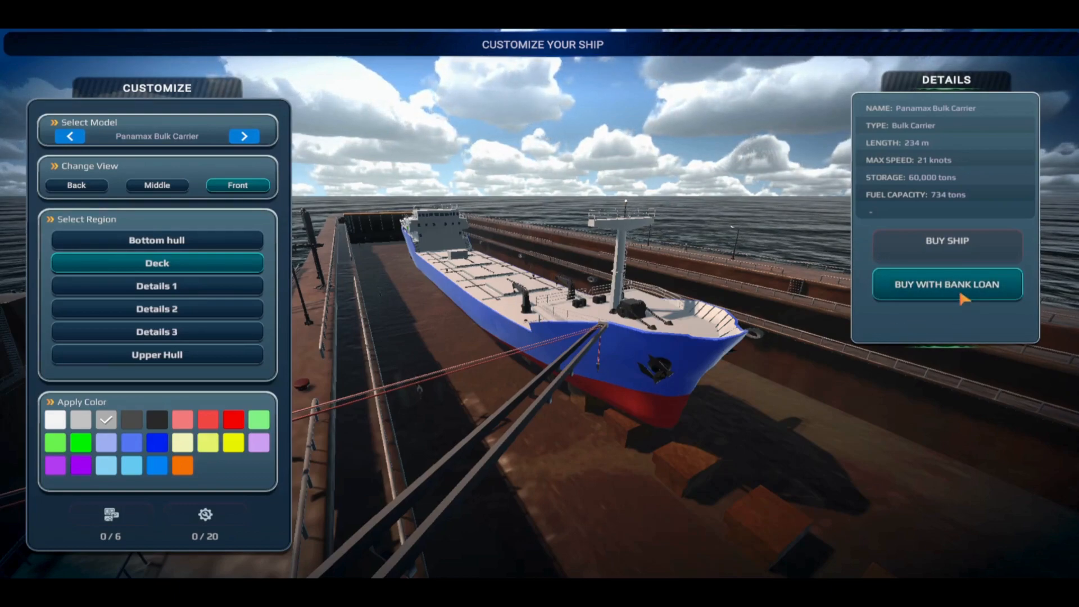
click(946, 285)
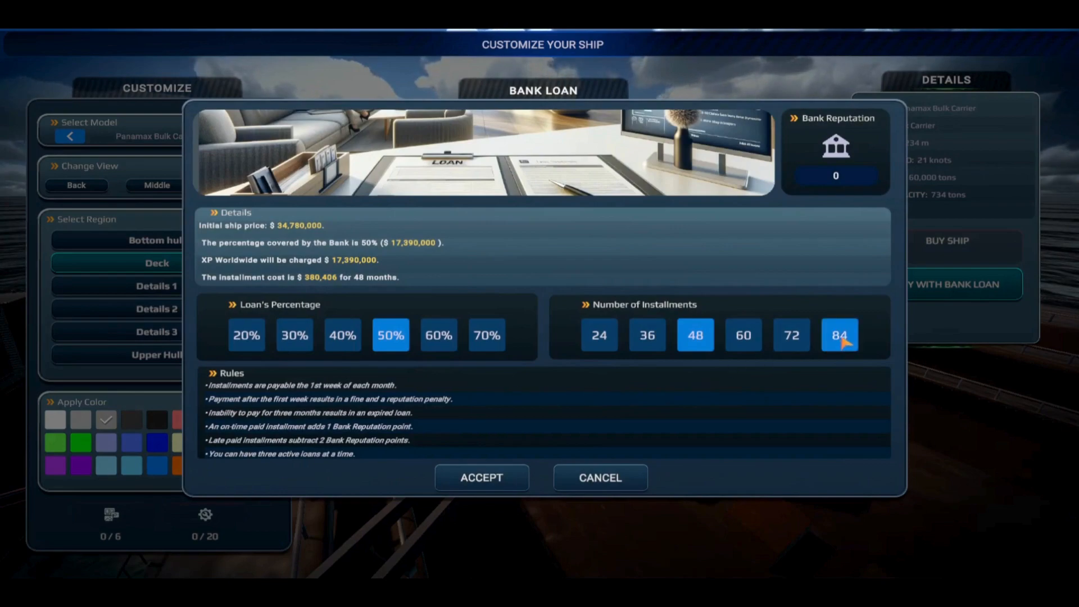
Accept a 50% bank loan over 60 installments after trying 84, 48 installments and 70%
click(598, 334)
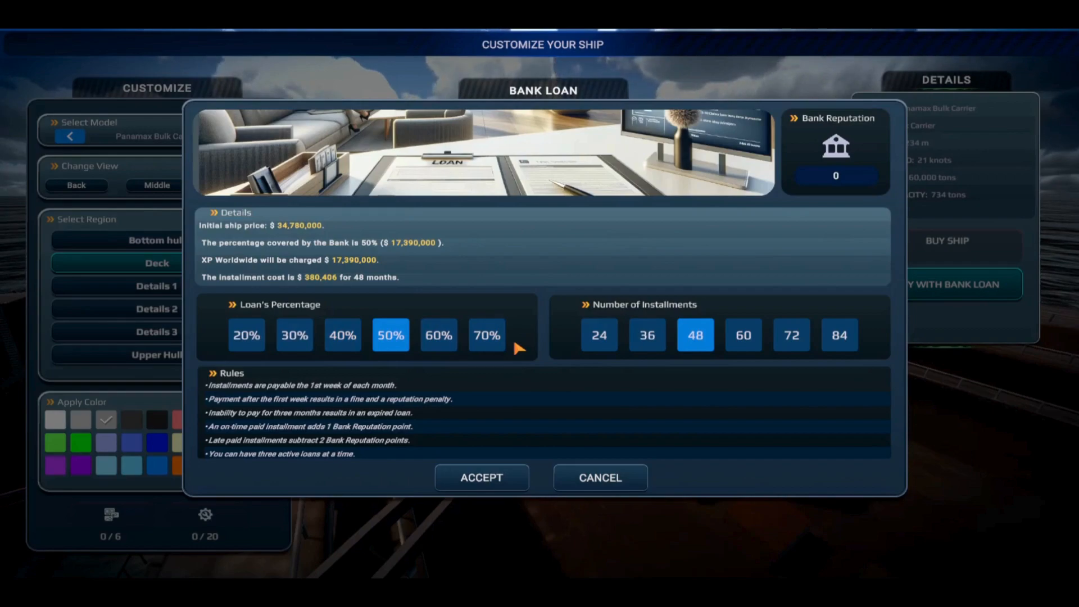
mouse_move(691, 358)
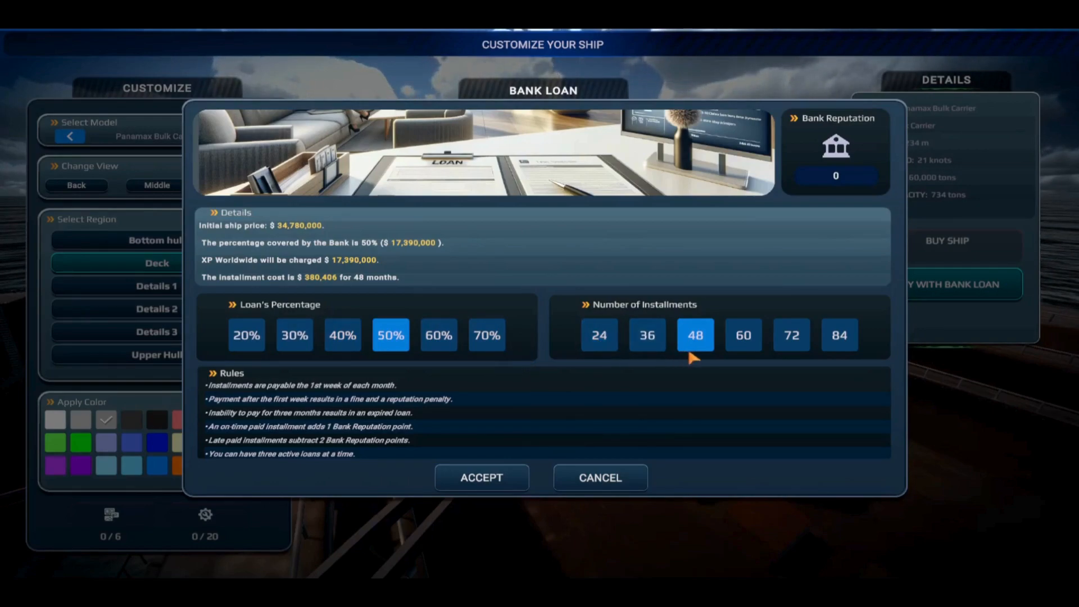
click(742, 335)
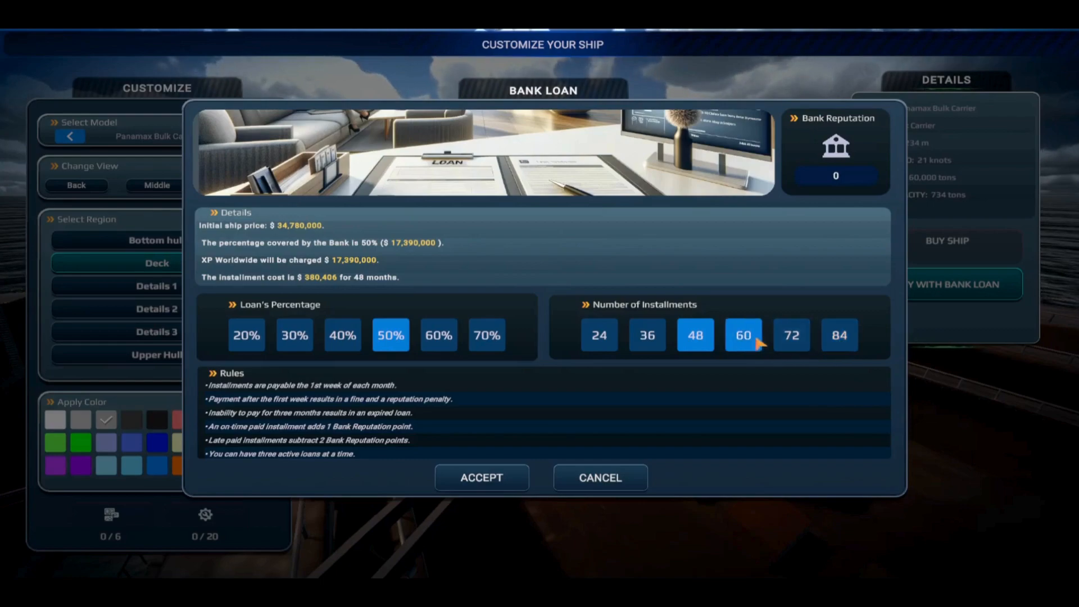
click(742, 335)
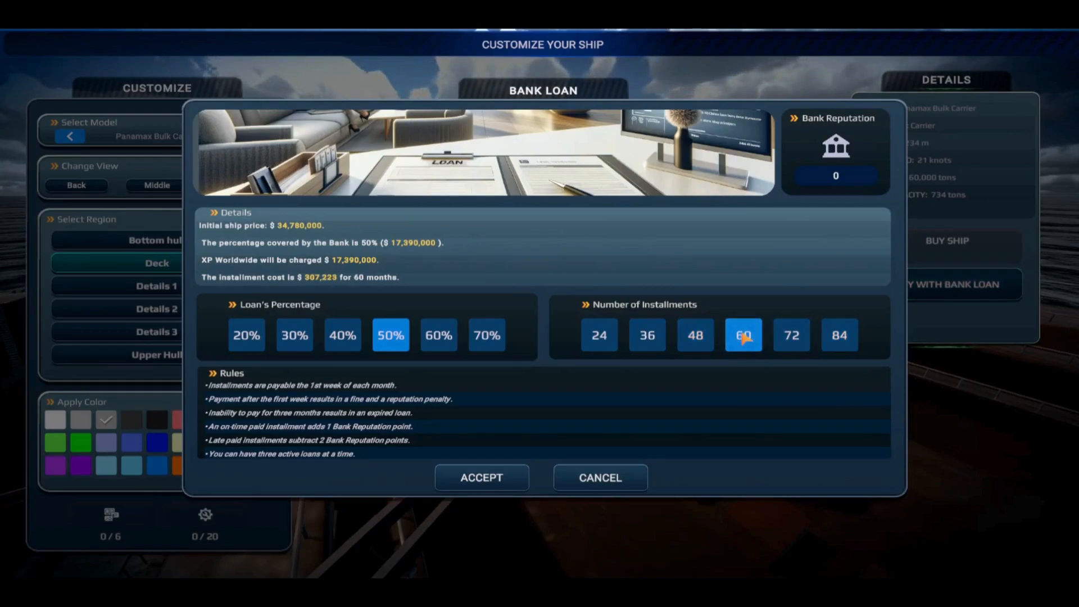
mouse_move(475, 301)
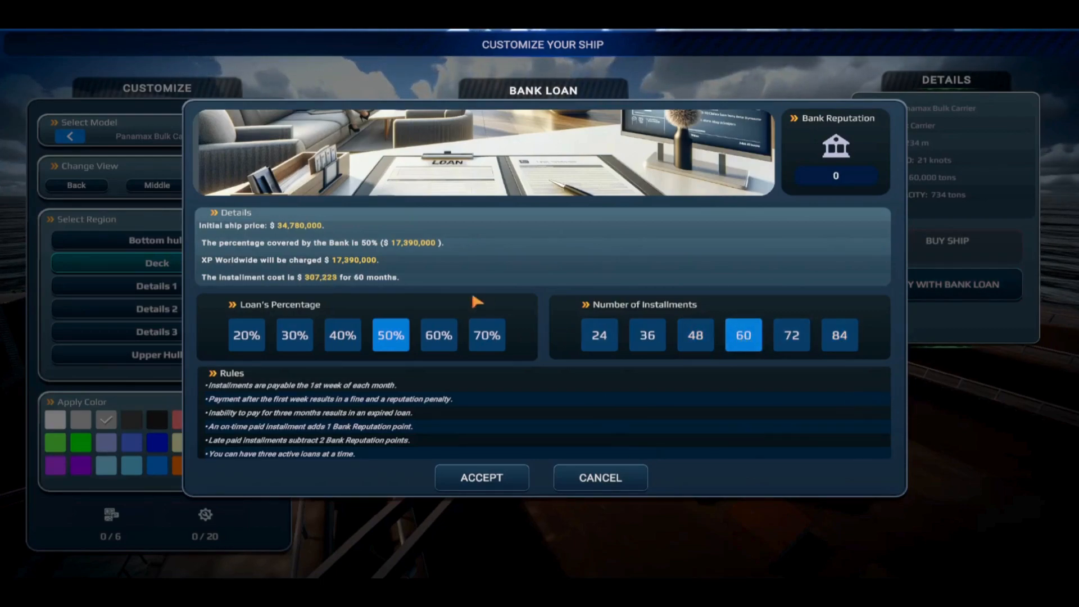
click(487, 335)
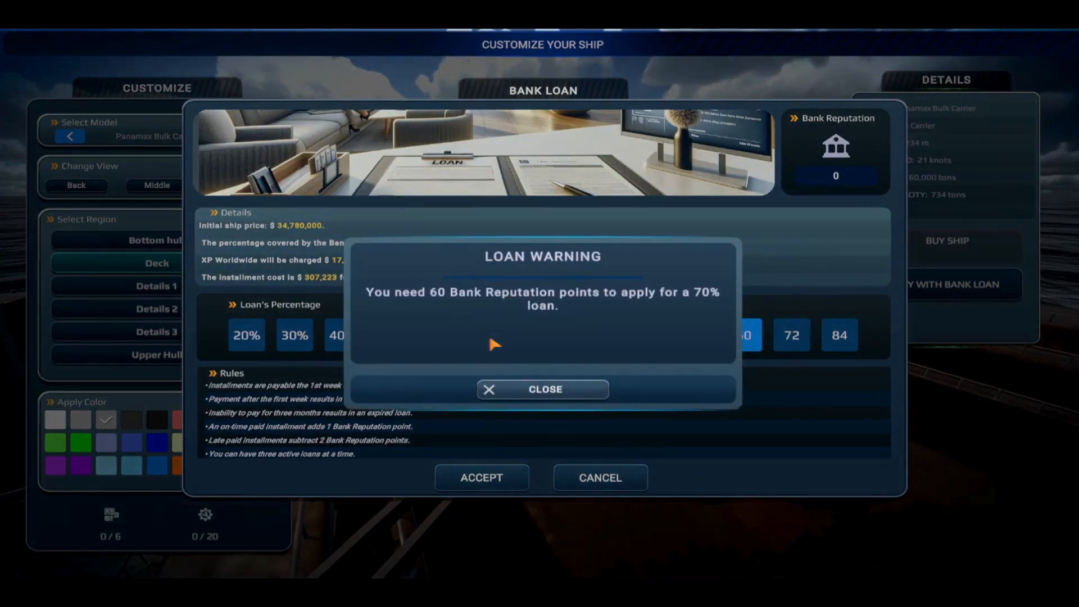
mouse_move(396, 309)
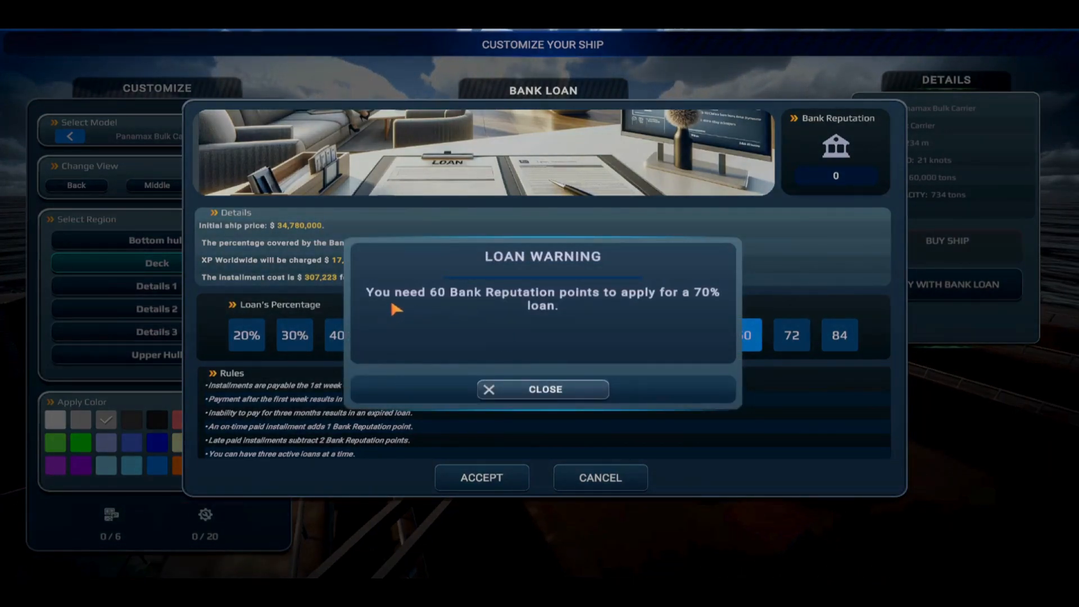
mouse_move(576, 312)
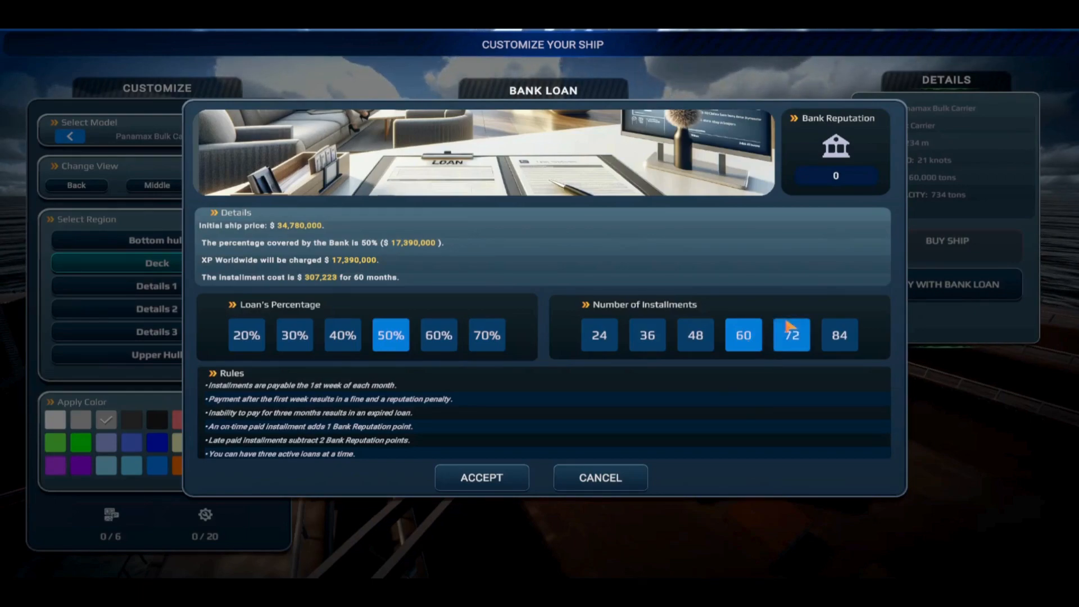
mouse_move(364, 328)
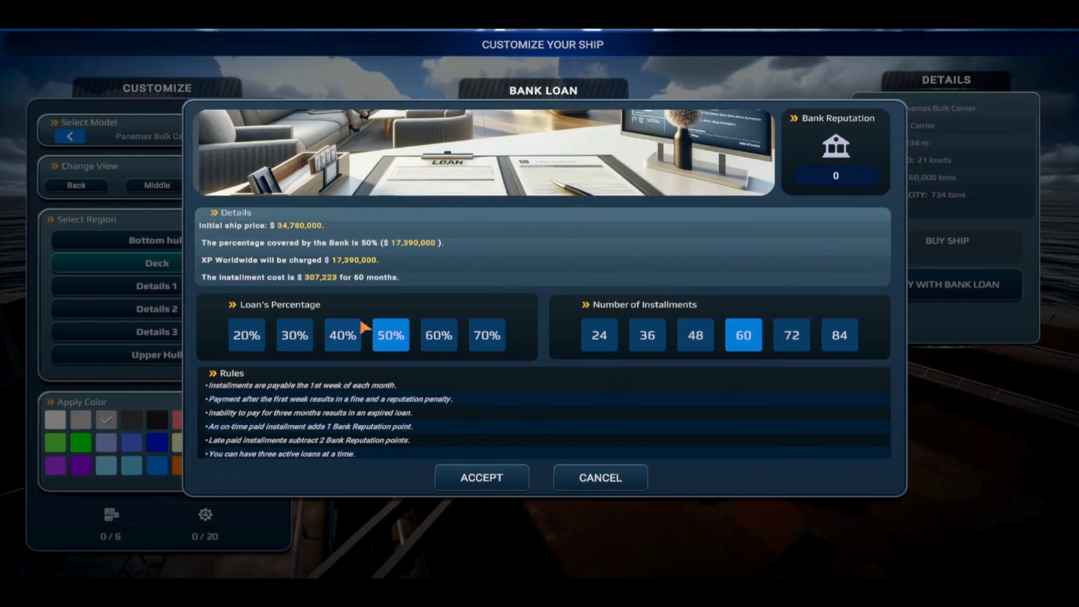
mouse_move(313, 289)
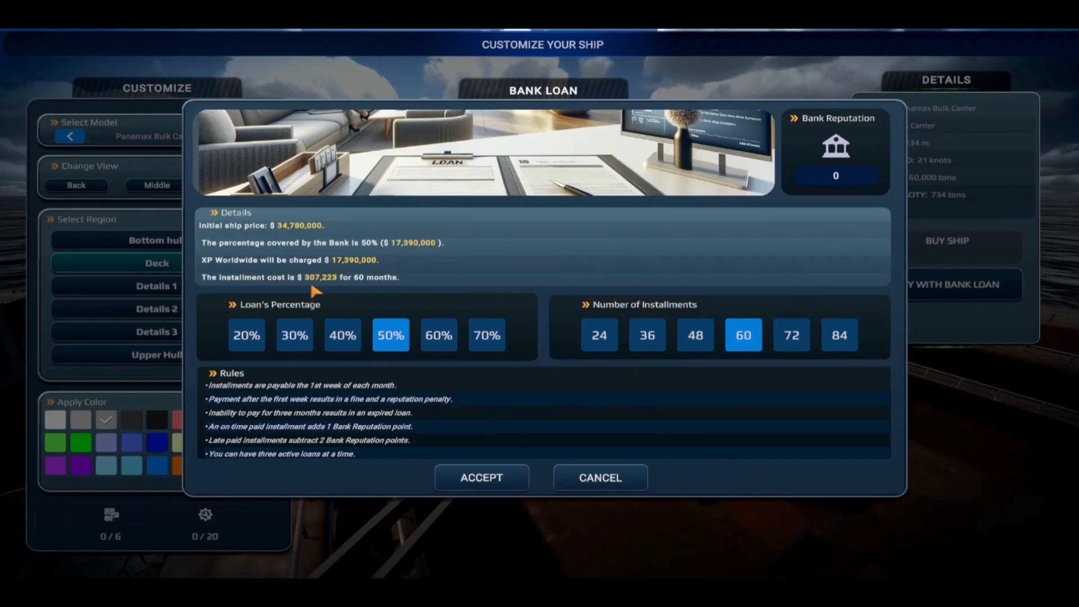
click(838, 335)
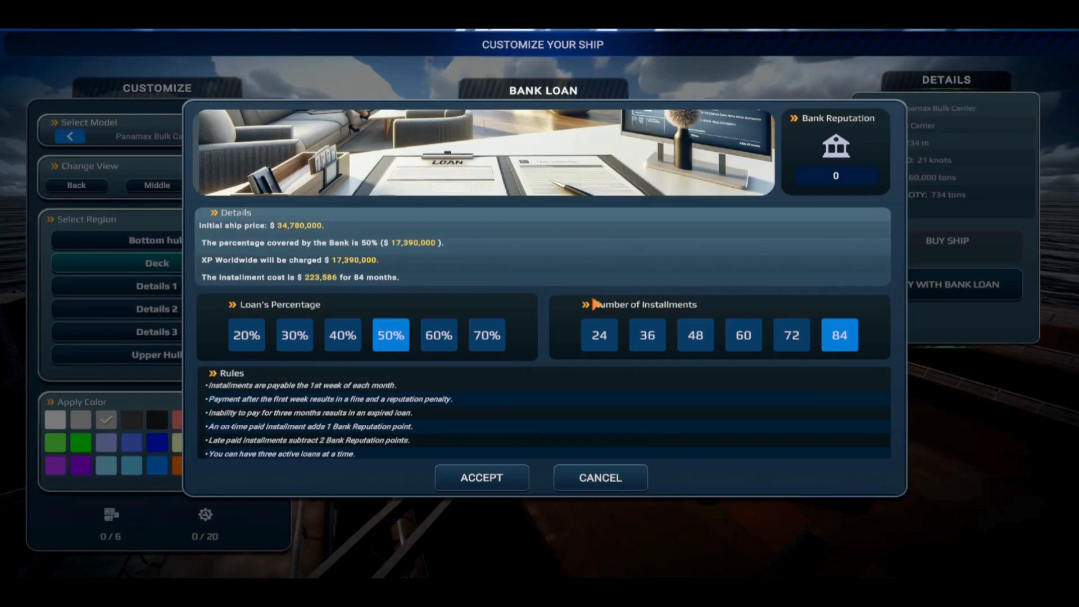
click(742, 335)
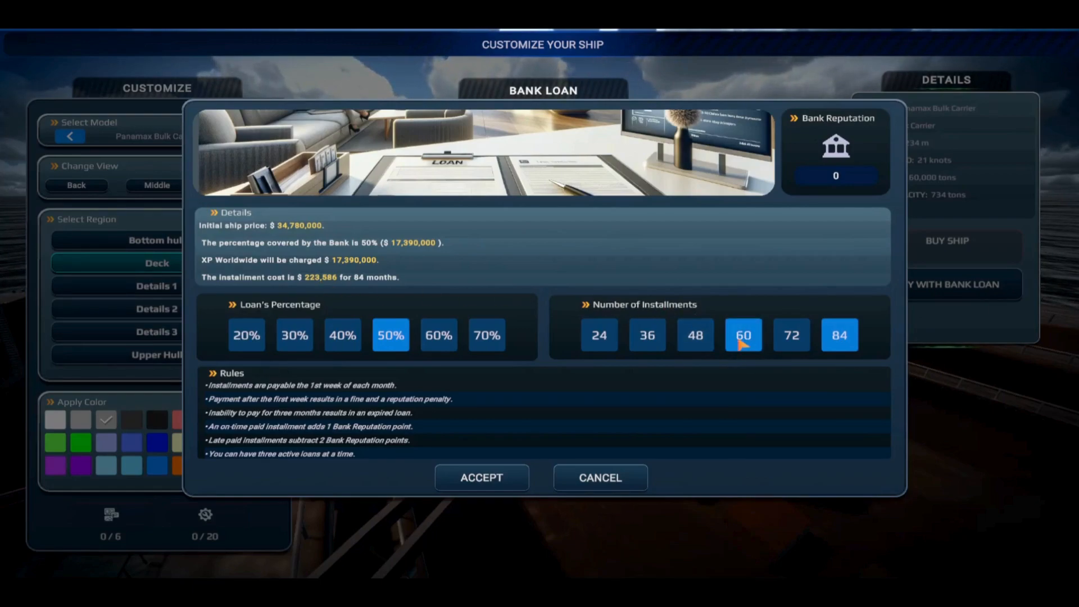
click(742, 335)
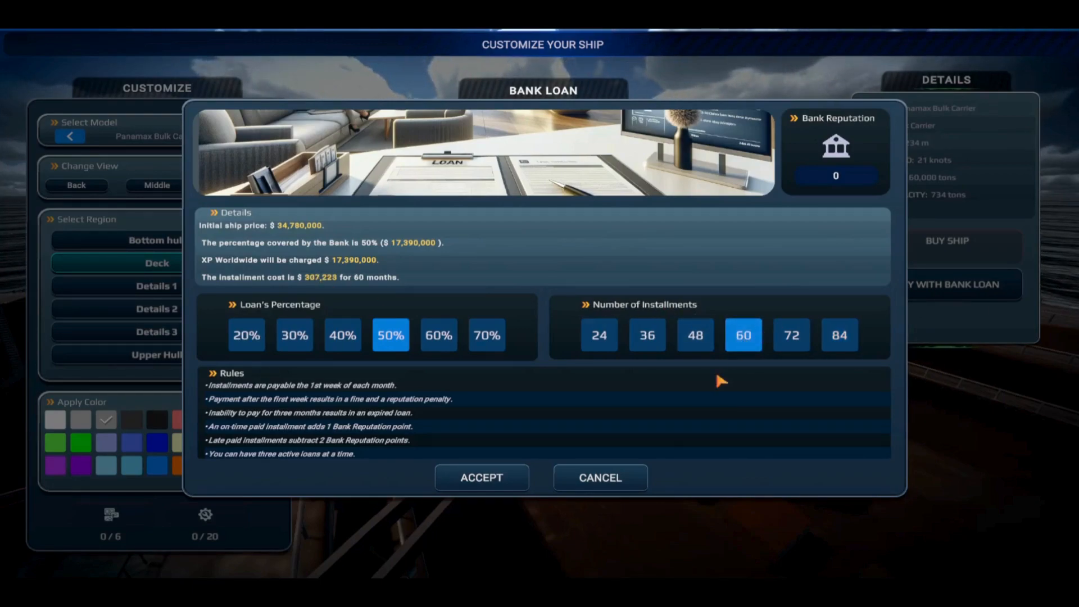
mouse_move(481, 477)
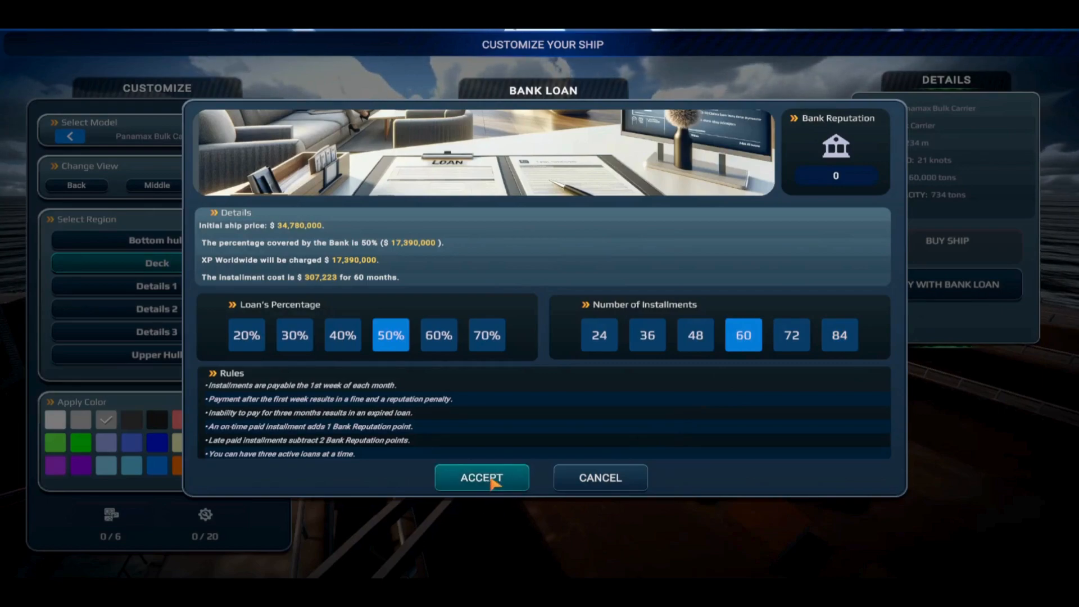
click(481, 478)
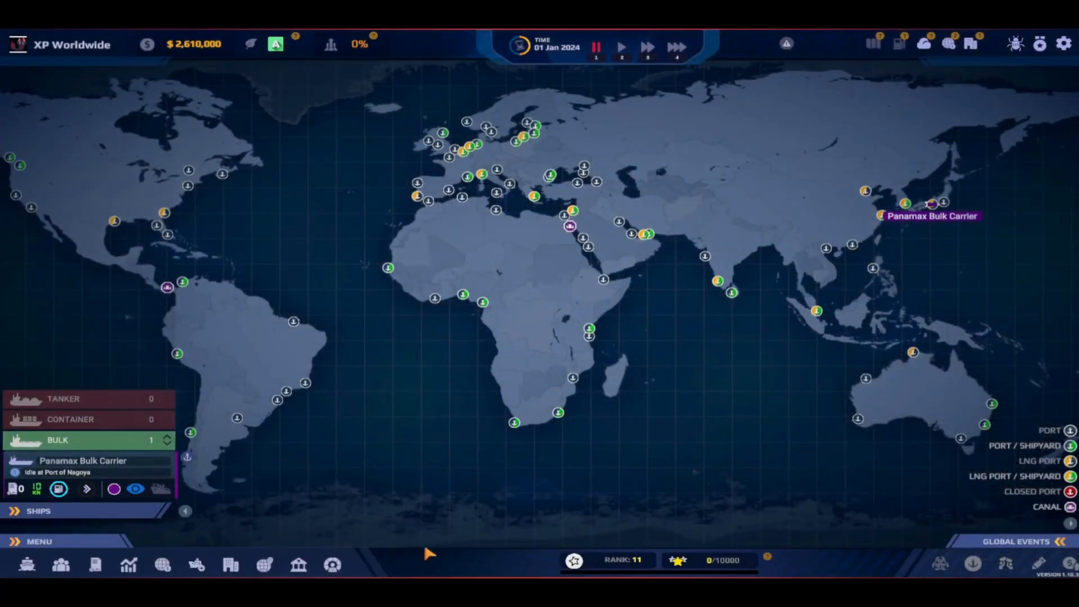
mouse_move(563, 450)
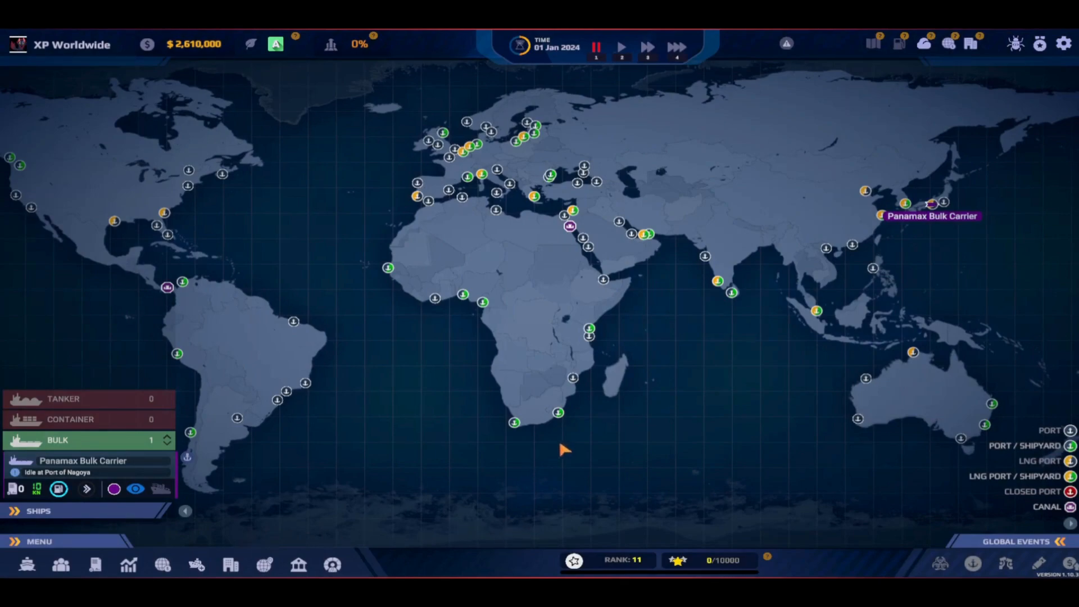
Rename the Panamax at Nagoya to 'Anjus Adventure' from its Operations window
click(85, 460)
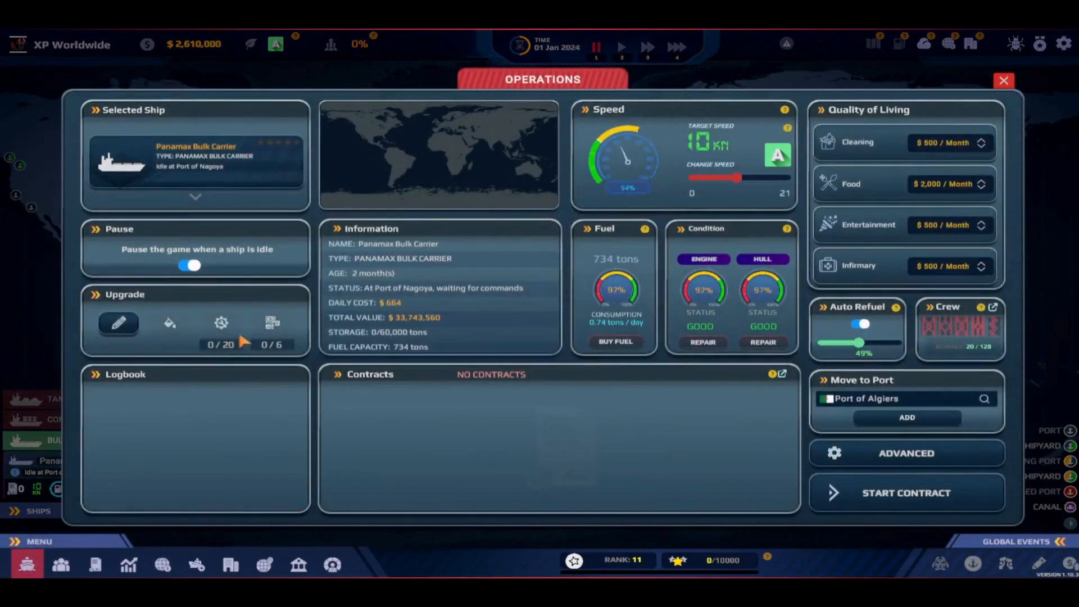
click(119, 323)
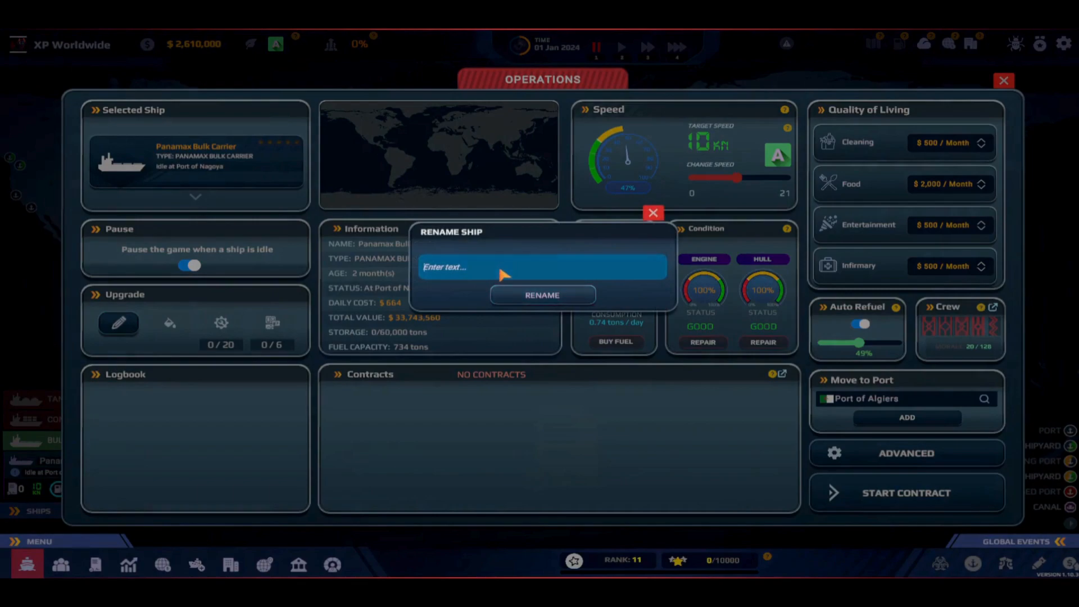
text(Anju)
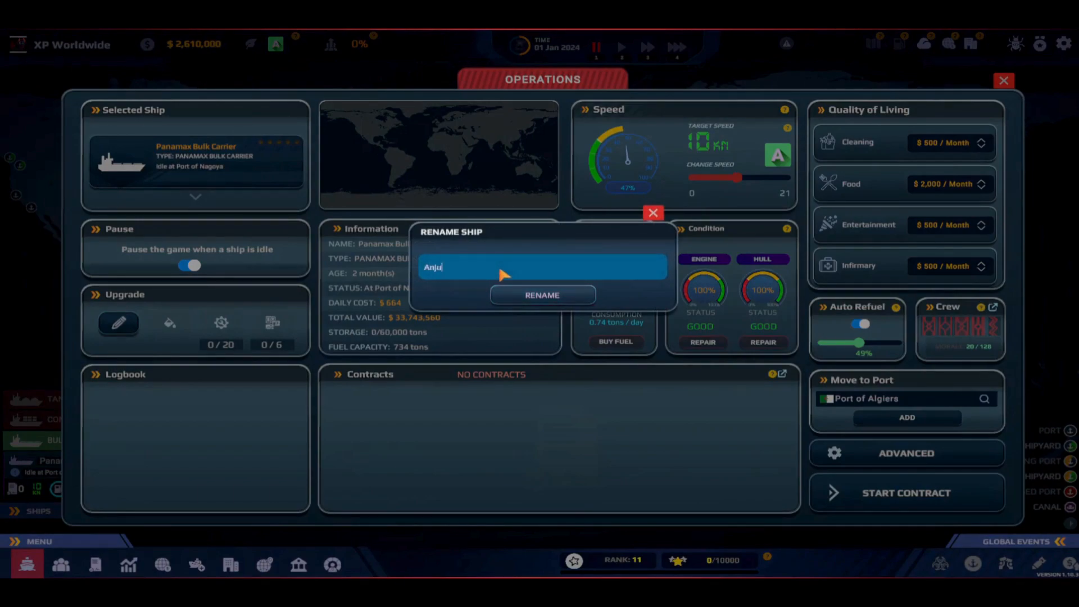
text(s)
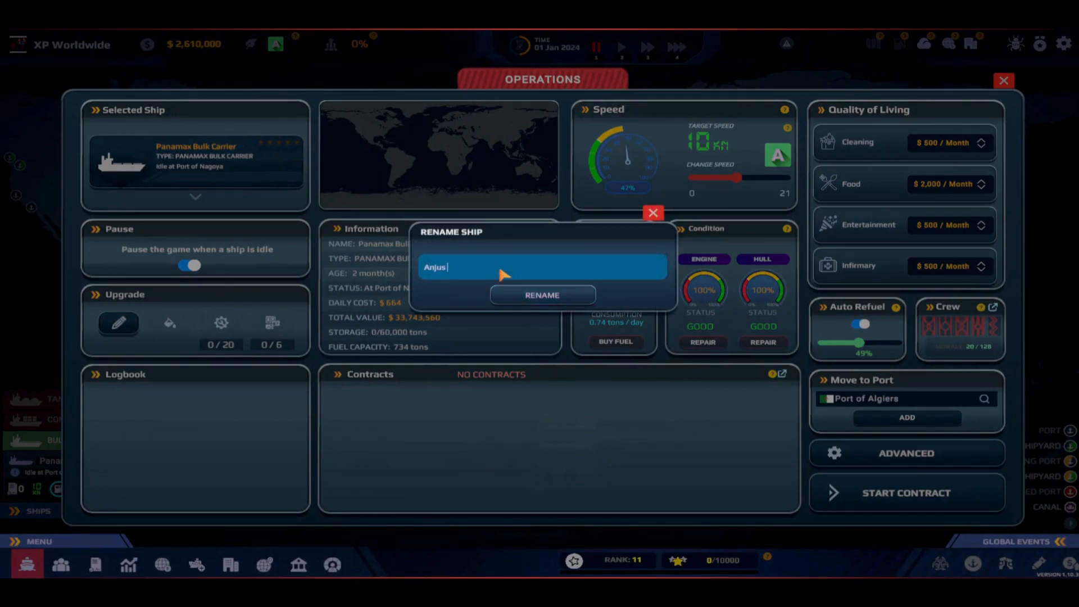
text(Adventure)
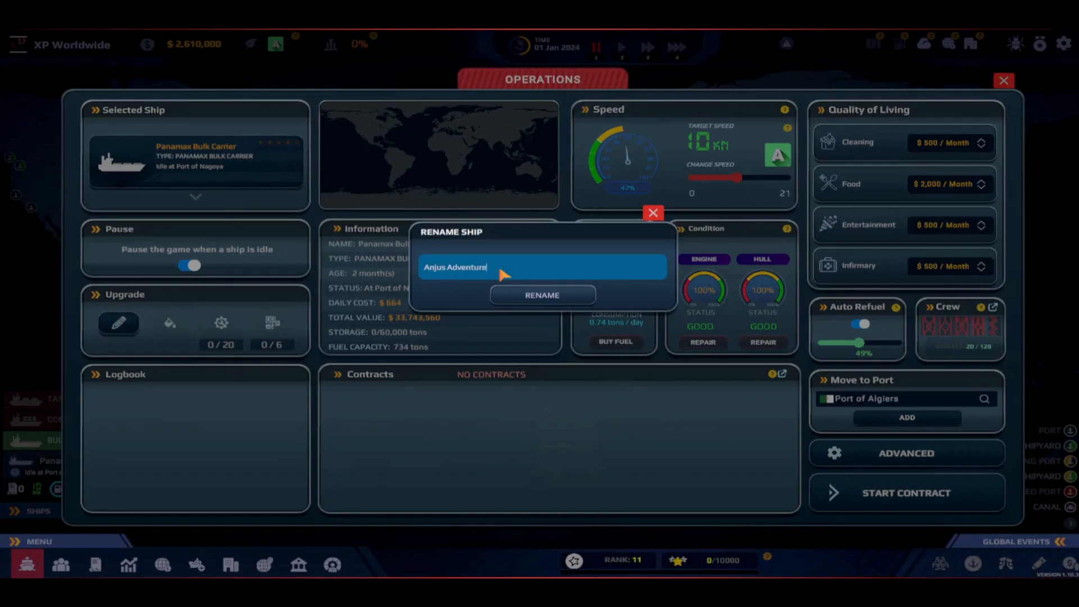
click(542, 294)
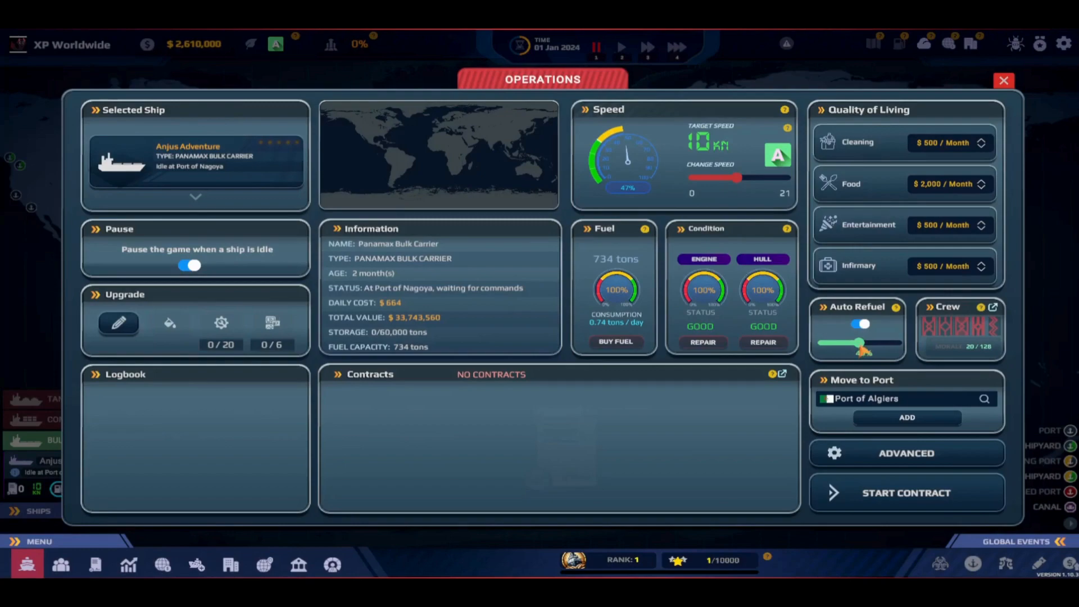
Turn off auto refuel; set cleaning, entertainment, infirmary to $1,500 and food to $4,000 monthly
click(857, 324)
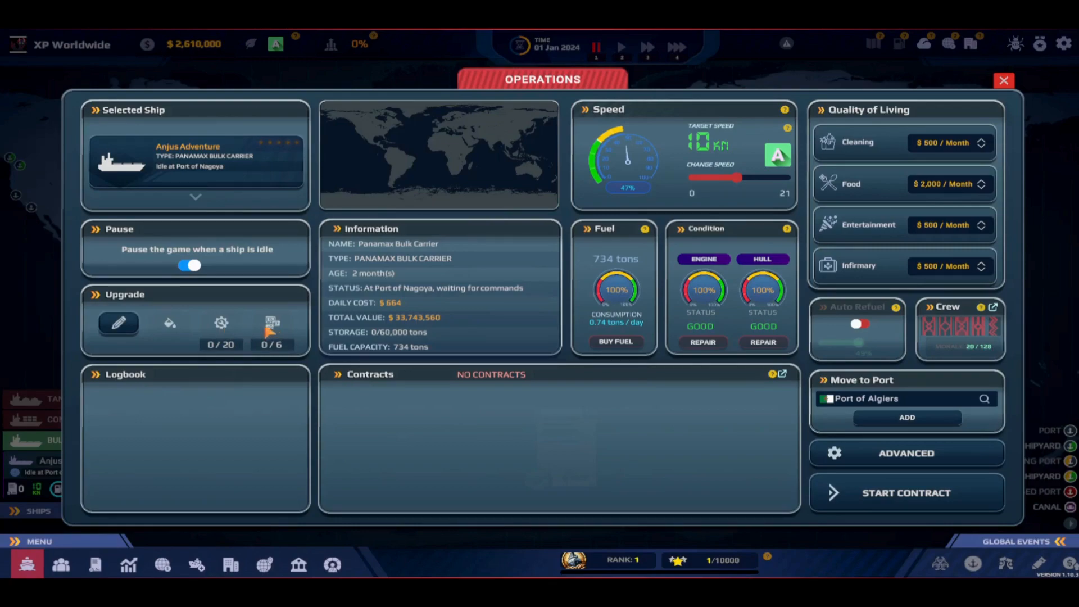
mouse_move(684, 374)
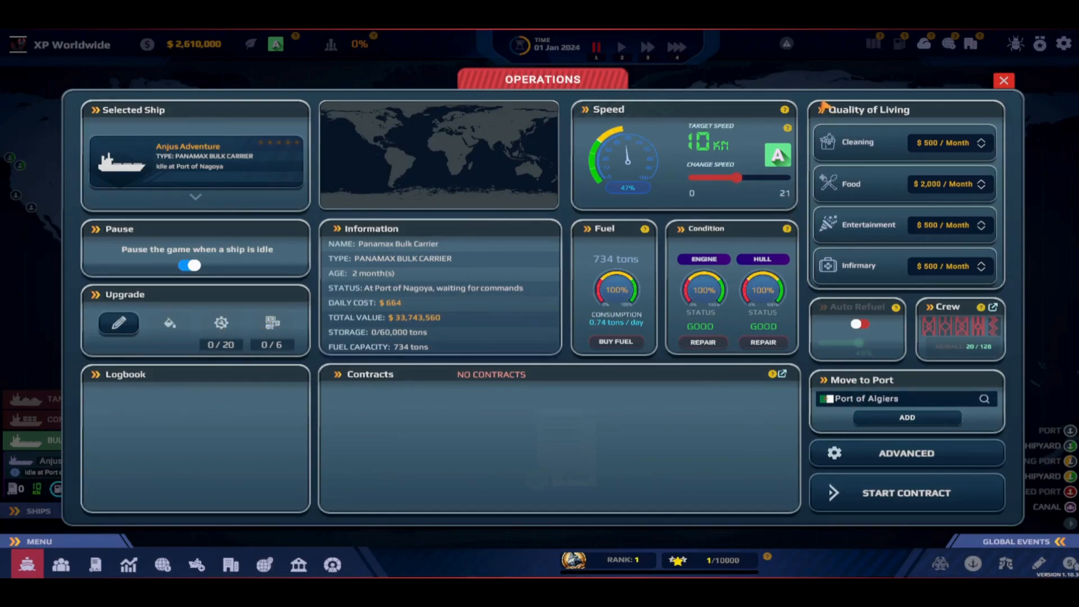
mouse_move(949, 266)
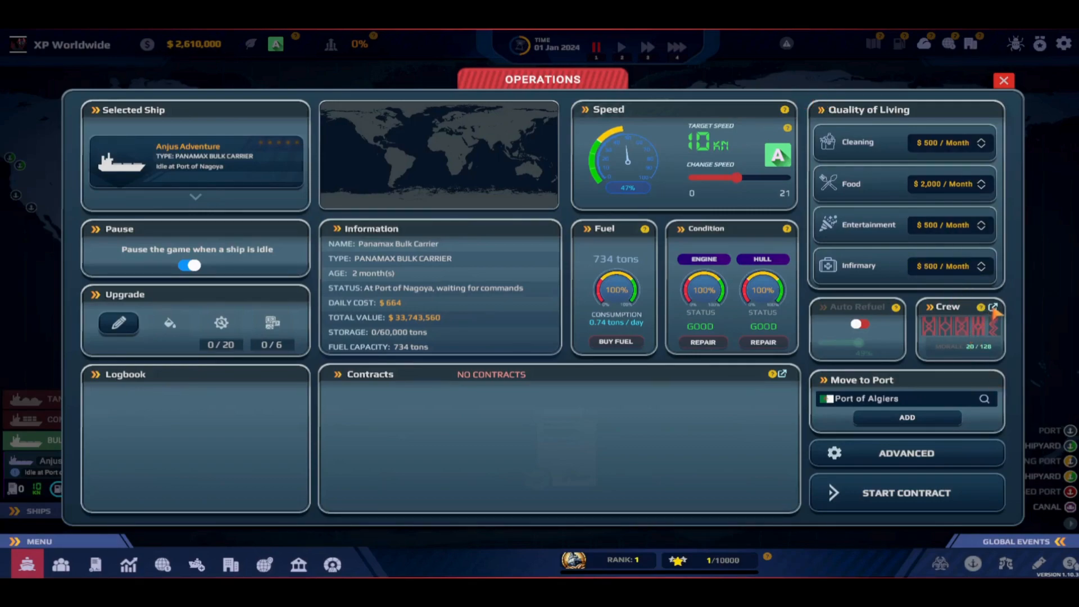
click(981, 139)
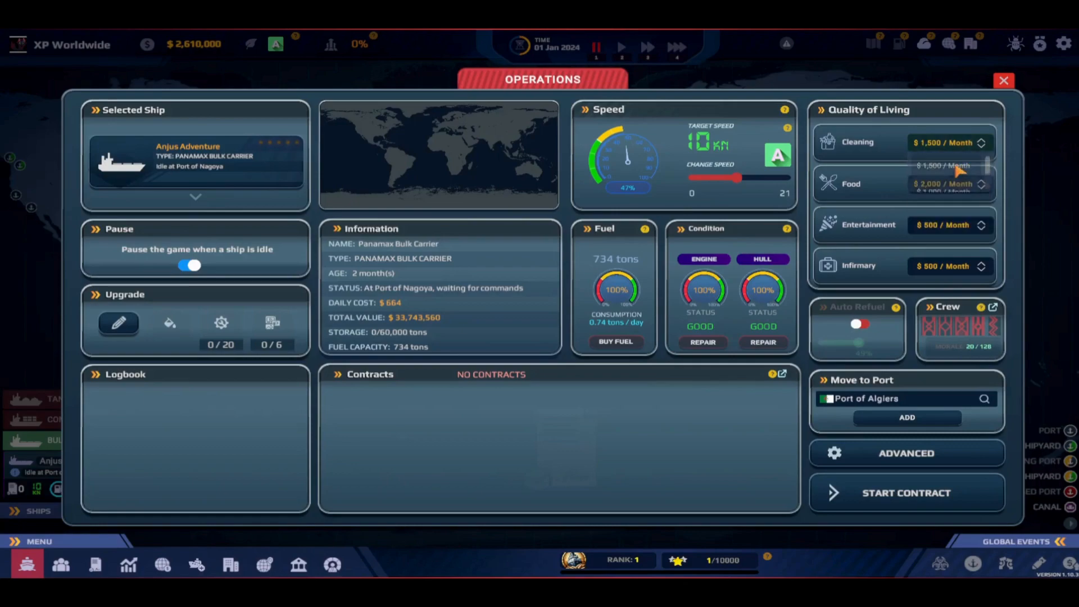
click(980, 184)
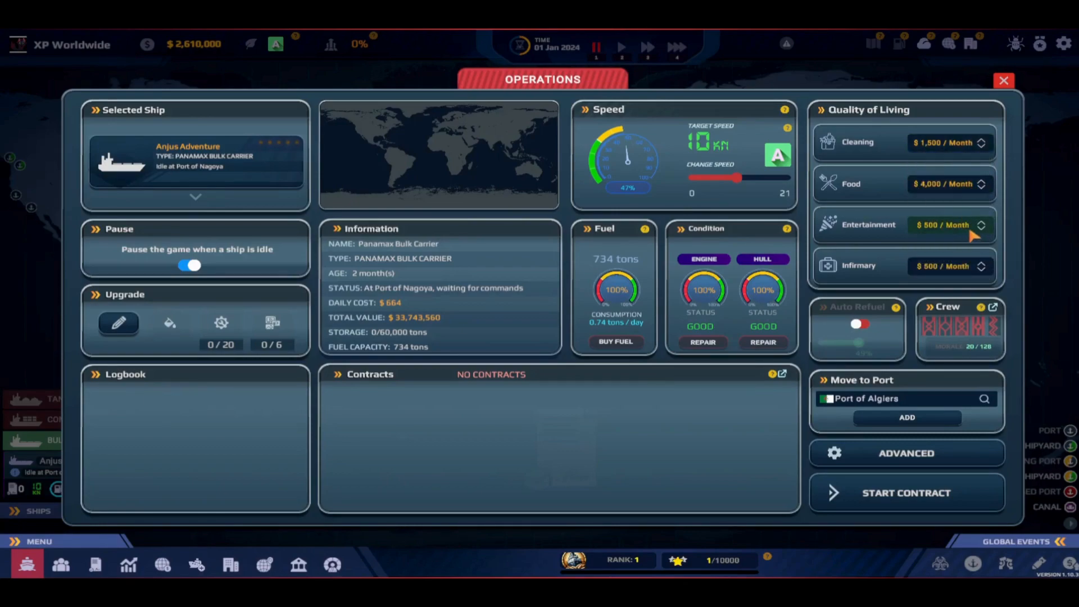
click(949, 224)
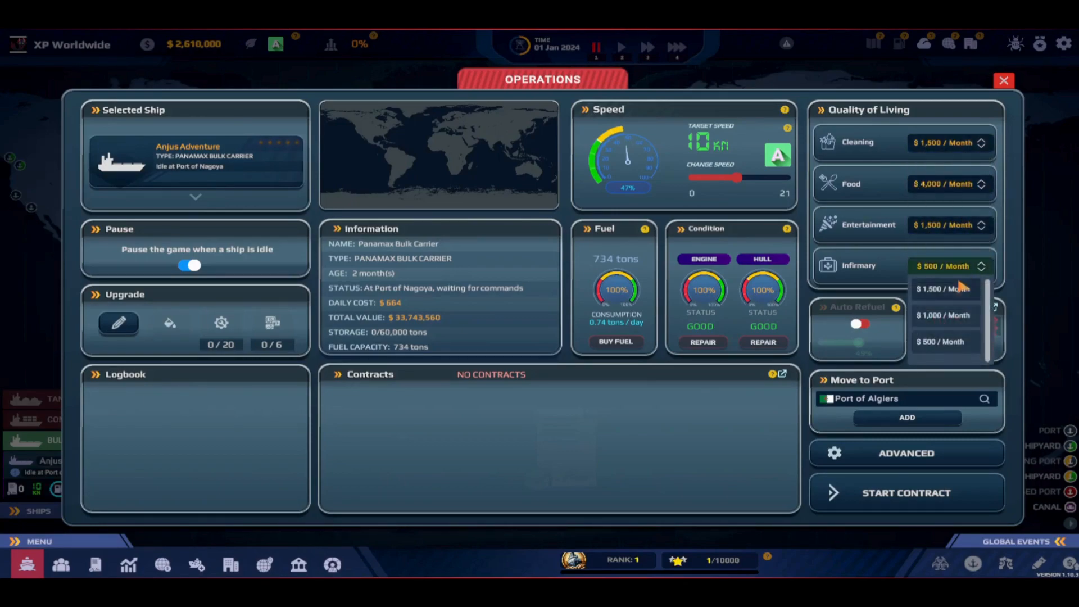
click(943, 287)
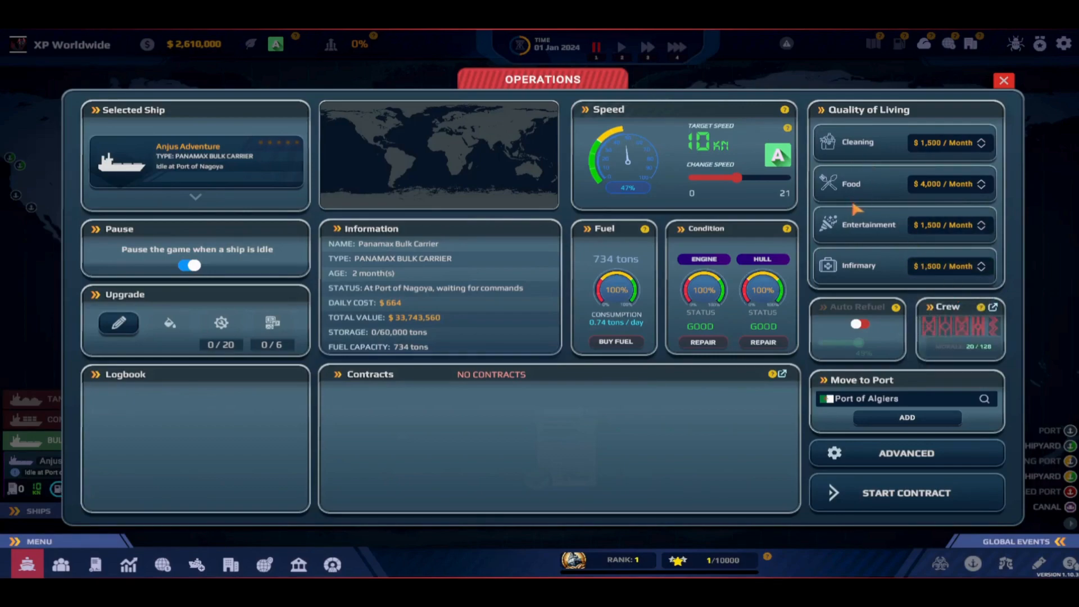
mouse_move(883, 282)
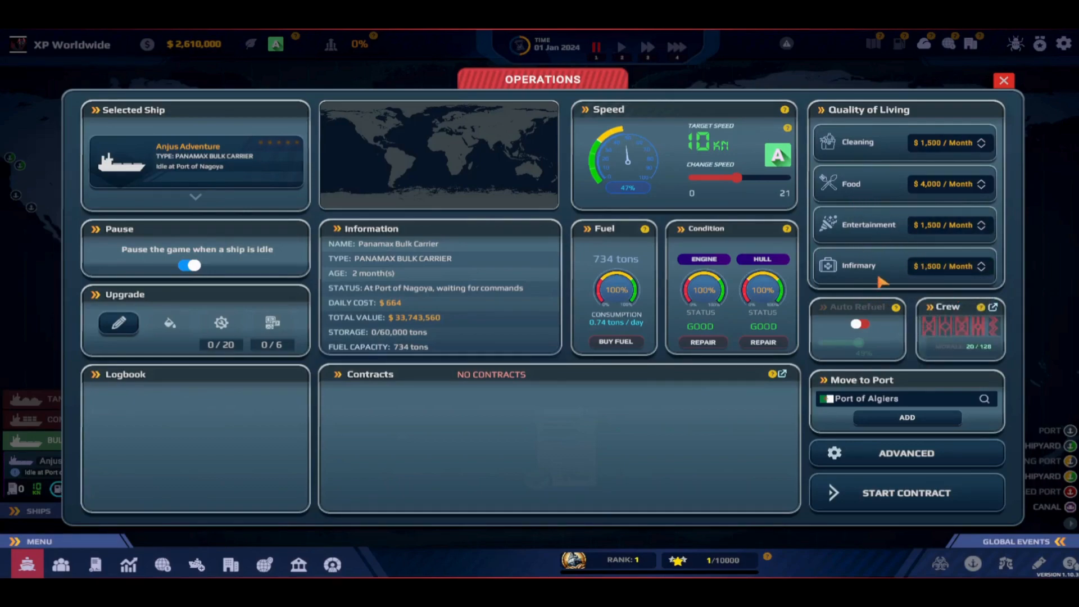
mouse_move(763, 241)
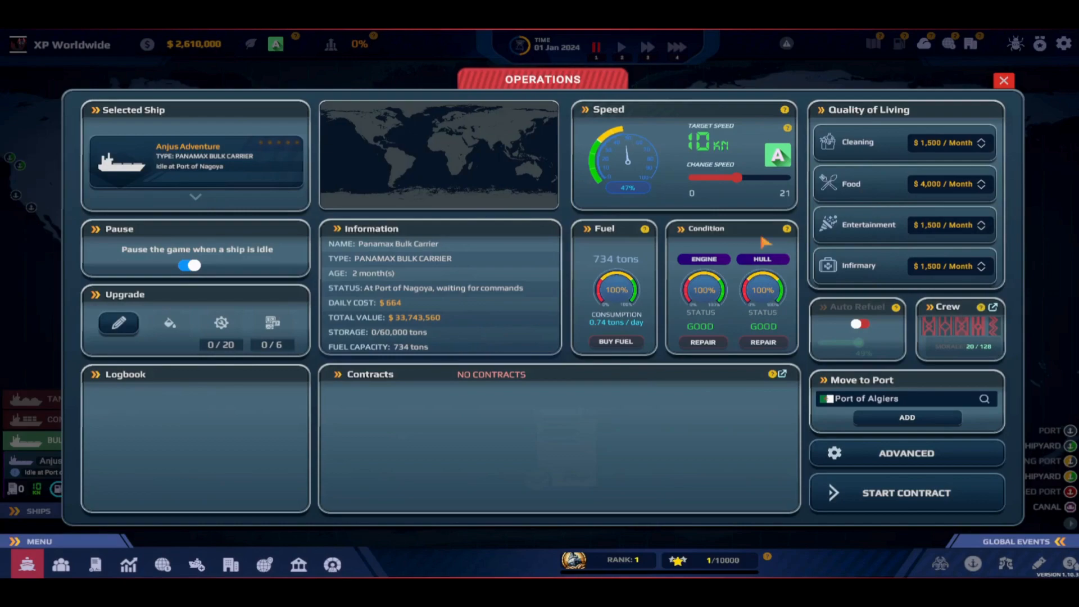
mouse_move(470, 327)
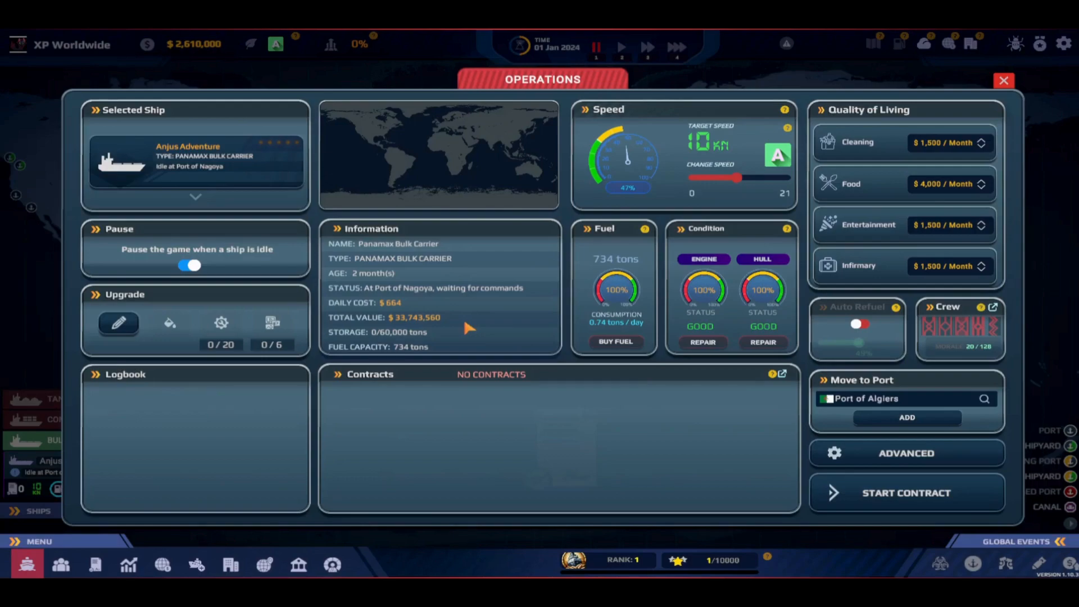
mouse_move(906, 453)
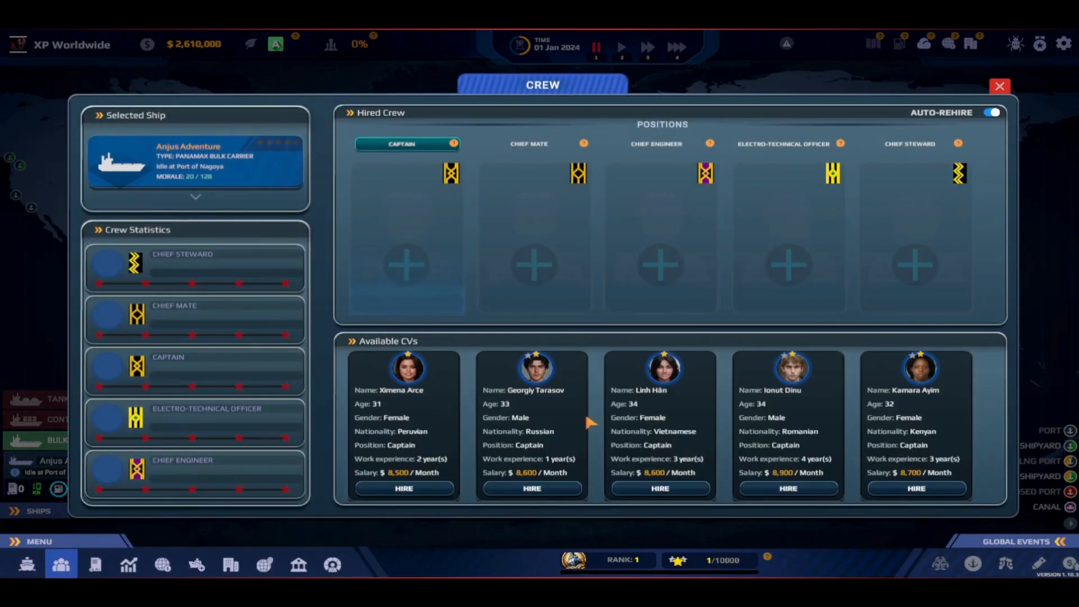
mouse_move(760, 466)
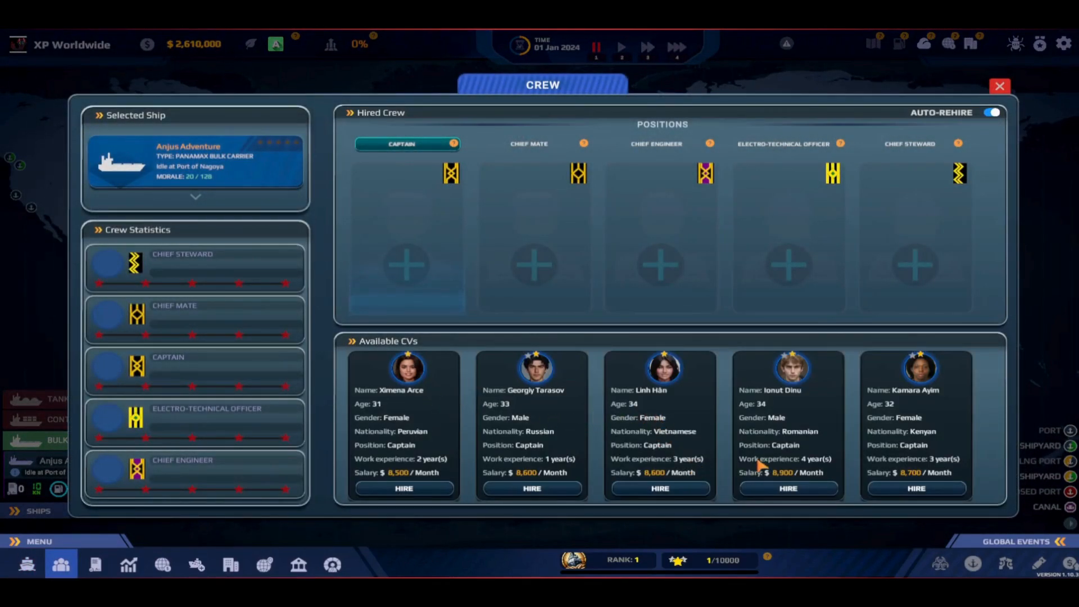
mouse_move(812, 478)
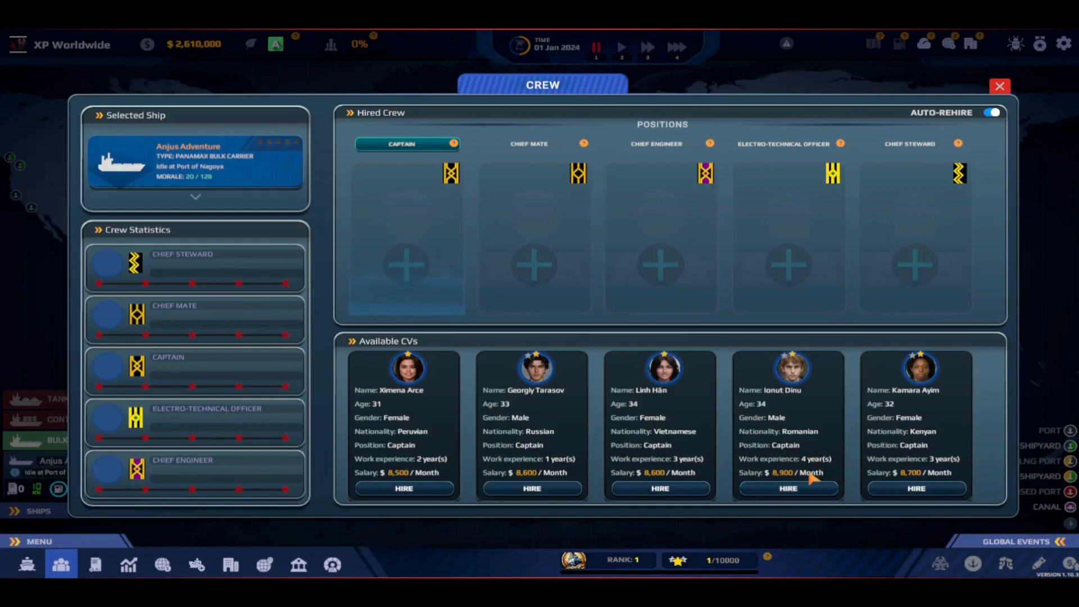
mouse_move(526, 411)
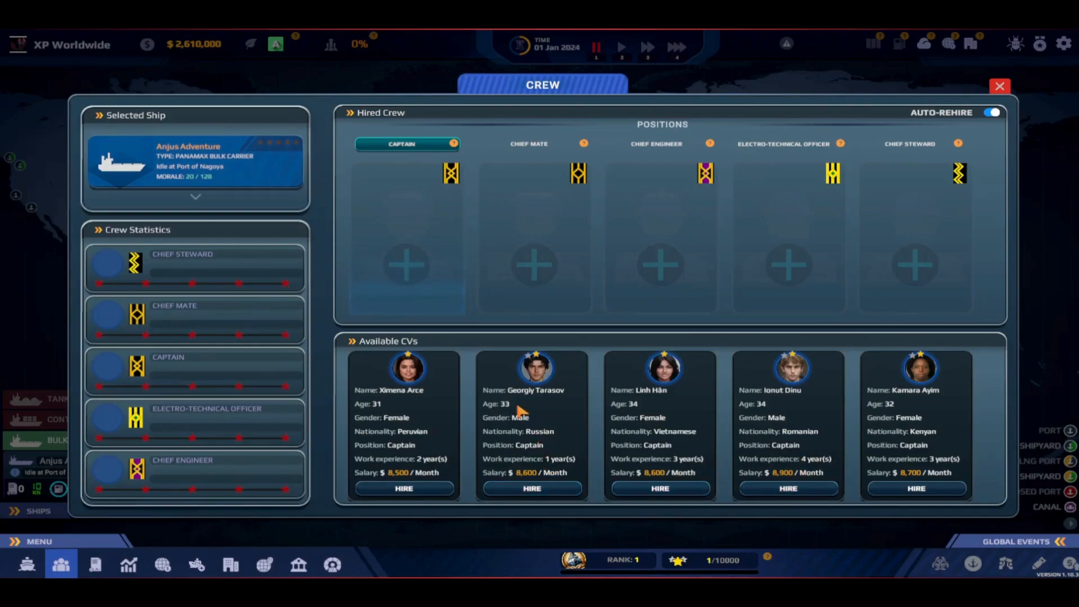
mouse_move(523, 406)
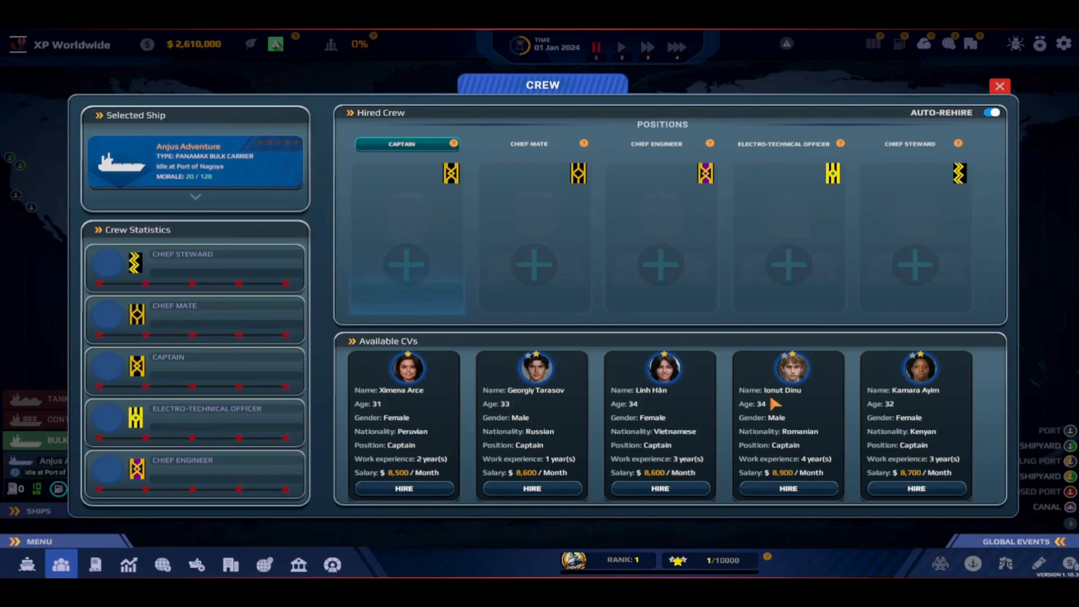
mouse_move(794, 407)
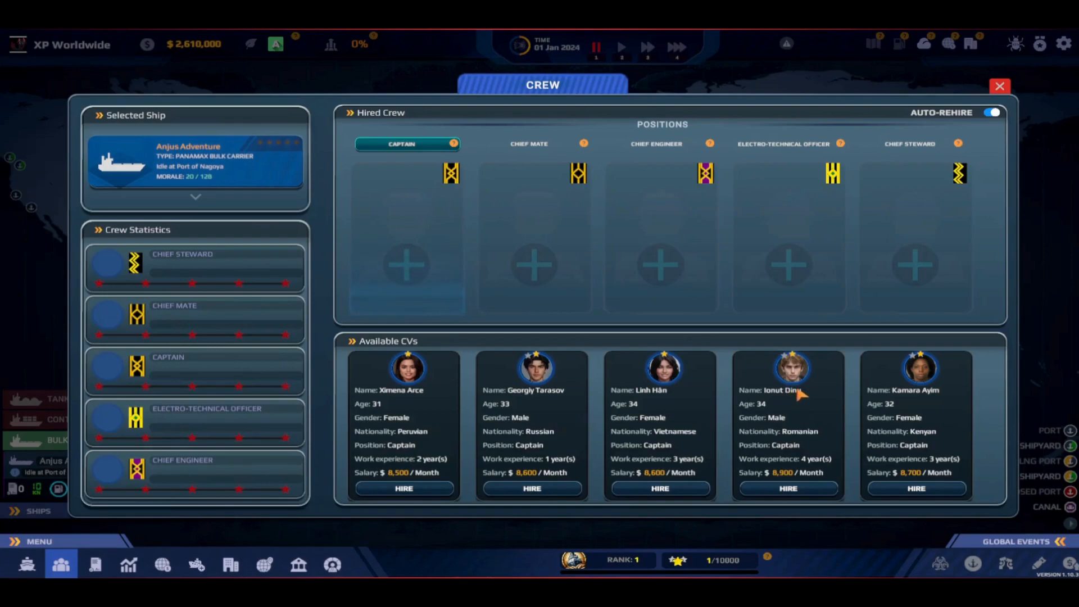
mouse_move(558, 426)
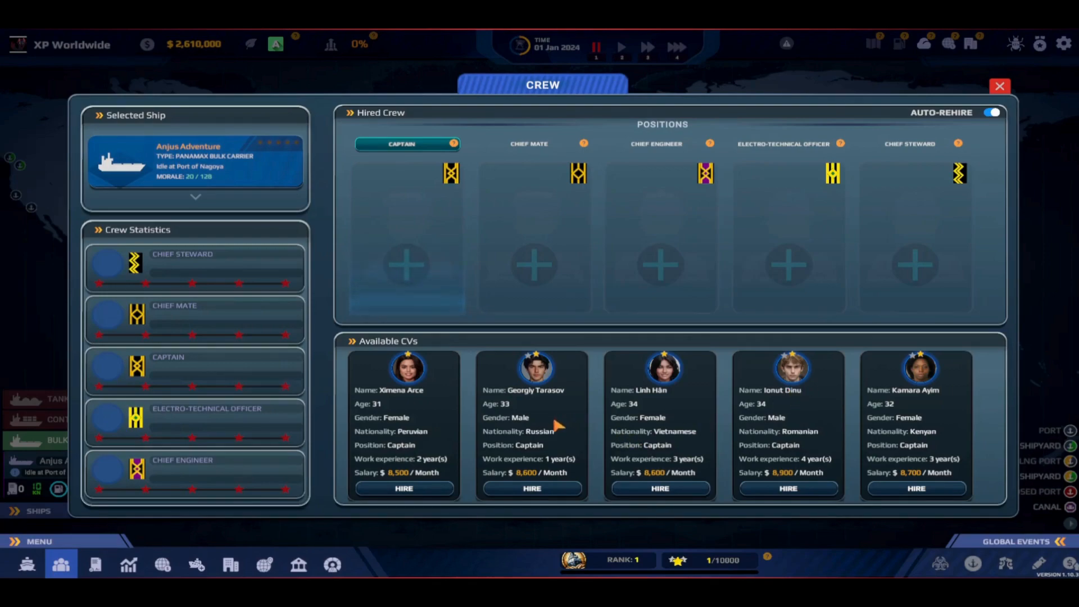
mouse_move(530, 420)
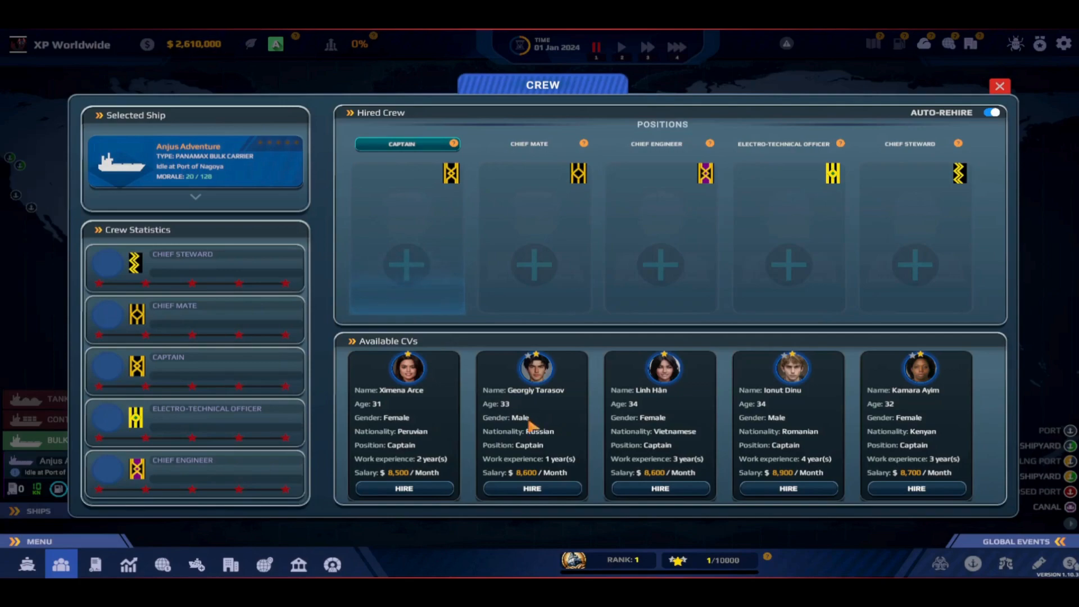
mouse_move(592, 471)
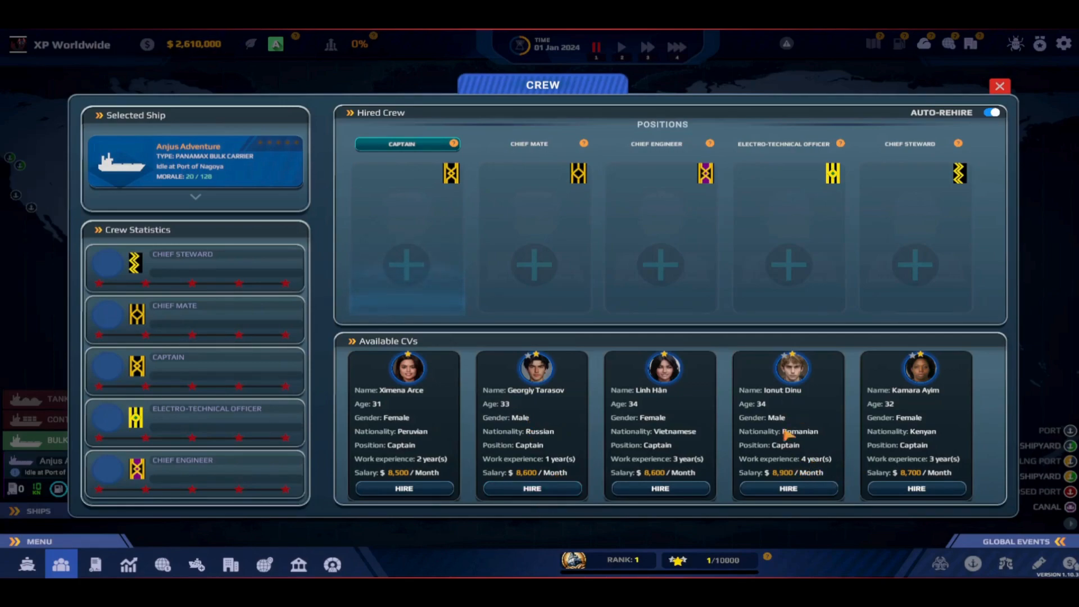
Hire Romanian captain Ionut Dinu for 12 months at $8,009 a month
click(788, 488)
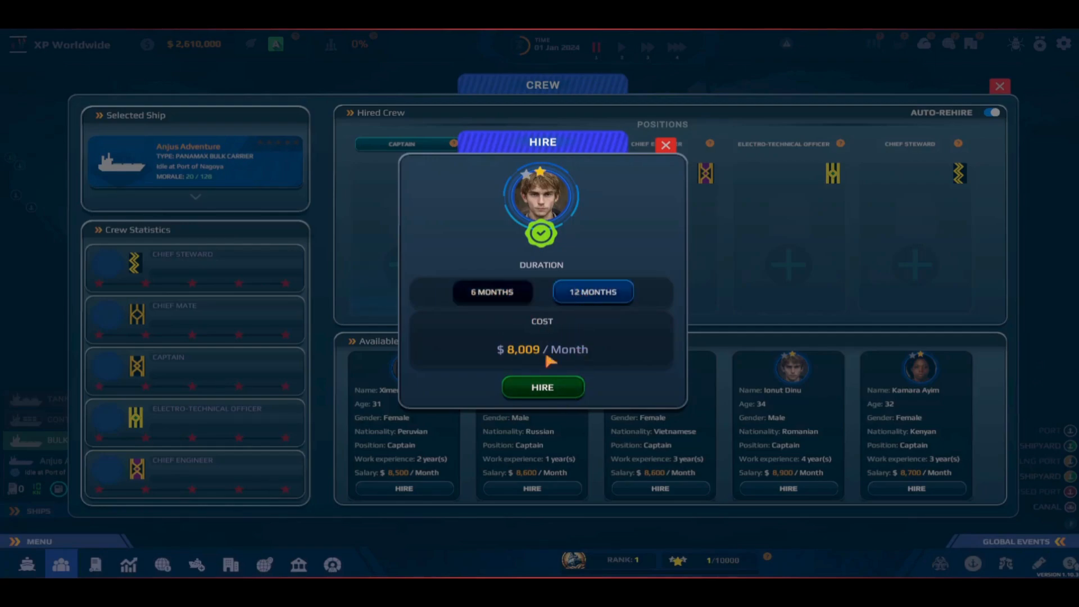
click(541, 386)
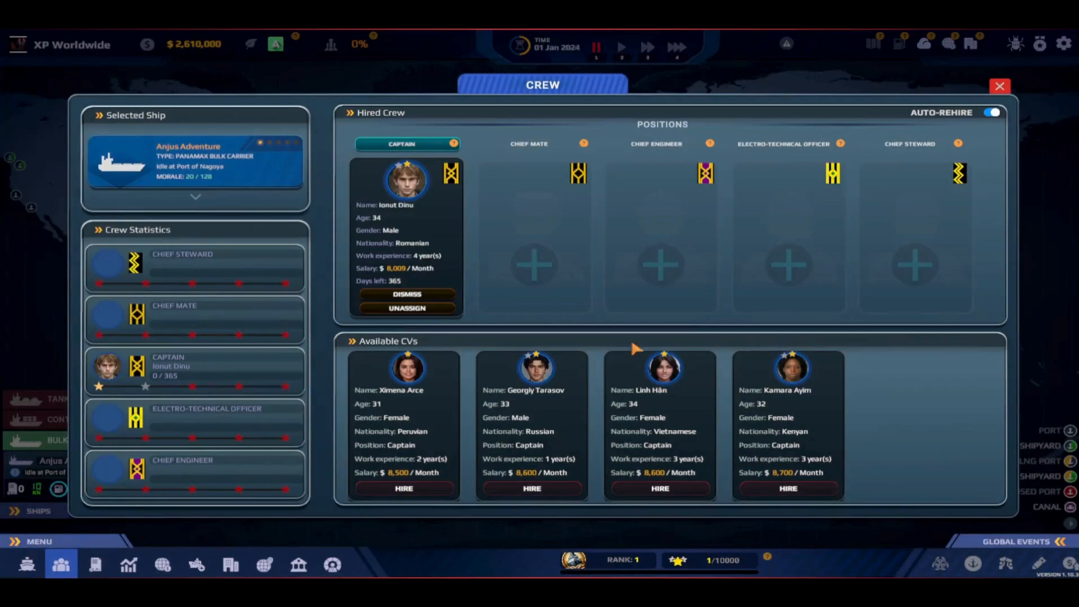
mouse_move(536, 265)
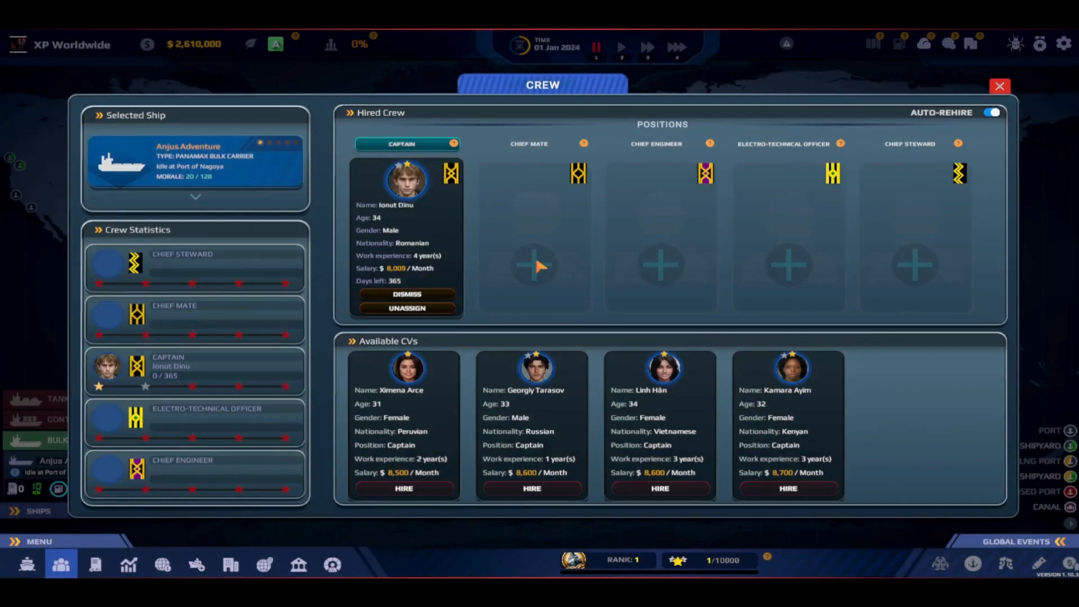
mouse_move(611, 248)
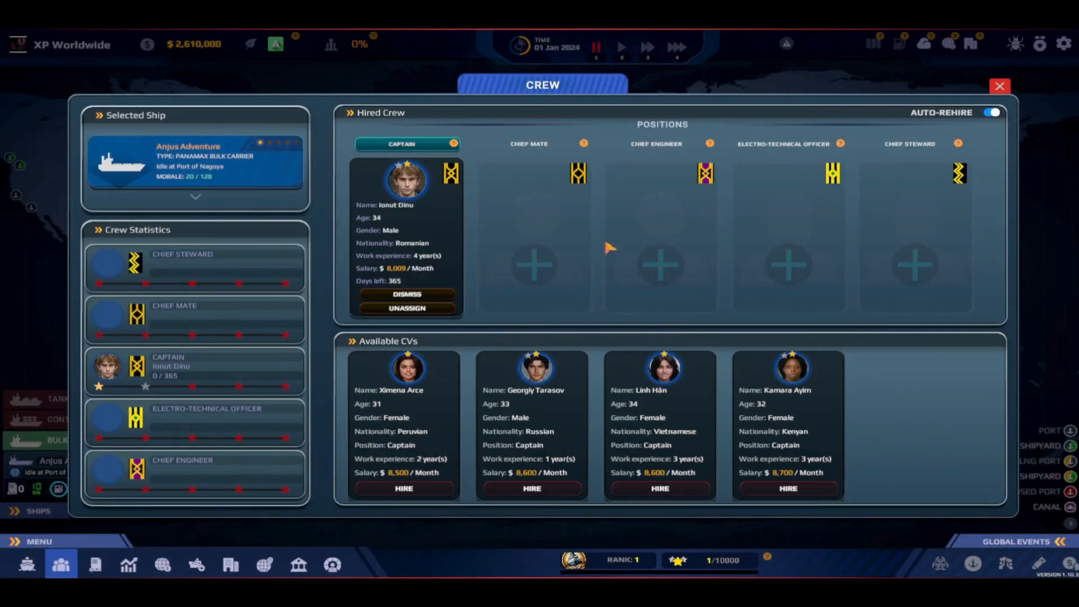
Hire the Indonesian chief mate and the Chilean chief engineer
click(529, 144)
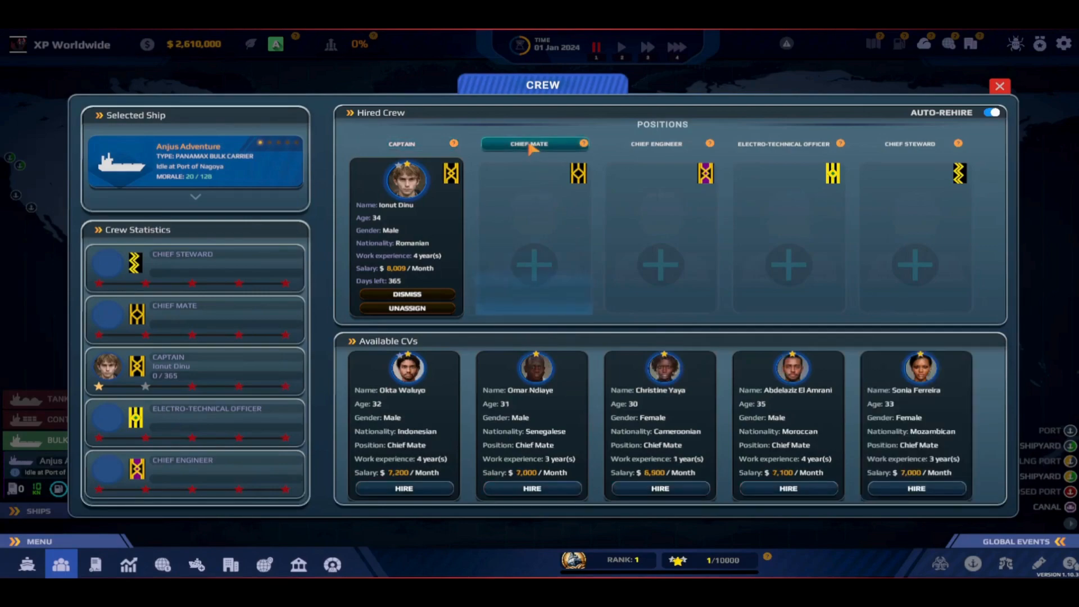
mouse_move(693, 433)
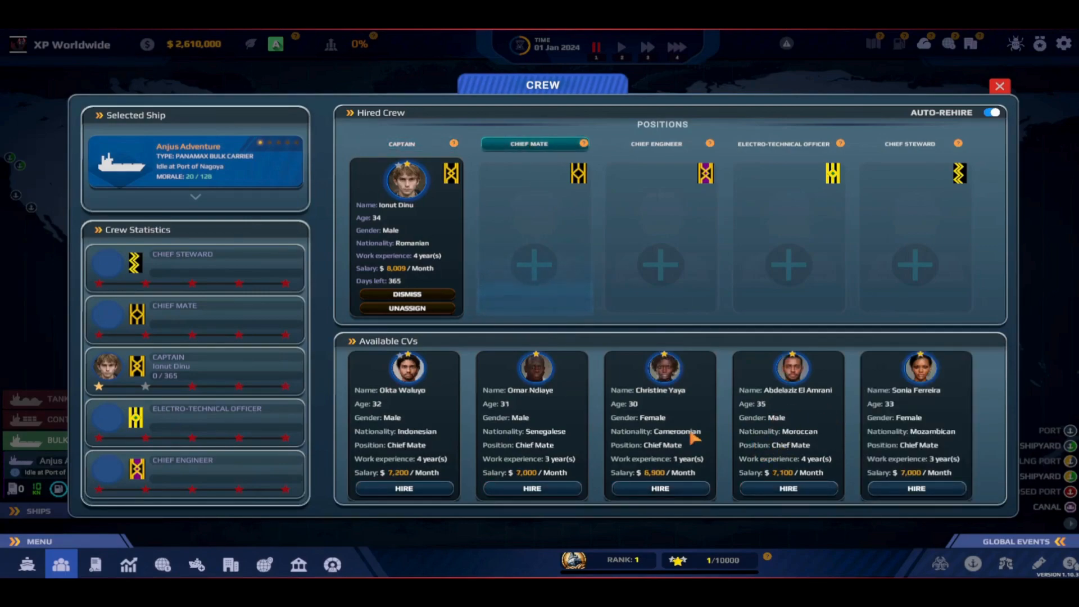
mouse_move(430, 425)
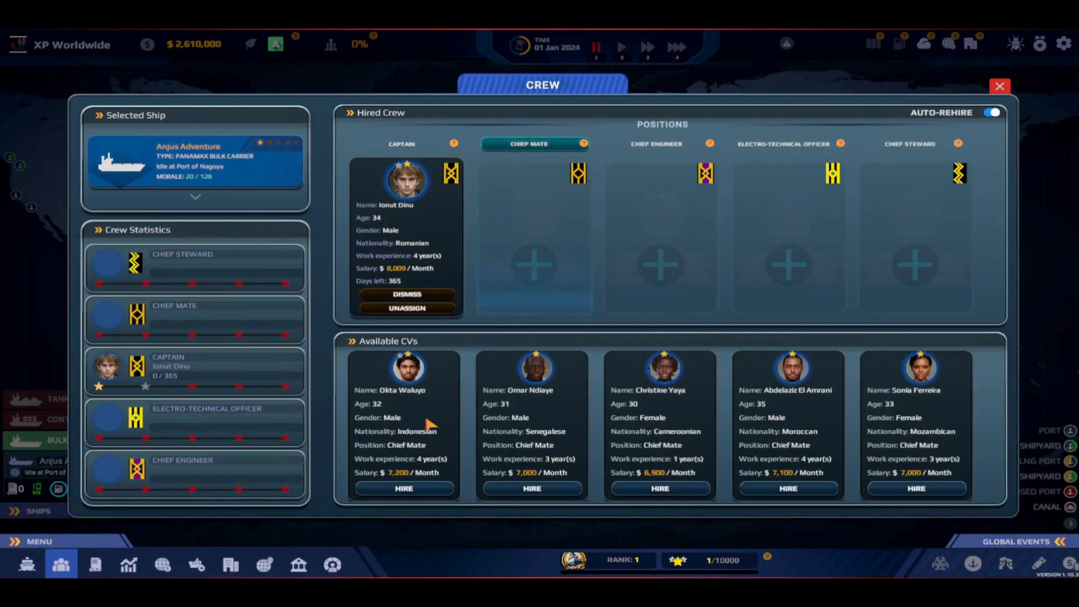
click(403, 488)
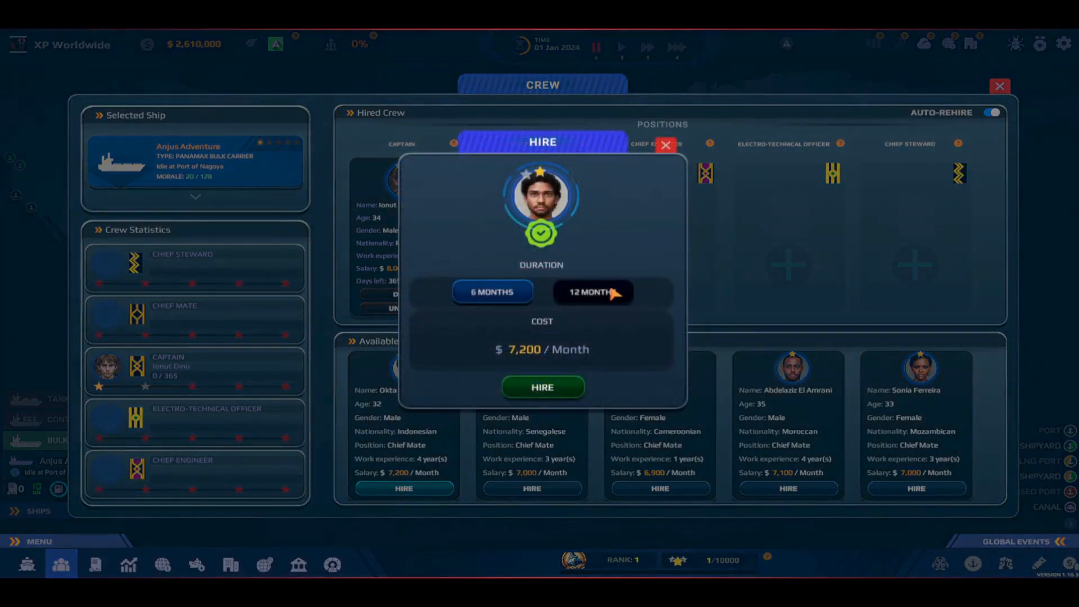
click(541, 387)
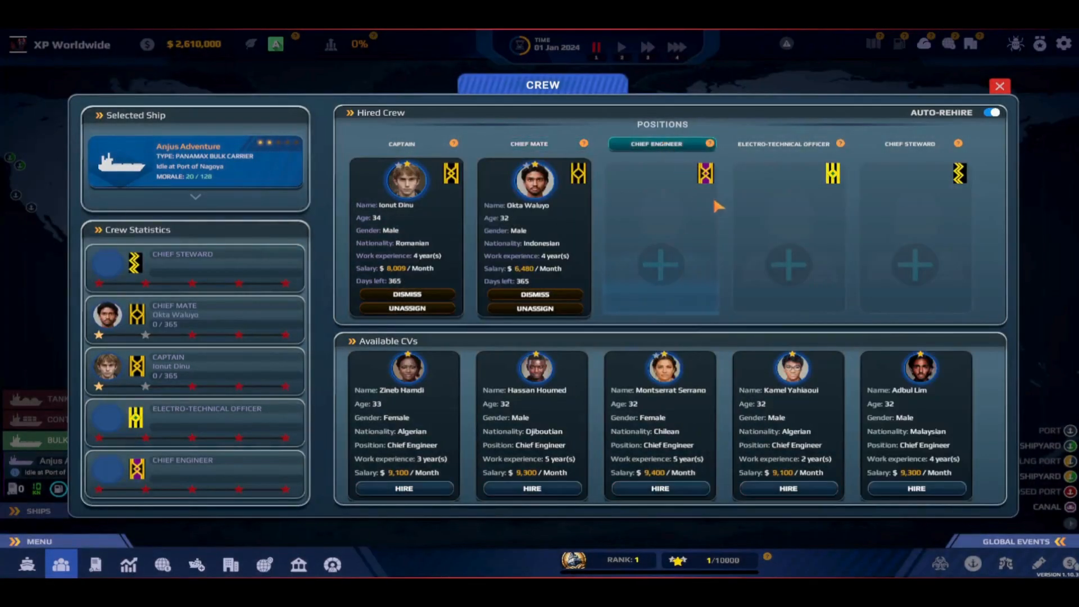
mouse_move(671, 430)
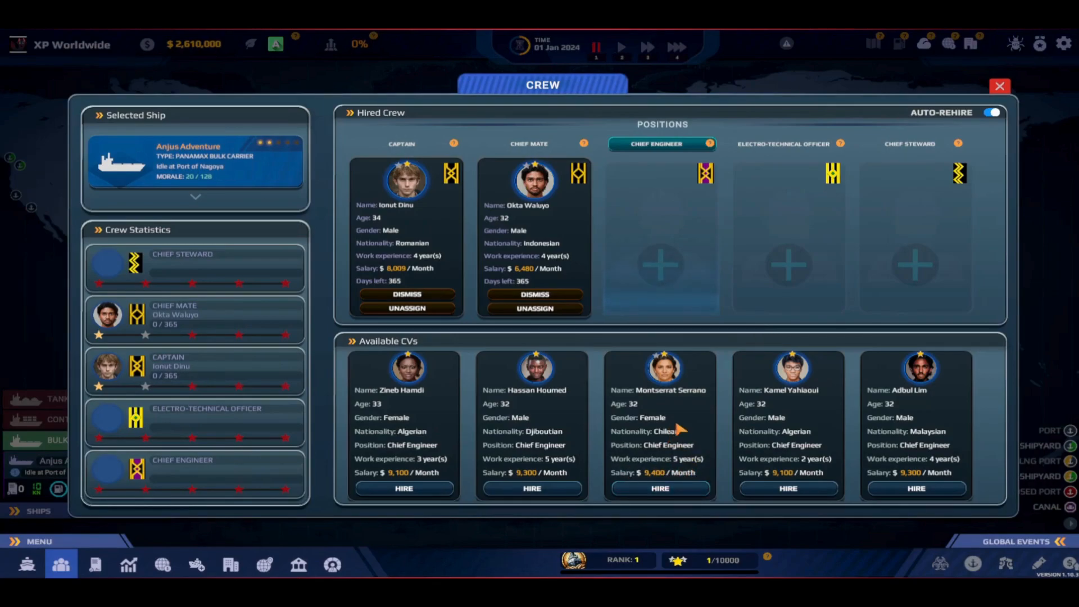
click(659, 488)
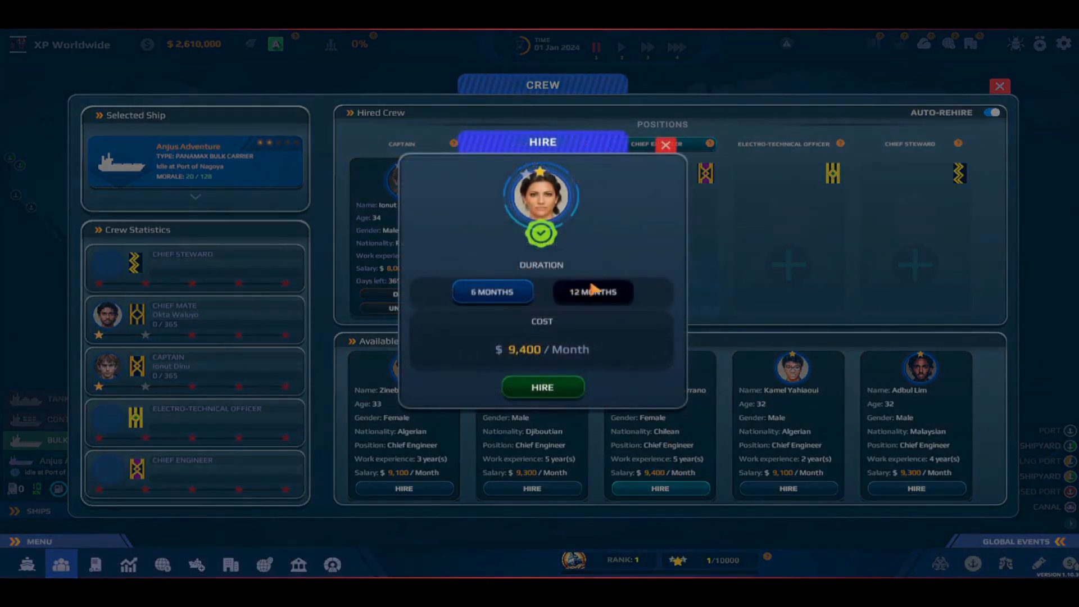
click(543, 387)
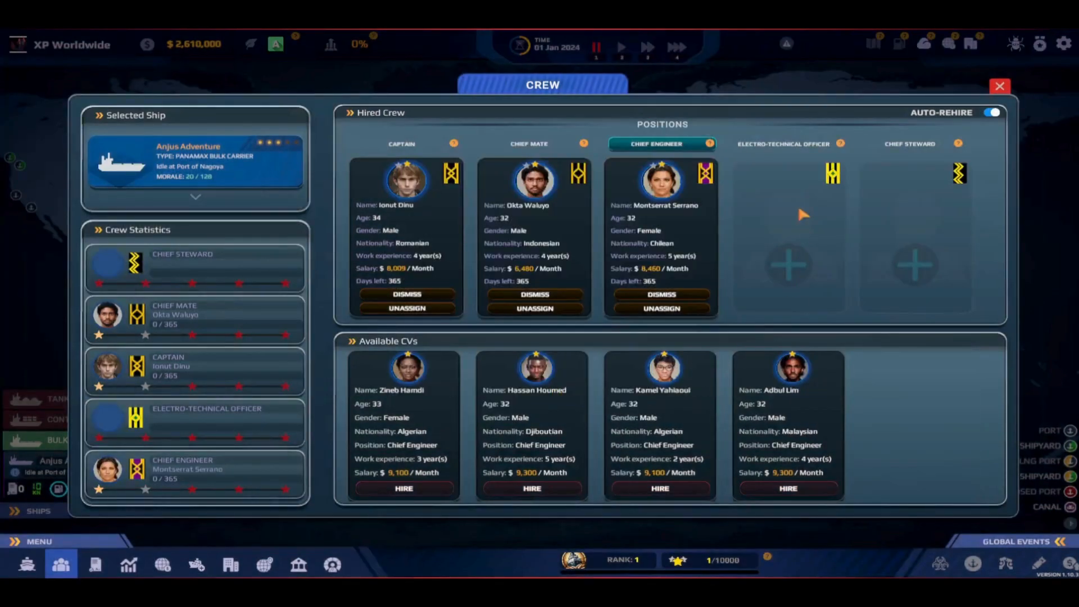
Hire the Egyptian electro-technical officer and Dutch chief steward, then close the crew window
click(782, 143)
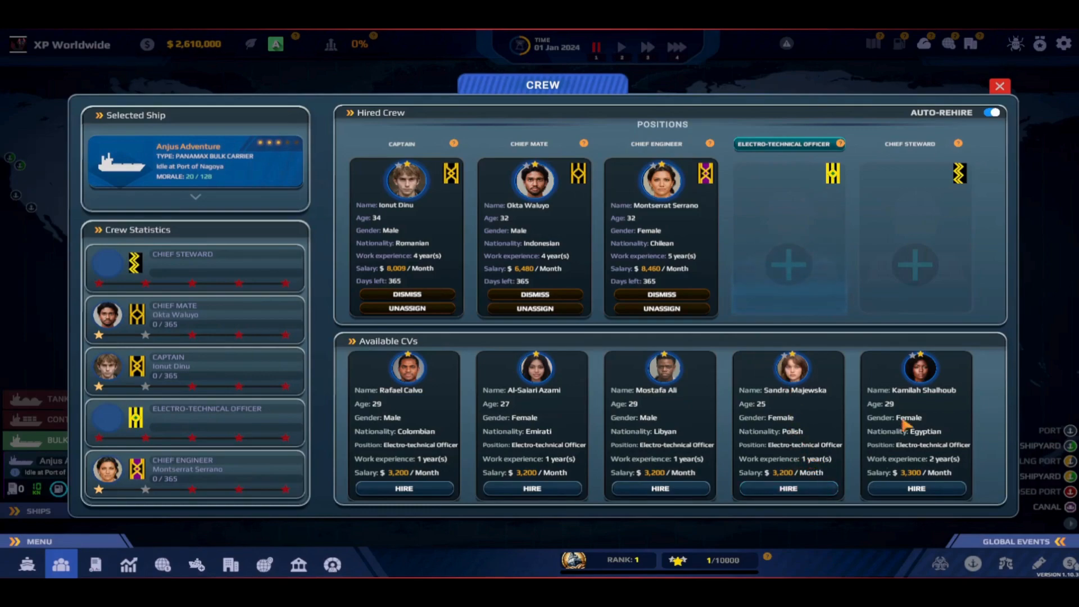
mouse_move(932, 440)
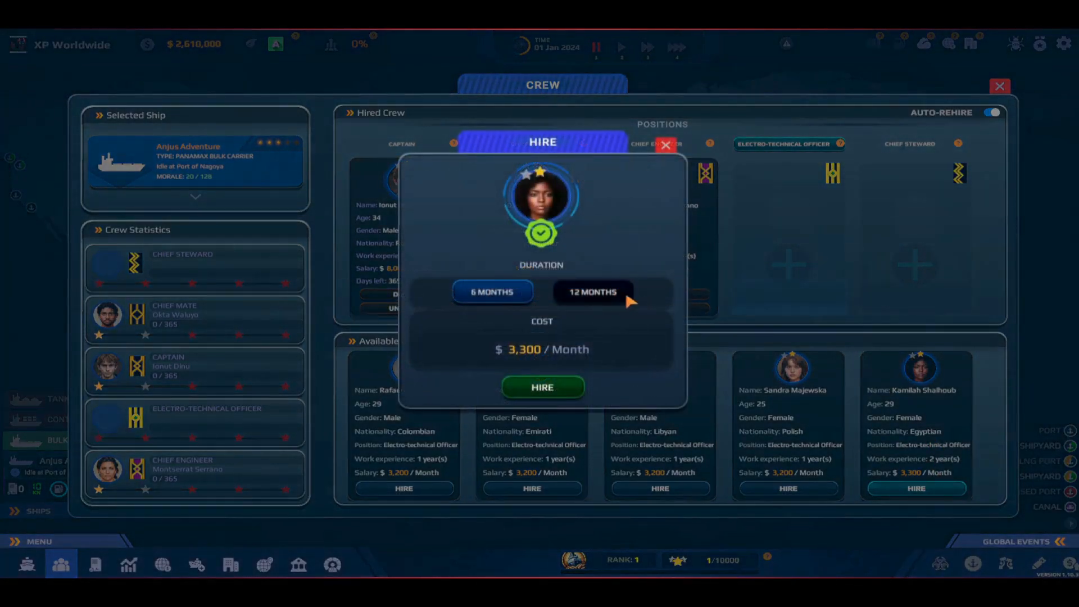
click(542, 386)
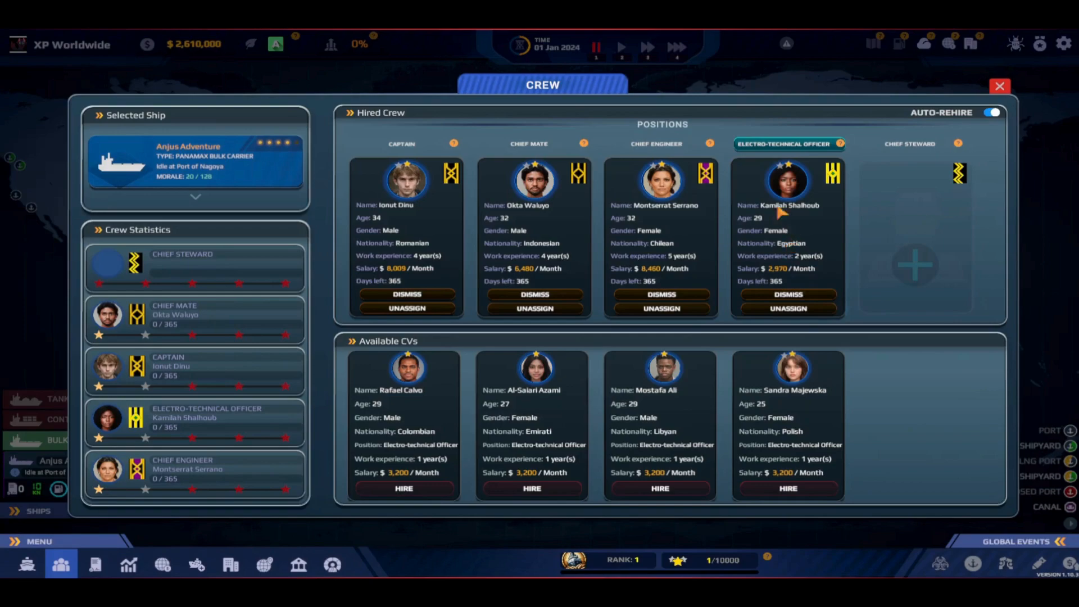
click(909, 144)
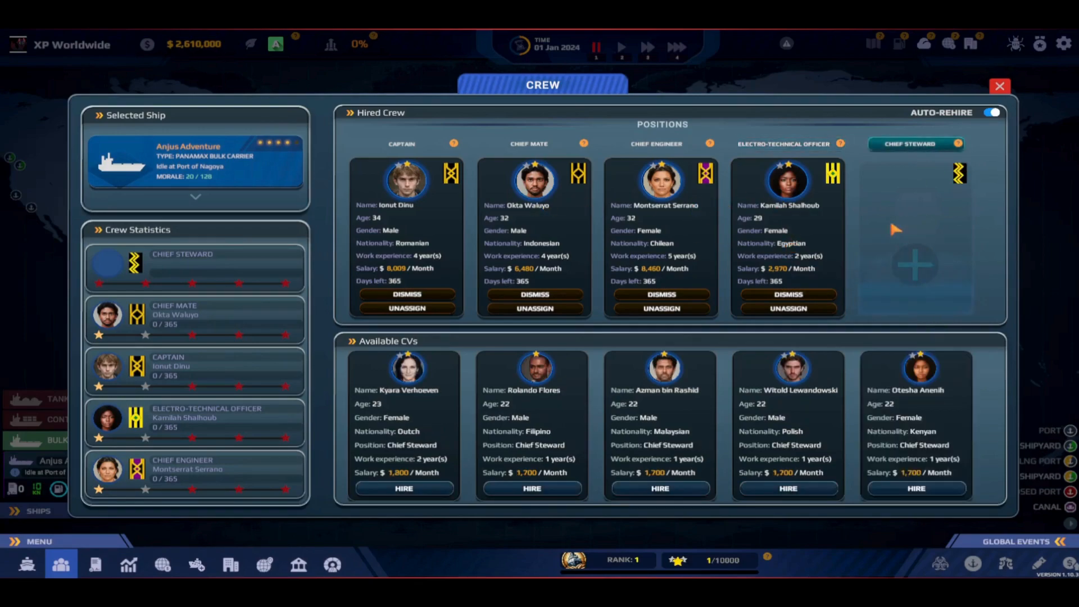
mouse_move(817, 331)
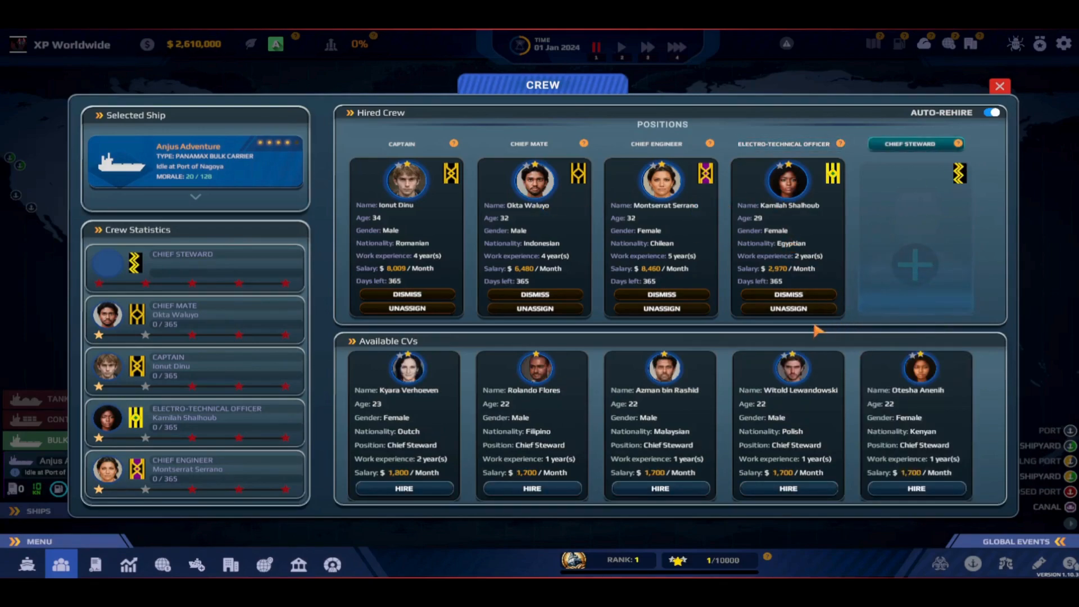
mouse_move(671, 451)
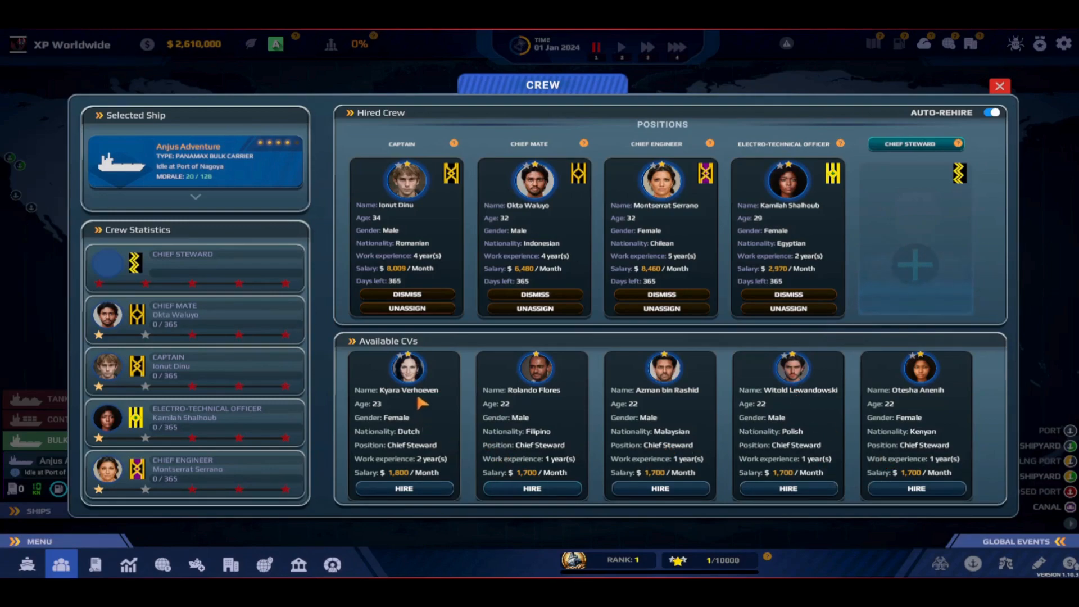
mouse_move(413, 440)
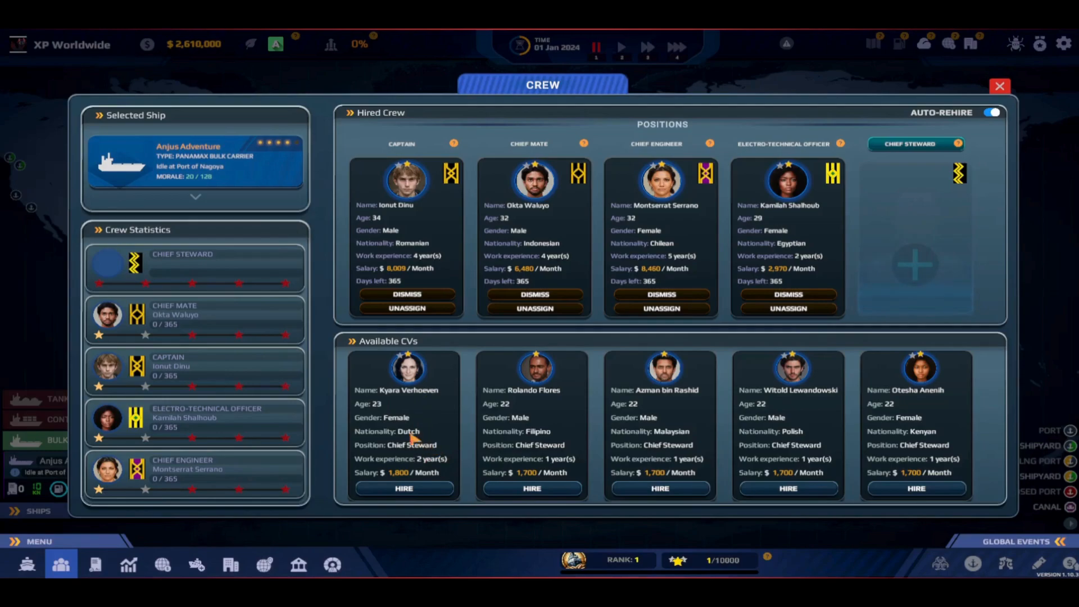
mouse_move(419, 482)
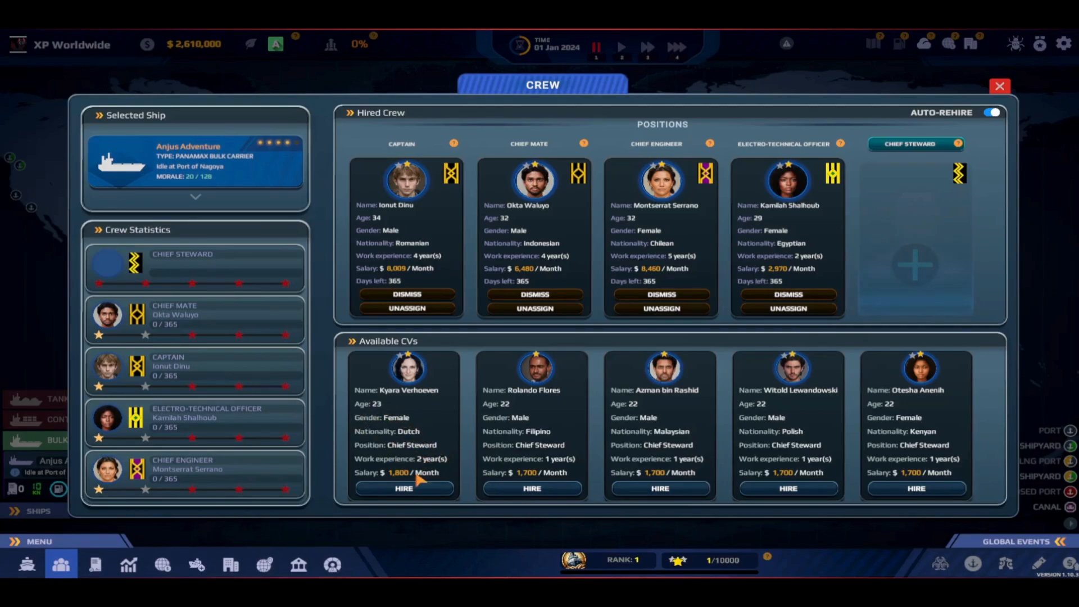
click(403, 488)
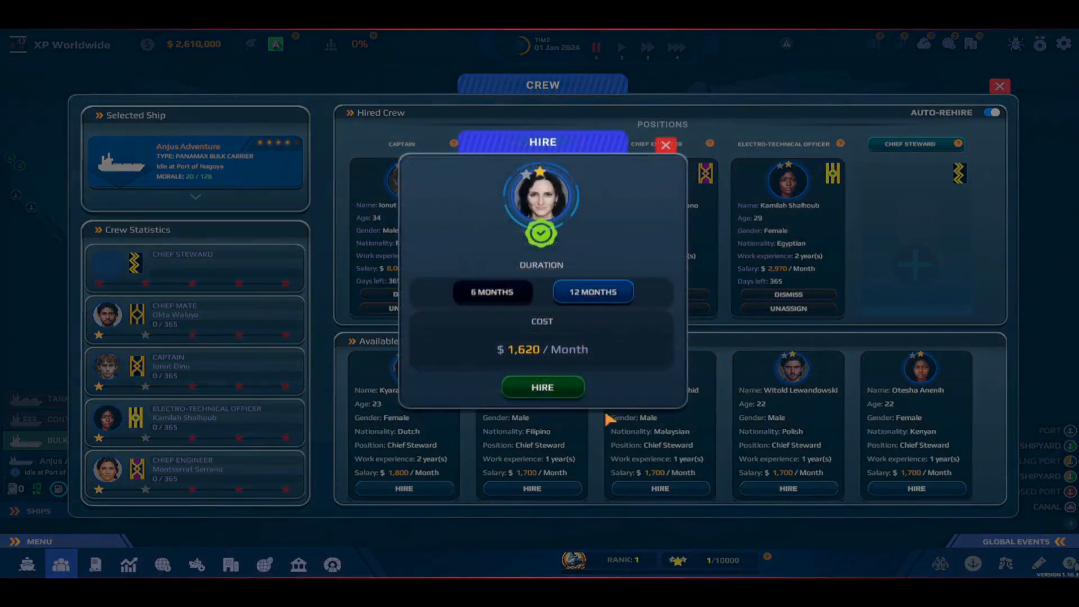
click(542, 387)
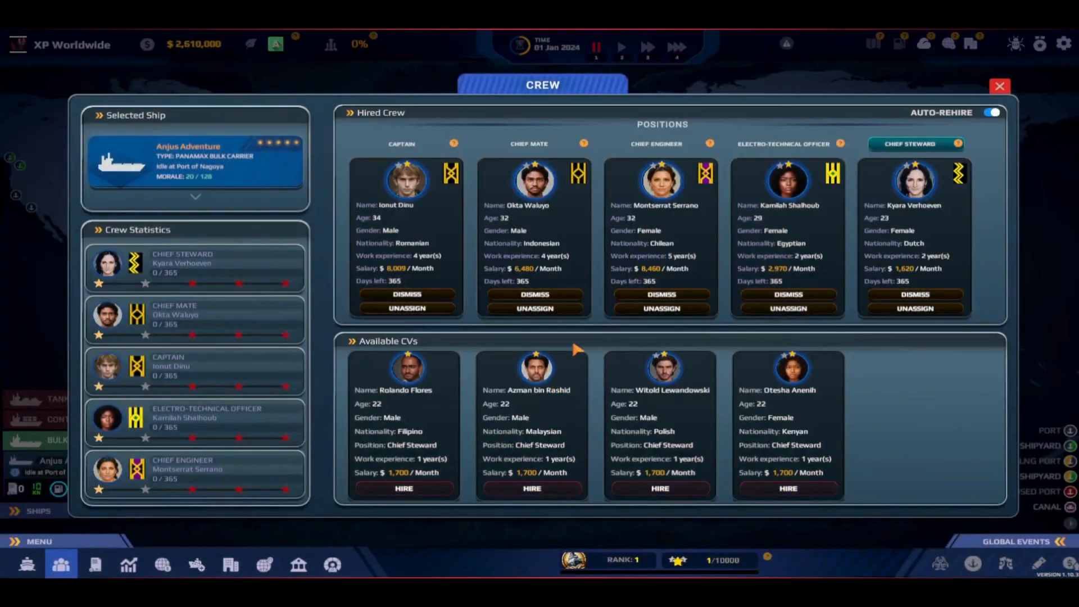
mouse_move(1018, 89)
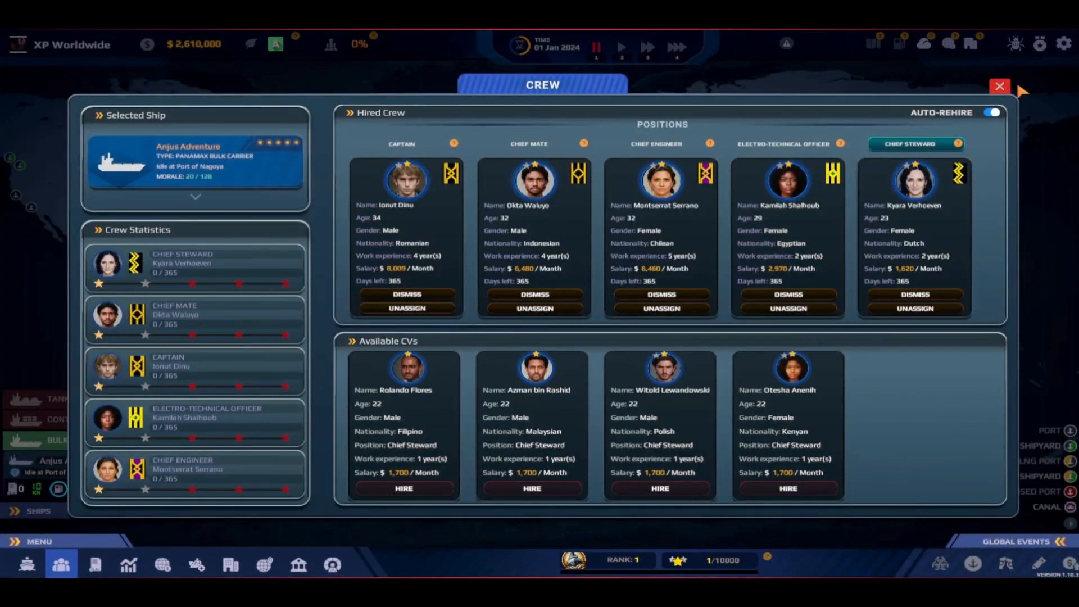
click(999, 86)
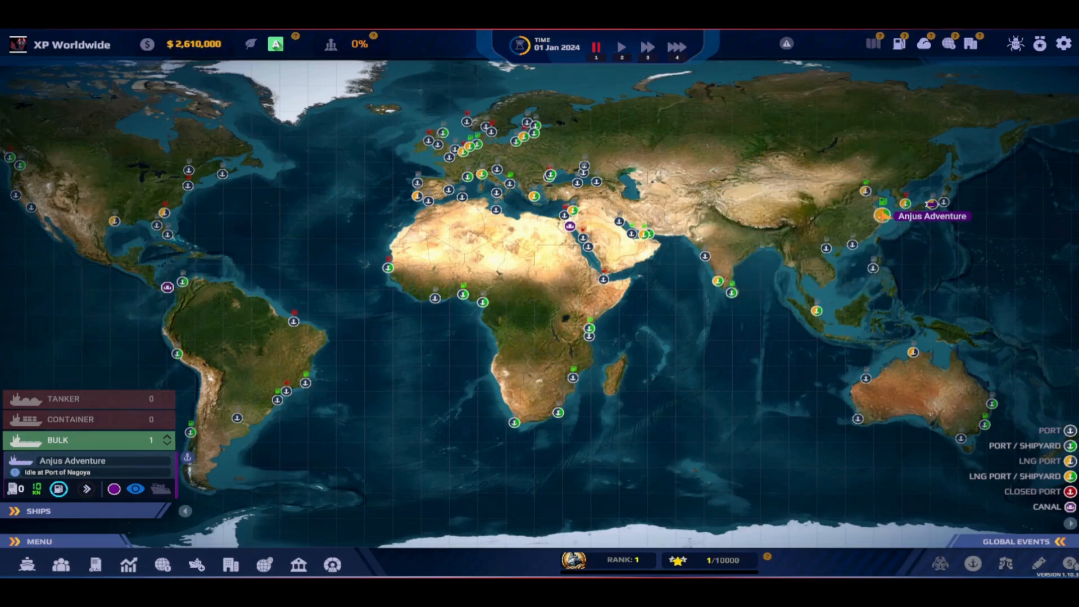
mouse_move(478, 468)
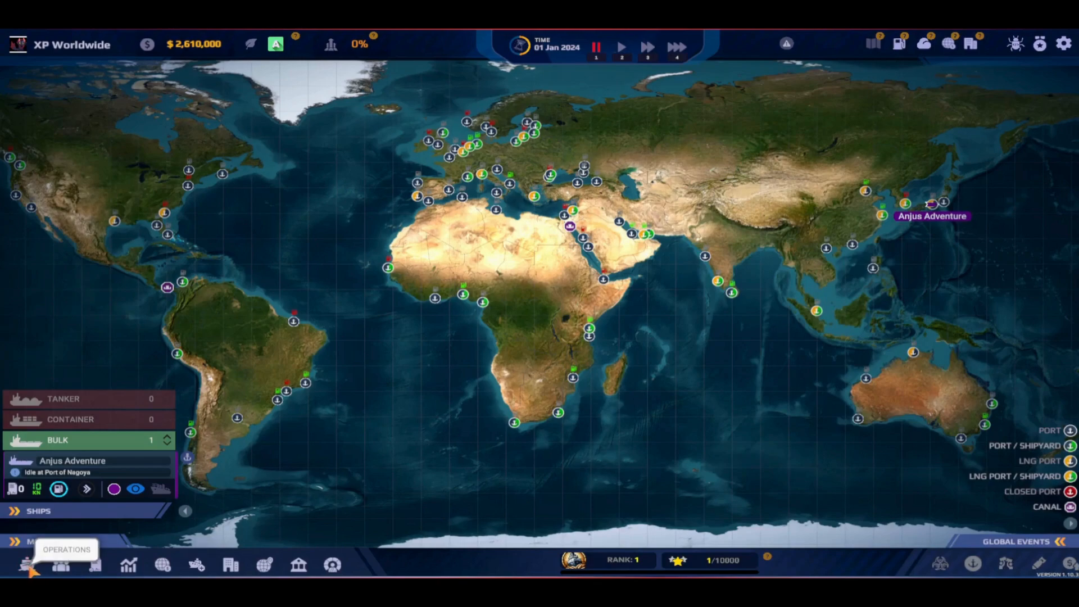
Open Anjus Adventure's Operations overview and its available contracts at Nagoya
click(27, 566)
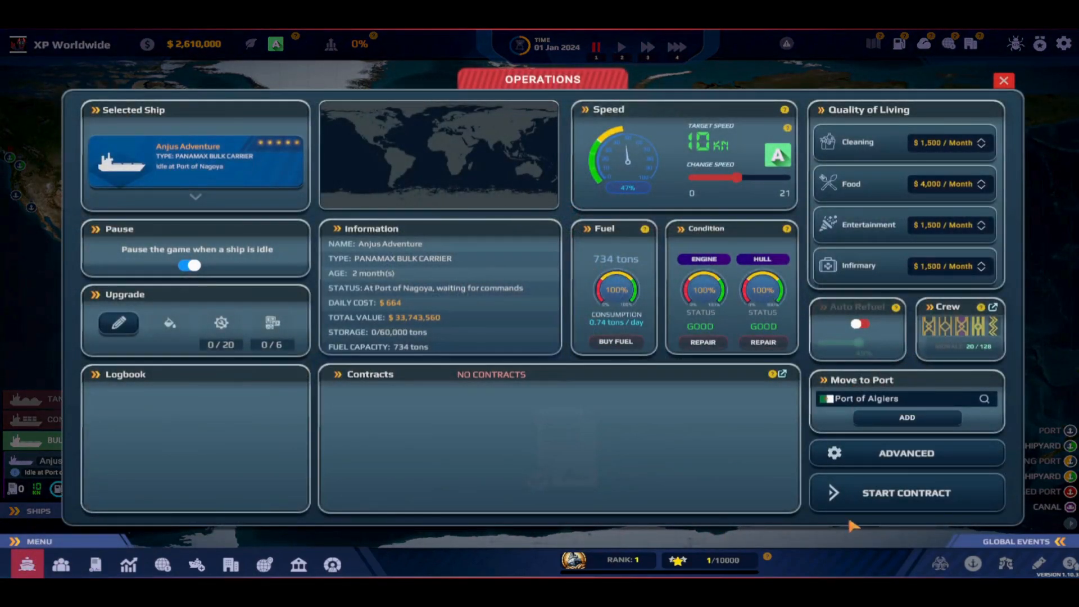
click(905, 493)
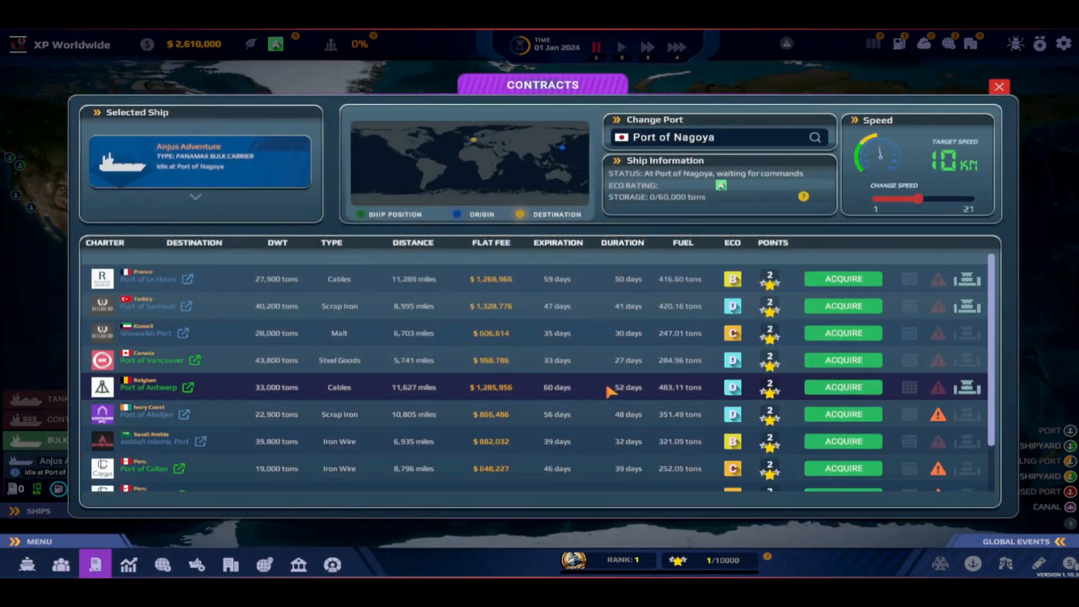
scroll(down, 3)
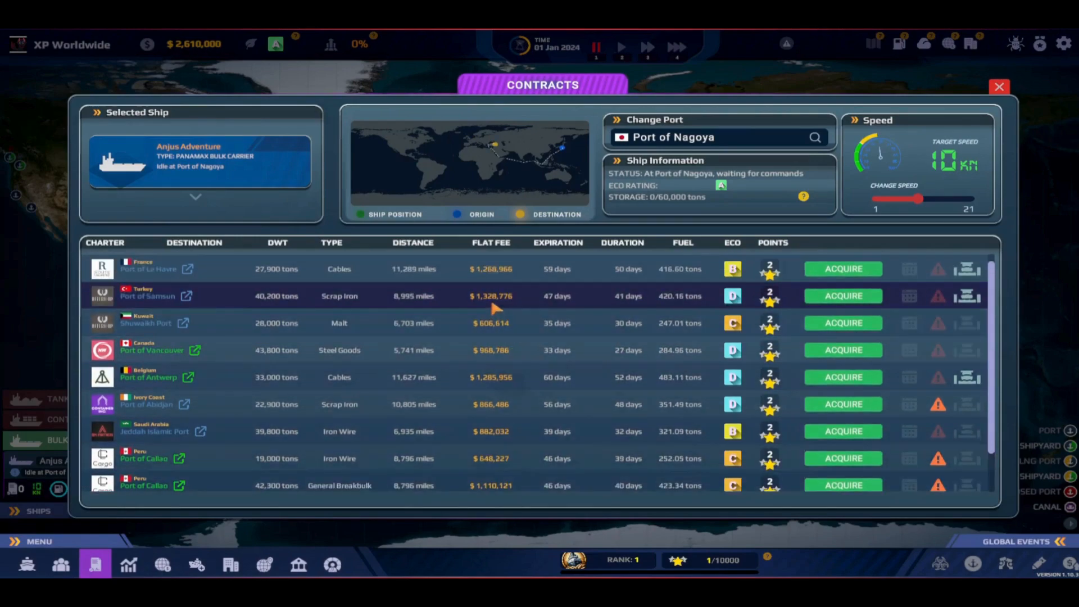
scroll(down, 3)
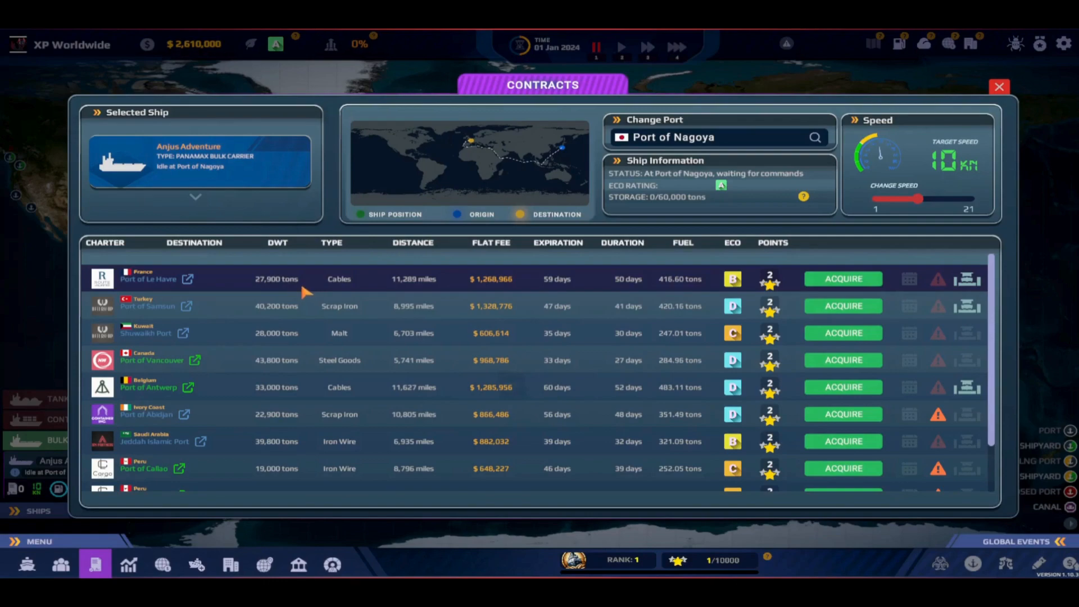
mouse_move(303, 306)
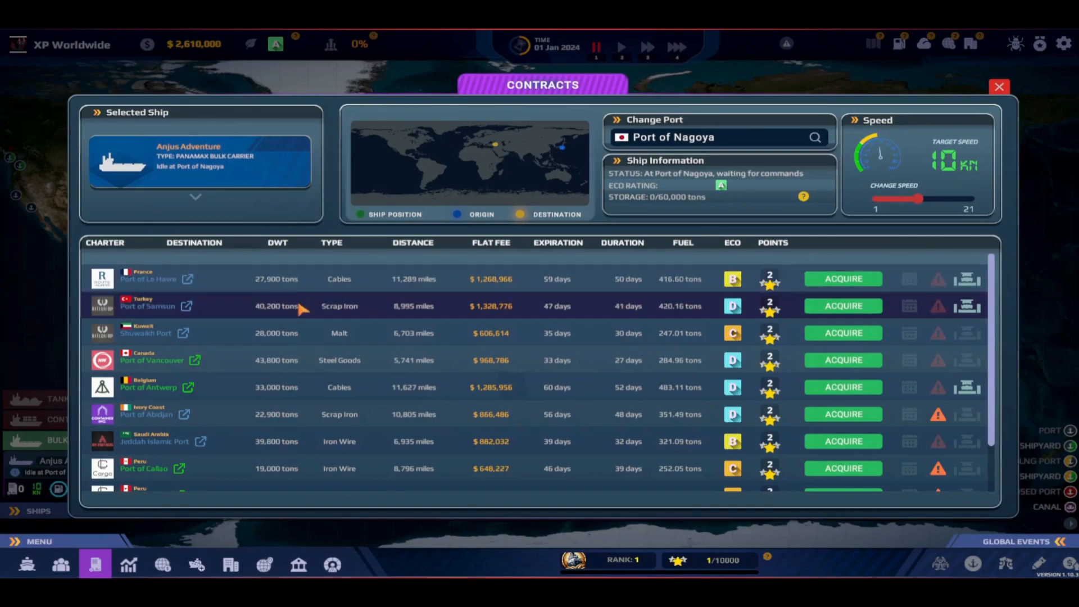
mouse_move(298, 351)
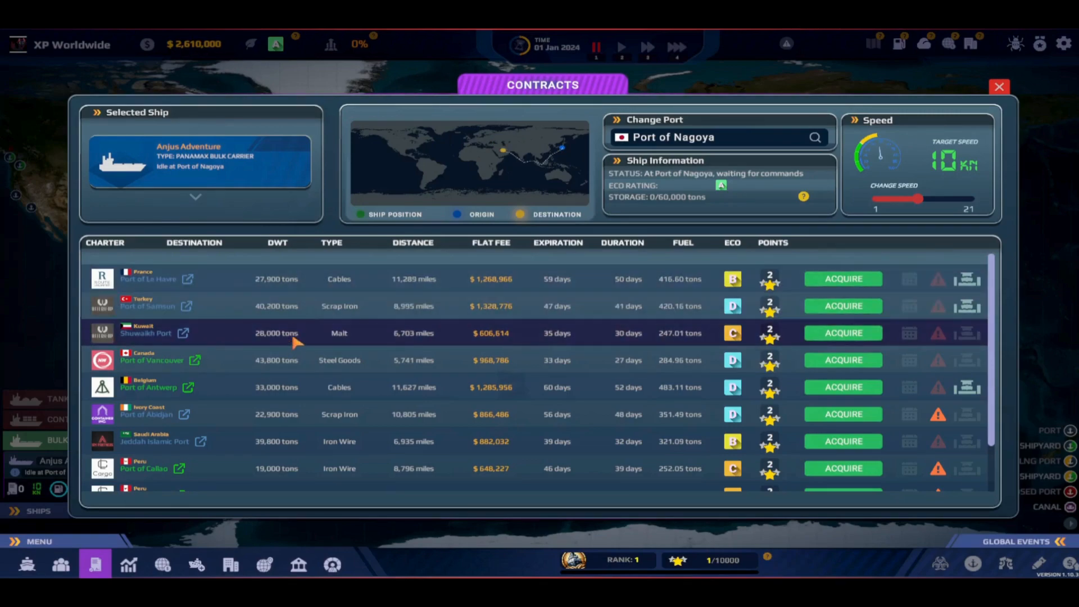
scroll(down, 3)
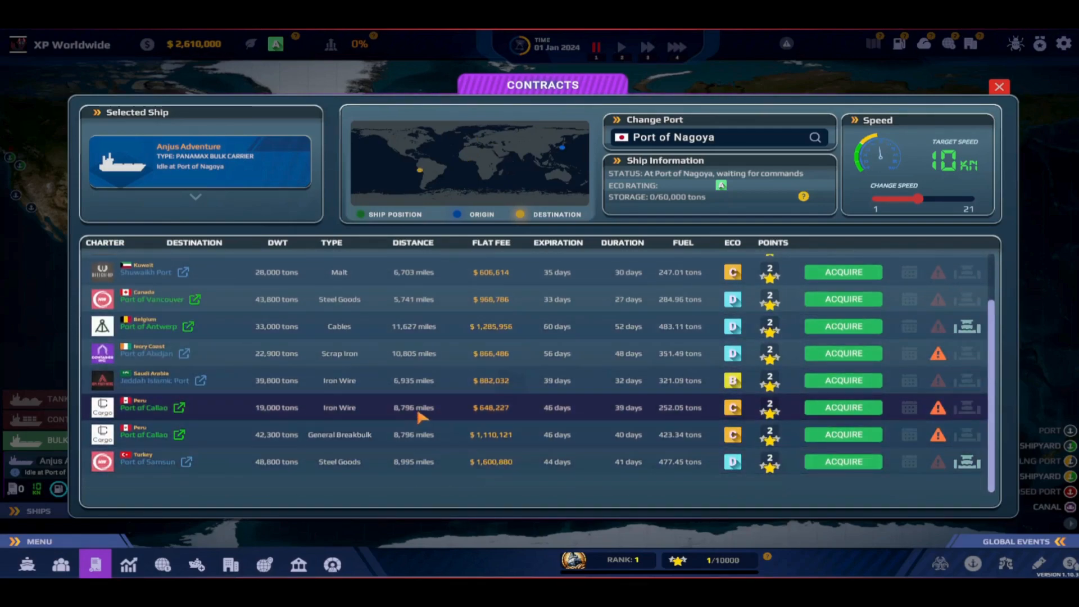
mouse_move(405, 444)
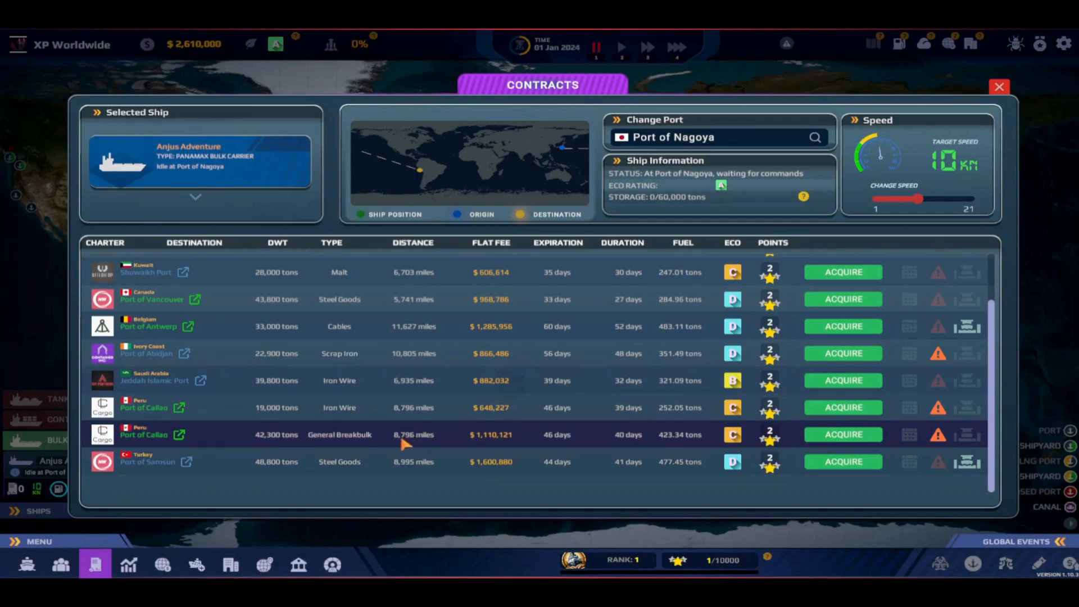
mouse_move(392, 426)
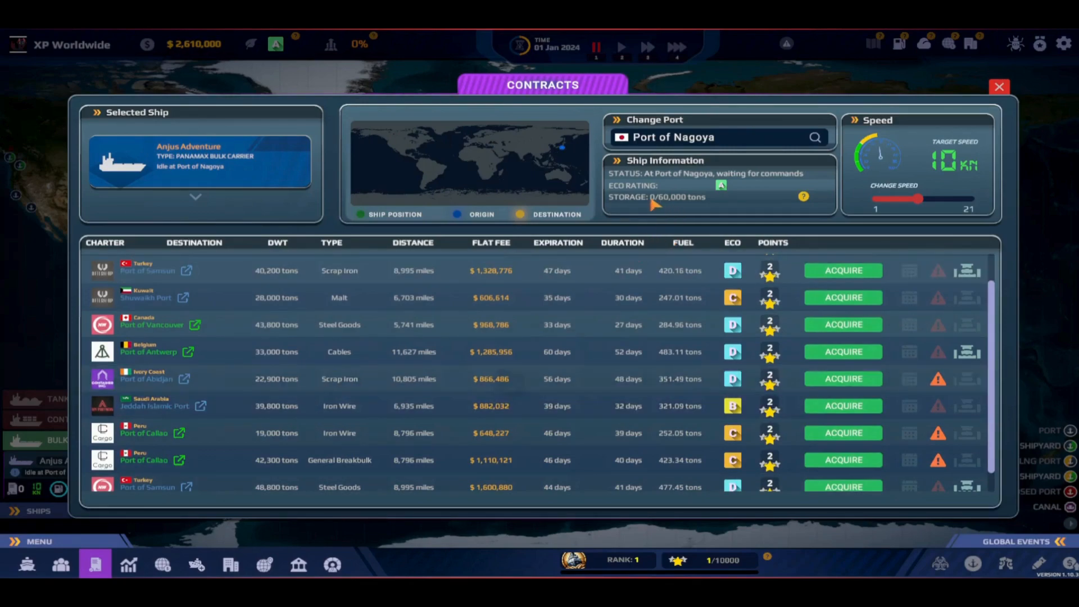
click(489, 378)
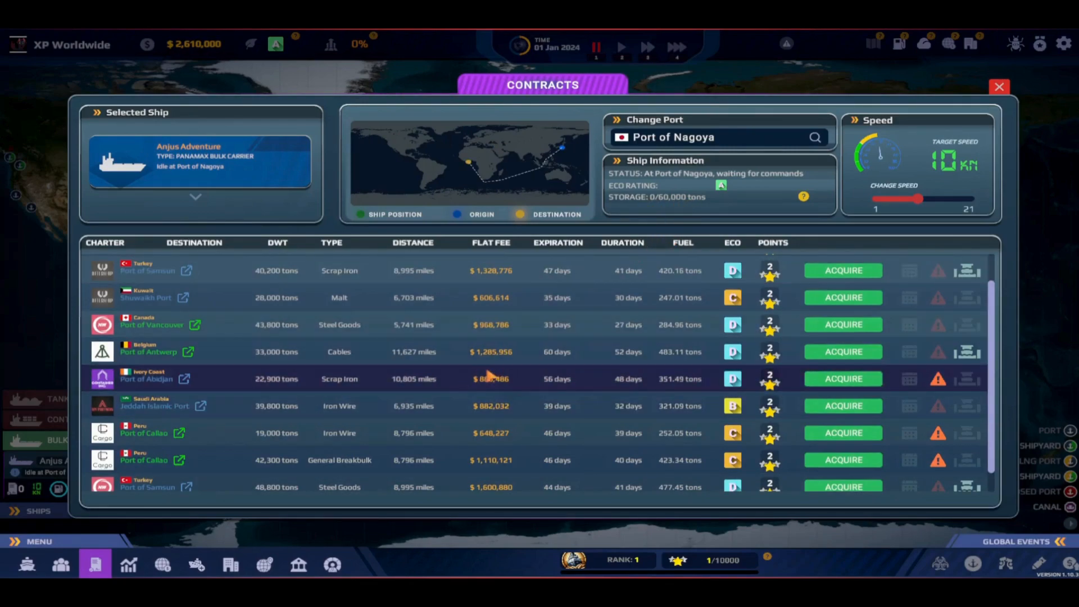
mouse_move(406, 406)
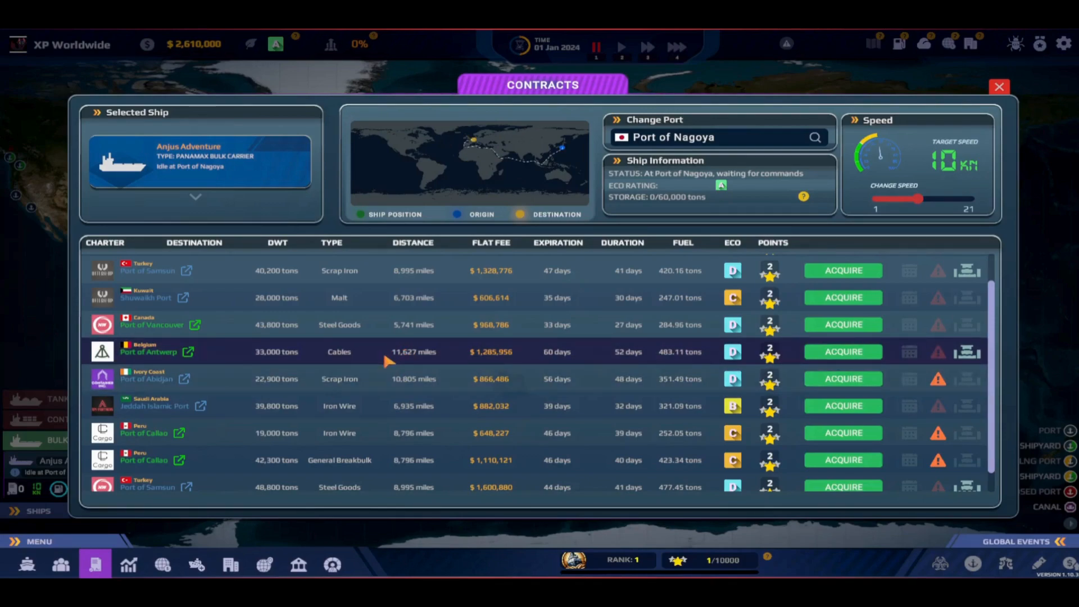
scroll(up, 3)
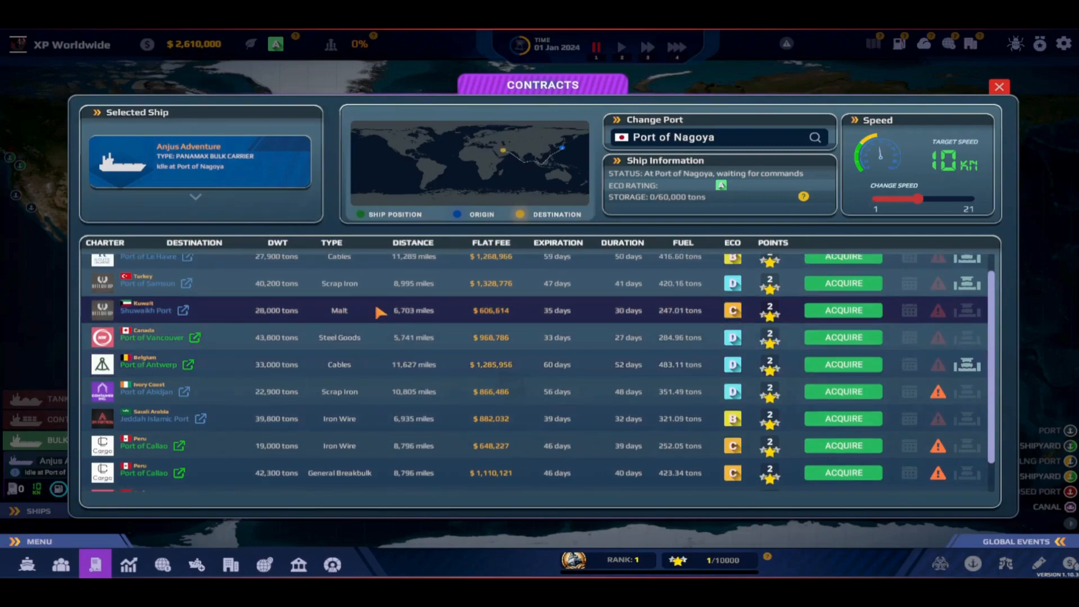
scroll(up, 3)
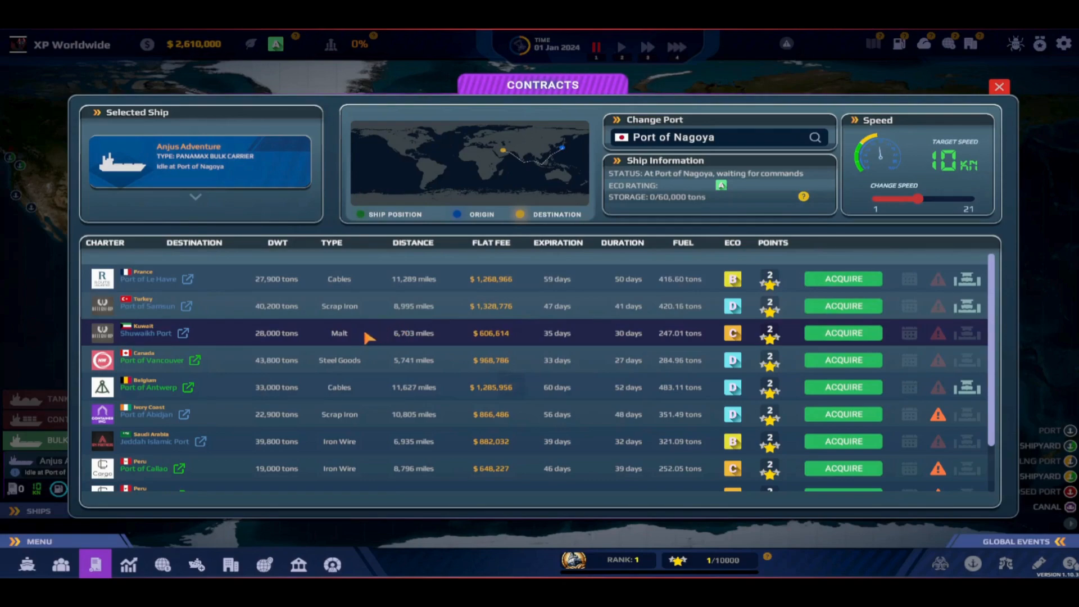
mouse_move(356, 337)
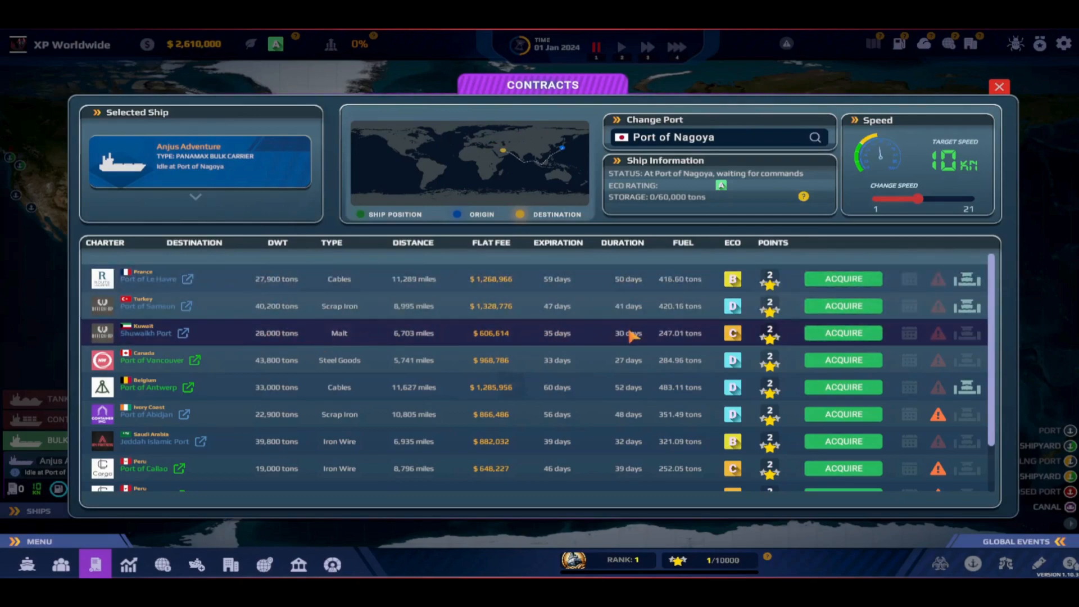
scroll(down, 3)
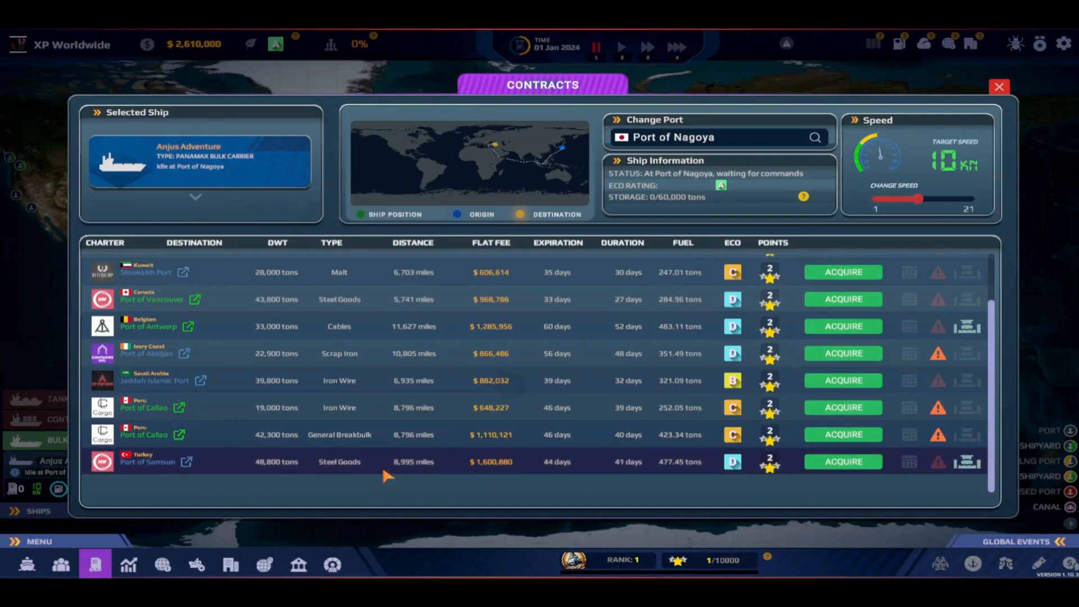
mouse_move(377, 472)
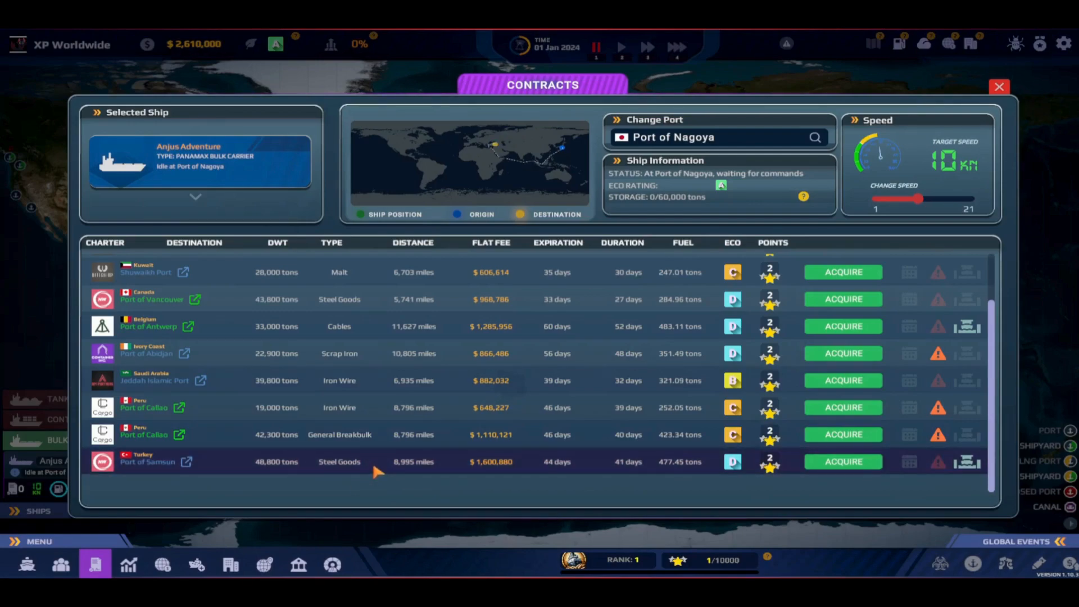
scroll(up, 3)
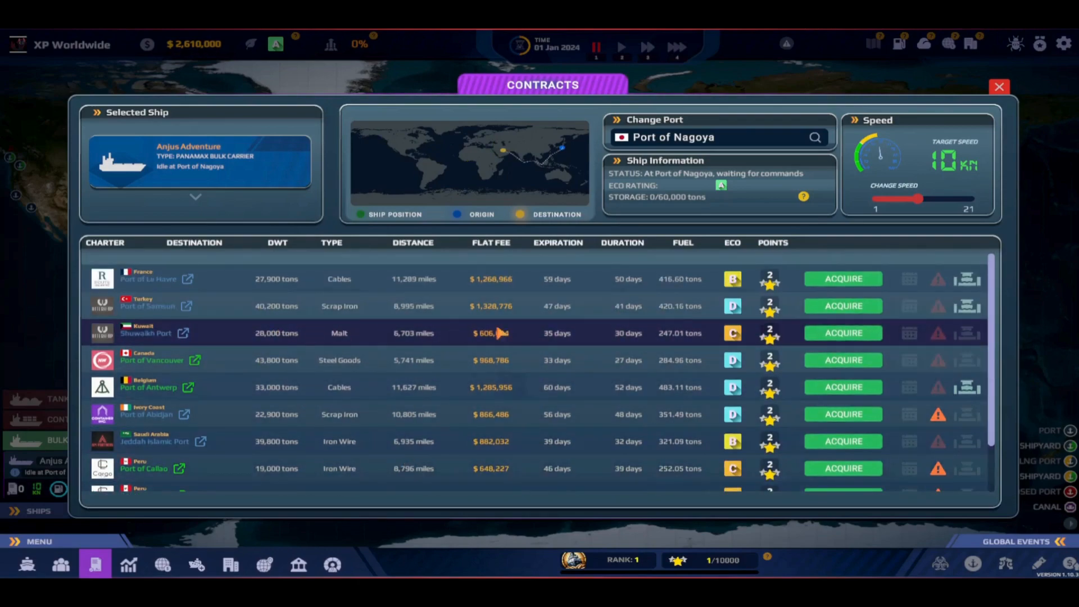
Acquire the Shuwaikh Port malt and Port of Le Havre cables contracts, then close the list
click(842, 333)
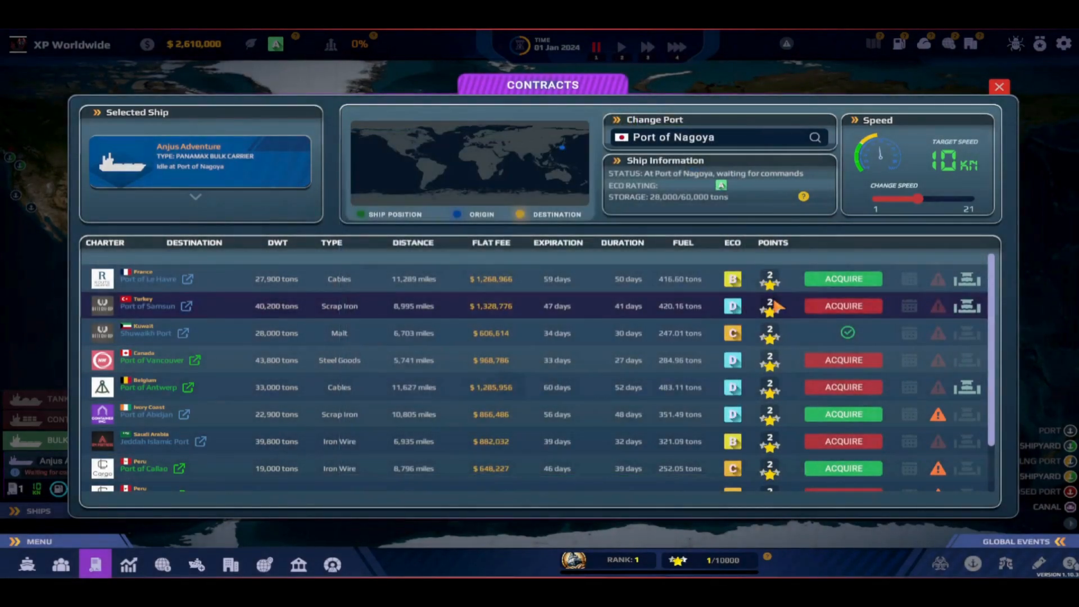
mouse_move(557, 414)
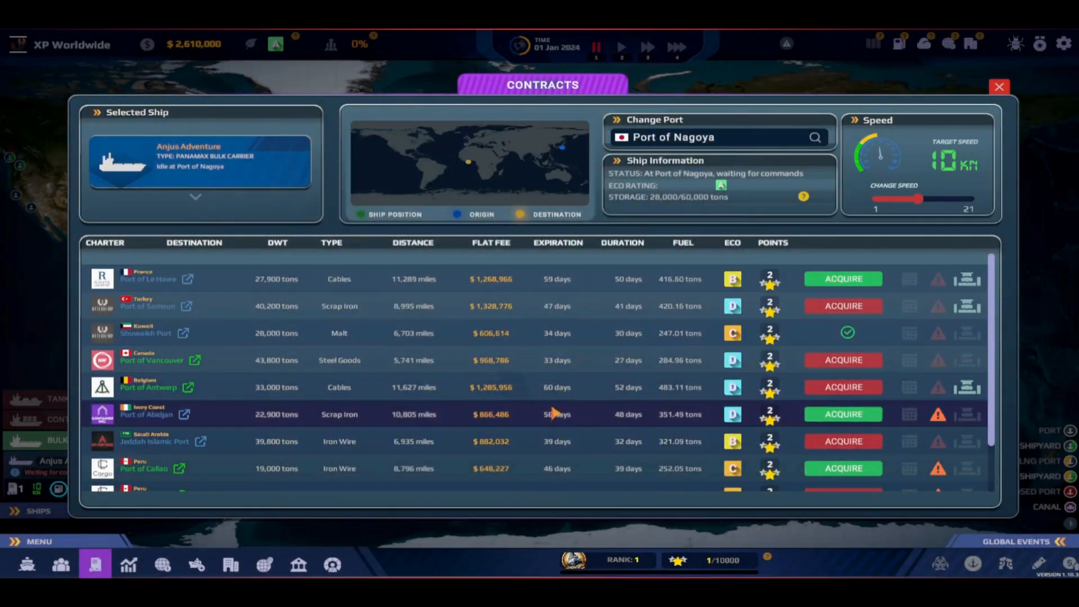
scroll(down, 3)
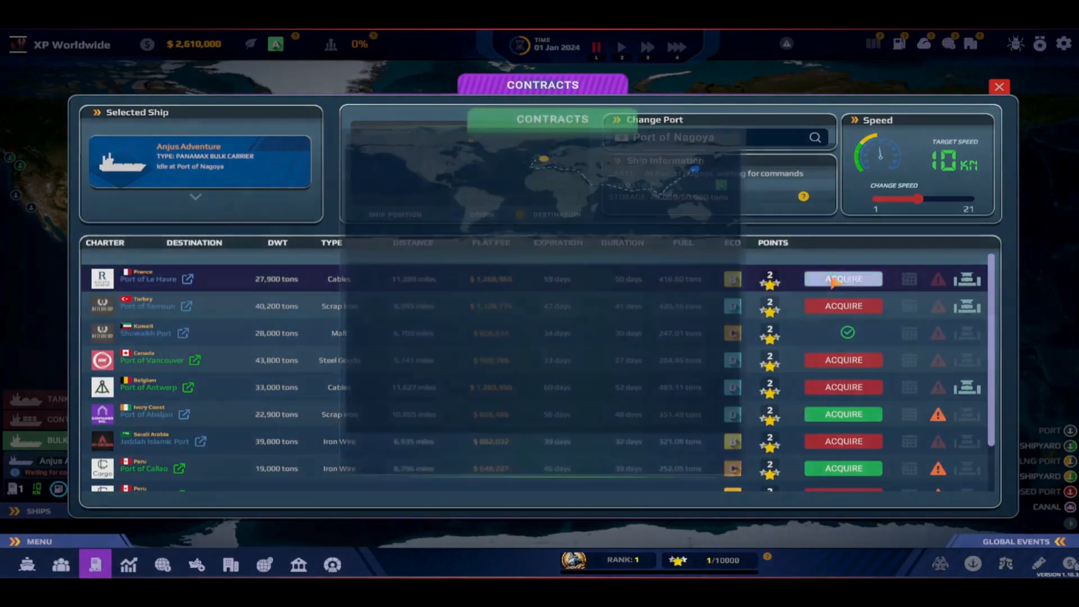
click(843, 279)
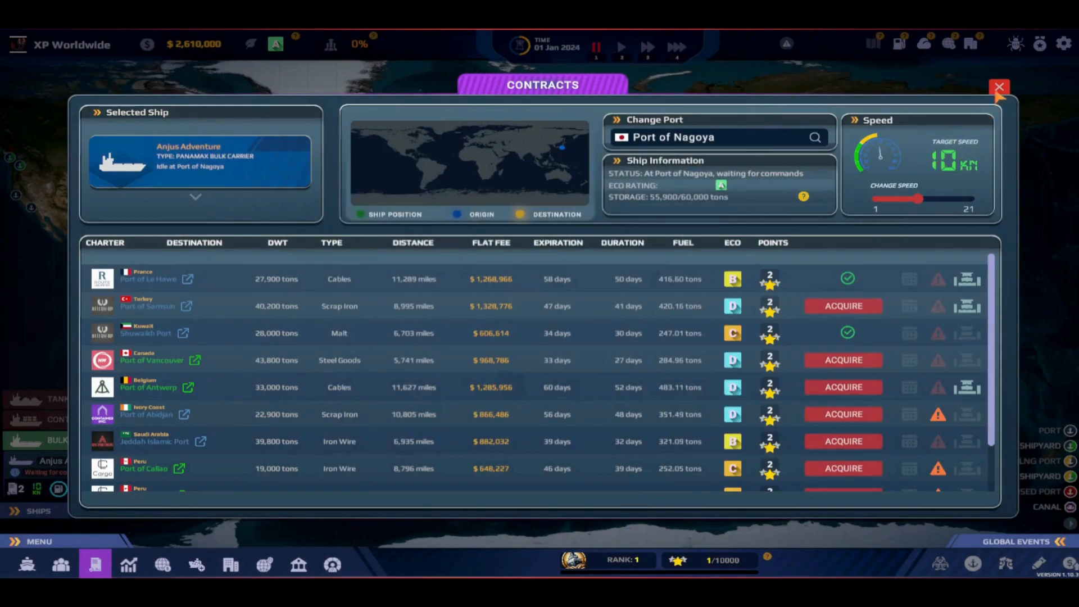
click(999, 88)
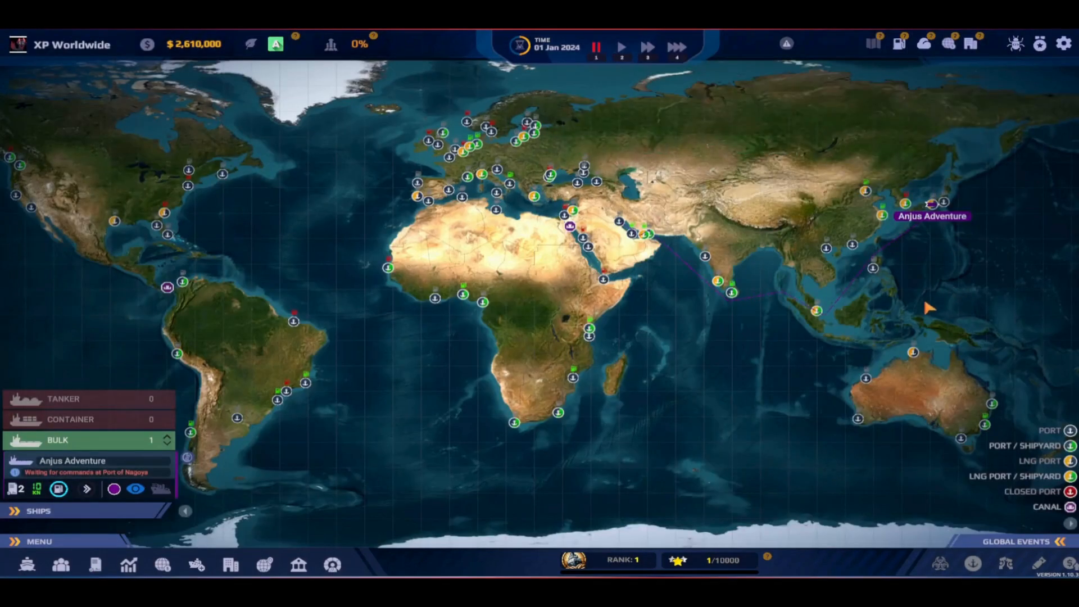
Open Anjus Adventure's Operations overview listing the Shuwaikh Port and Le Havre charters, 62 days total
click(734, 293)
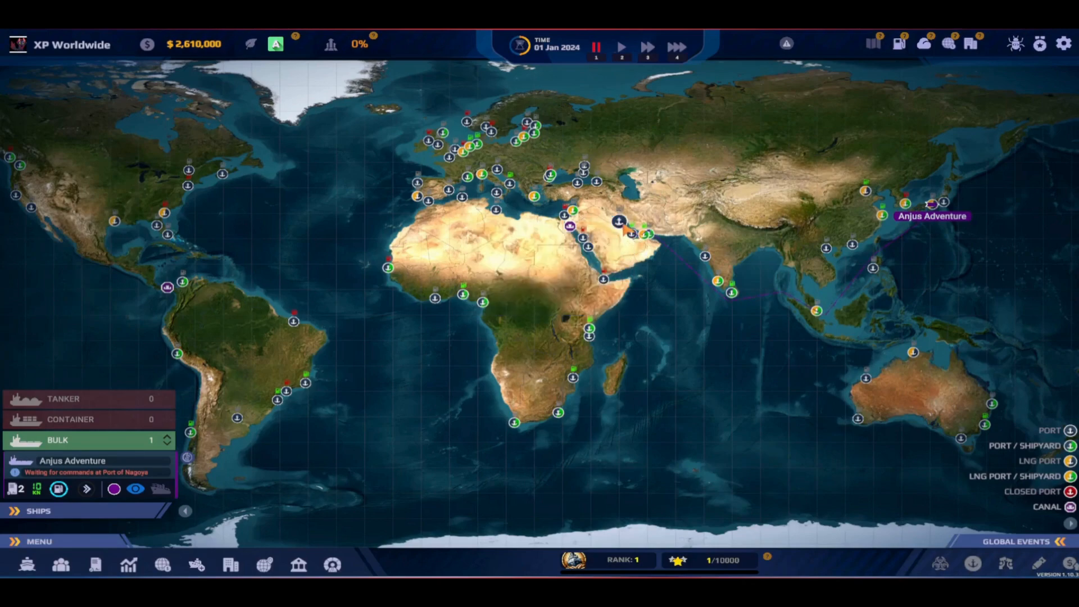
click(629, 223)
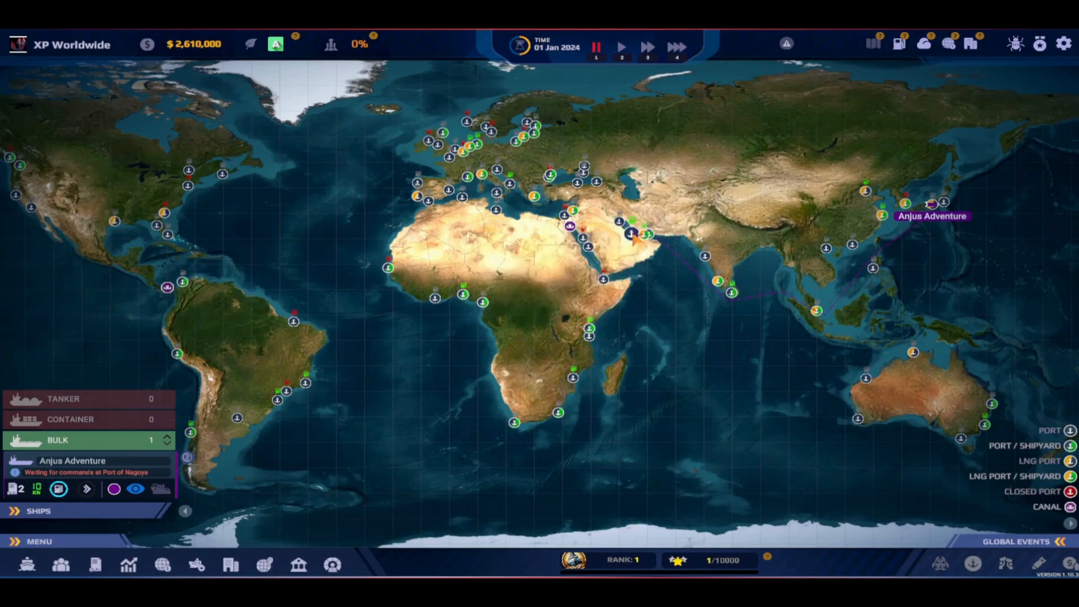
click(644, 240)
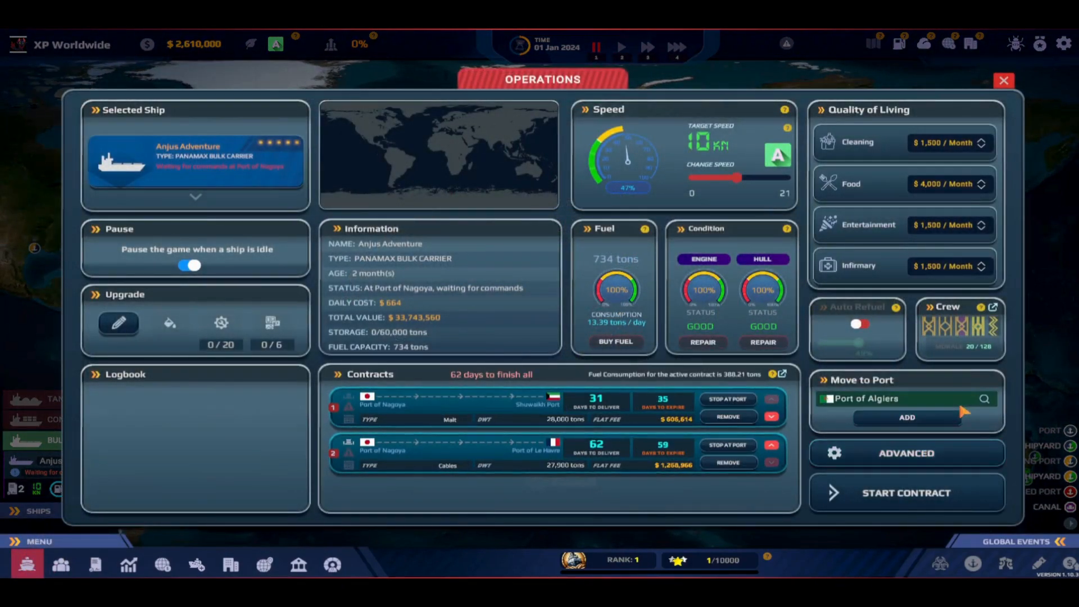
Move the Nagoya–Jebel Ali contract up two places to position 1 in the queue
click(984, 399)
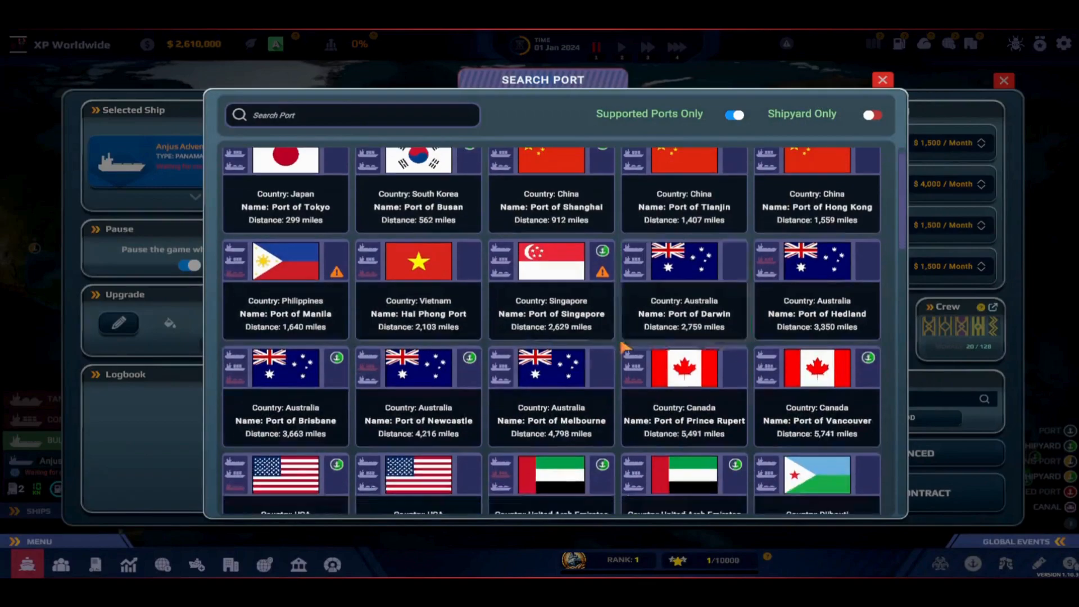
scroll(down, 3)
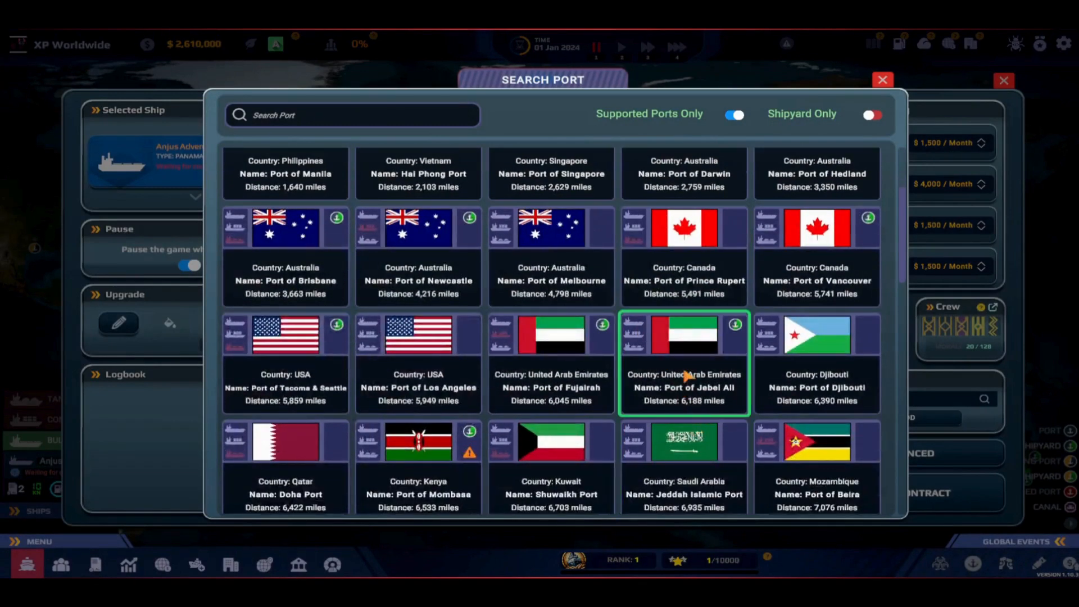
click(684, 363)
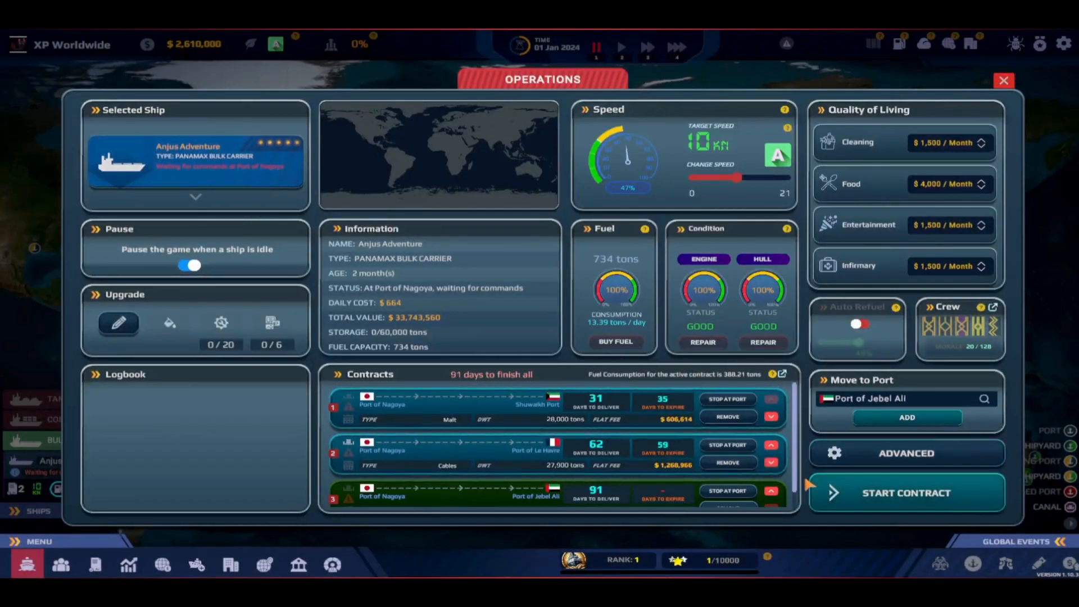
scroll(down, 3)
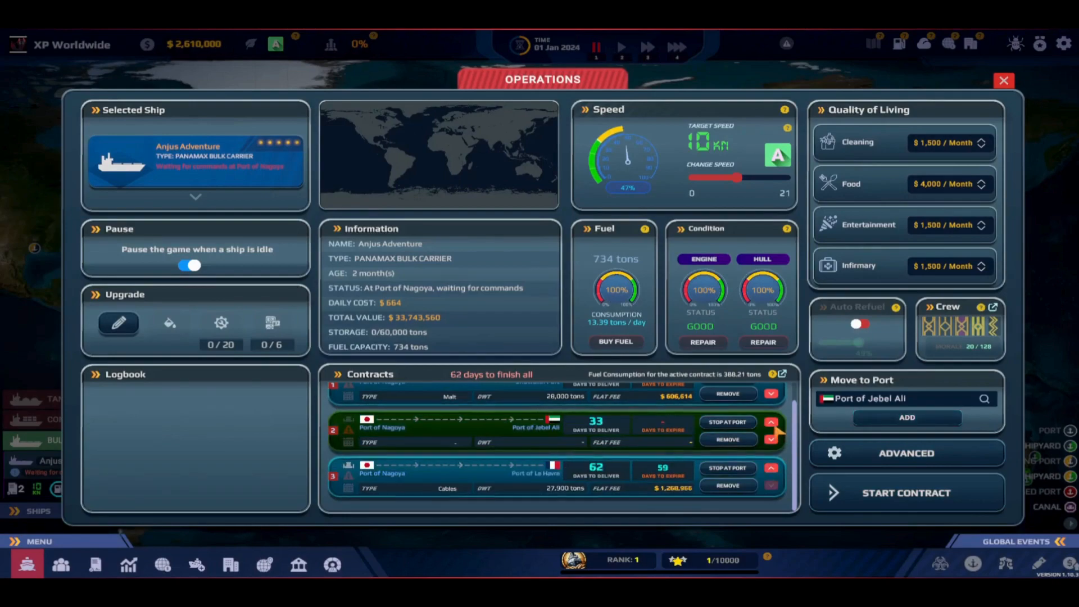
scroll(up, 3)
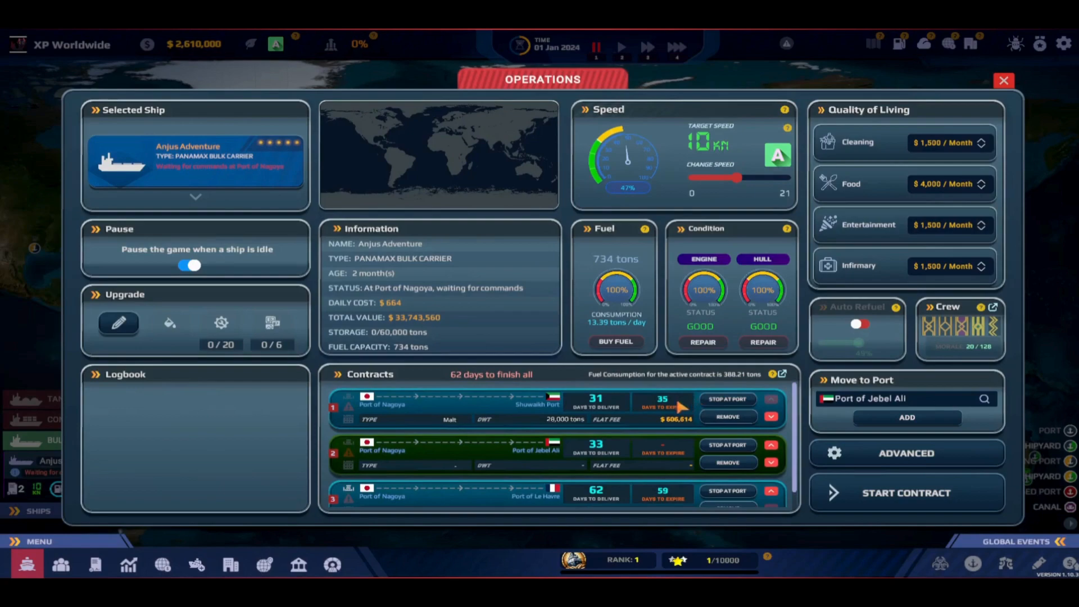
scroll(down, 3)
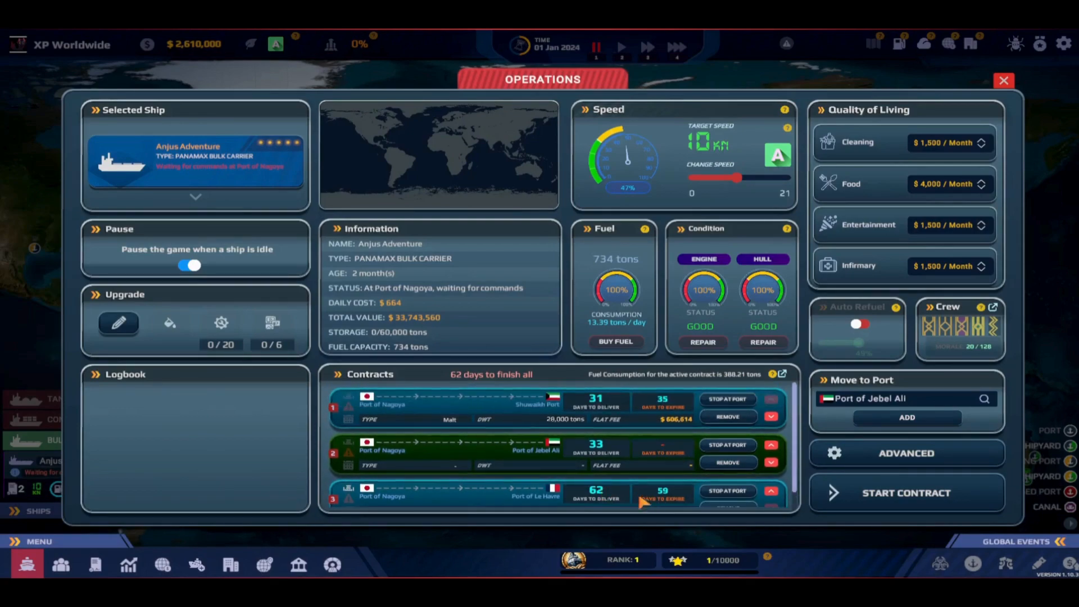
scroll(down, 3)
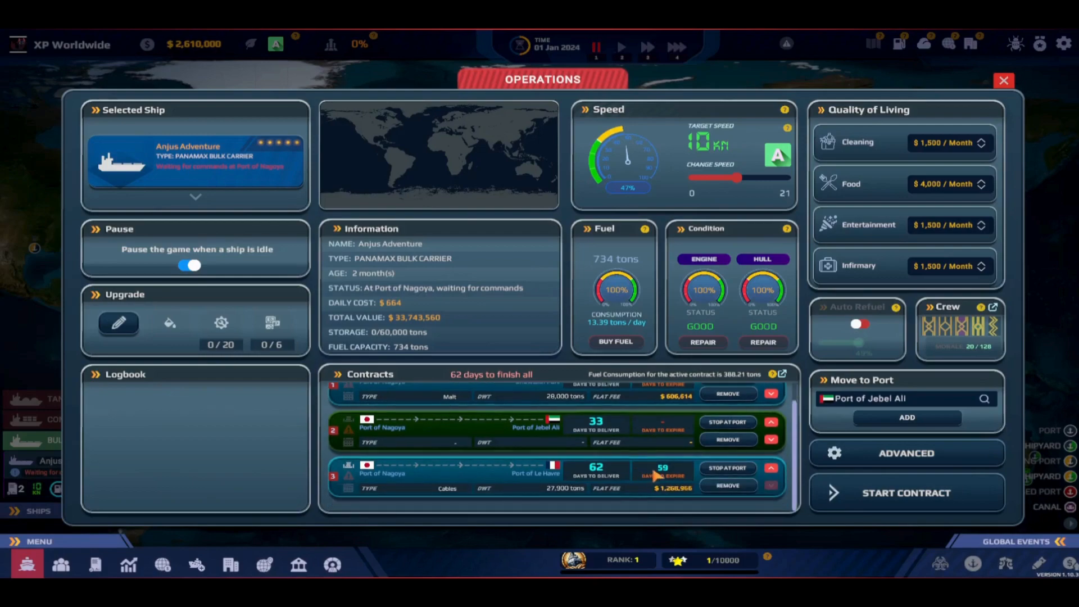
scroll(up, 3)
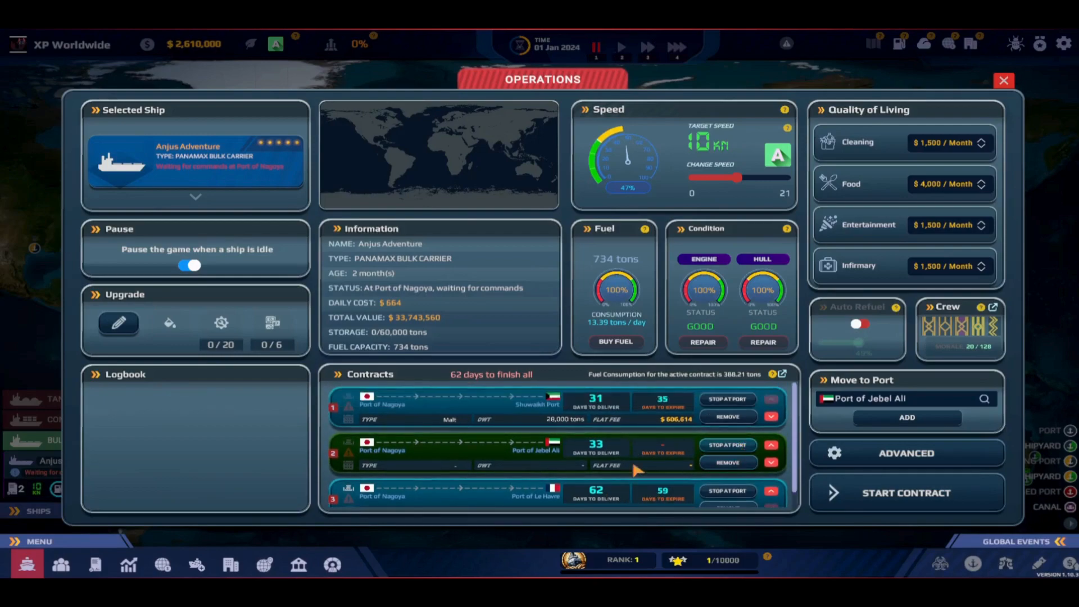
click(770, 445)
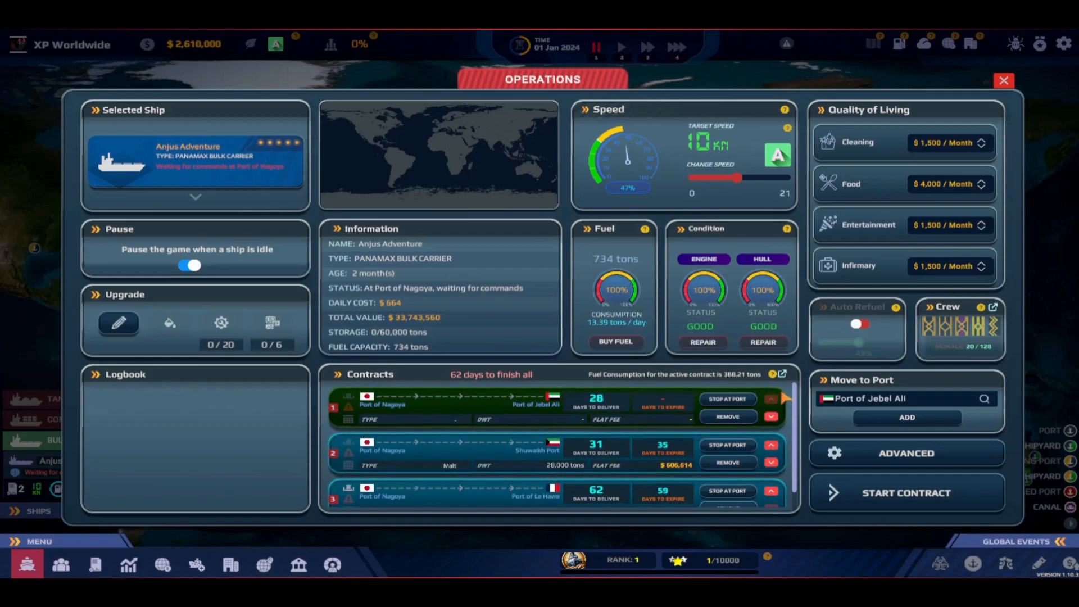
mouse_move(727, 399)
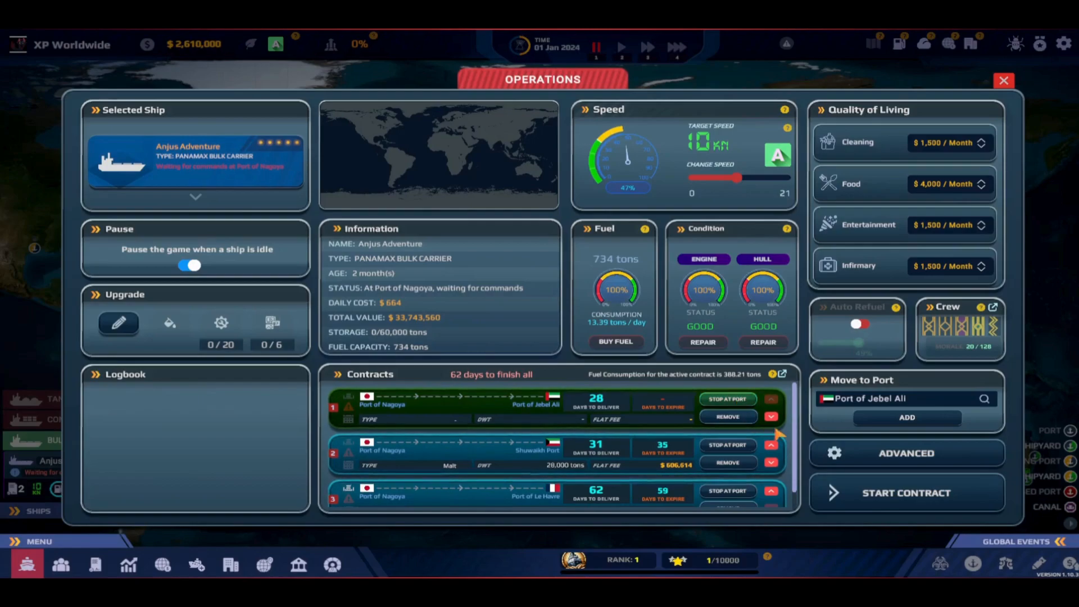
scroll(down, 3)
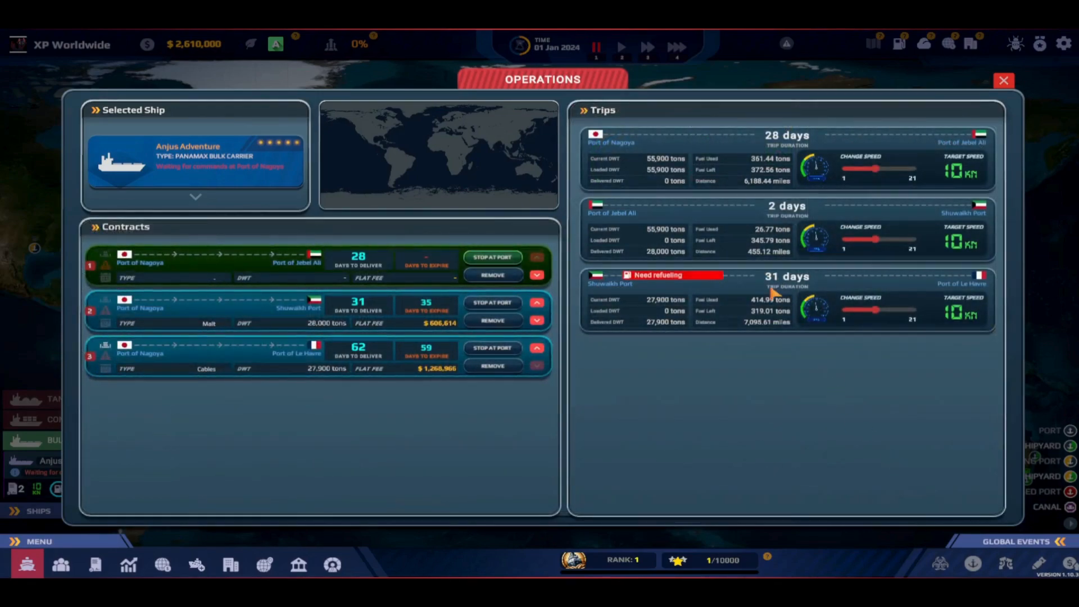
mouse_move(791, 186)
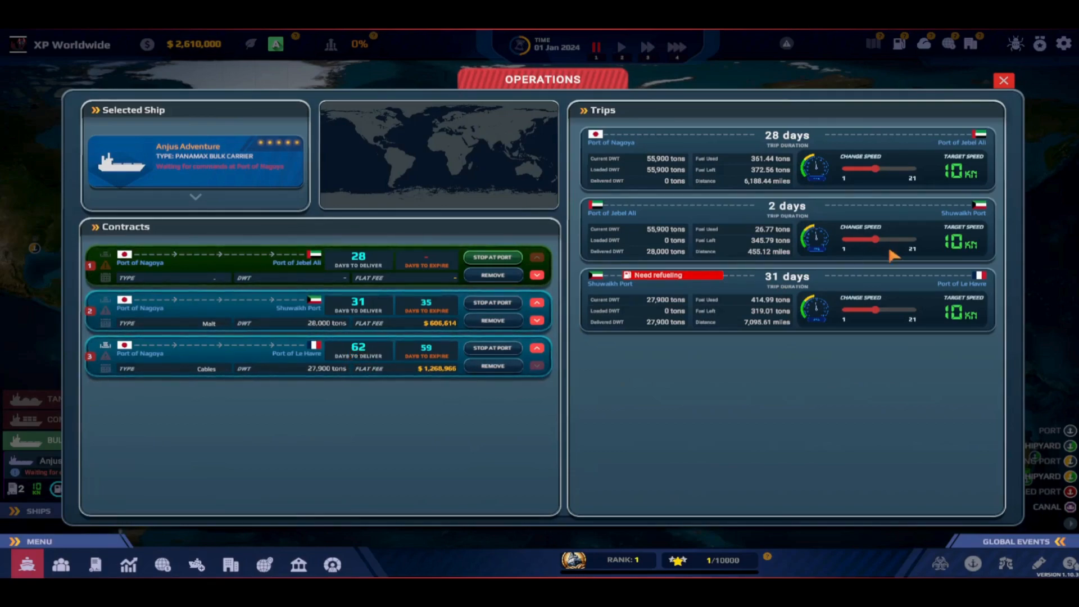
mouse_move(888, 285)
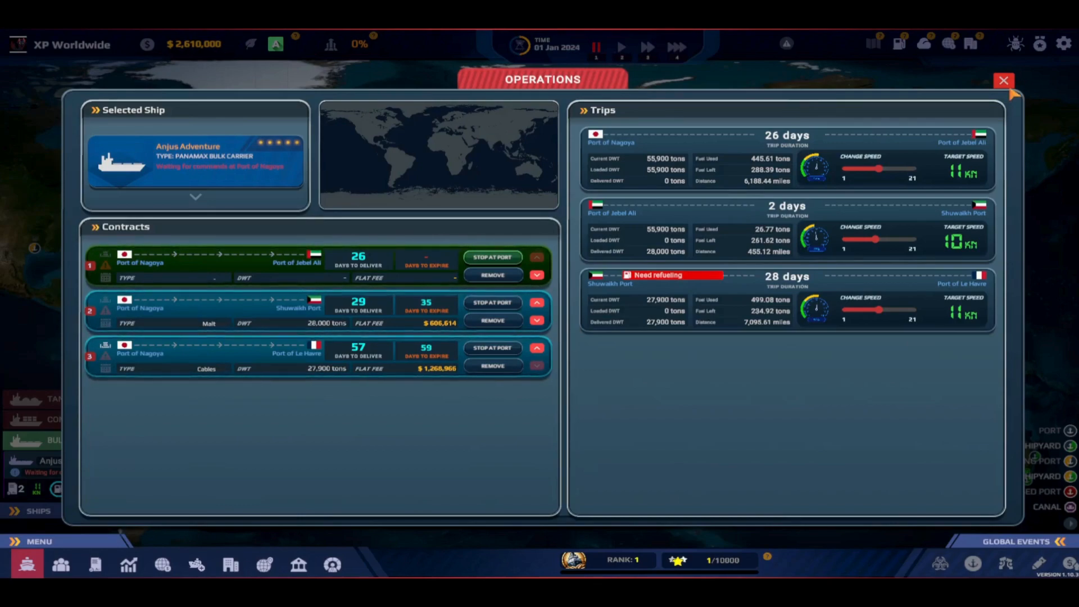
mouse_move(357, 74)
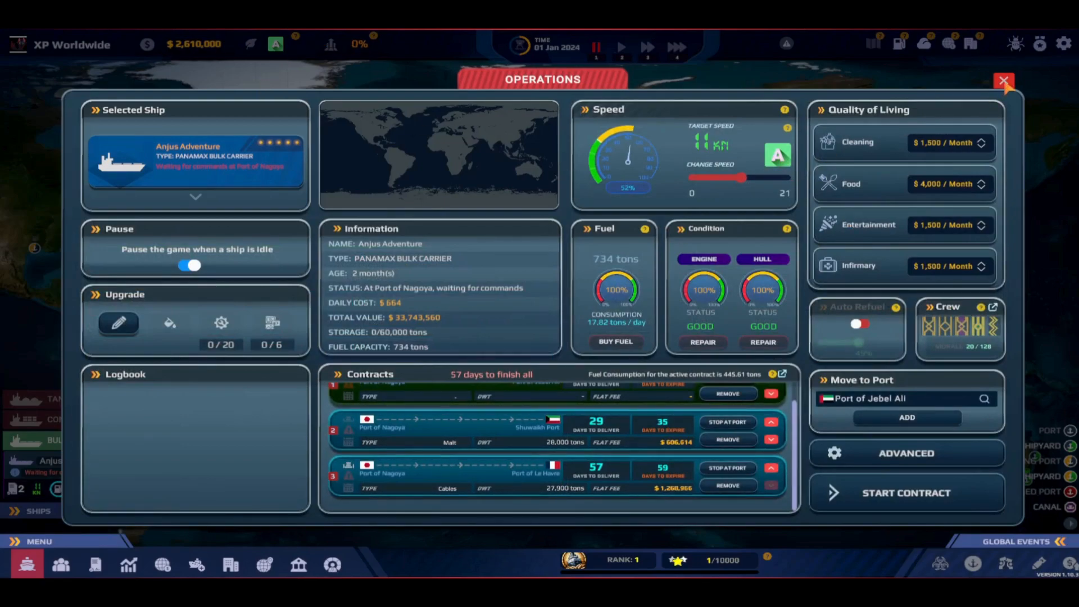
Start Anjus Adventure's contract voyage, loading at Port of Nagoya, and close Operations
click(1002, 81)
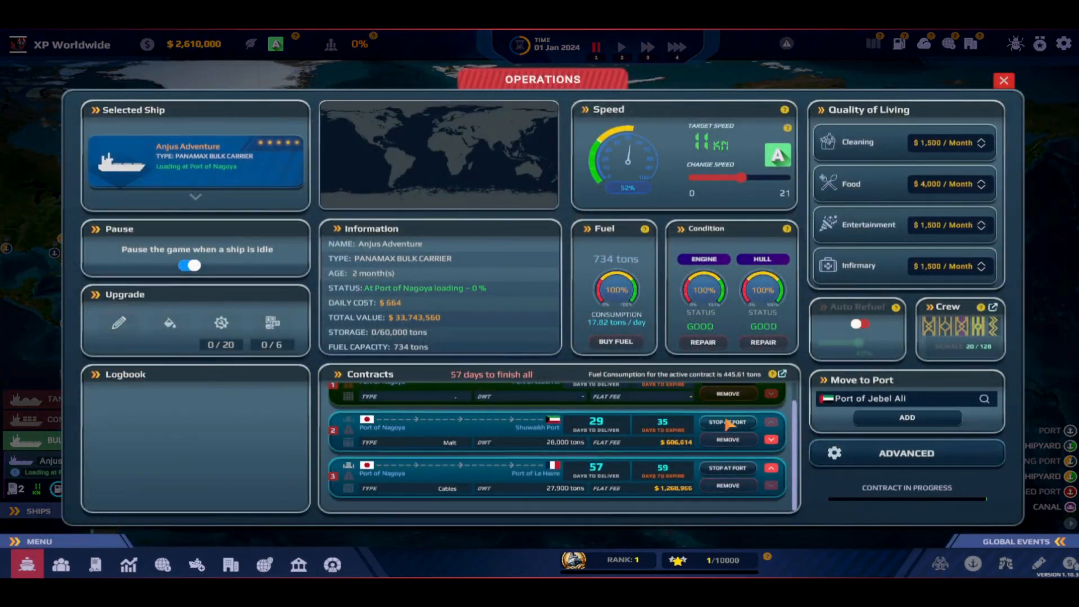
scroll(up, 3)
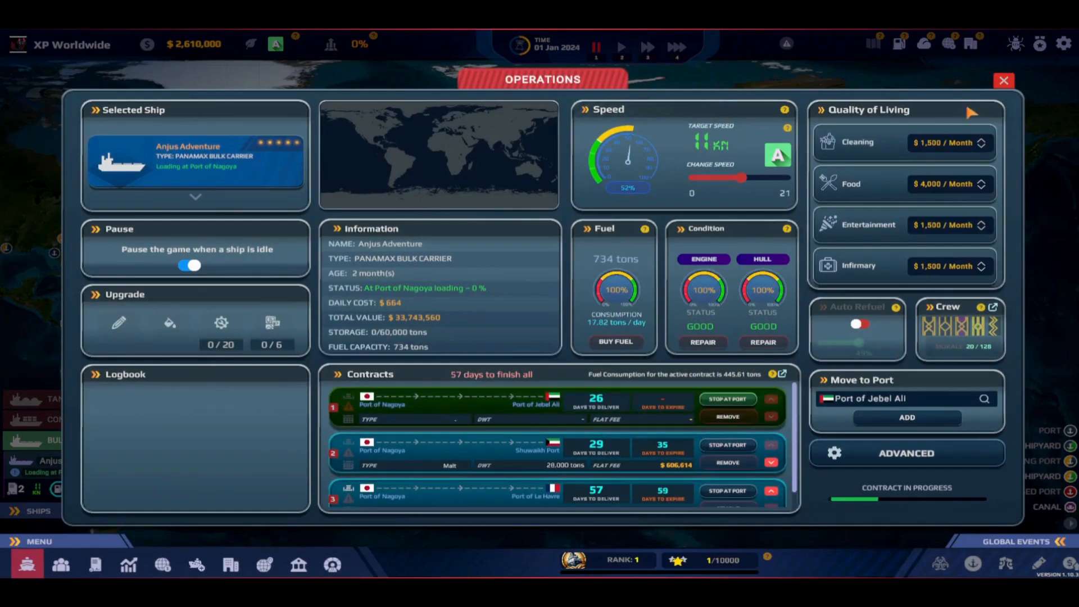
click(1003, 80)
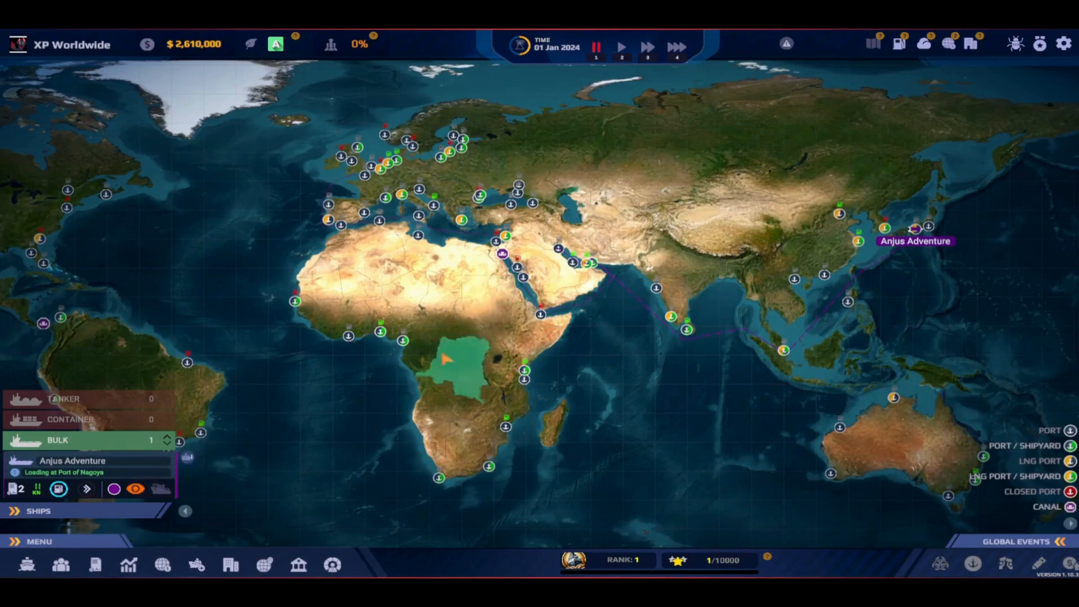
Set Anjus Adventure's route colour to light blue, then reopen and close Operations
click(114, 488)
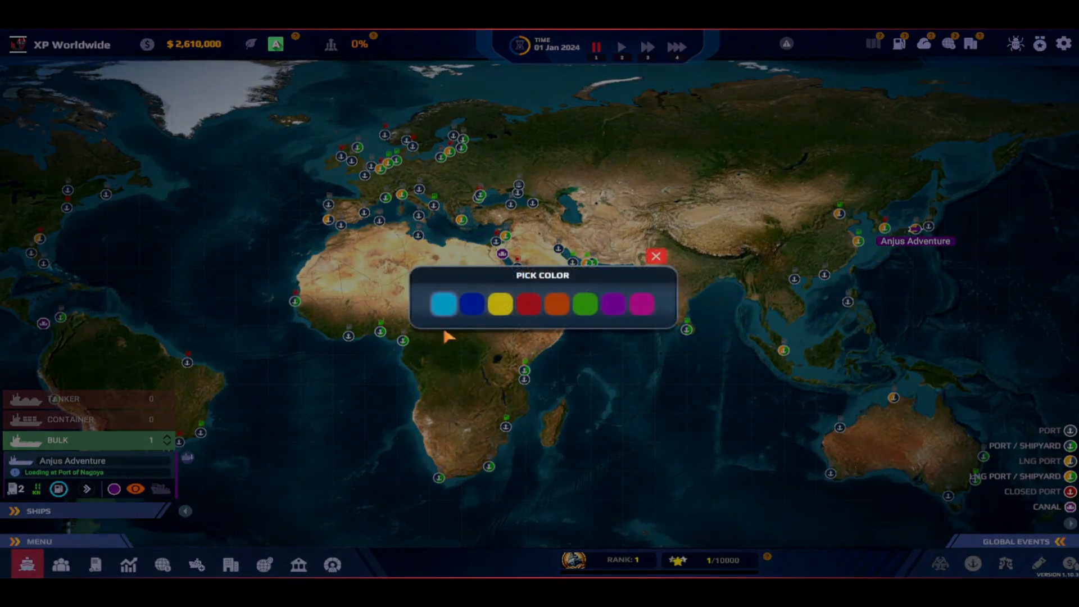
click(442, 304)
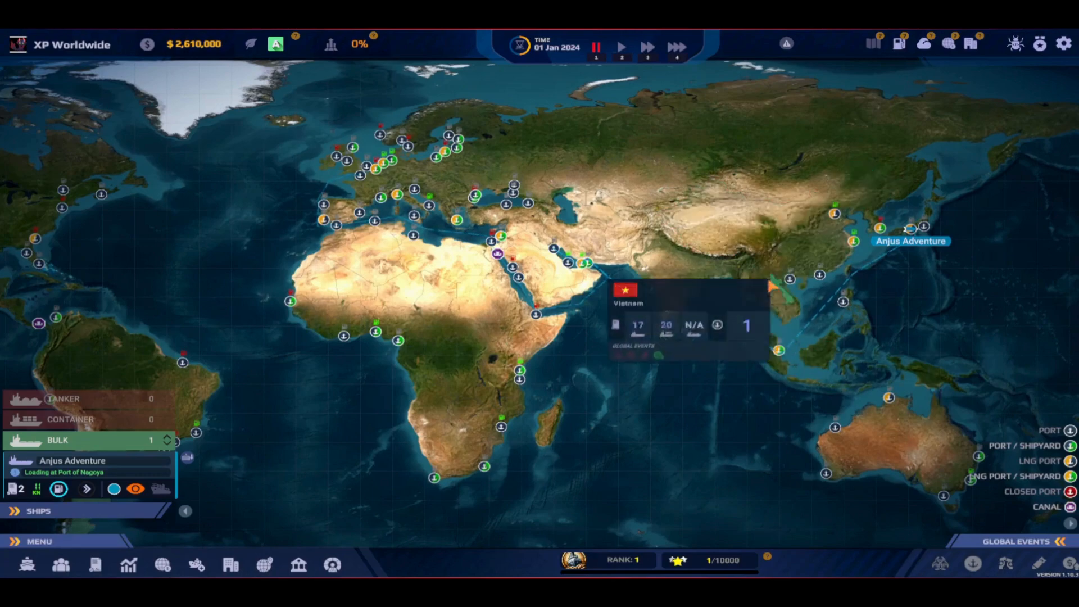
click(28, 564)
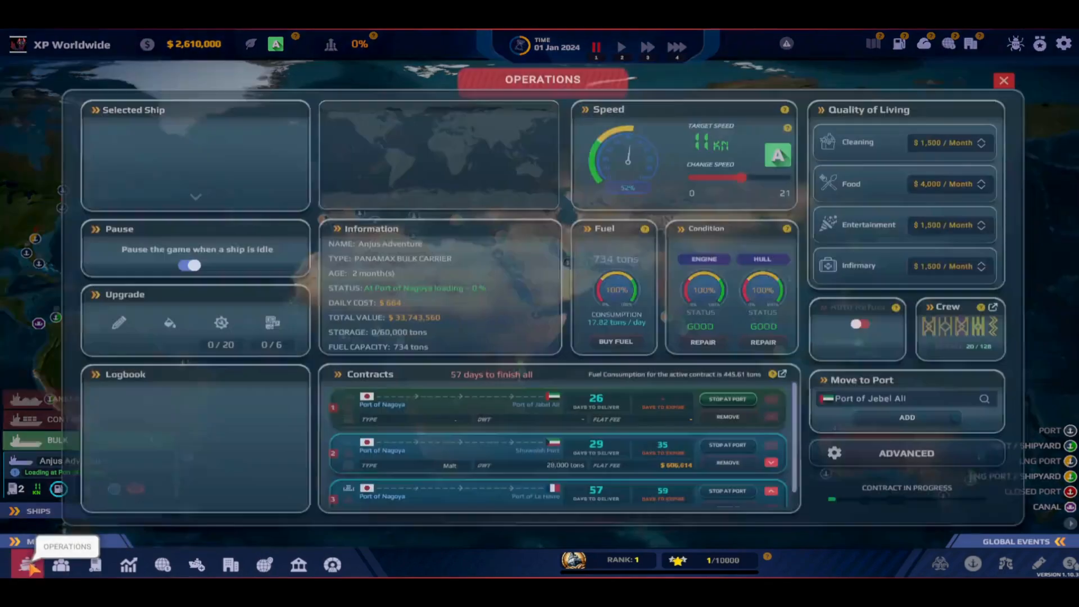
click(1003, 81)
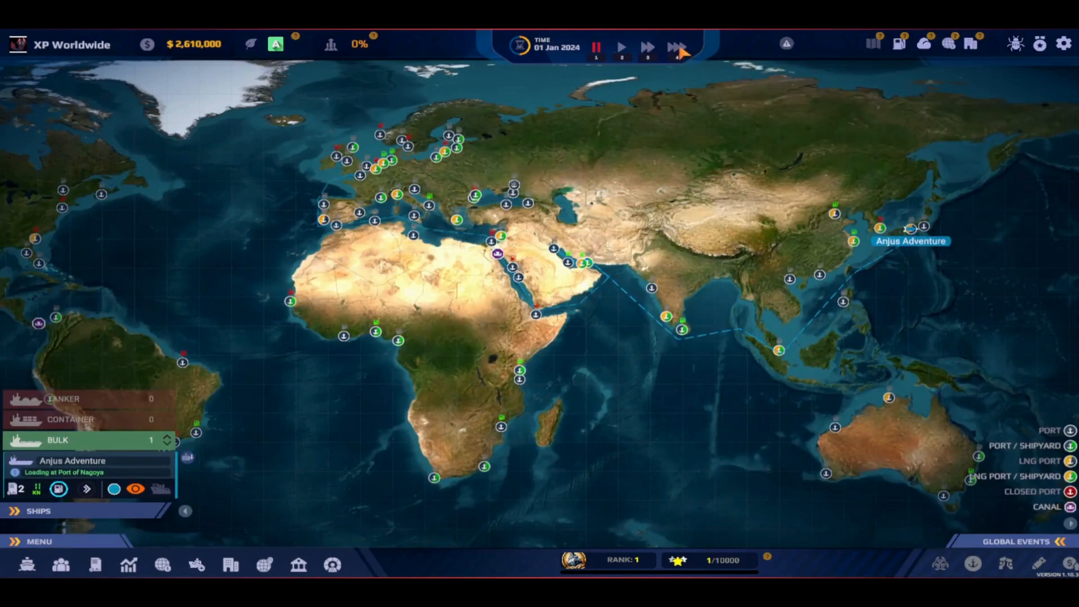
Run the clock at maximum speed toward Jebel Ali, close Operations, and open the Crew roster
click(676, 46)
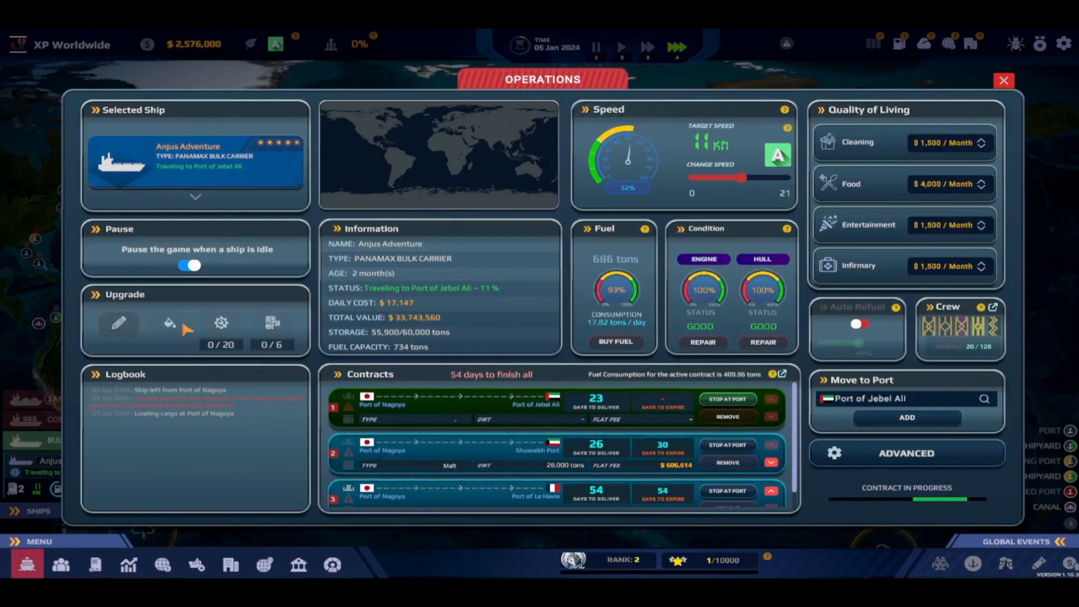
click(1002, 80)
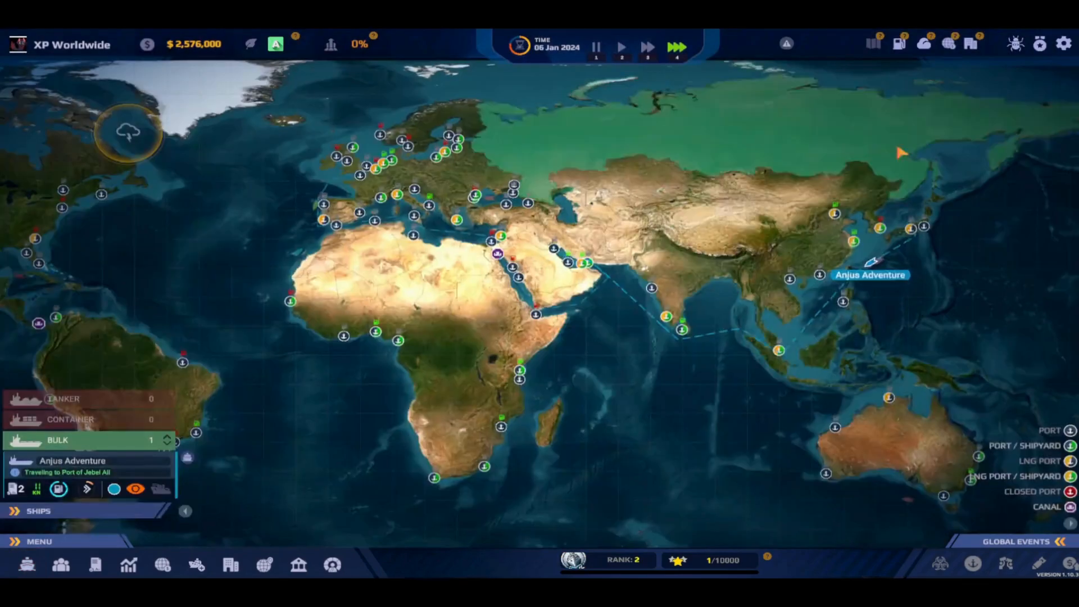
click(60, 565)
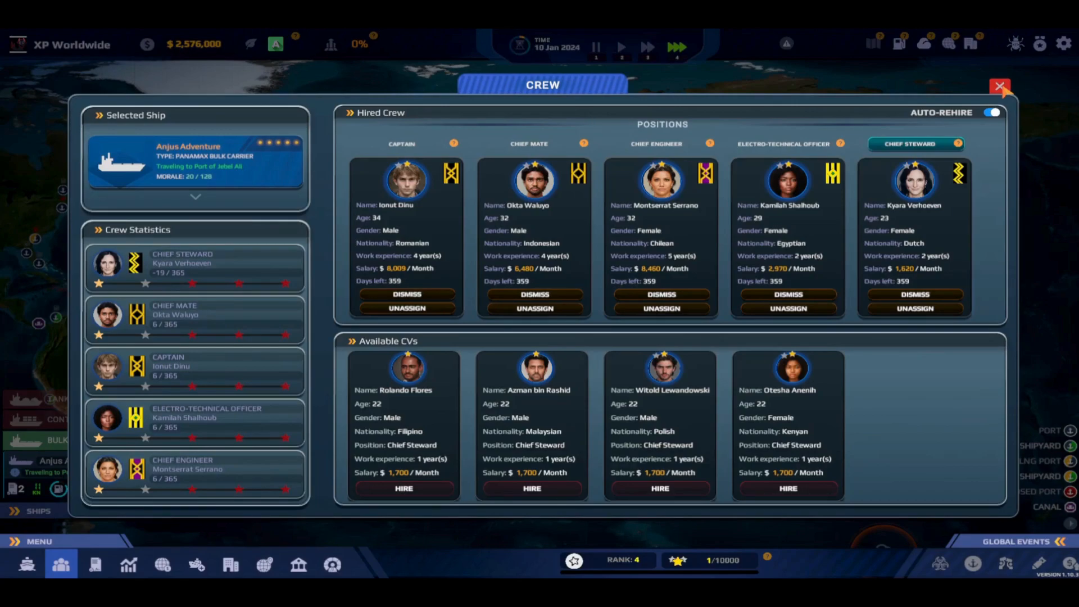
Close the Crew roster window
click(999, 86)
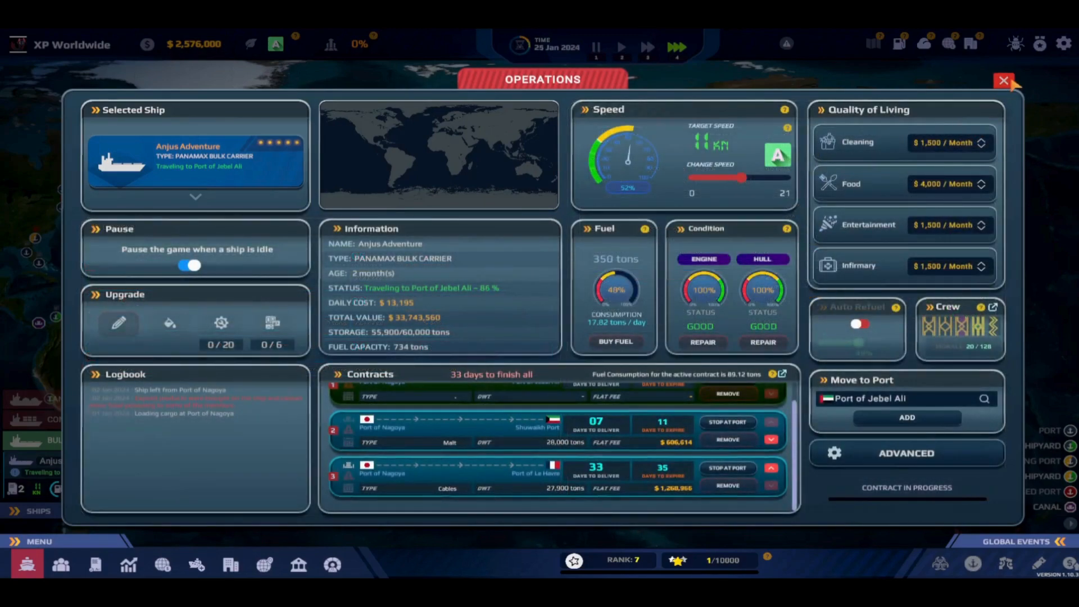
Review Anjus Adventure's fuel and contracts at 92% toward Jebel Ali, then return to the map
click(1002, 80)
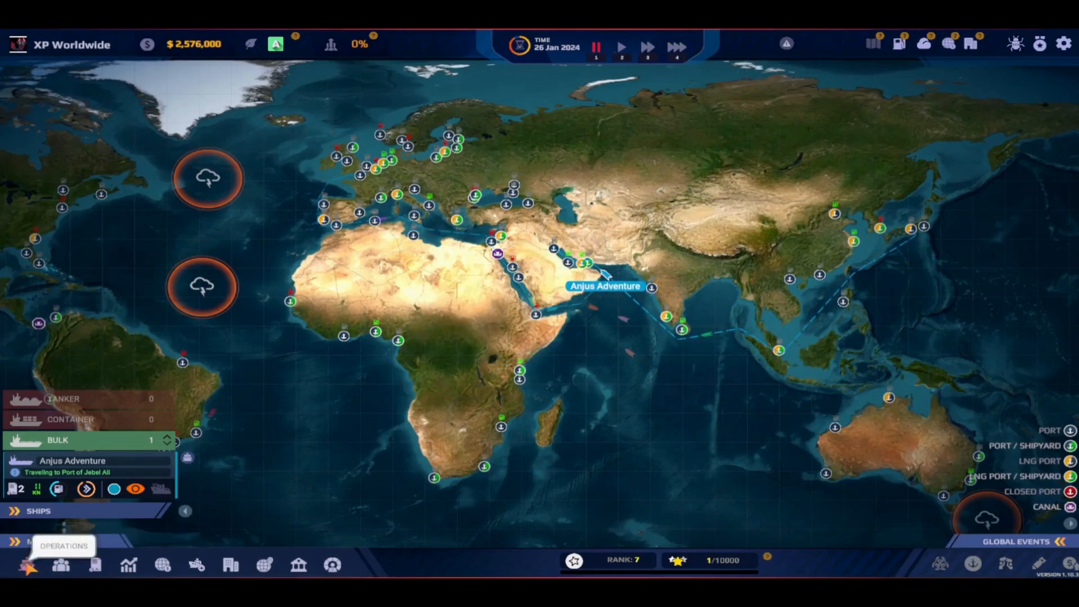
click(62, 545)
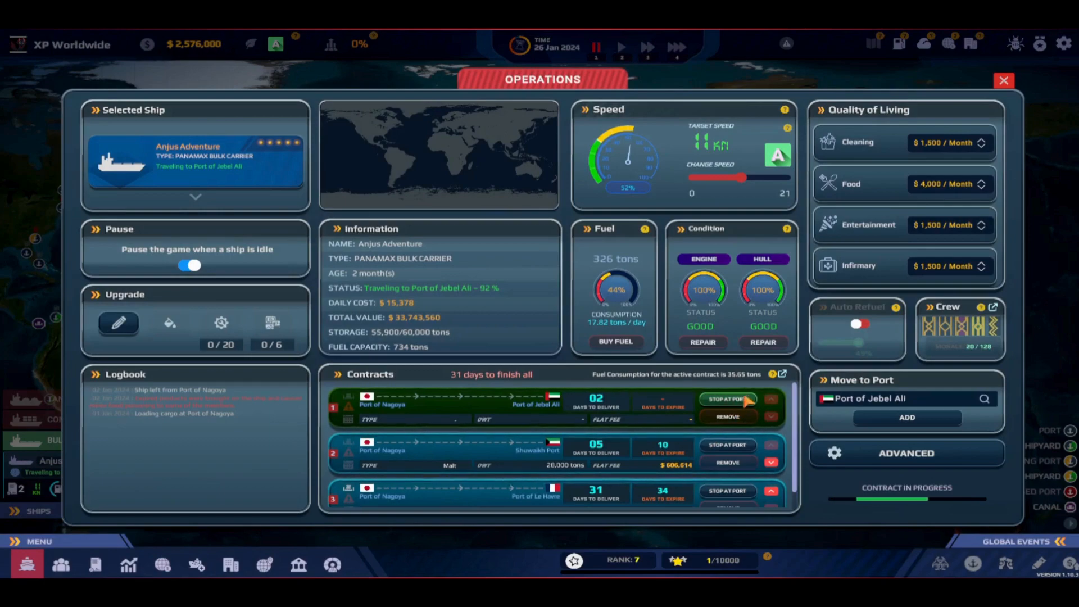
mouse_move(898, 294)
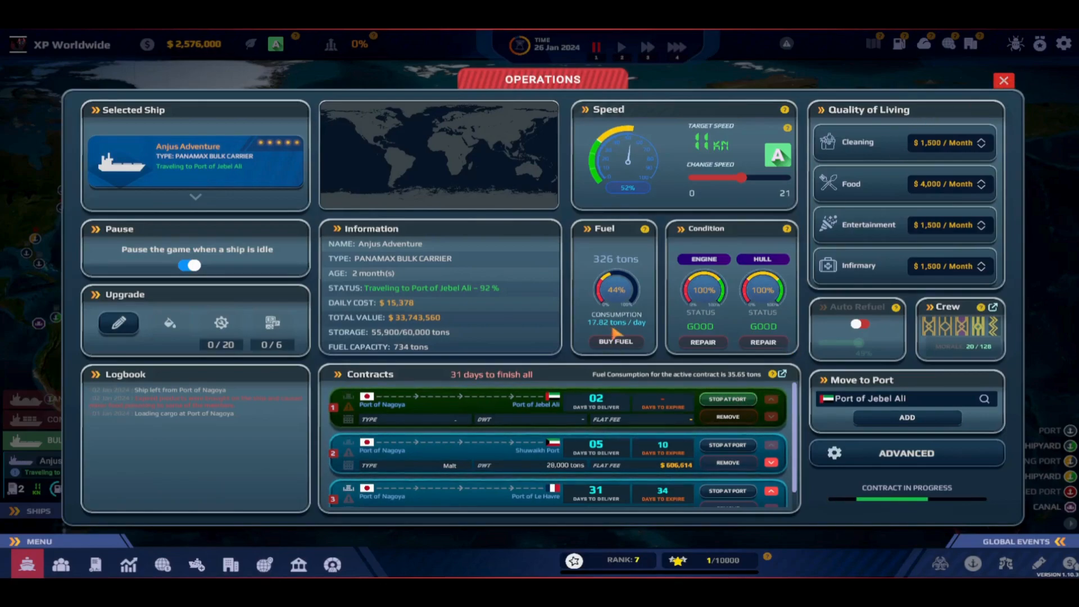
click(1003, 80)
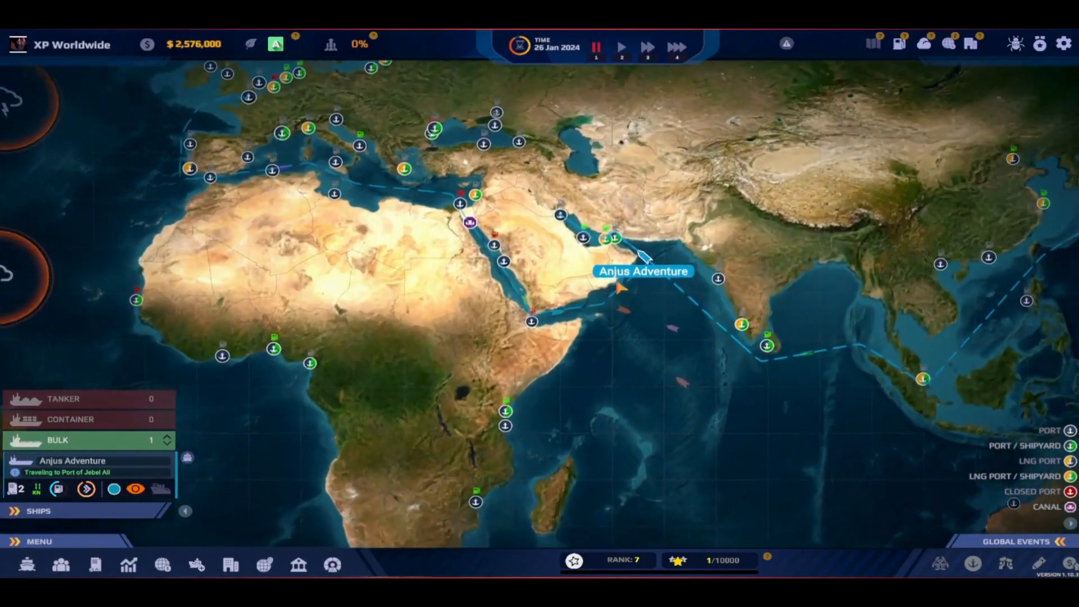
click(613, 260)
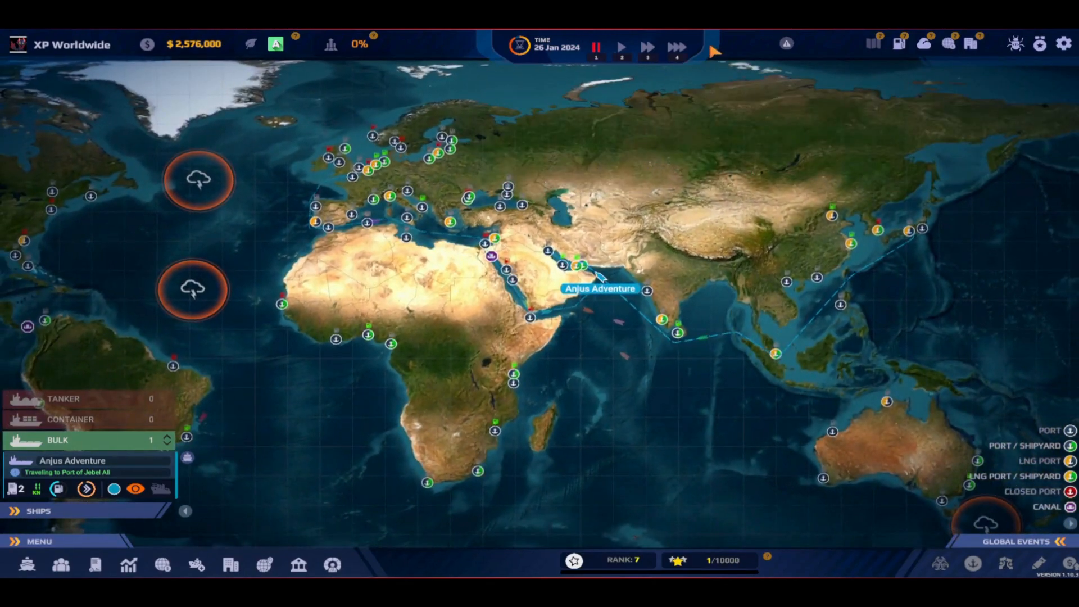
Resume time until Anjus Adventure arrives at Port of Jebel Ali
click(677, 47)
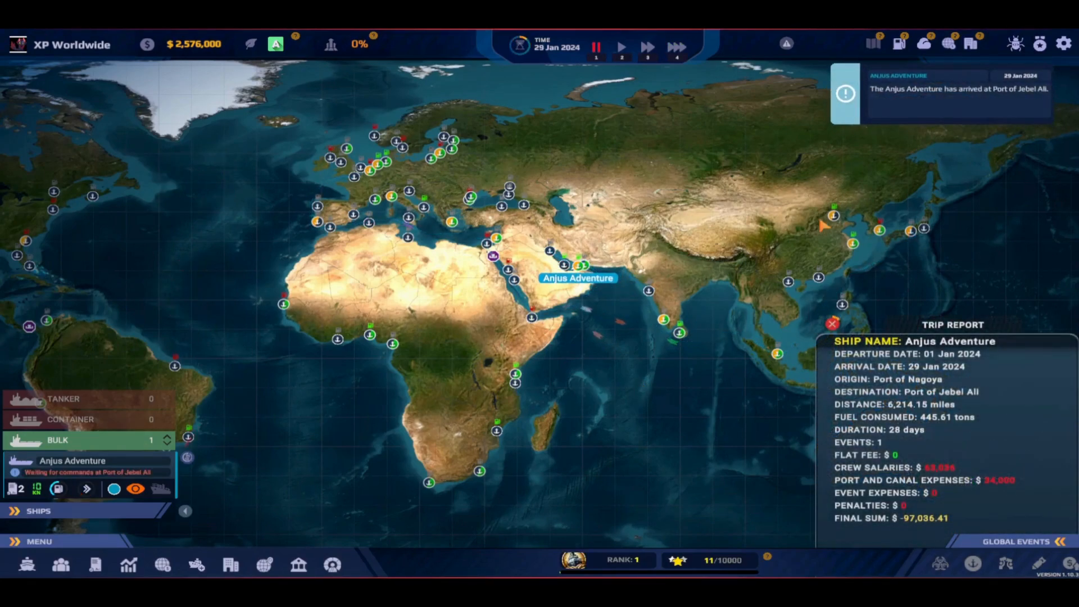
mouse_move(89, 547)
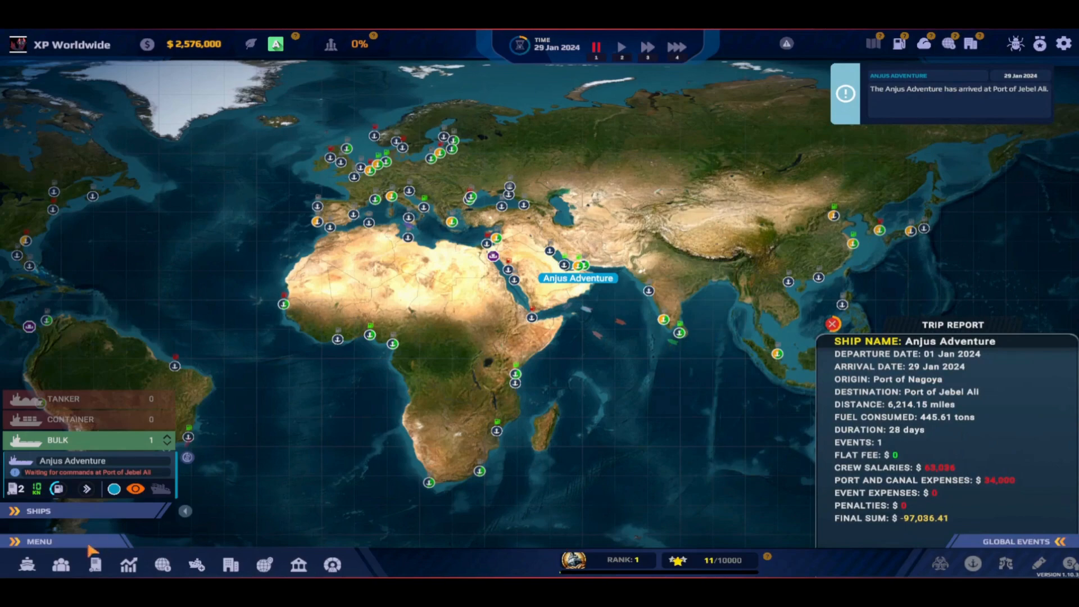
mouse_move(571, 464)
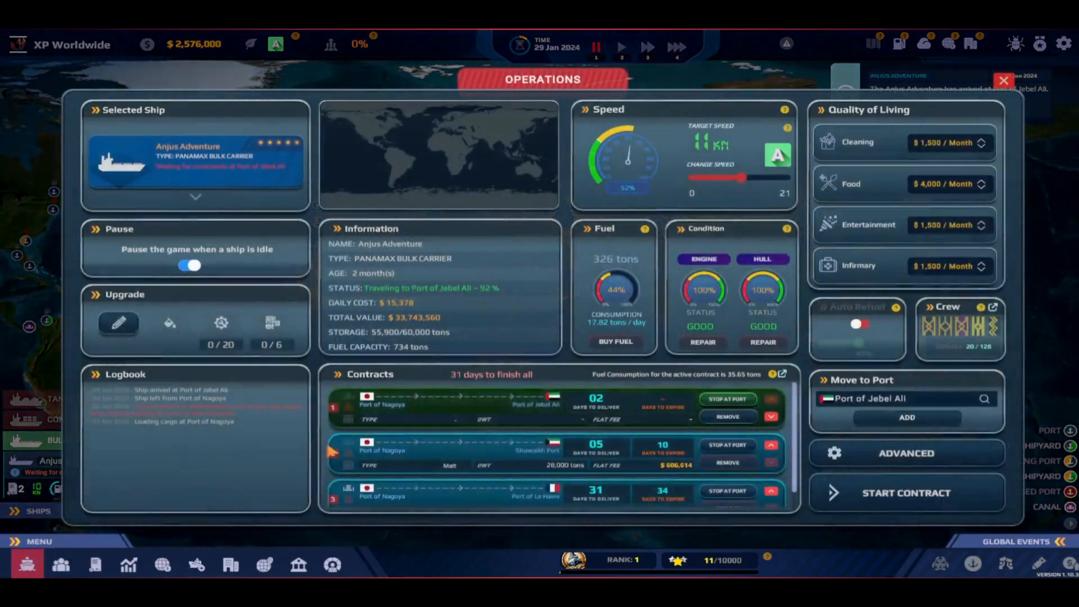
Buy fuel to fill Anjus Adventure's tank to 100% (734 tons) at Jebel Ali
click(614, 341)
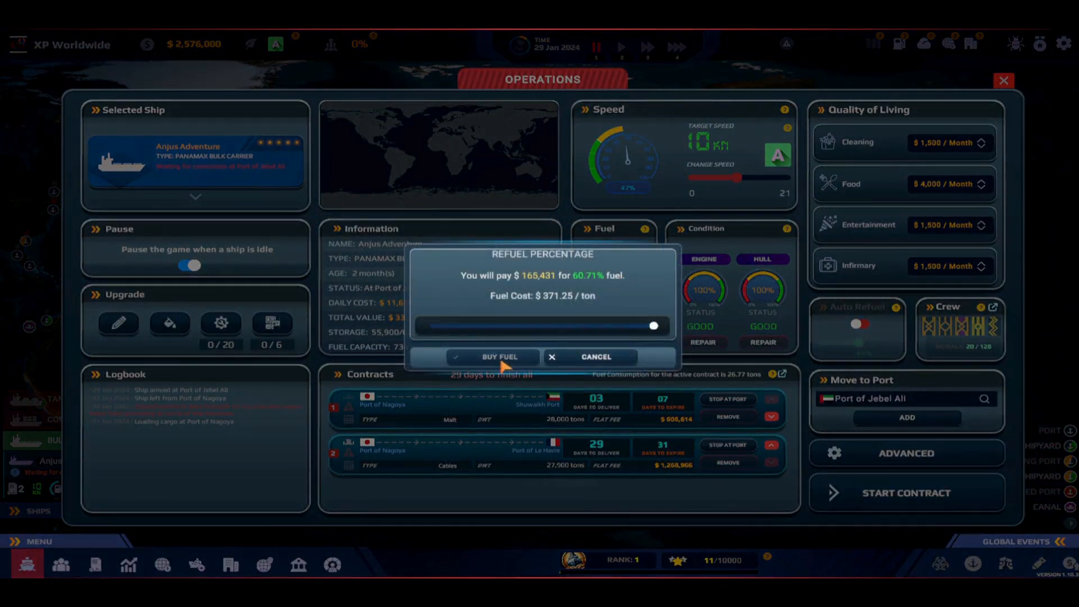
mouse_move(576, 313)
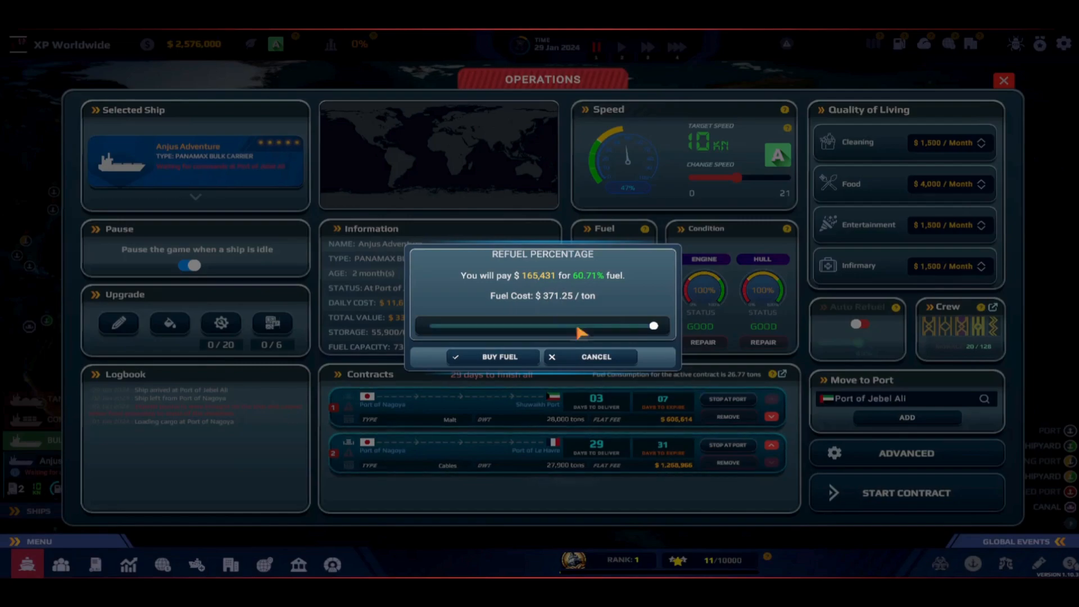
mouse_move(671, 464)
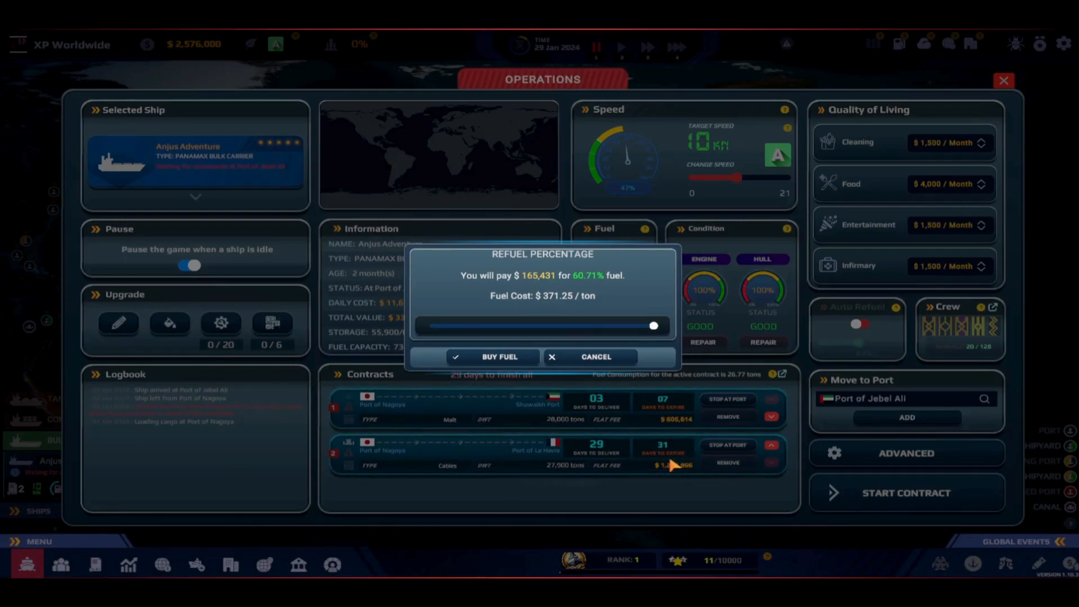
mouse_move(657, 457)
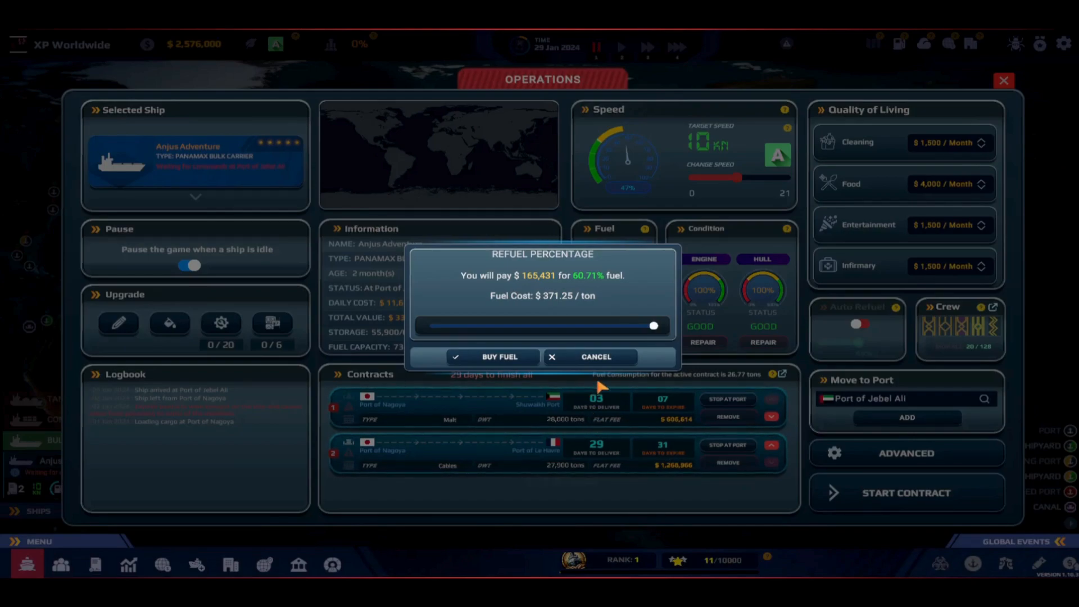
mouse_move(606, 284)
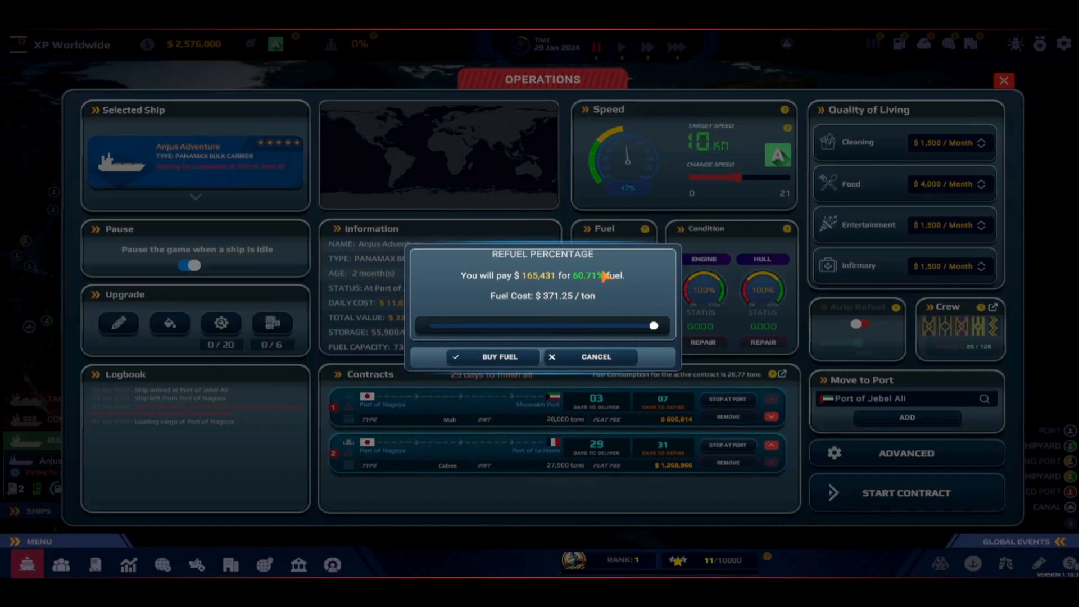
mouse_move(543, 288)
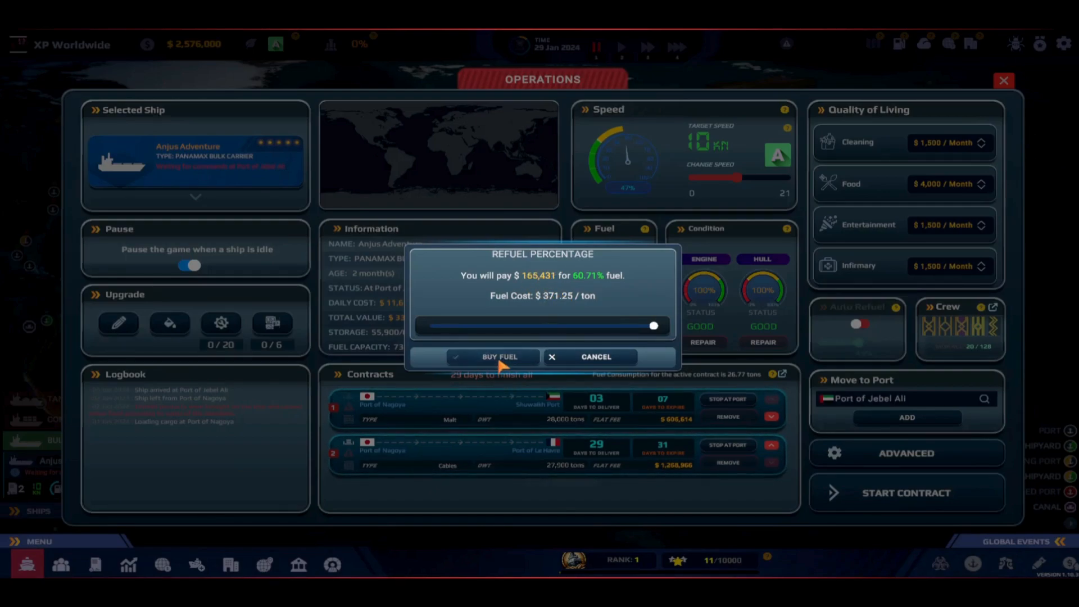
click(493, 356)
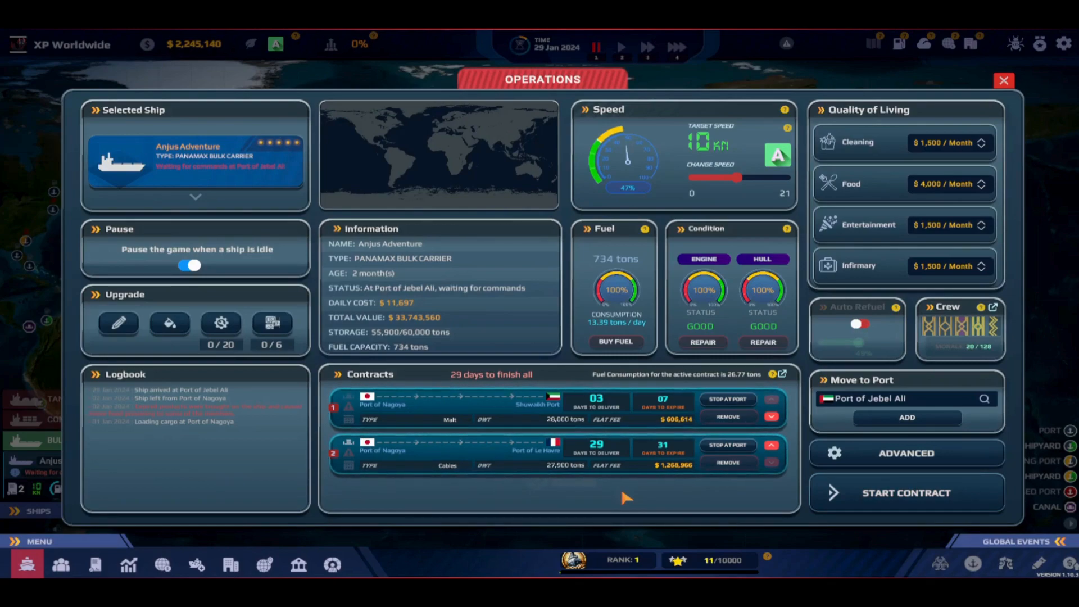
mouse_move(715, 513)
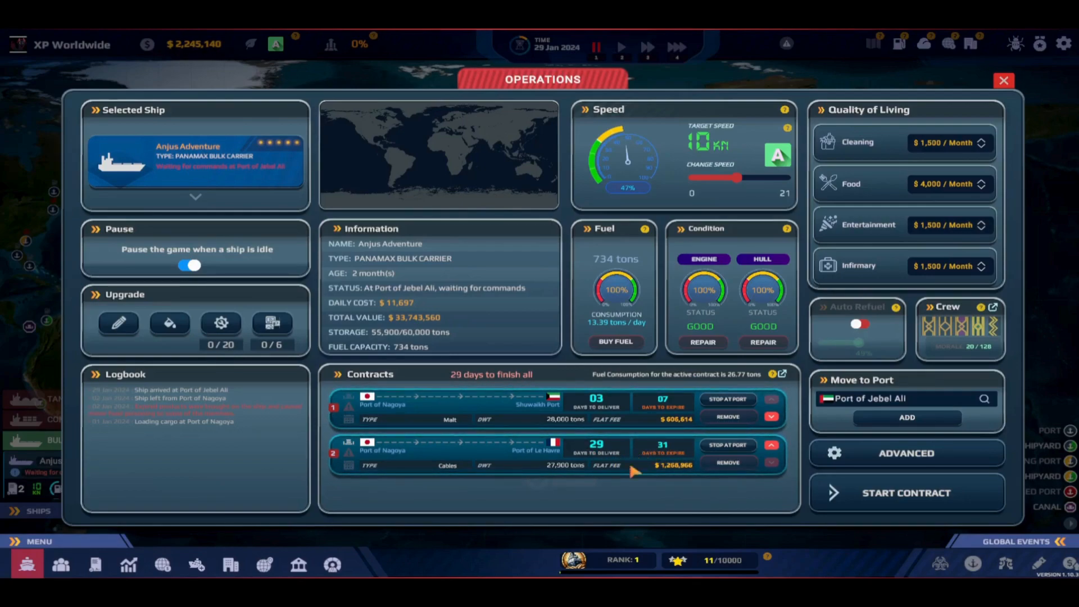
mouse_move(681, 471)
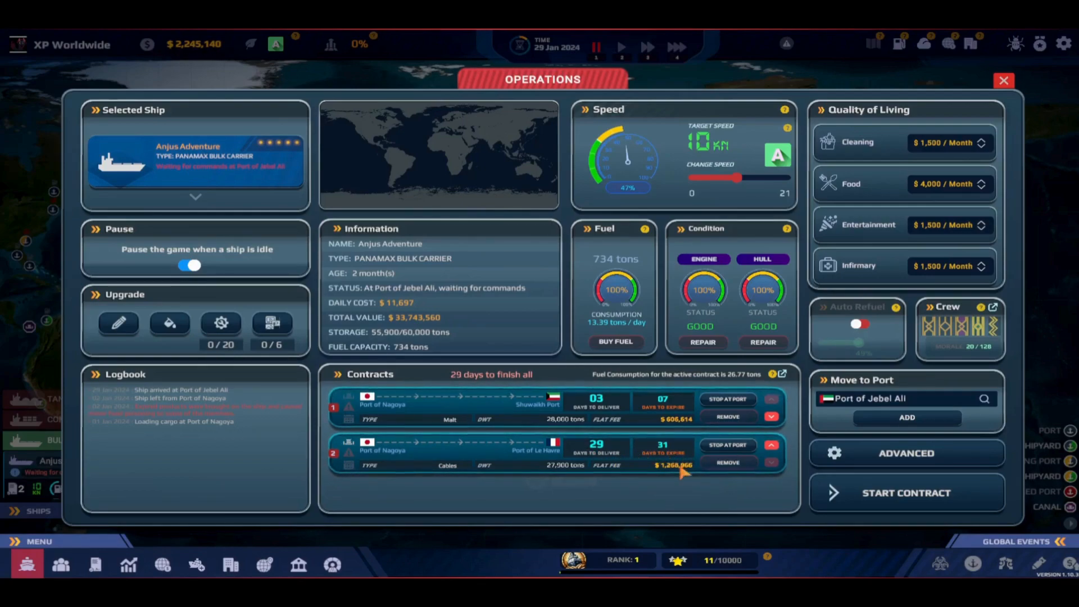
mouse_move(599, 451)
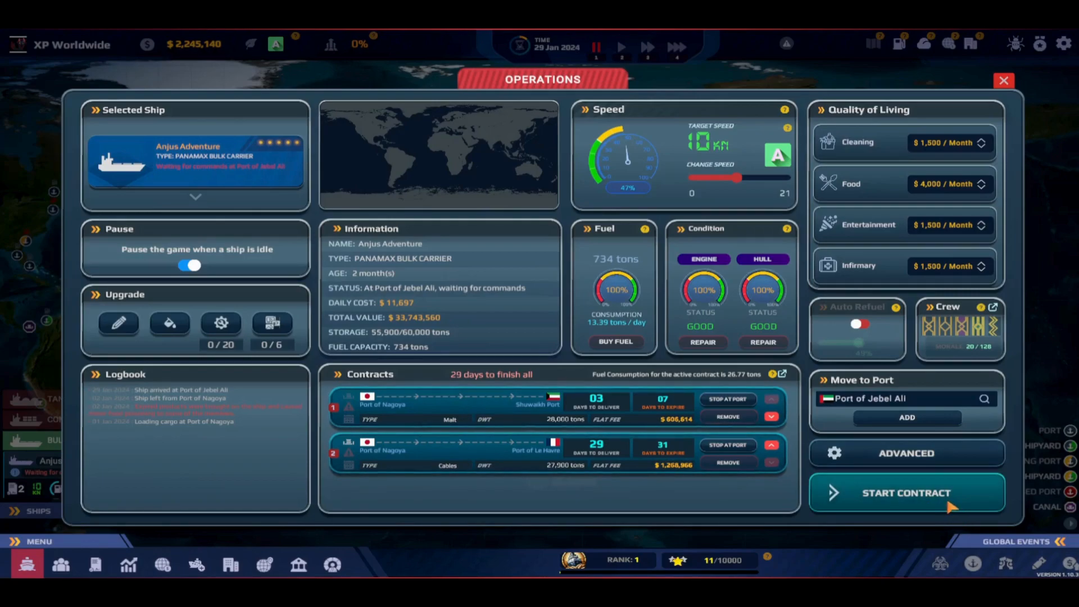
Start the contract run, let time pass until arrival at Le Havre, and dismiss the trip report
click(906, 493)
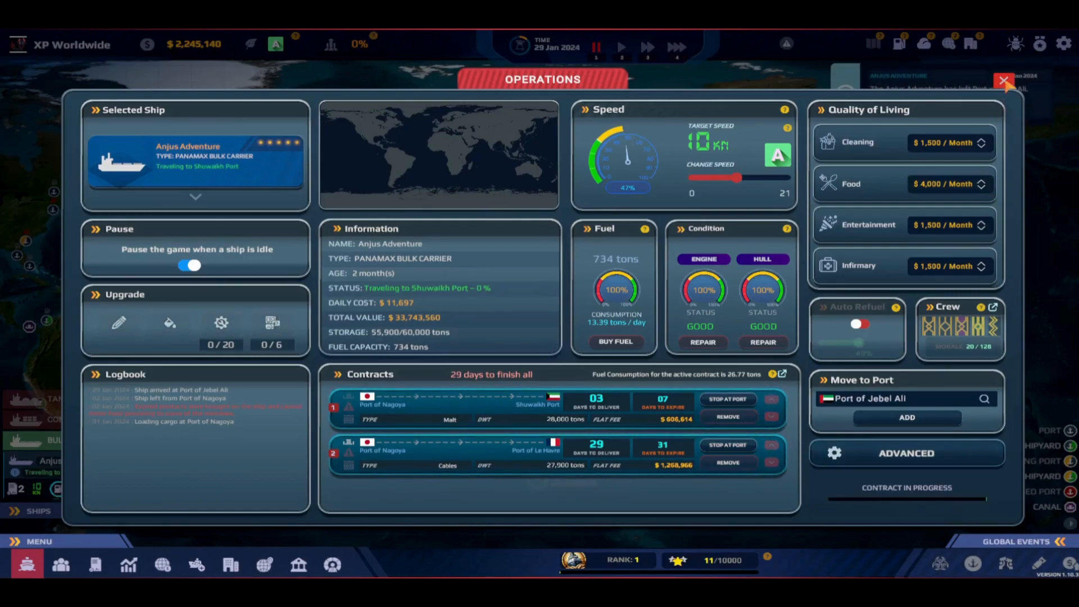
click(1003, 80)
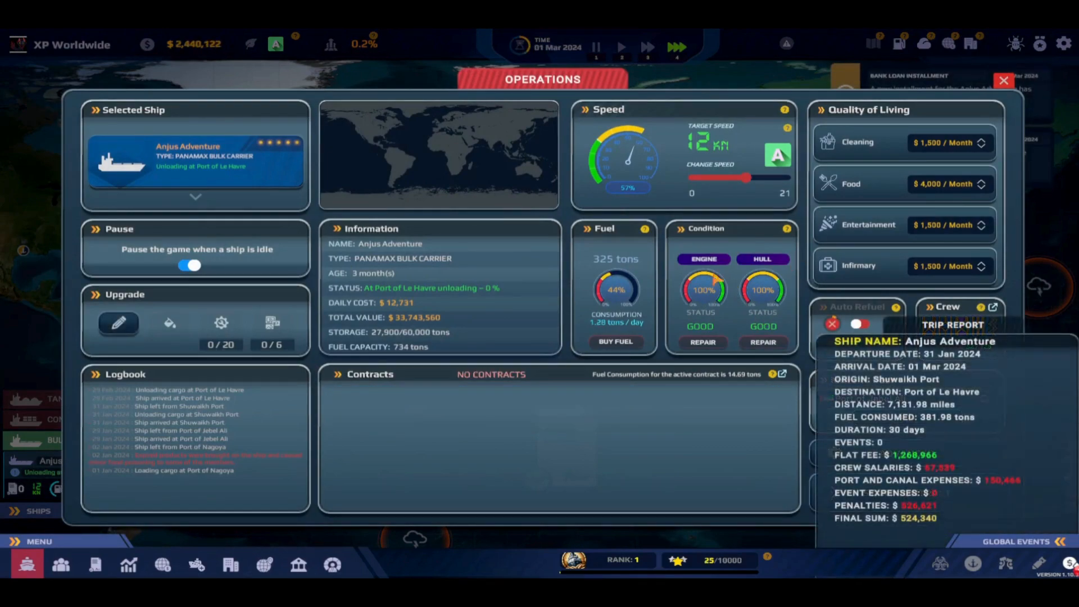
click(596, 46)
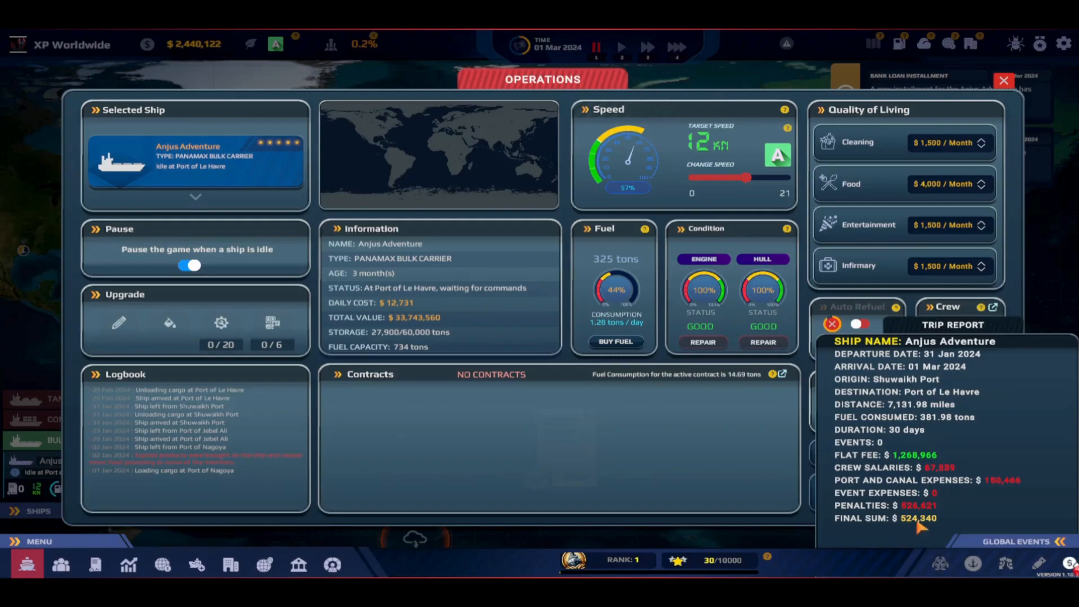
click(831, 324)
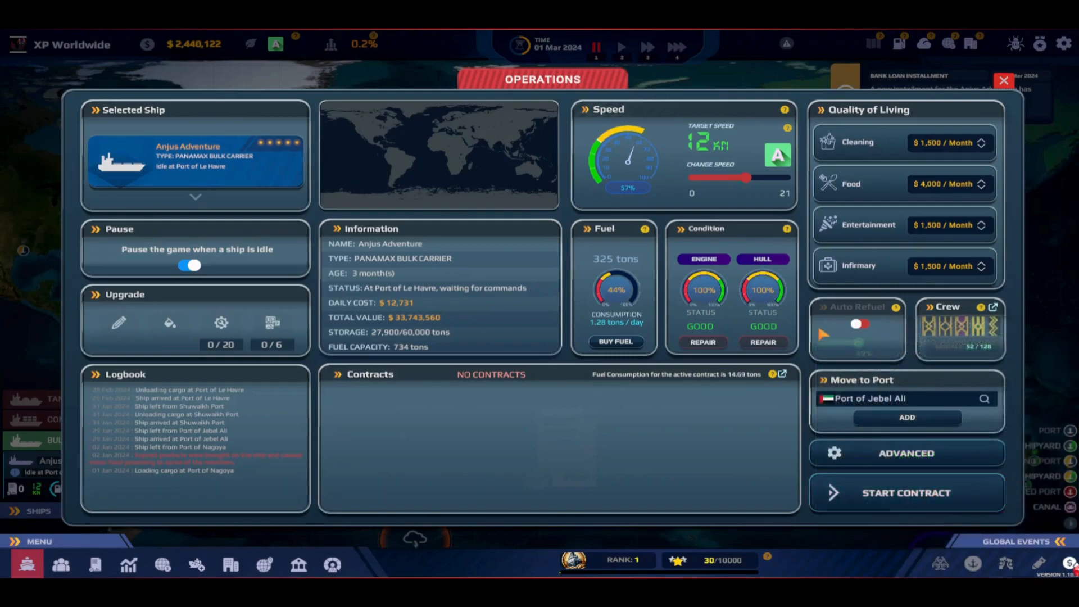
click(1002, 80)
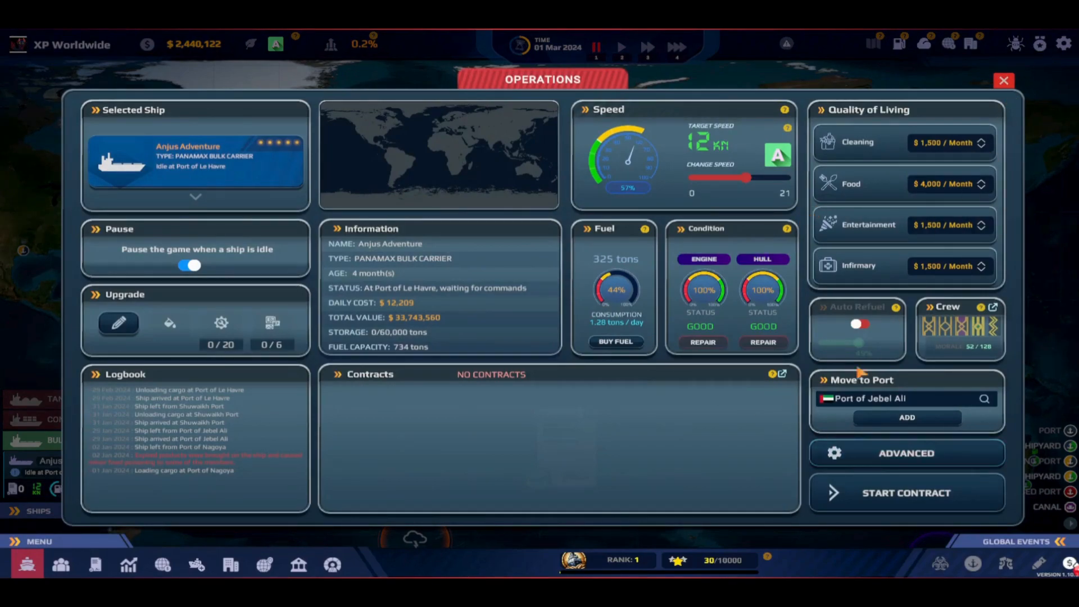
click(905, 492)
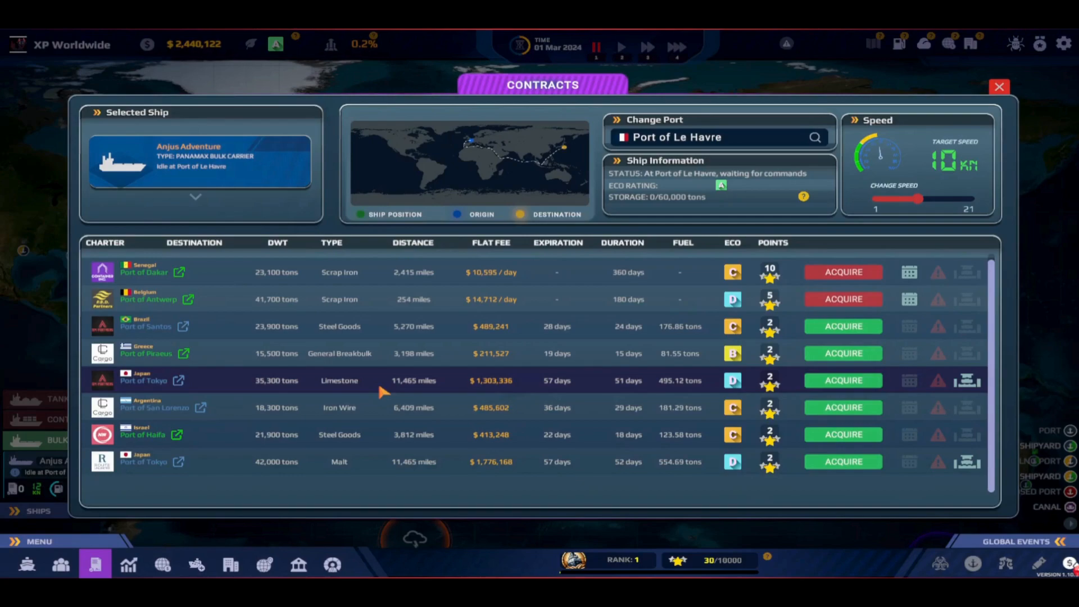
mouse_move(374, 468)
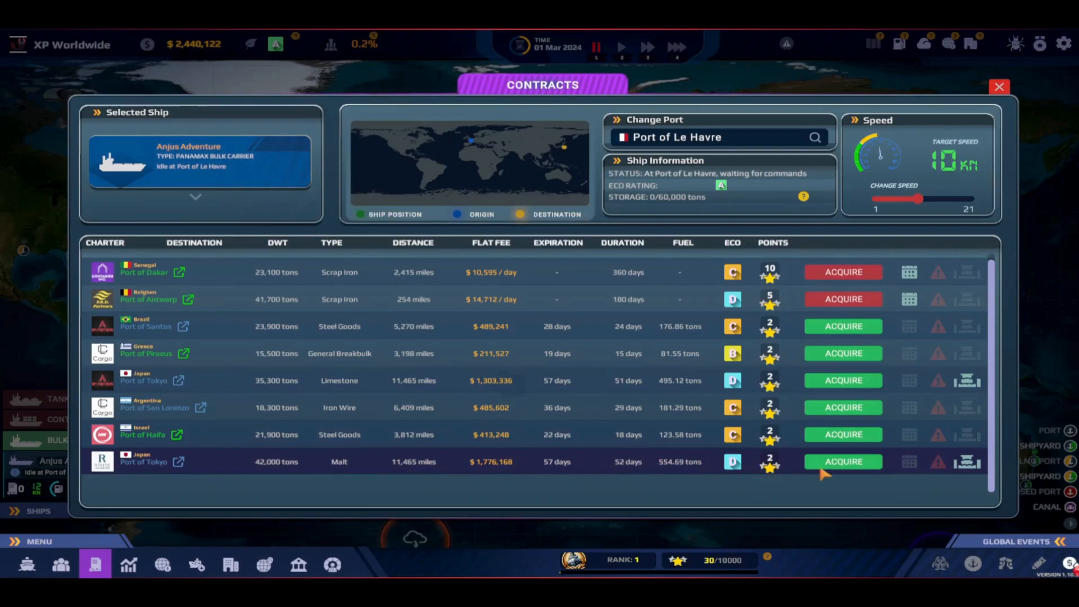
Acquire the 42,000-ton Malt to Port of Tokyo contract ($1,776,168), then reopen Operations
click(843, 460)
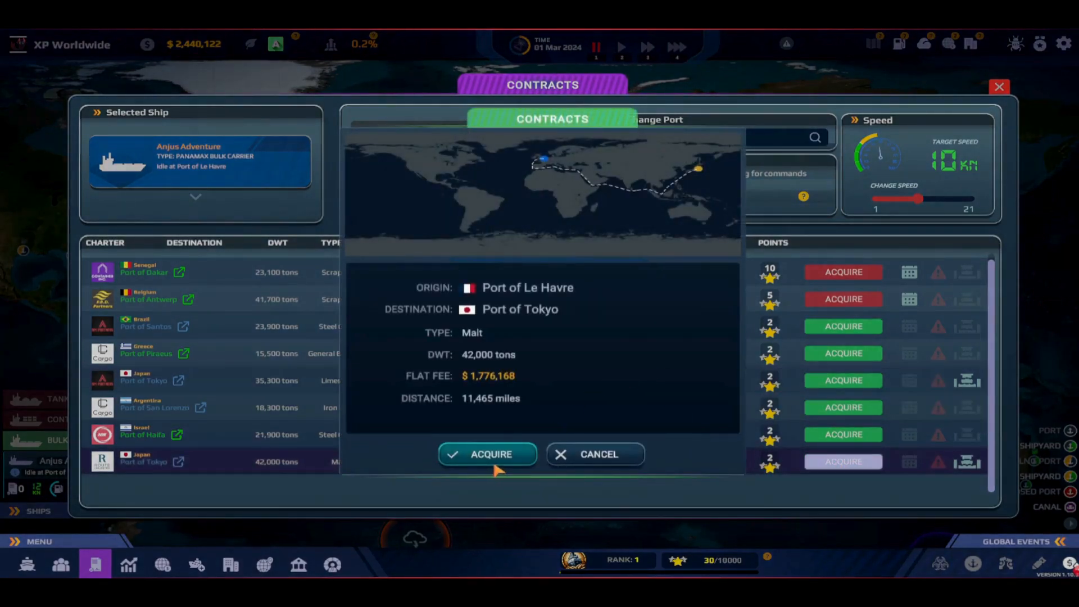
click(487, 454)
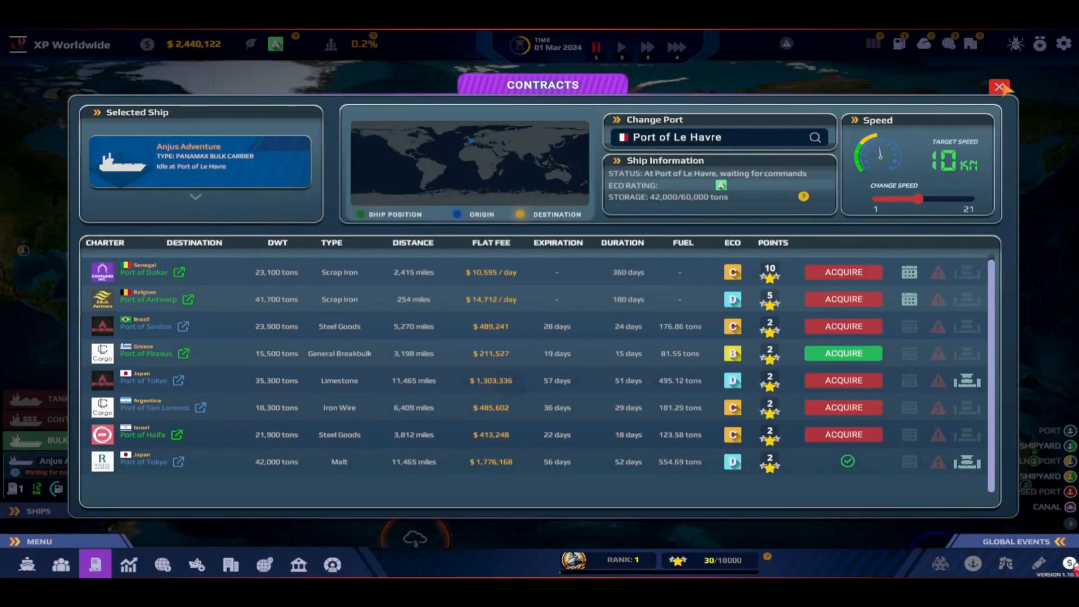
click(1000, 86)
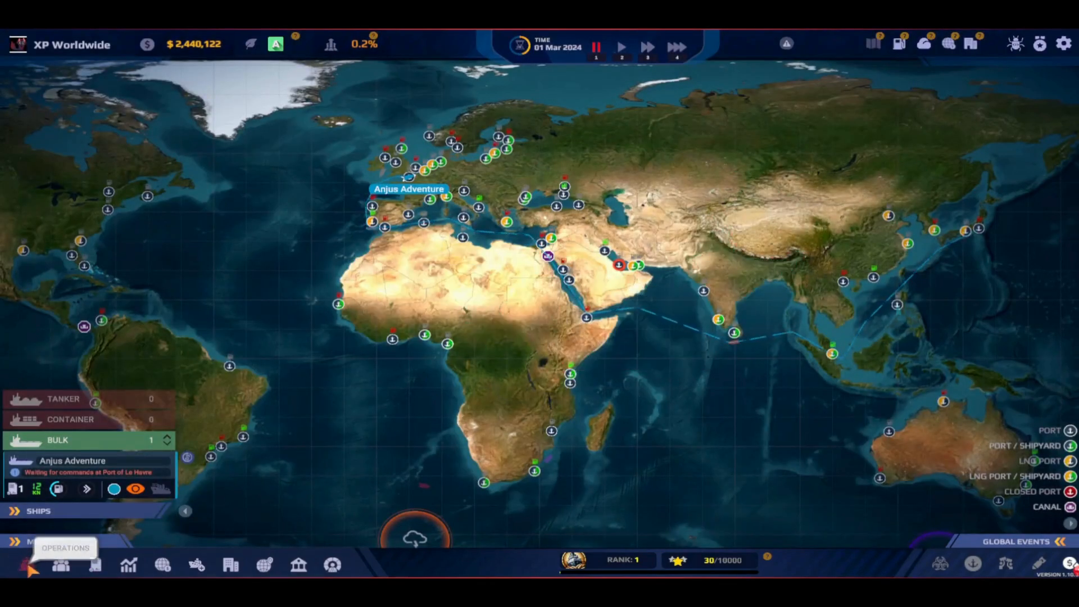
click(65, 548)
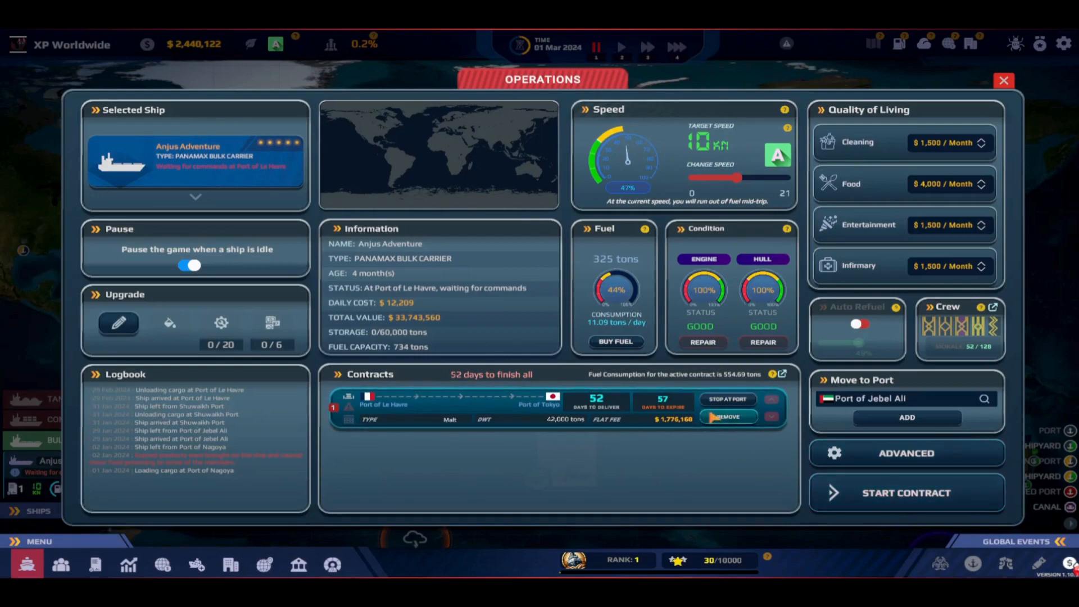
mouse_move(956, 447)
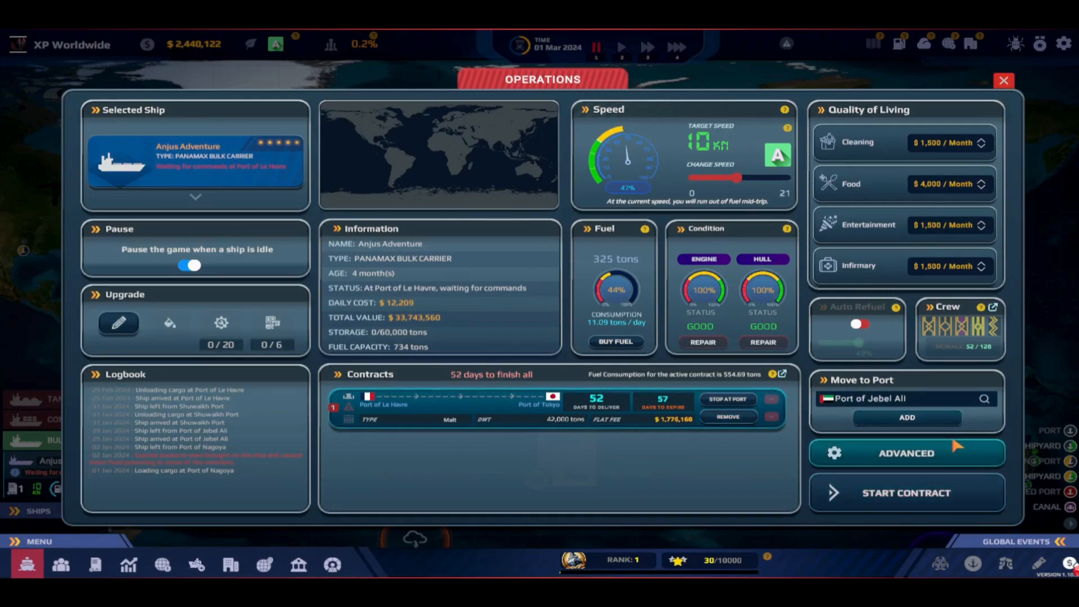
Add Port of Bari as a refuelling stop and start the malt voyage to Tokyo
click(1002, 80)
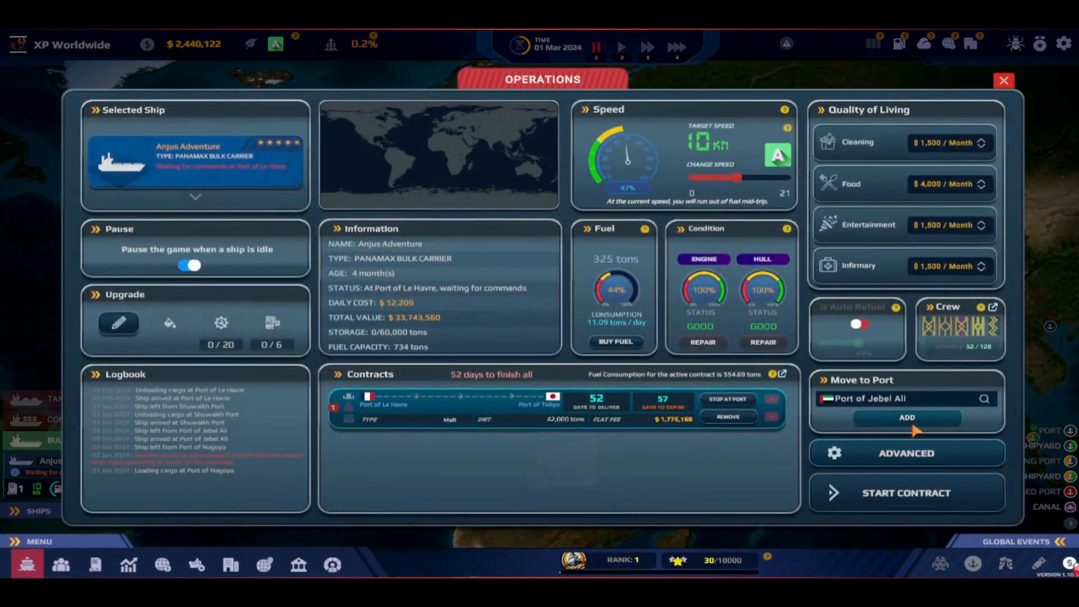
click(983, 399)
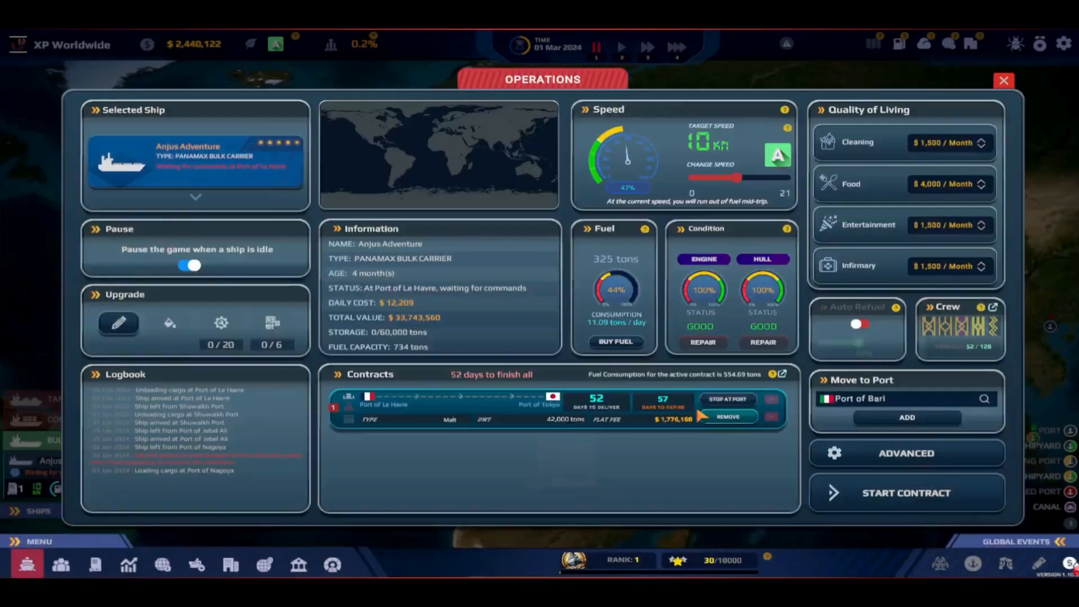
click(905, 417)
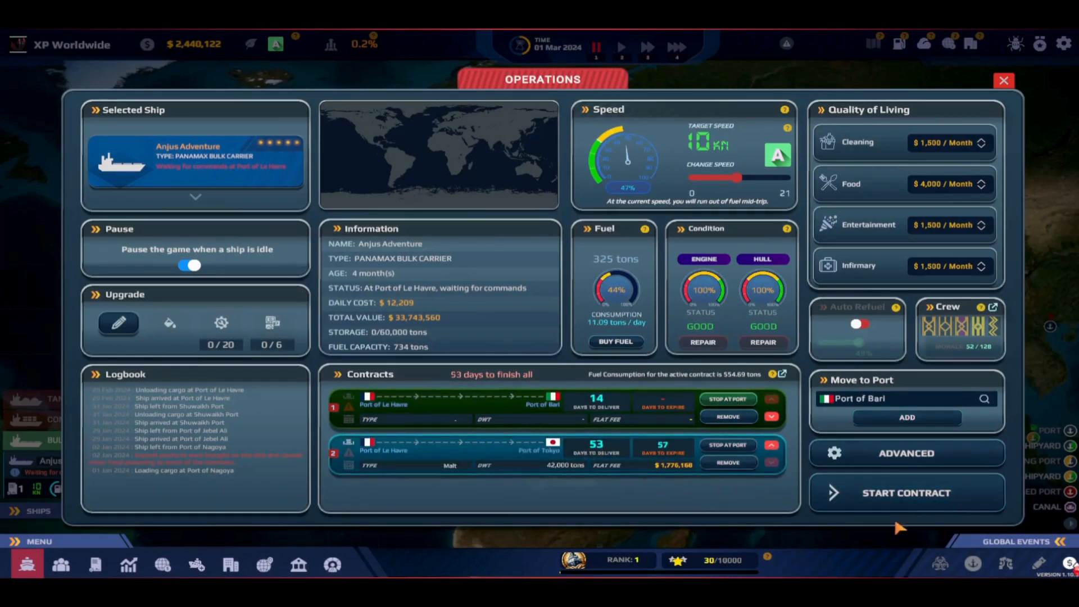
click(905, 493)
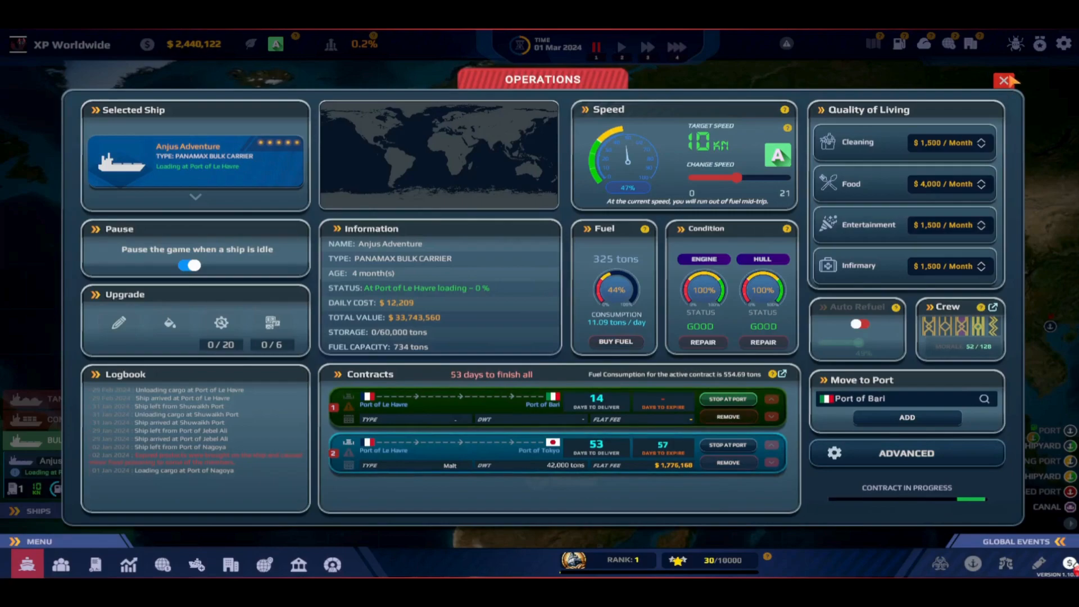
click(1004, 80)
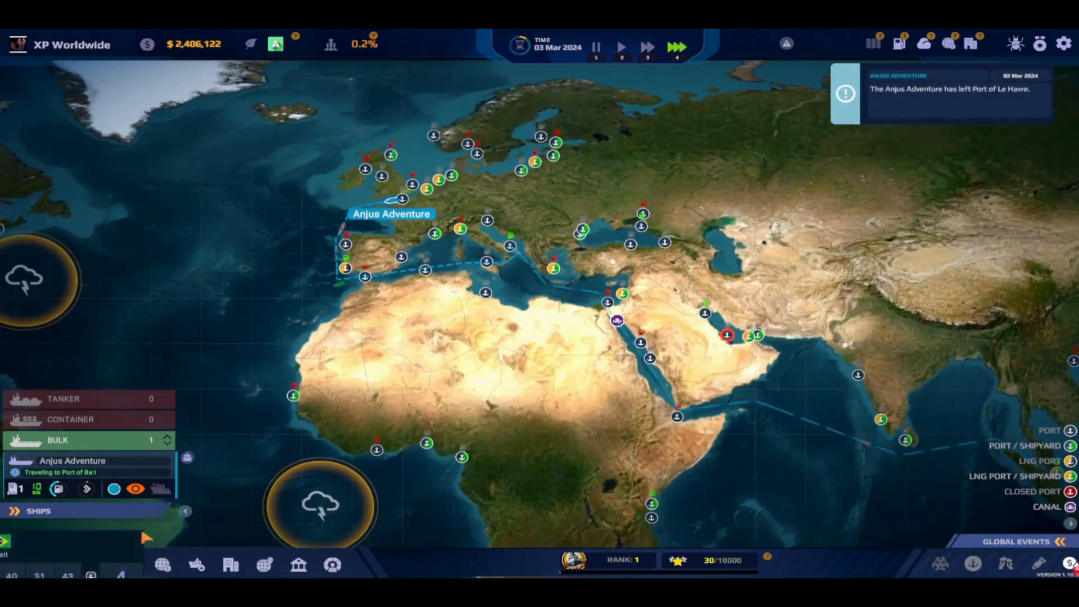
View Anjus Adventure's operations overview en route to Bari, then close it
click(73, 460)
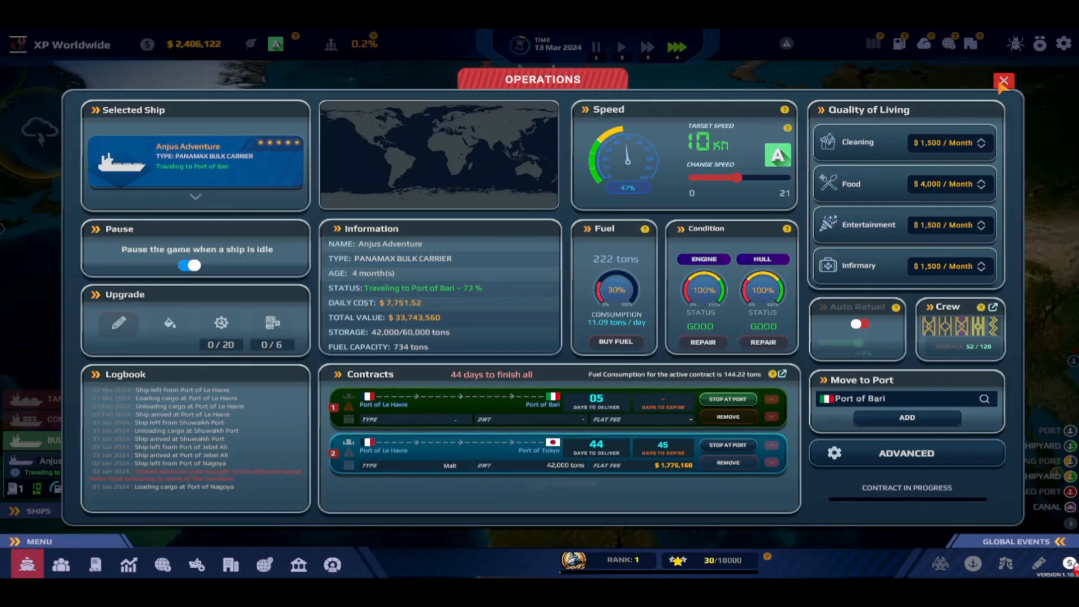
click(1002, 80)
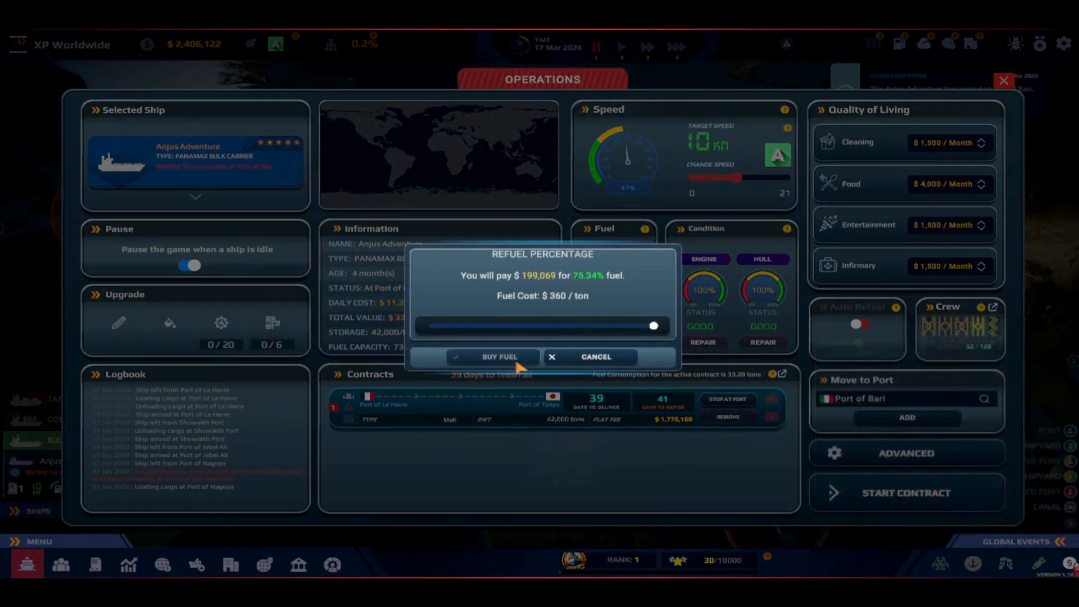
Confirm the full fuel purchase at Bari and resume the voyage toward Tokyo
click(493, 356)
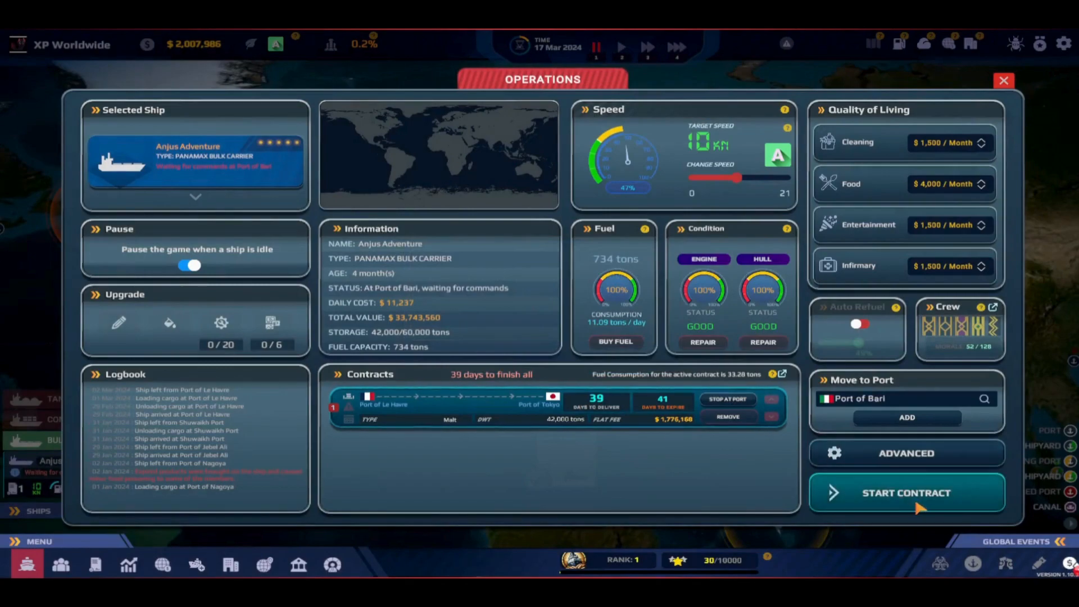
click(905, 493)
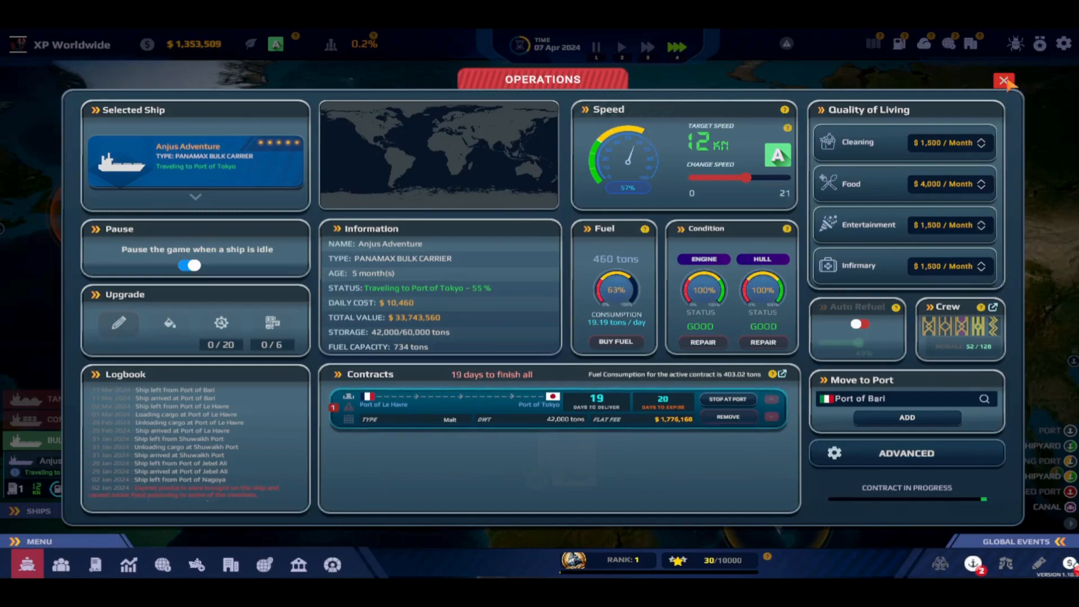
Set Anjus Adventure to 10 knots and let it complete the Tokyo malt delivery
click(1003, 81)
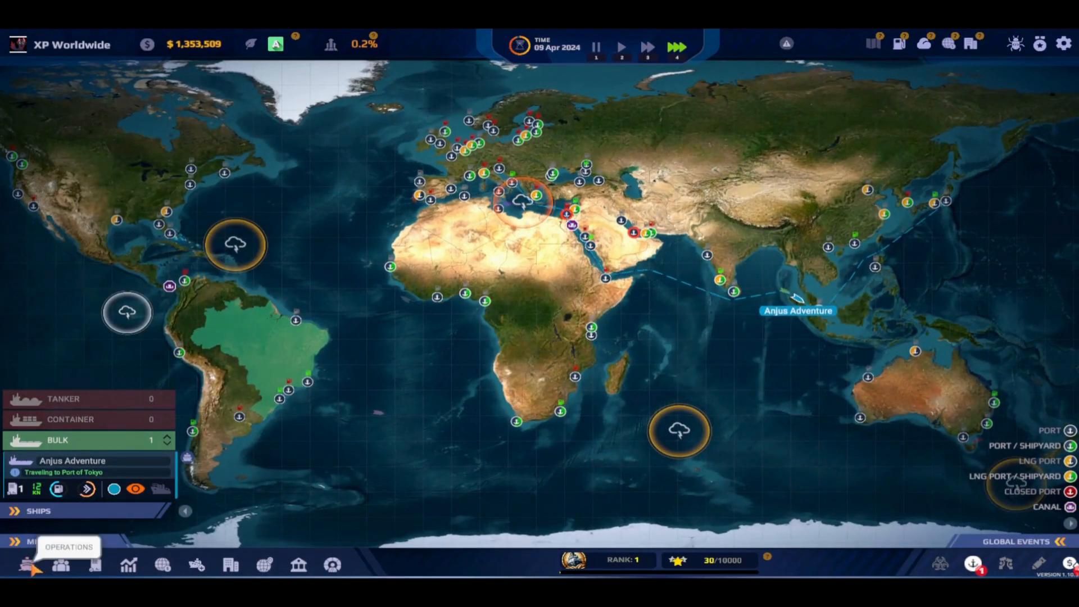
click(27, 565)
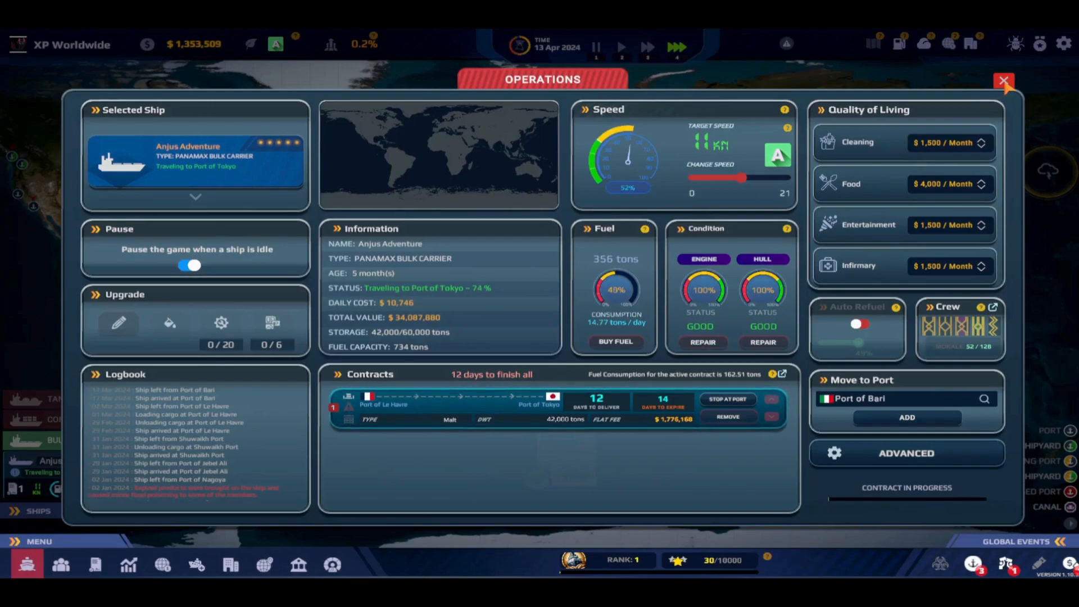
click(1003, 81)
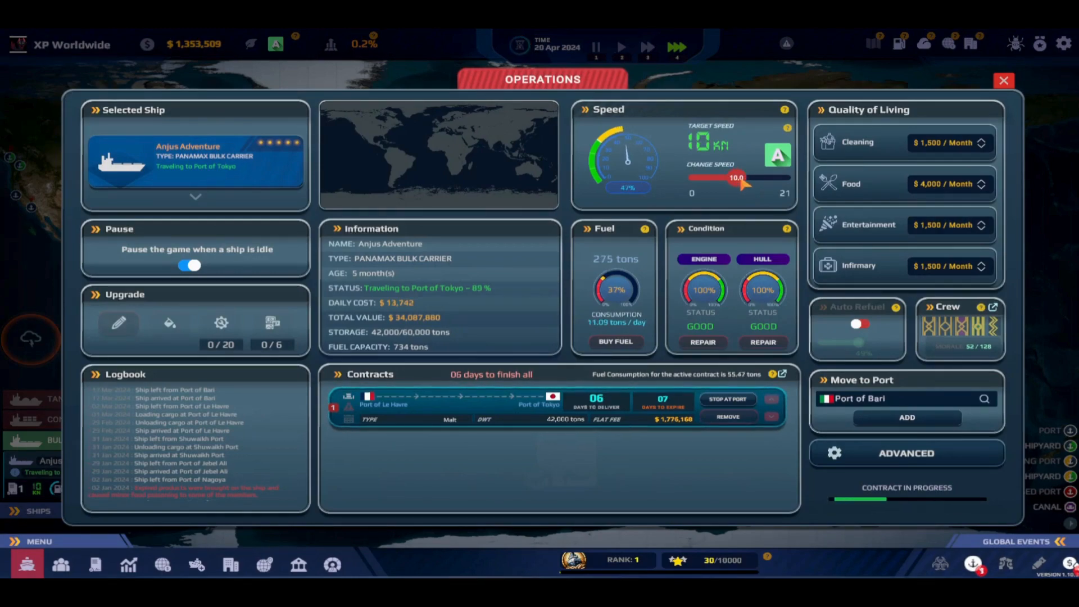
click(1002, 80)
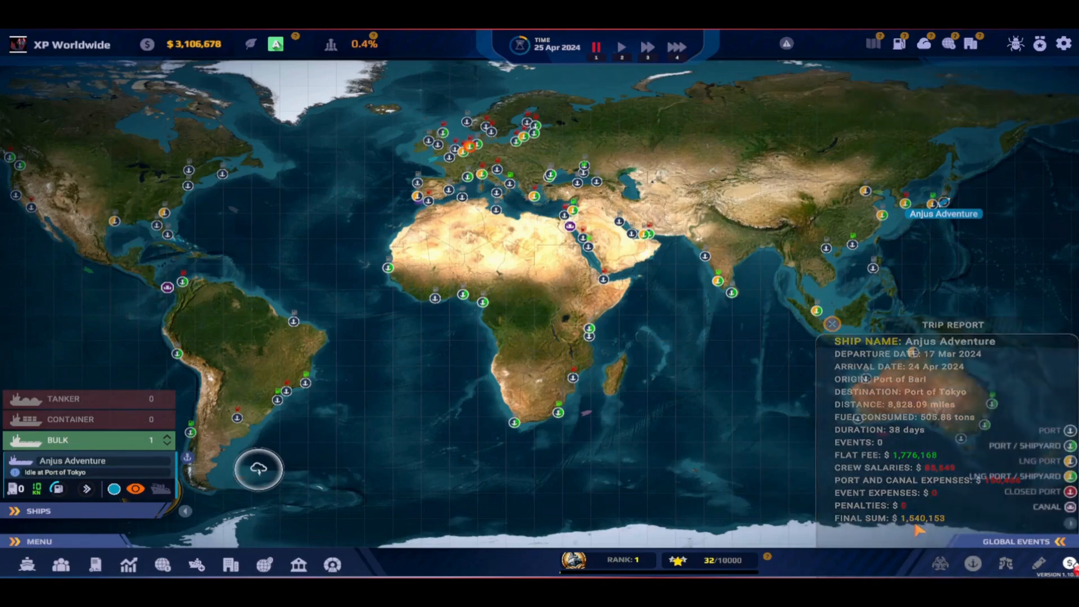
Close the Tokyo trip report and reopen operations for the idle ship
click(831, 324)
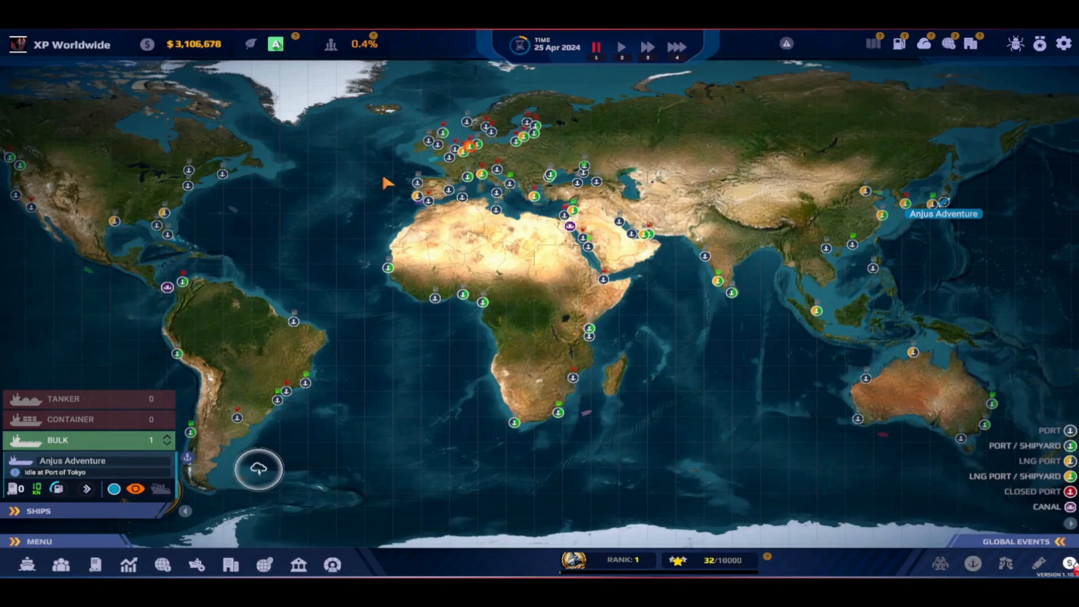
mouse_move(558, 430)
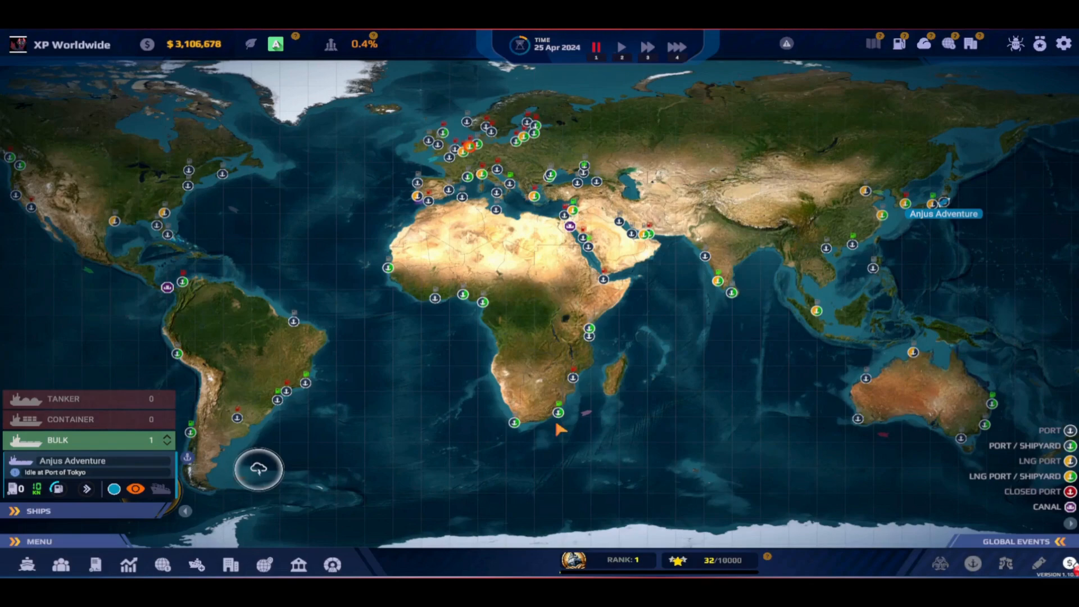
click(27, 564)
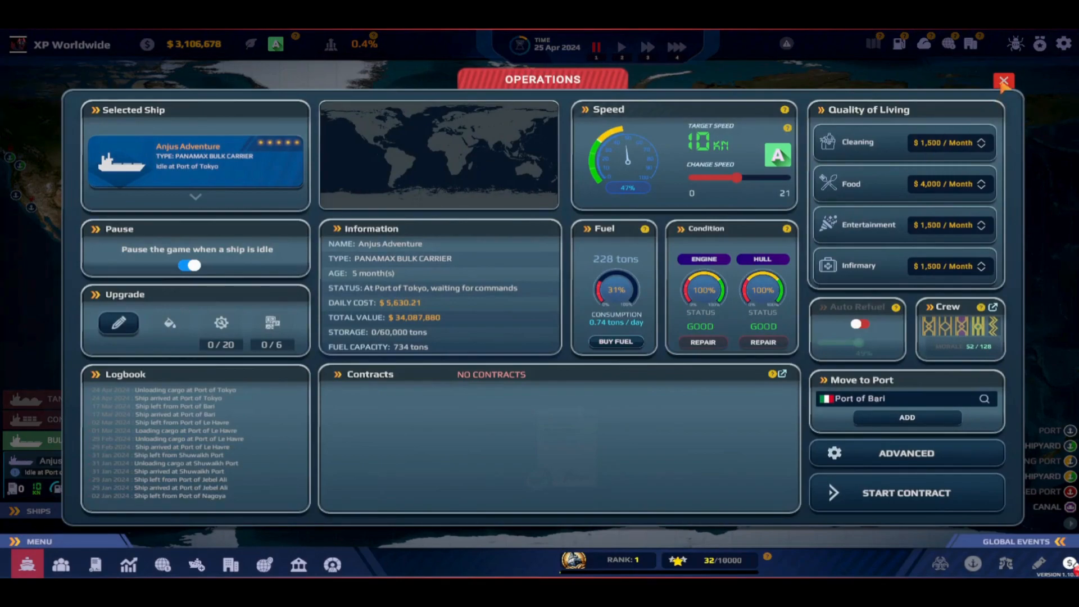
Choose Port of Nagoya as destination at 7 knots and start the move
click(983, 398)
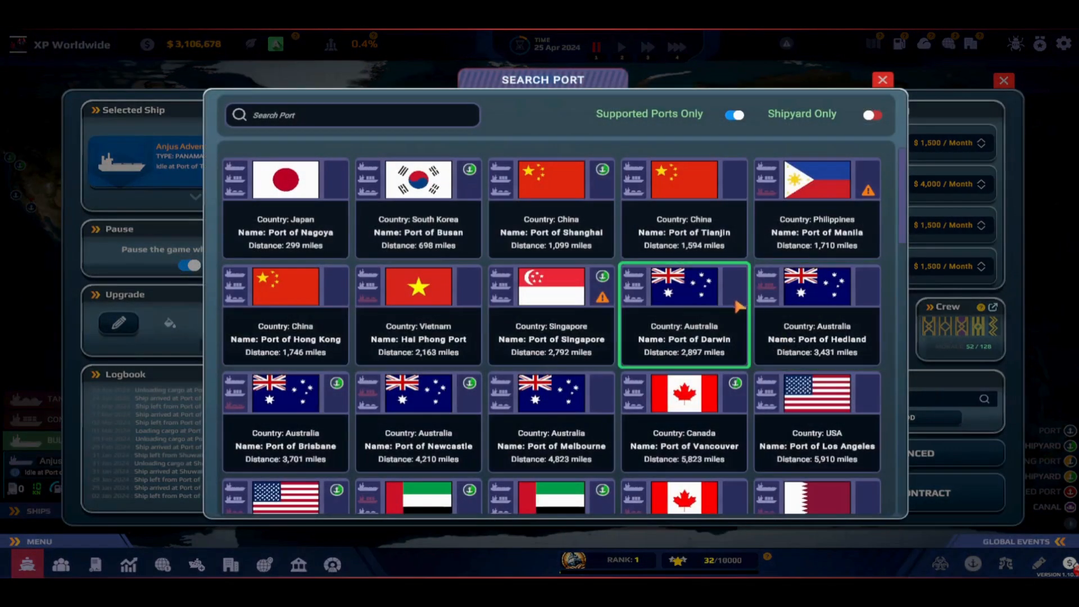
click(284, 206)
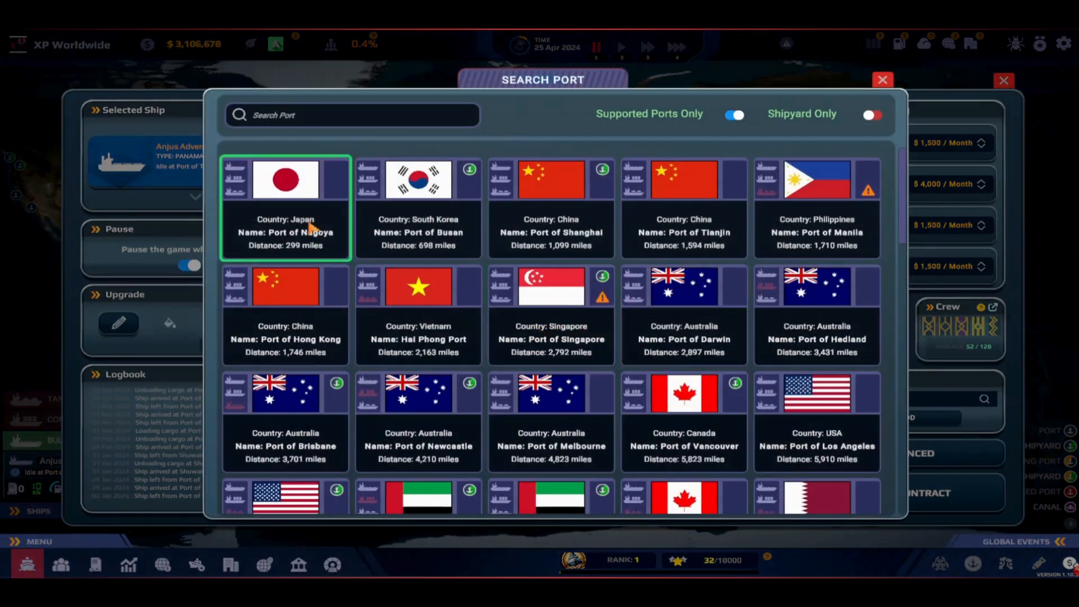
click(285, 206)
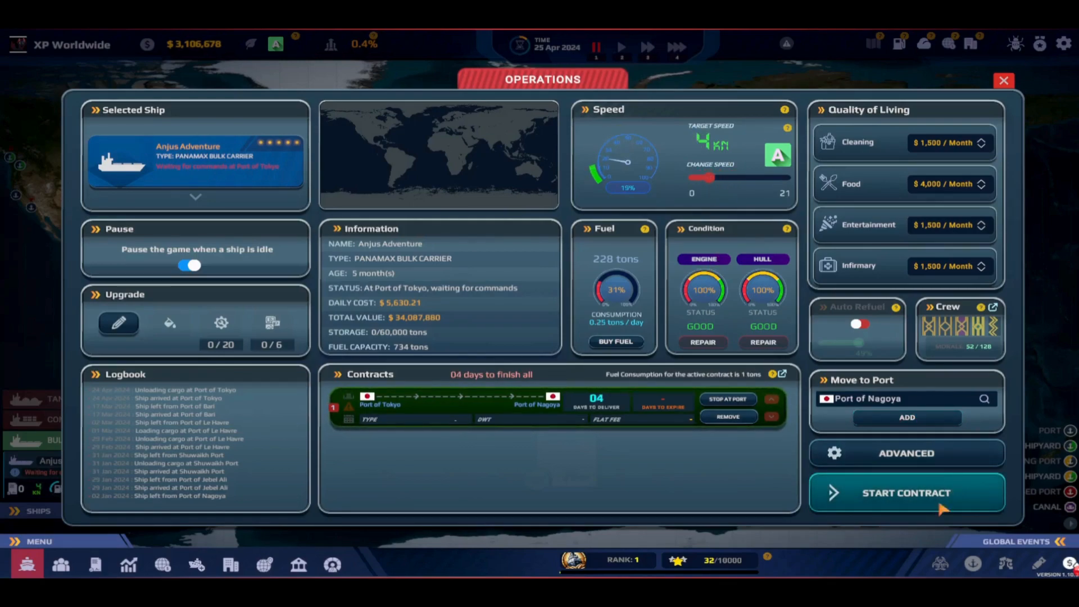
mouse_move(894, 441)
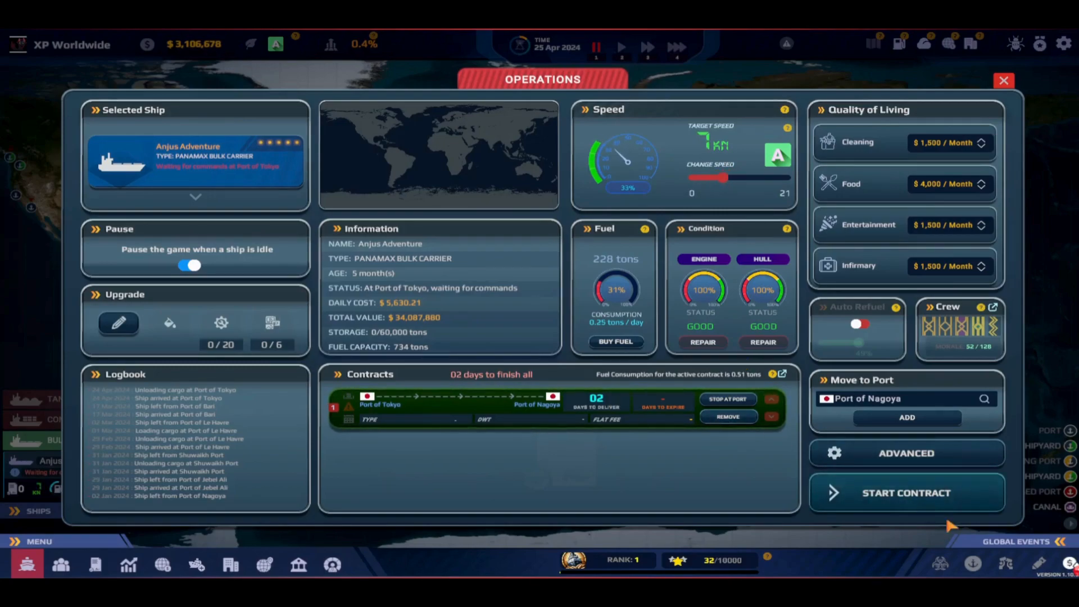
click(905, 492)
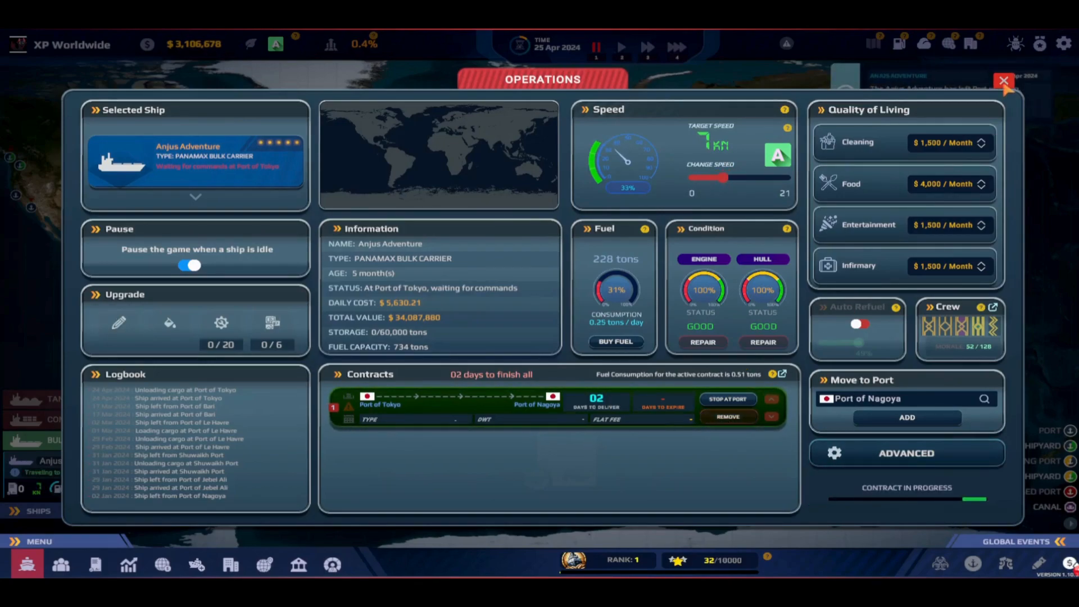
Let the ship reach Nagoya, then confirm a fuel top-up in Operations
click(1003, 81)
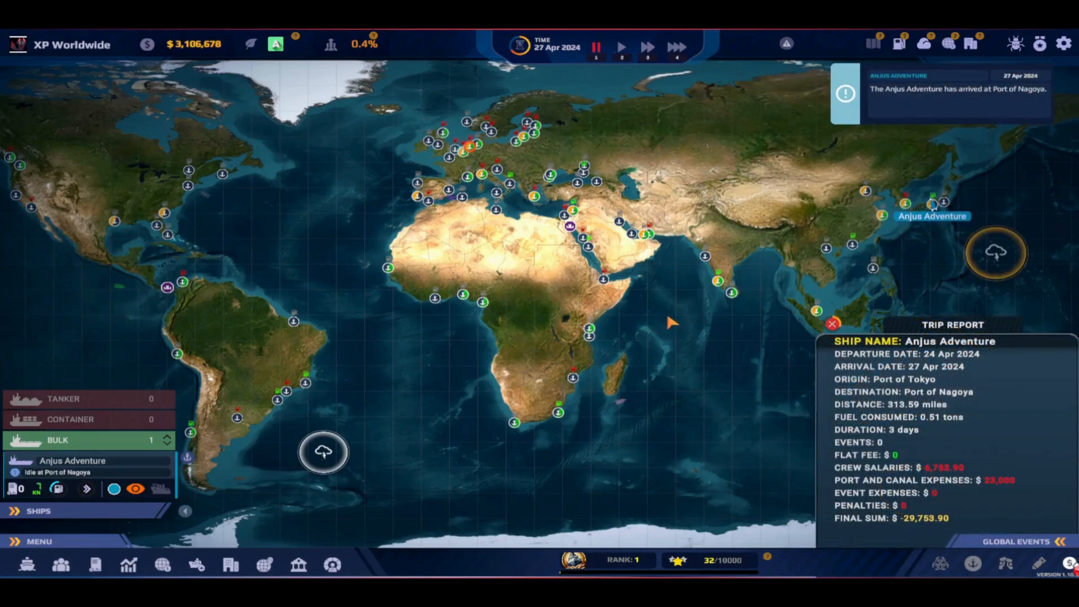
mouse_move(447, 429)
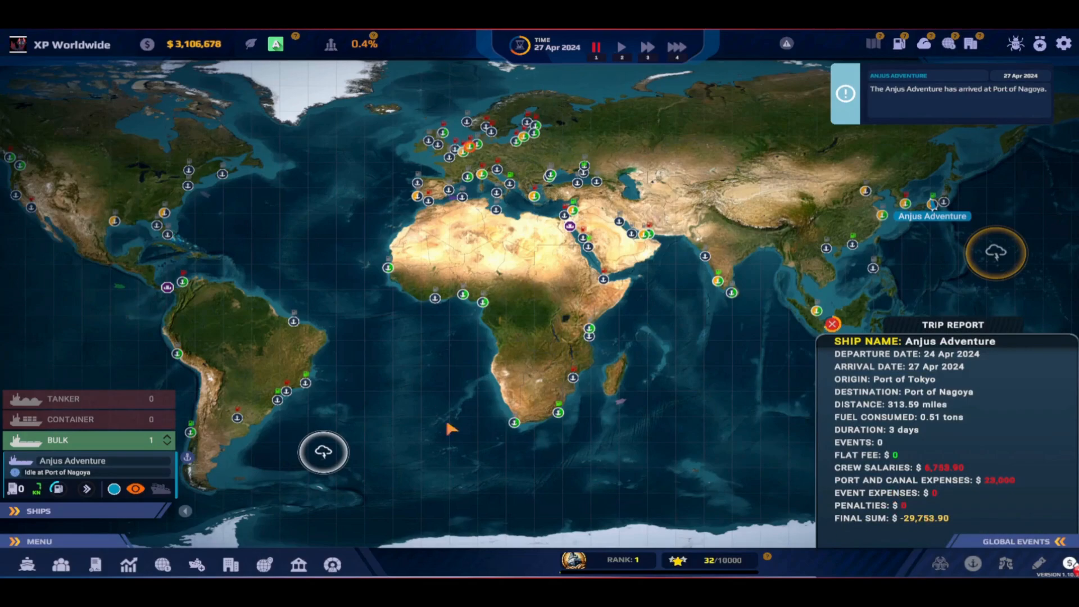
click(831, 324)
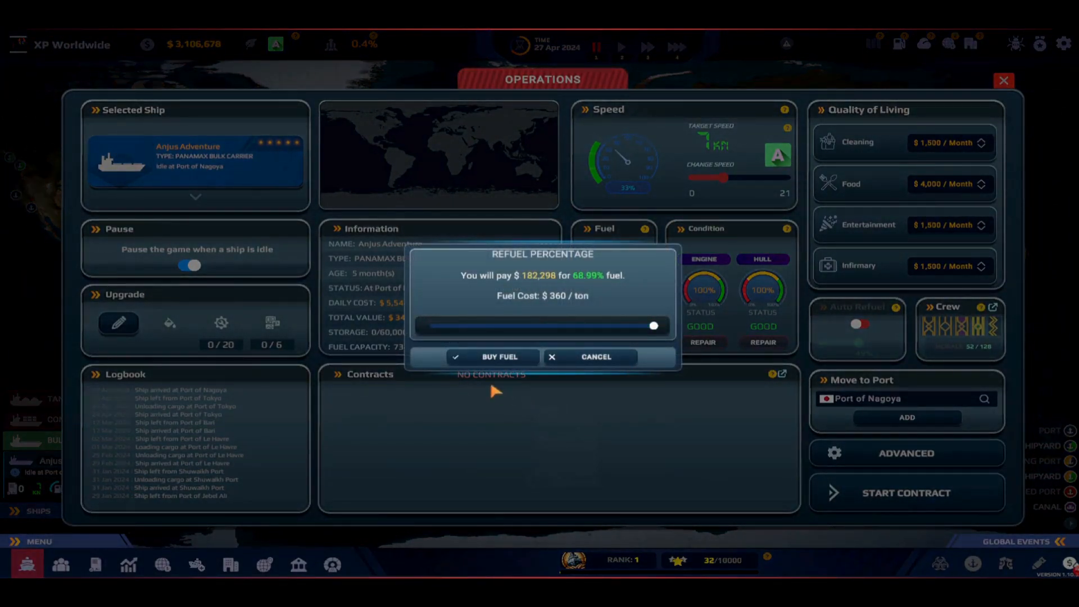
mouse_move(540, 282)
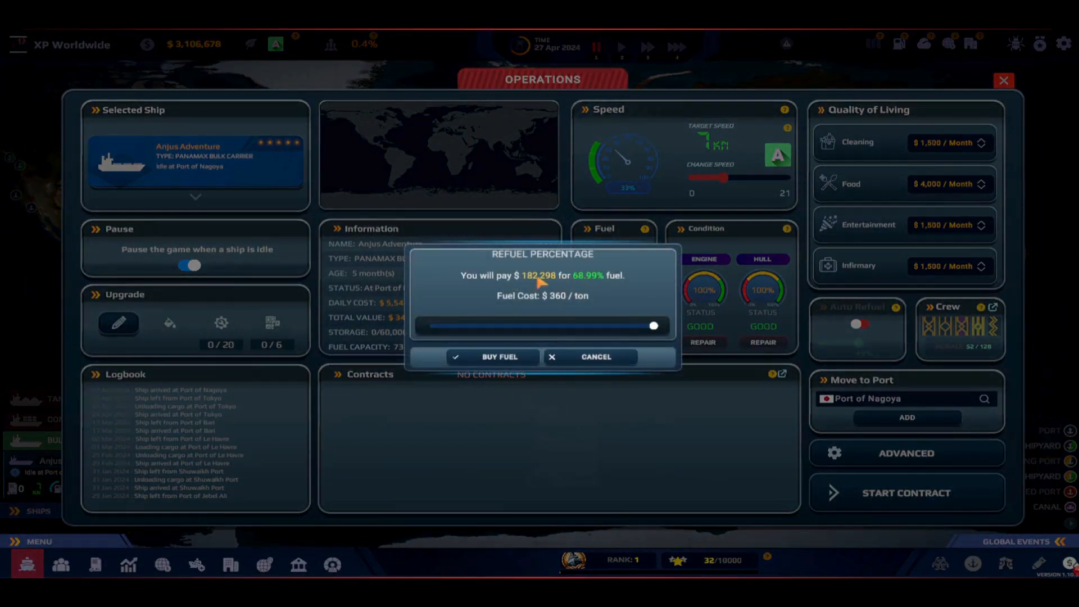
click(492, 356)
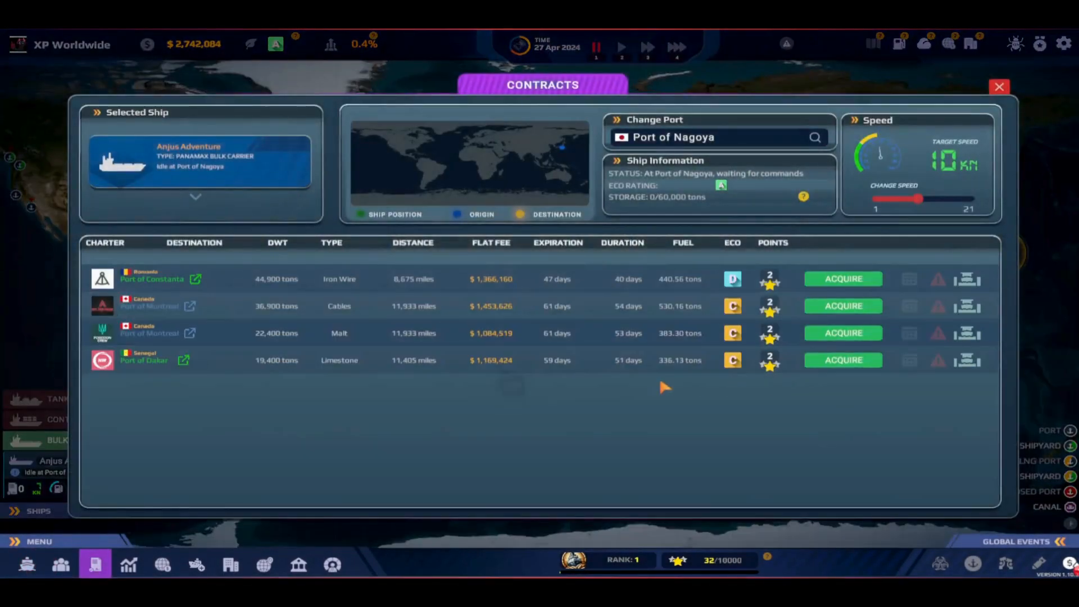
scroll(down, 3)
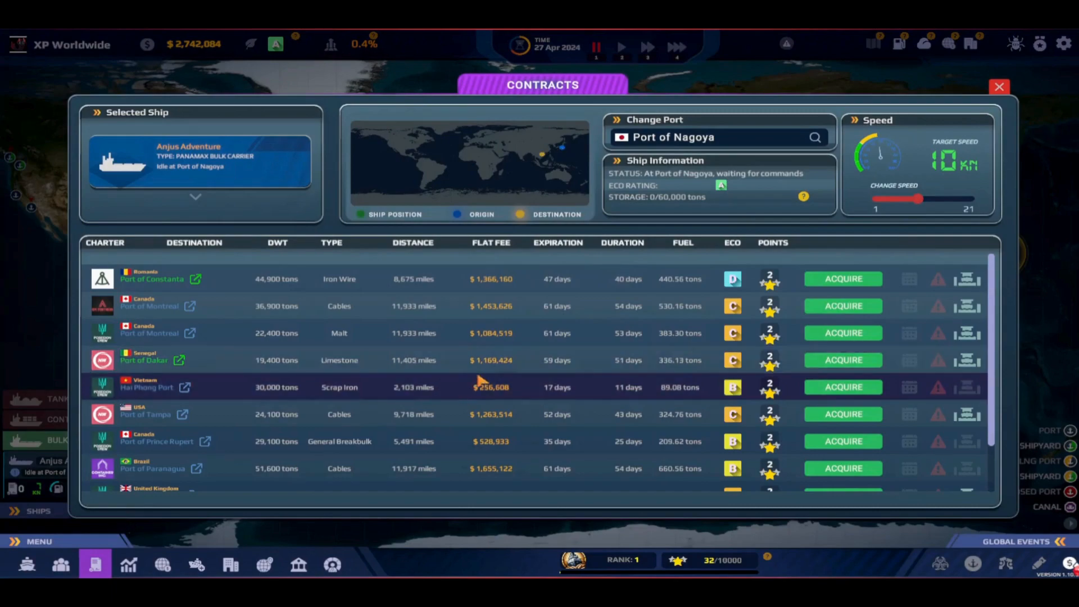
scroll(down, 3)
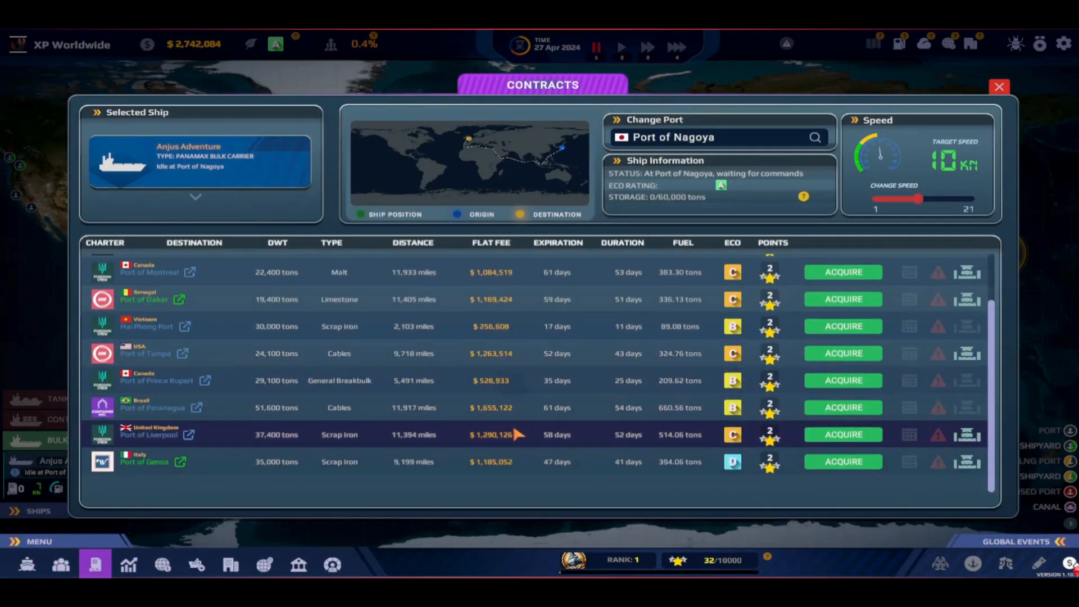
mouse_move(458, 418)
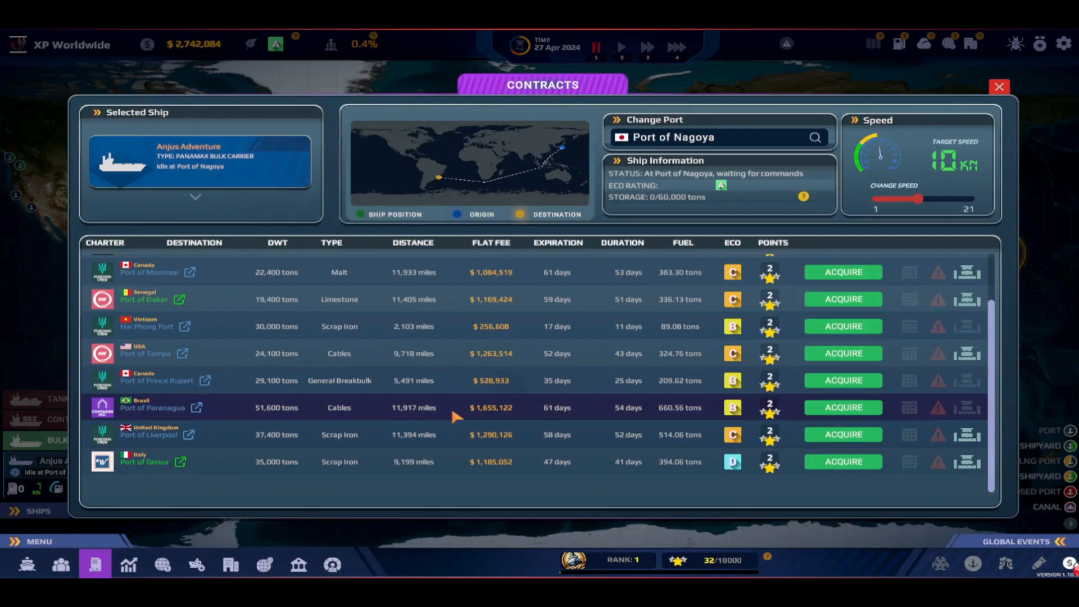
scroll(up, 3)
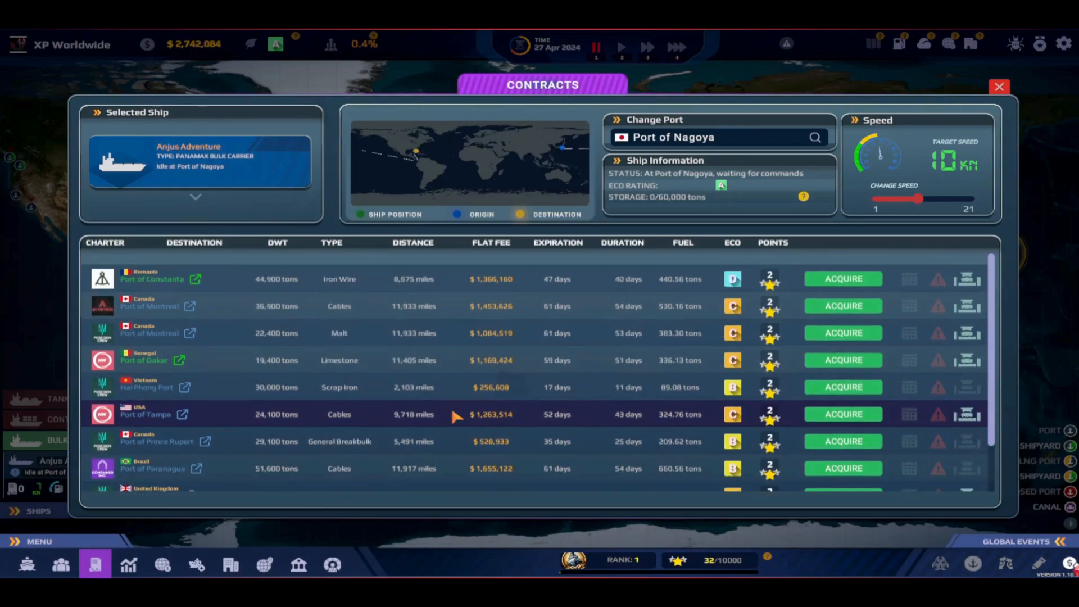
mouse_move(396, 307)
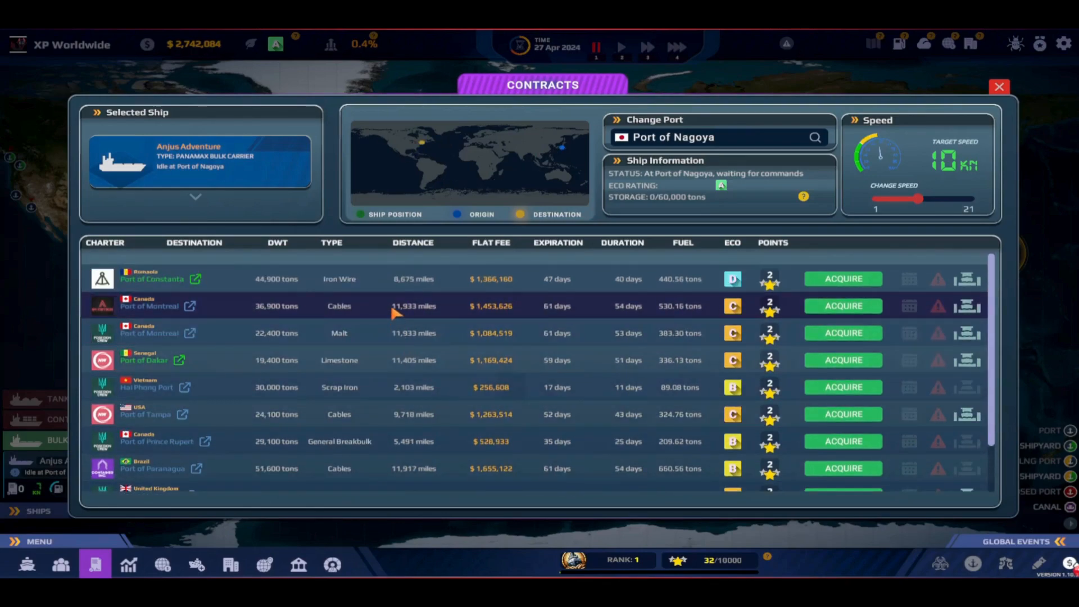
scroll(down, 3)
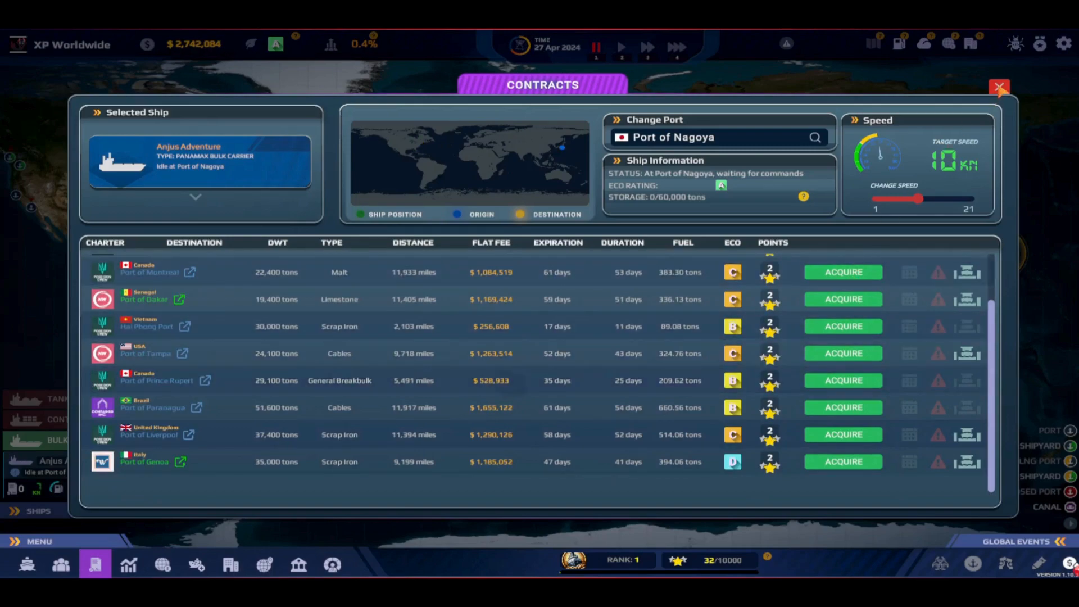
Close the Nagoya contracts and show Port of Durban's info card ($382.50/ton fuel)
click(998, 88)
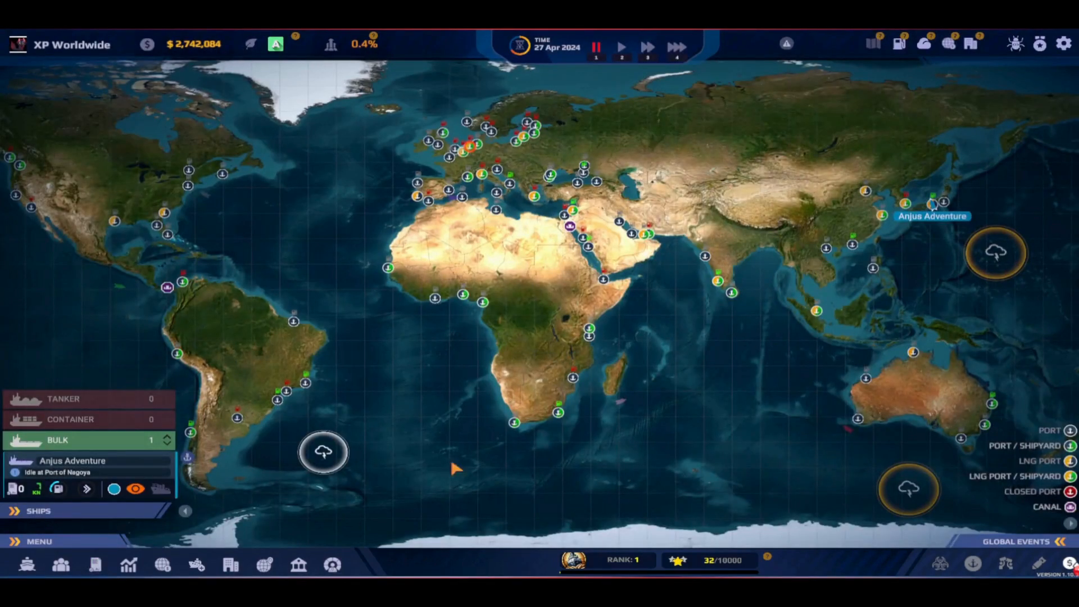
mouse_move(724, 383)
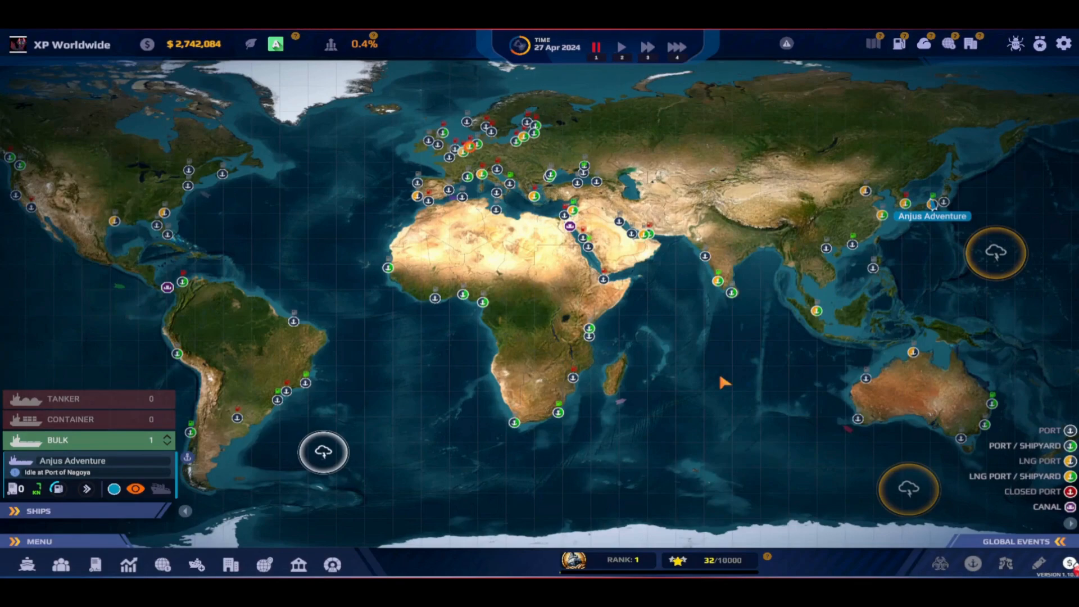
mouse_move(771, 361)
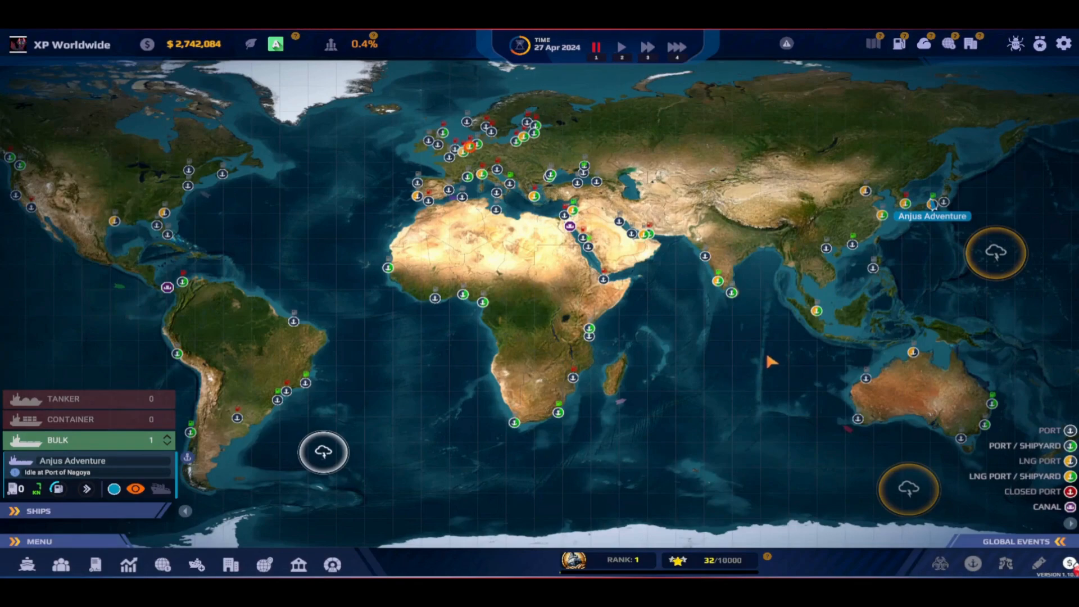
mouse_move(331, 401)
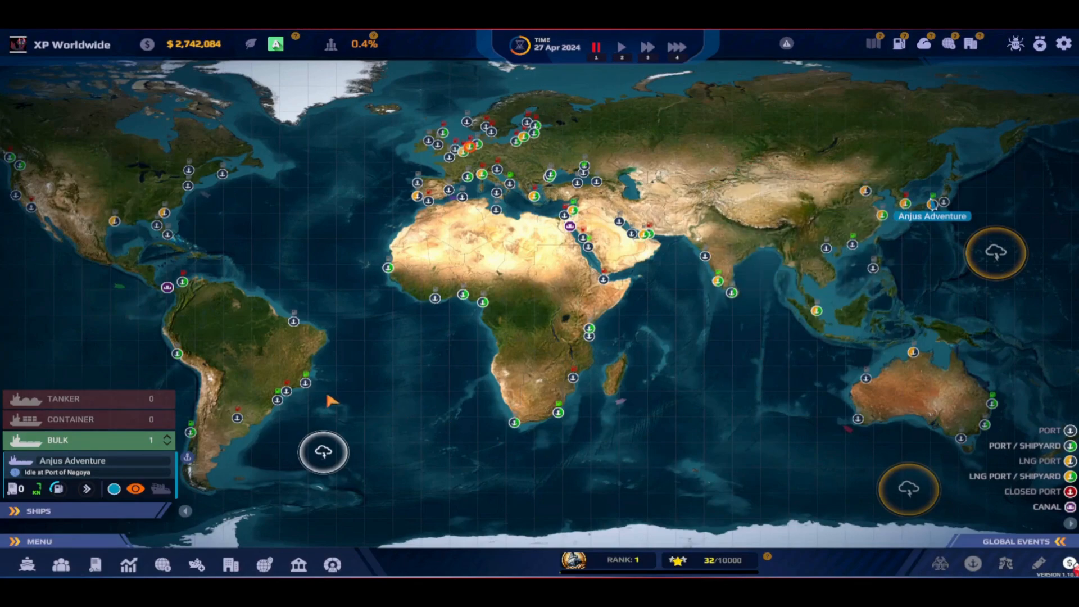
mouse_move(527, 431)
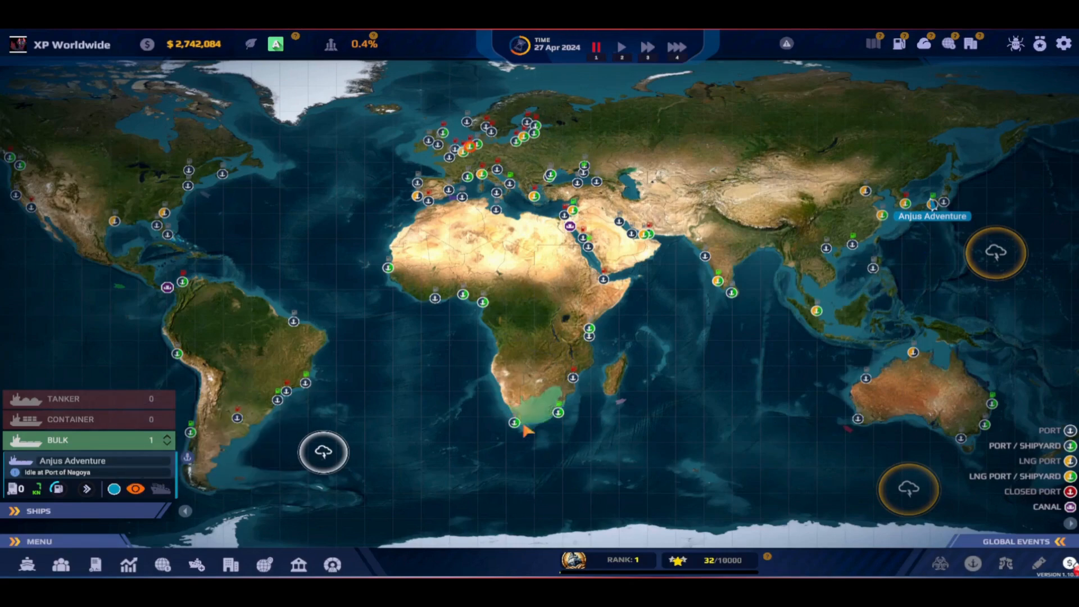
click(558, 412)
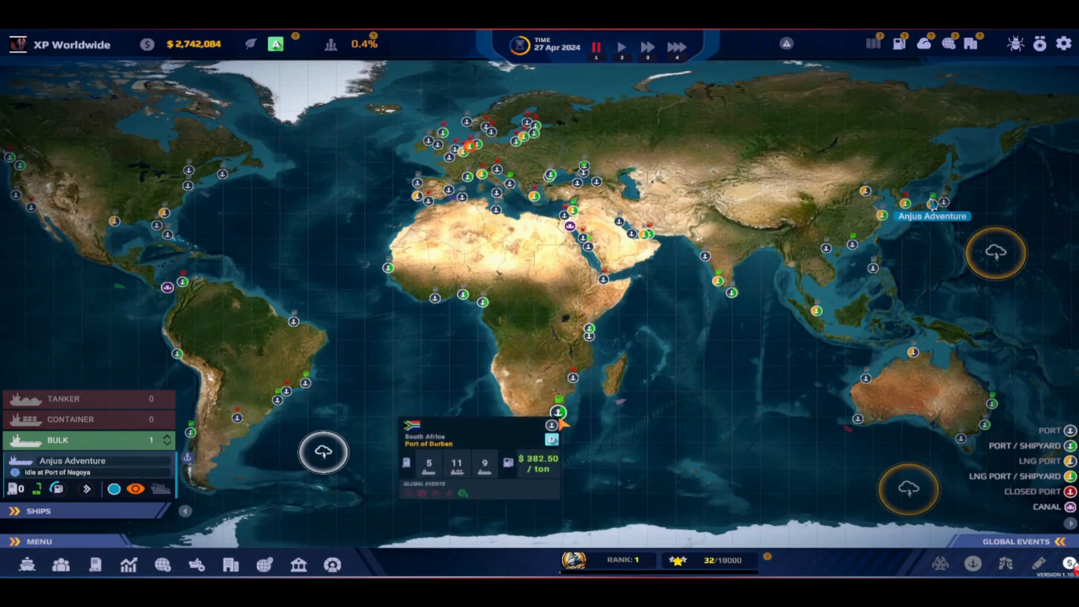